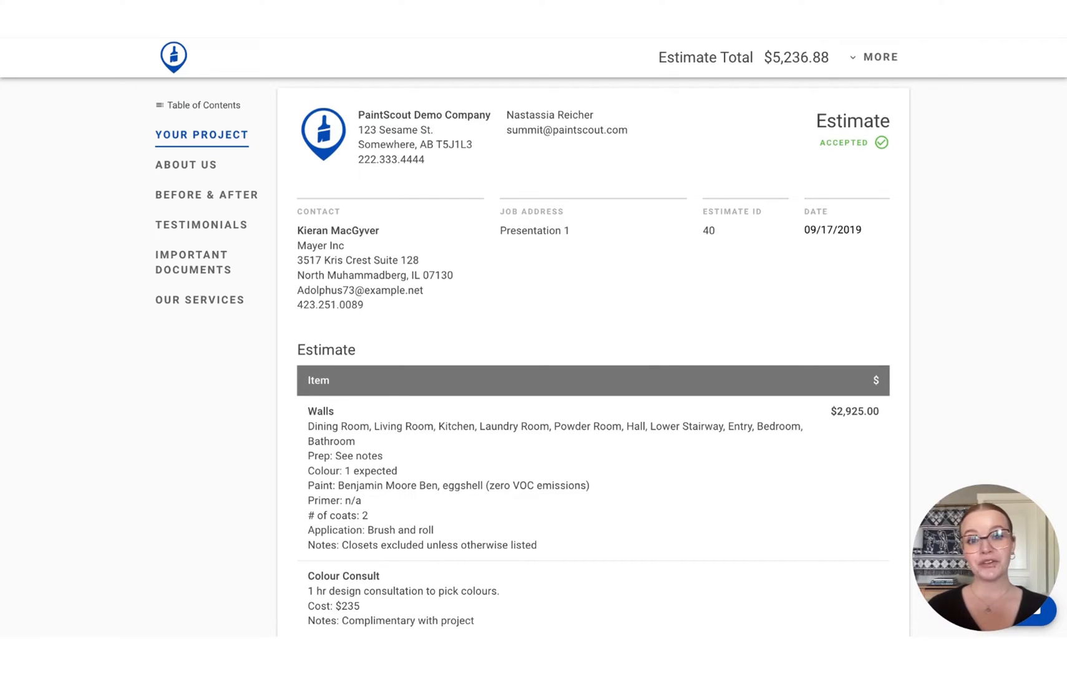
Scroll down through the sample estimate from the project details toward the About Us content
{"action": "scroll", "scroll_direction": "down", "scroll_amount": 3}
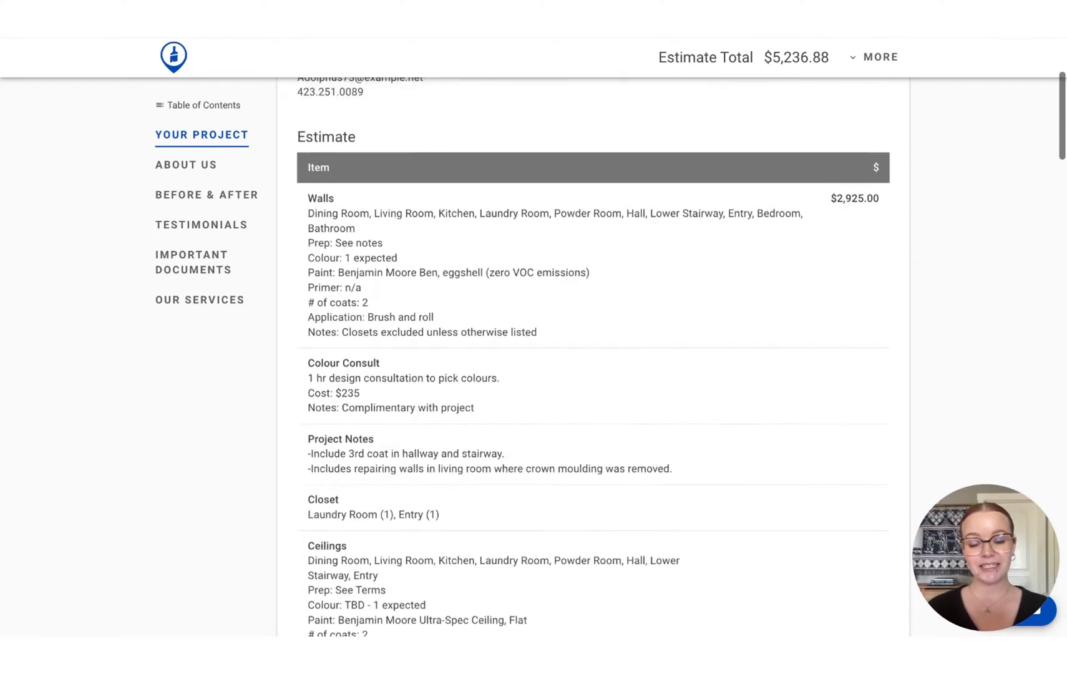
{"action": "scroll", "scroll_direction": "down", "scroll_amount": 3}
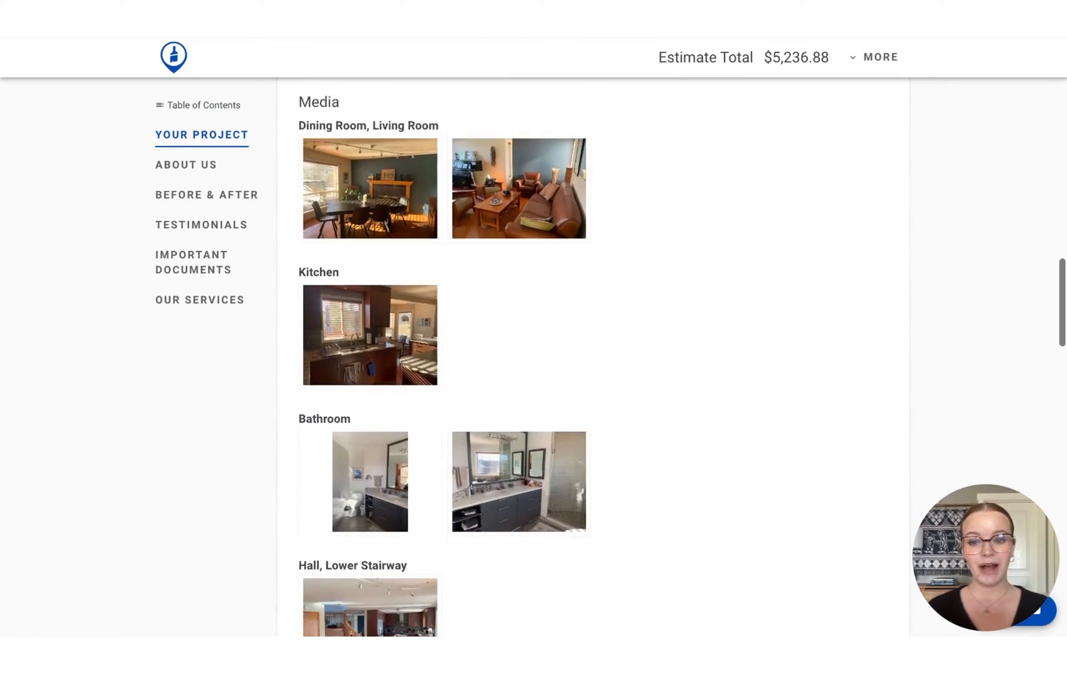
{"action": "scroll", "scroll_direction": "down", "scroll_amount": 3}
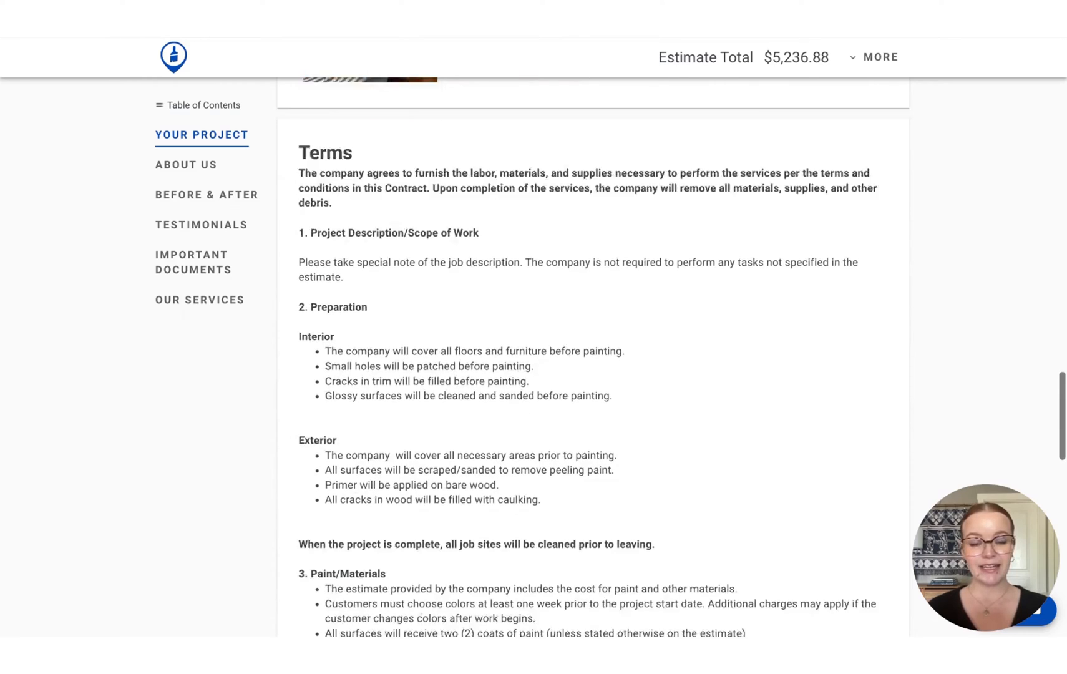
{"action": "scroll", "scroll_direction": "down", "scroll_amount": 3}
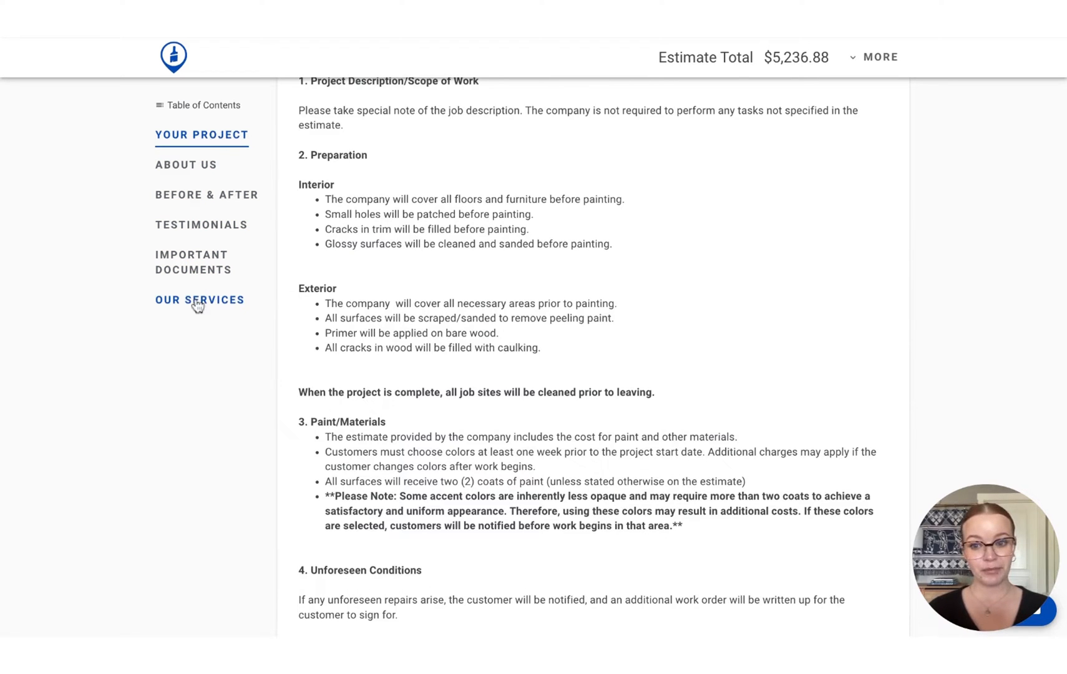
{"action": "mouse_move", "coordinate": [186, 165]}
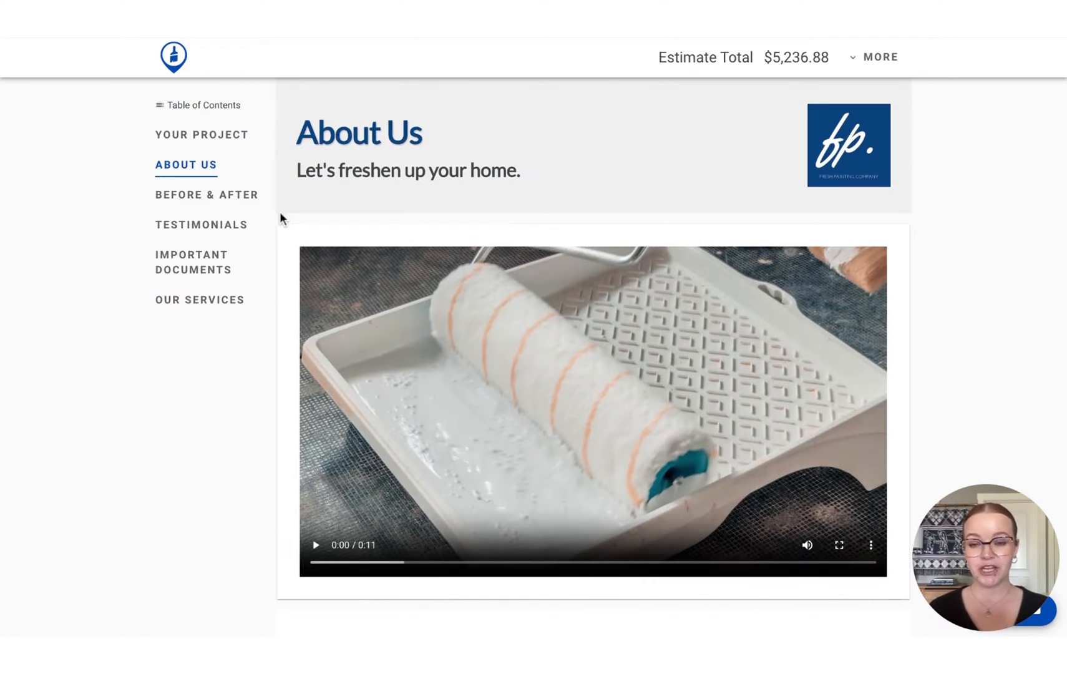
{"action": "scroll", "scroll_direction": "down", "scroll_amount": 3}
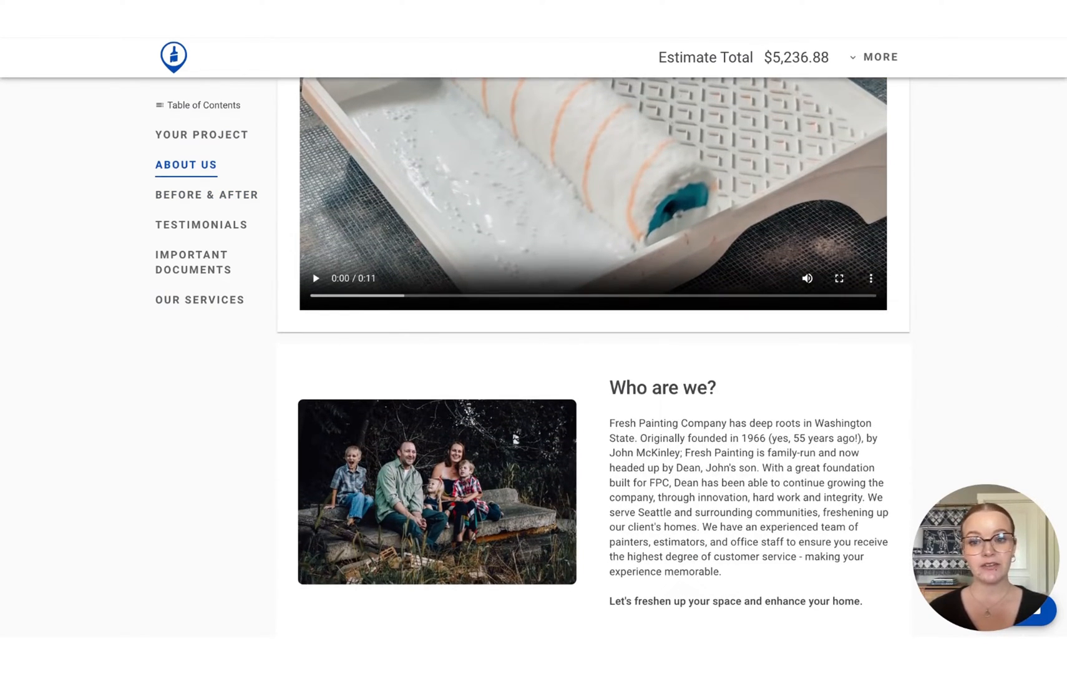
{"action": "scroll", "scroll_direction": "down", "scroll_amount": 3}
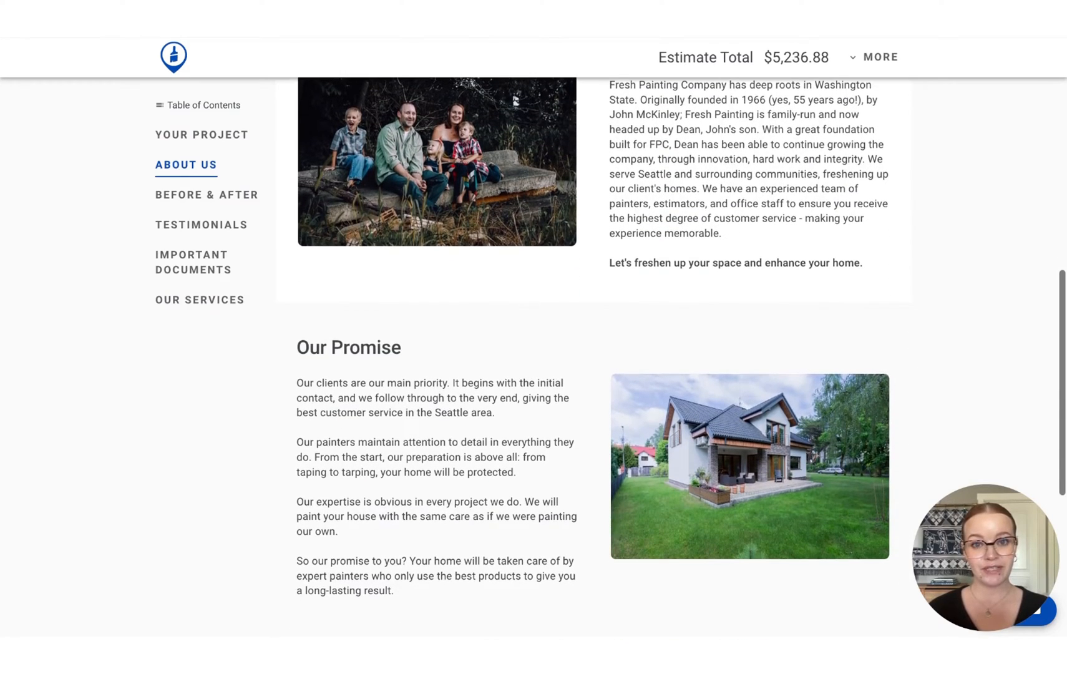
{"action": "scroll", "scroll_direction": "down", "scroll_amount": 3}
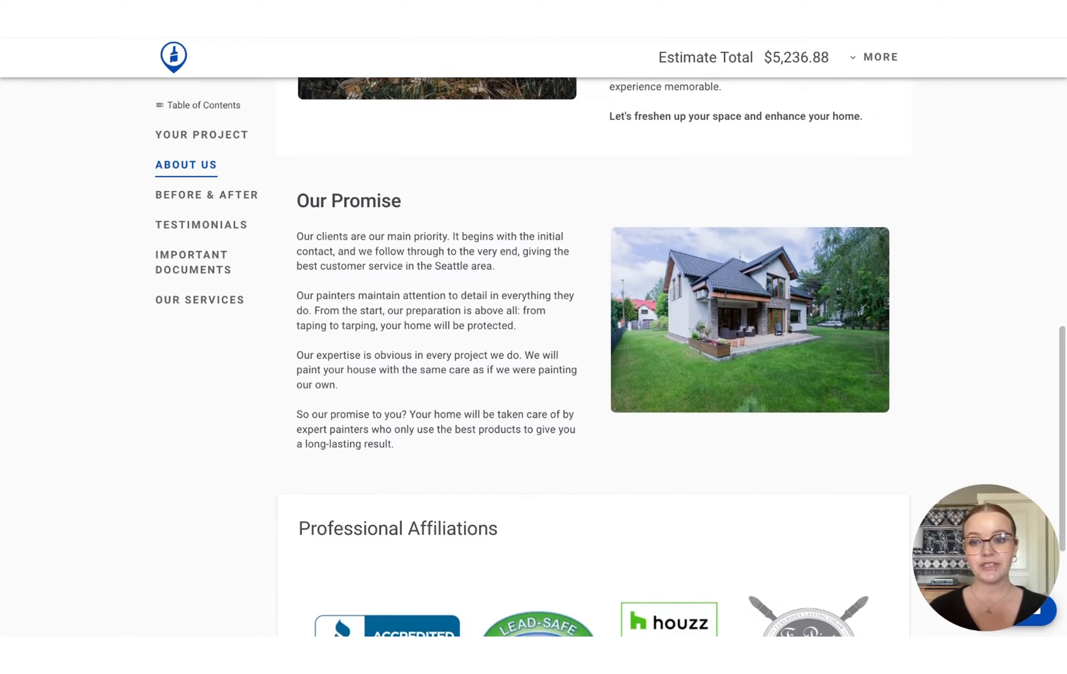
Jump through Before & After, Testimonials, Important Documents and Our Services via the table of contents
{"action": "left_click", "coordinate": [206, 196]}
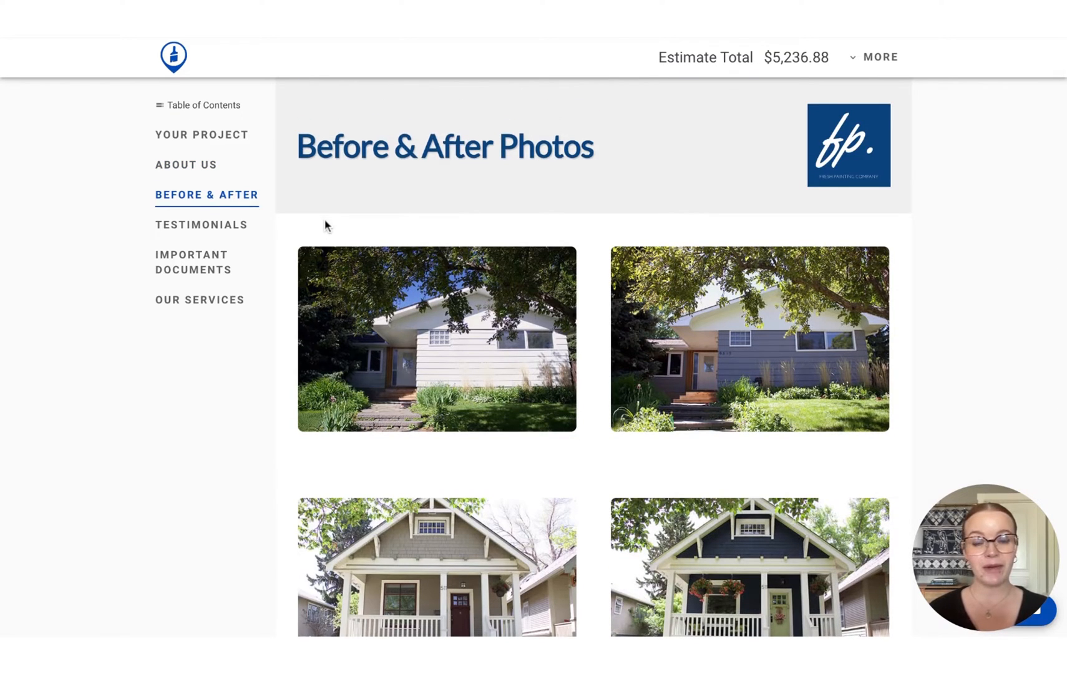
{"action": "scroll", "scroll_direction": "down", "scroll_amount": 3}
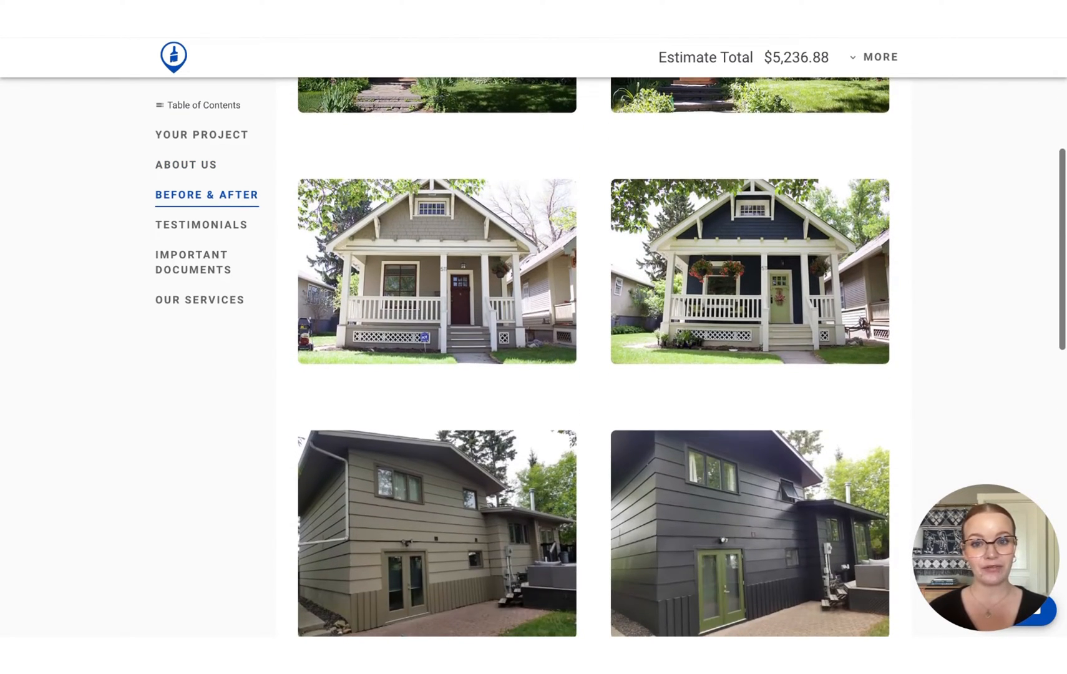
{"action": "left_click", "coordinate": [201, 224]}
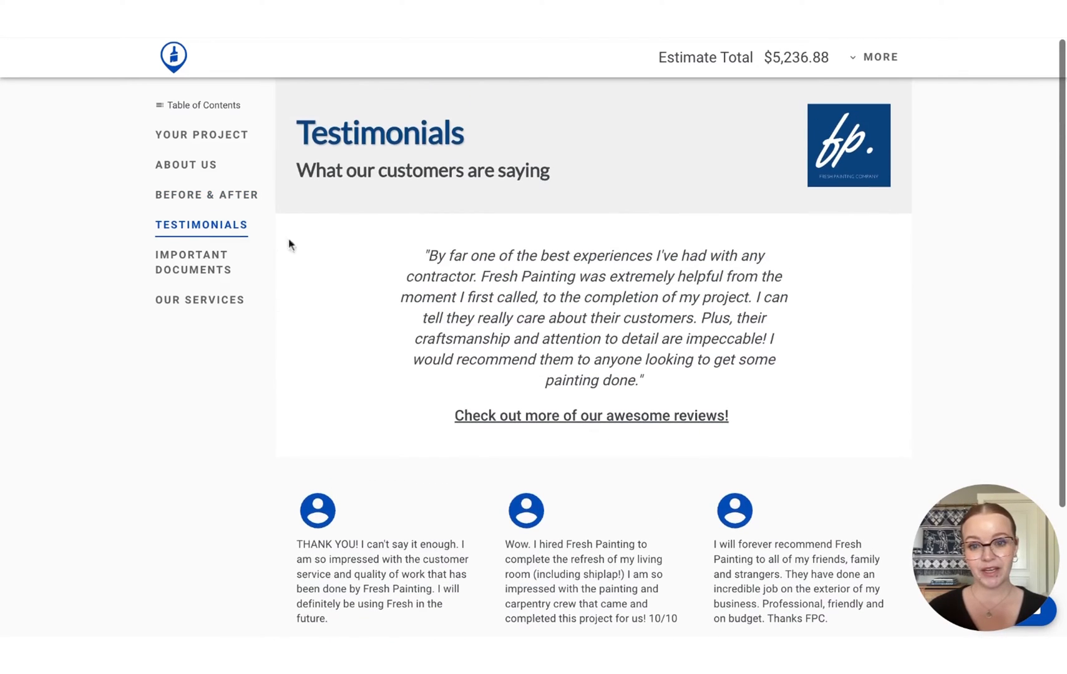
{"action": "scroll", "scroll_direction": "down", "scroll_amount": 3}
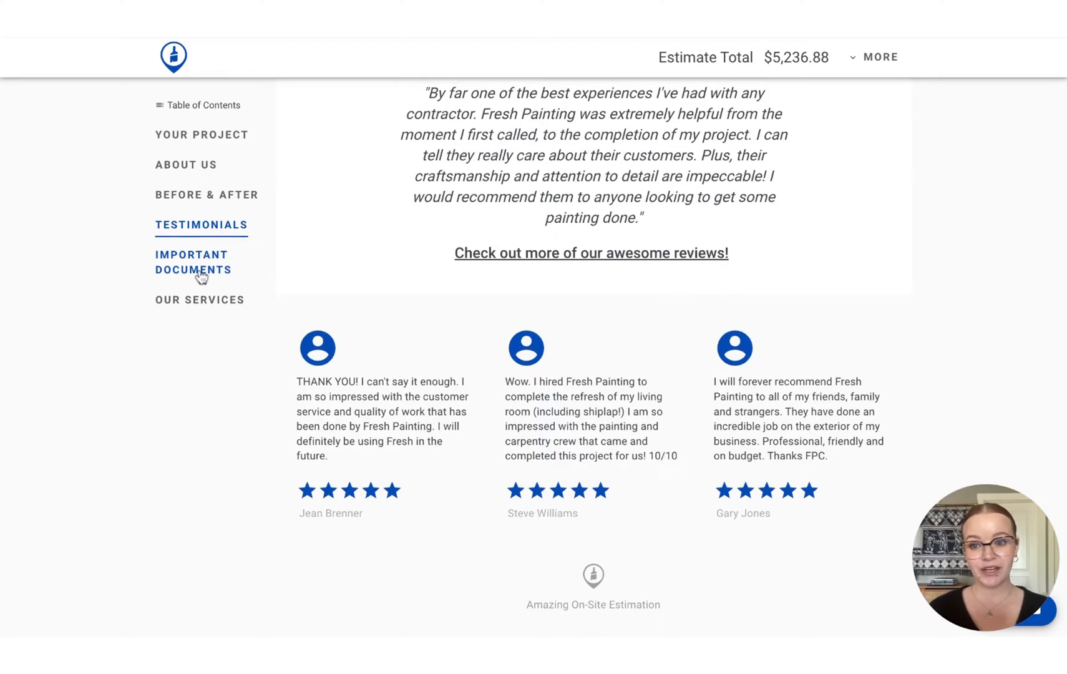
{"action": "left_click", "coordinate": [193, 262]}
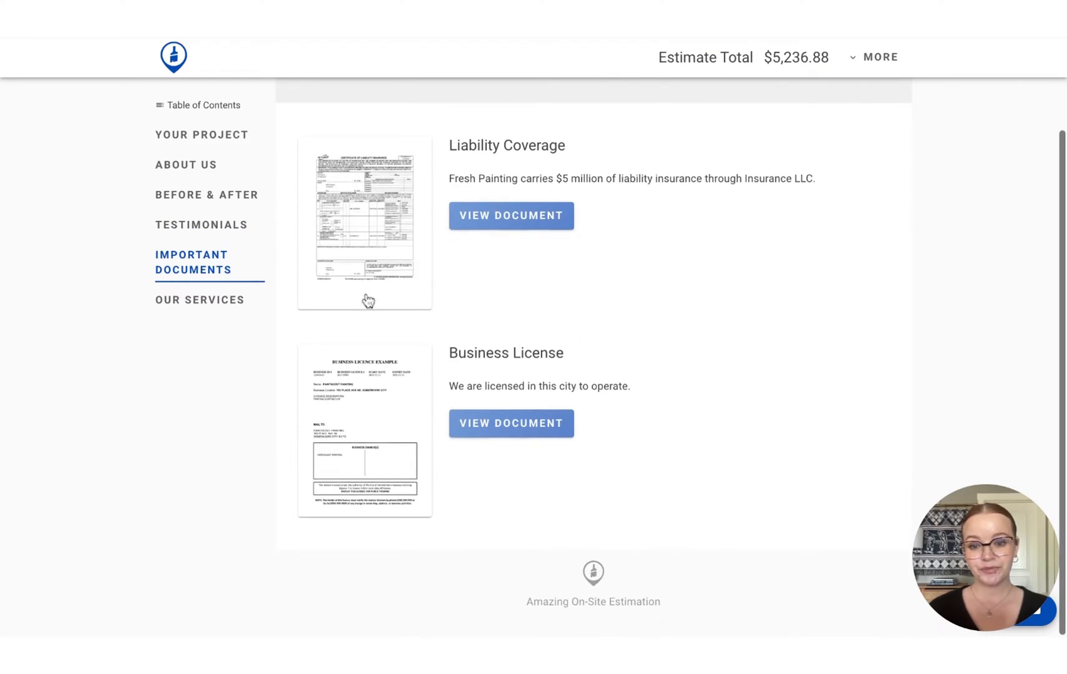
{"action": "left_click", "coordinate": [199, 300]}
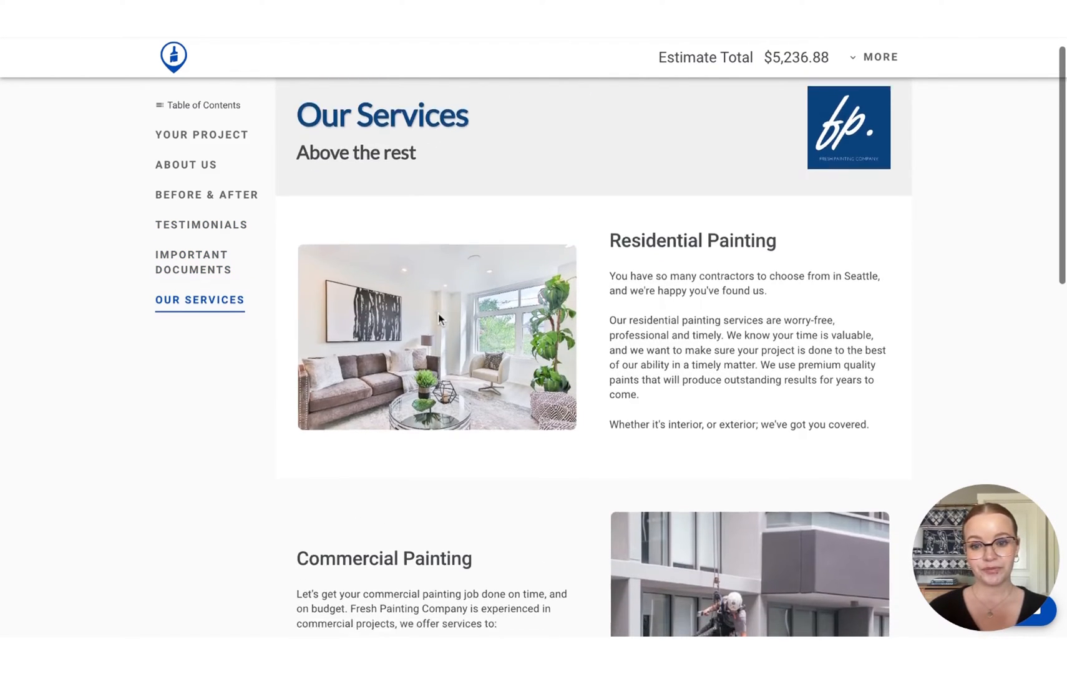
{"action": "scroll", "scroll_direction": "down", "scroll_amount": 3}
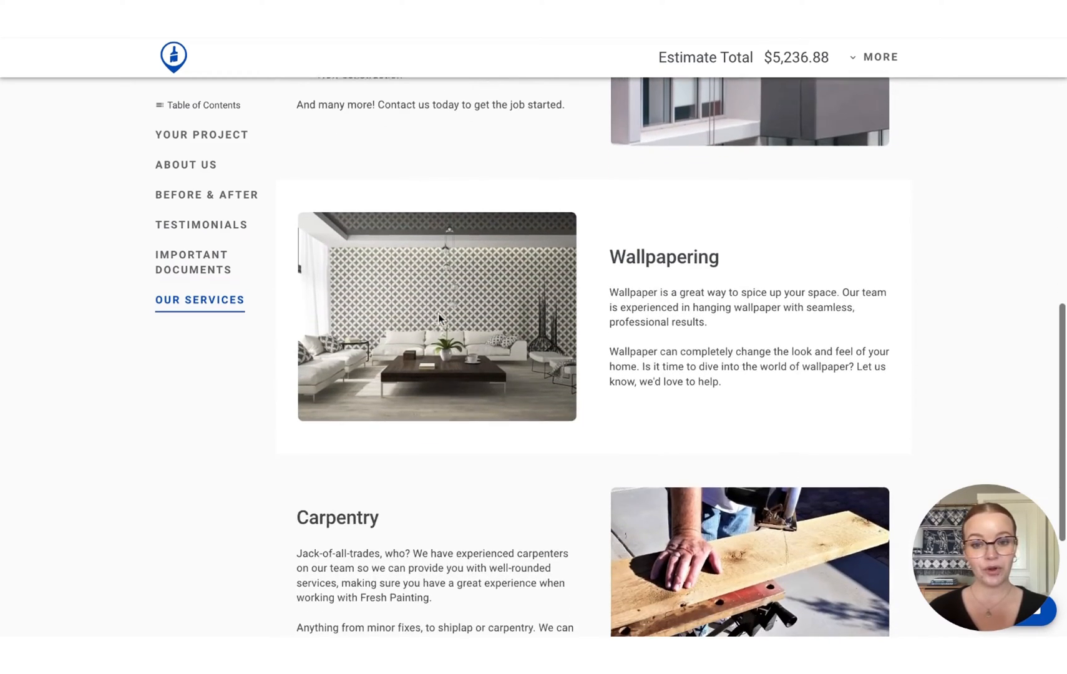
{"action": "scroll", "scroll_direction": "down", "scroll_amount": 3}
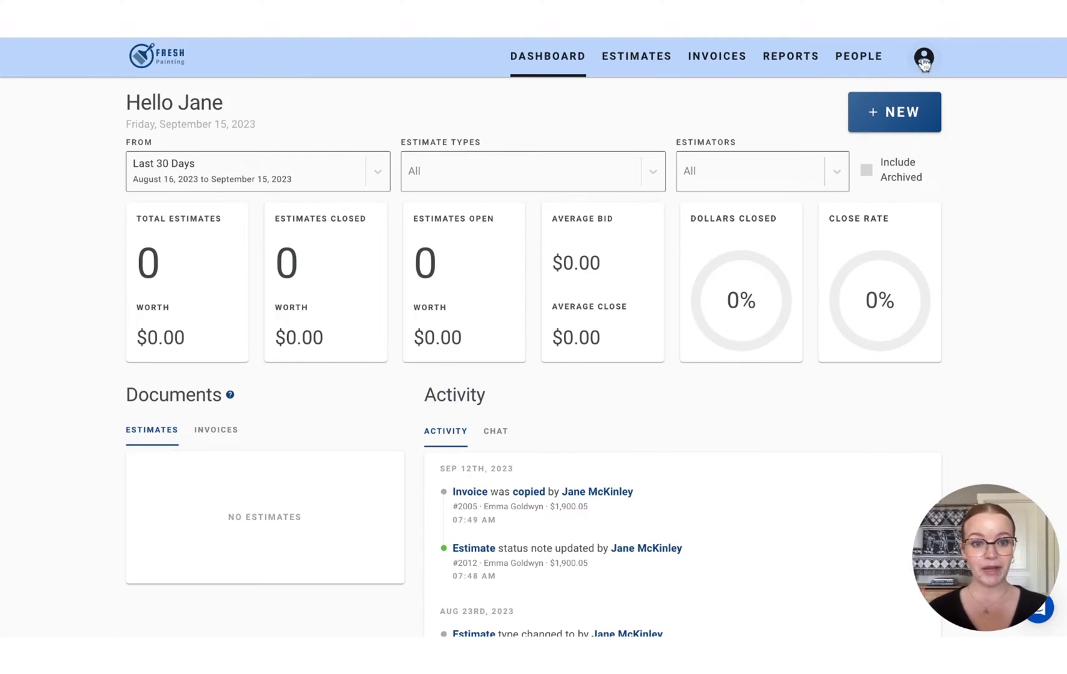
Reach Presentations under Account Settings and add a new presentation
{"action": "left_click", "coordinate": [922, 57]}
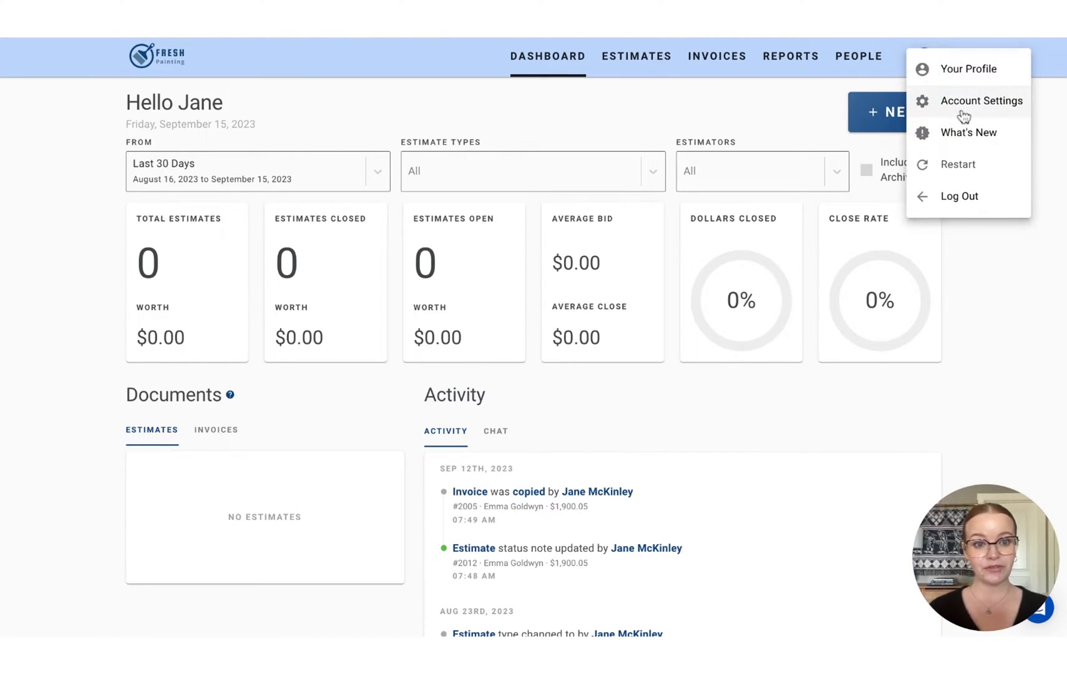
{"action": "left_click", "coordinate": [985, 102]}
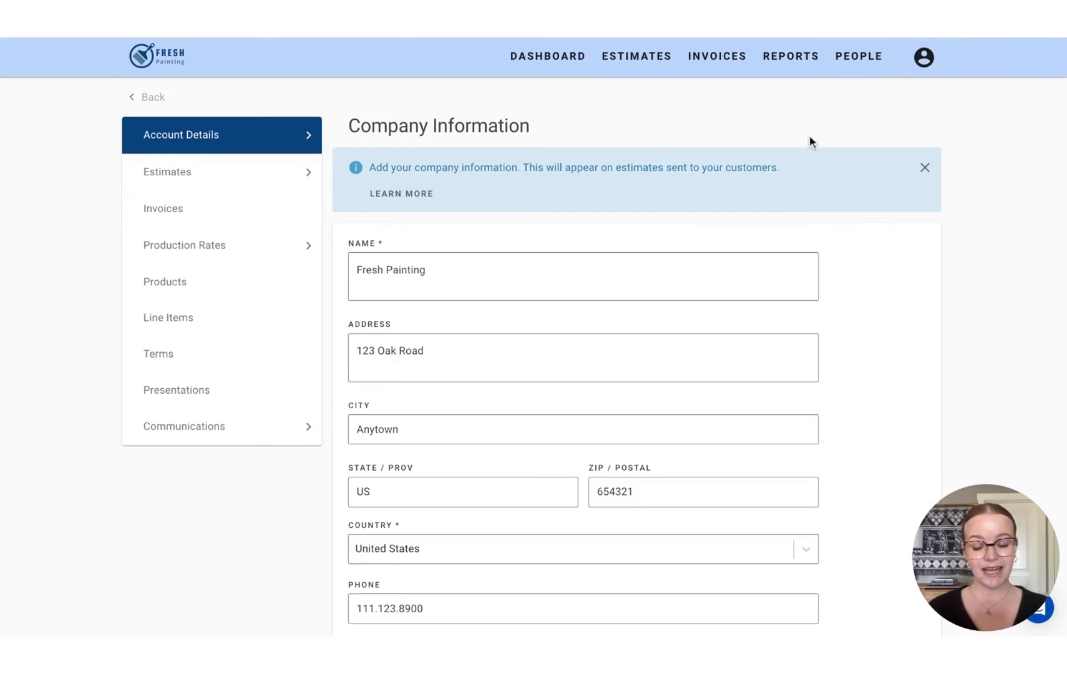
{"action": "left_click", "coordinate": [175, 391]}
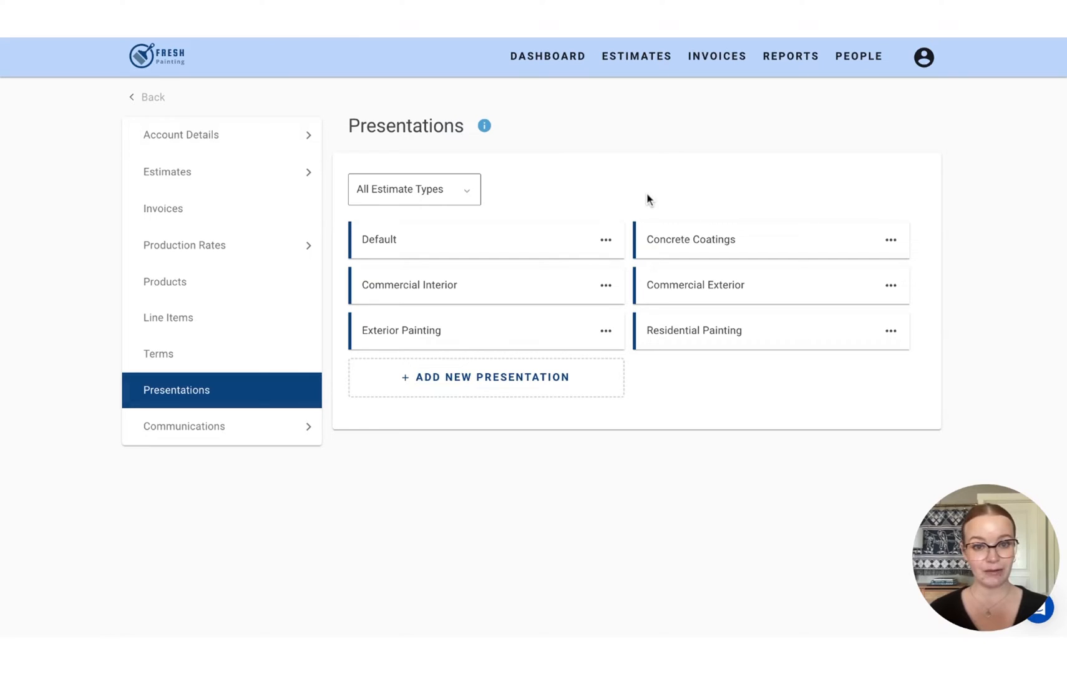
{"action": "mouse_move", "coordinate": [630, 442]}
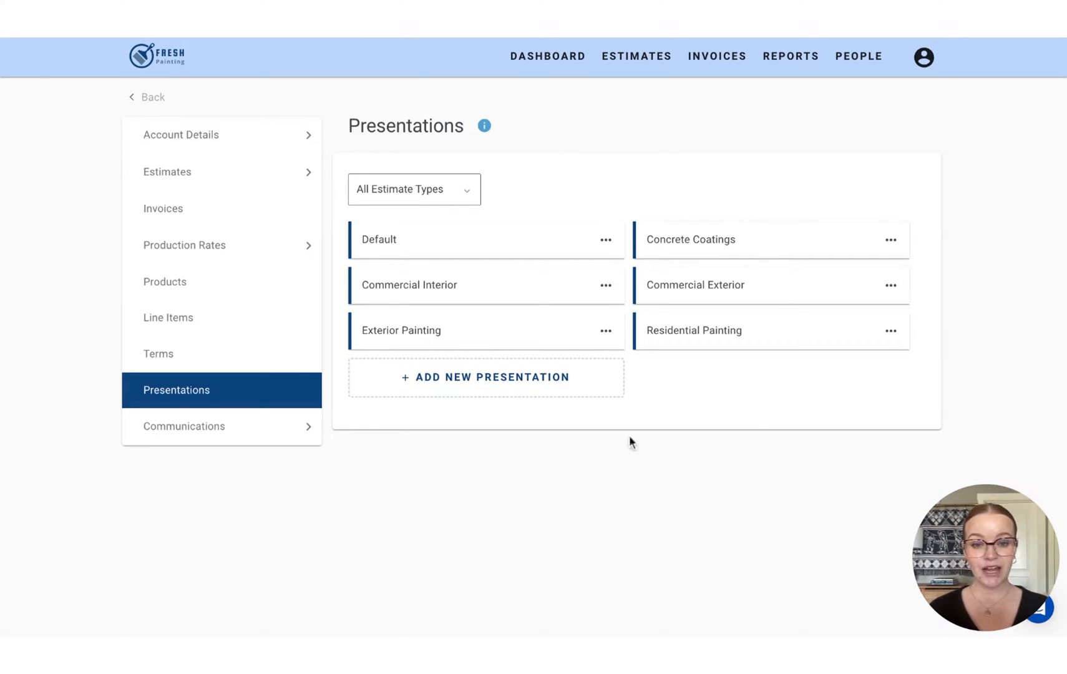
{"action": "mouse_move", "coordinate": [686, 199]}
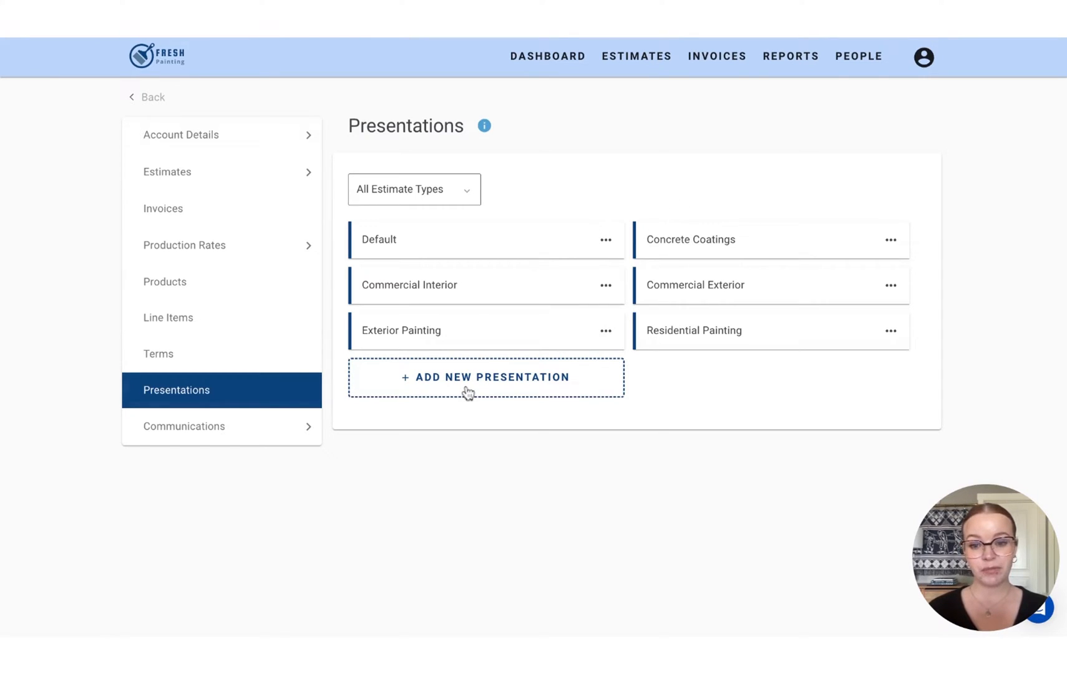
{"action": "left_click", "coordinate": [485, 377]}
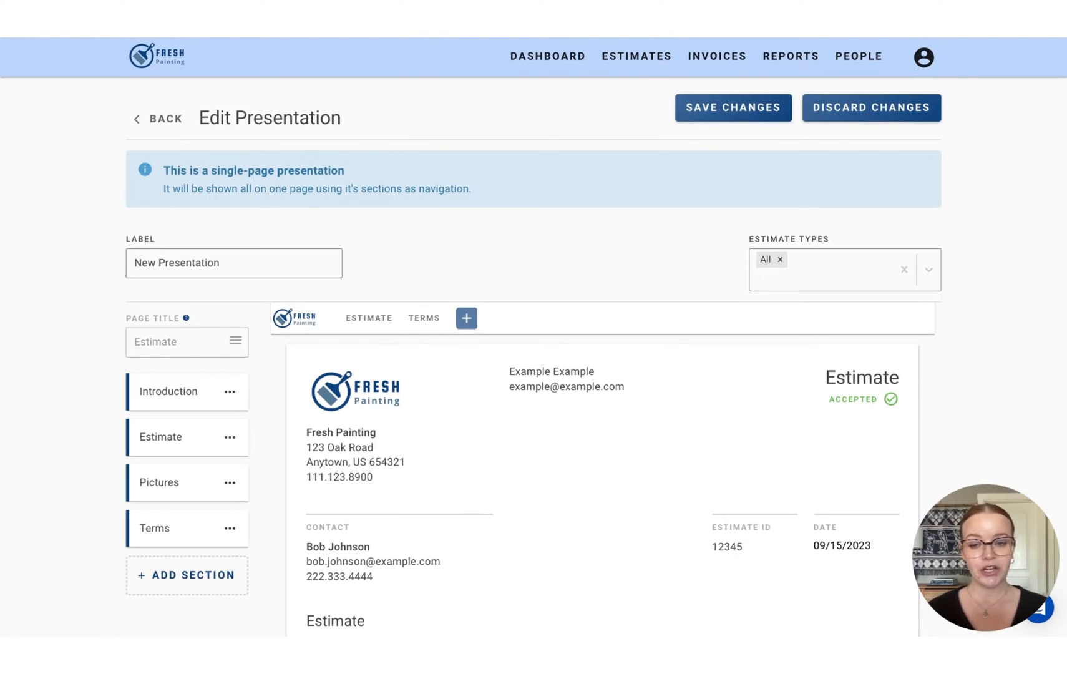
Set the presentation's Label to 'Exterior Presentation'
{"action": "left_click", "coordinate": [217, 265]}
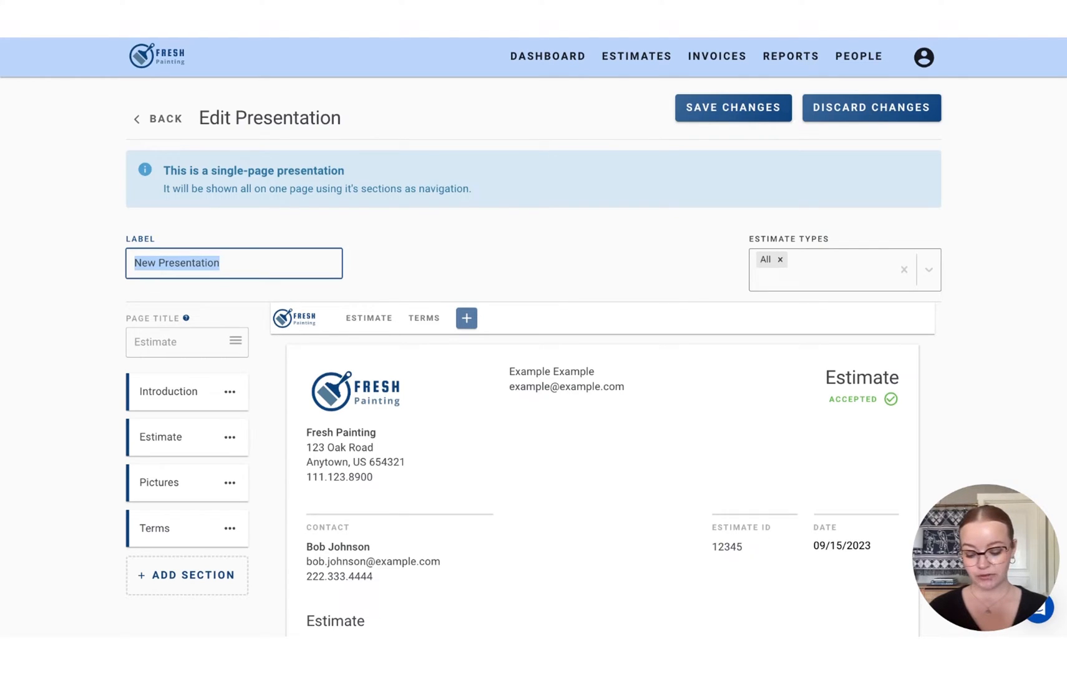
{"action": "type", "text": "Exterior Pr"}
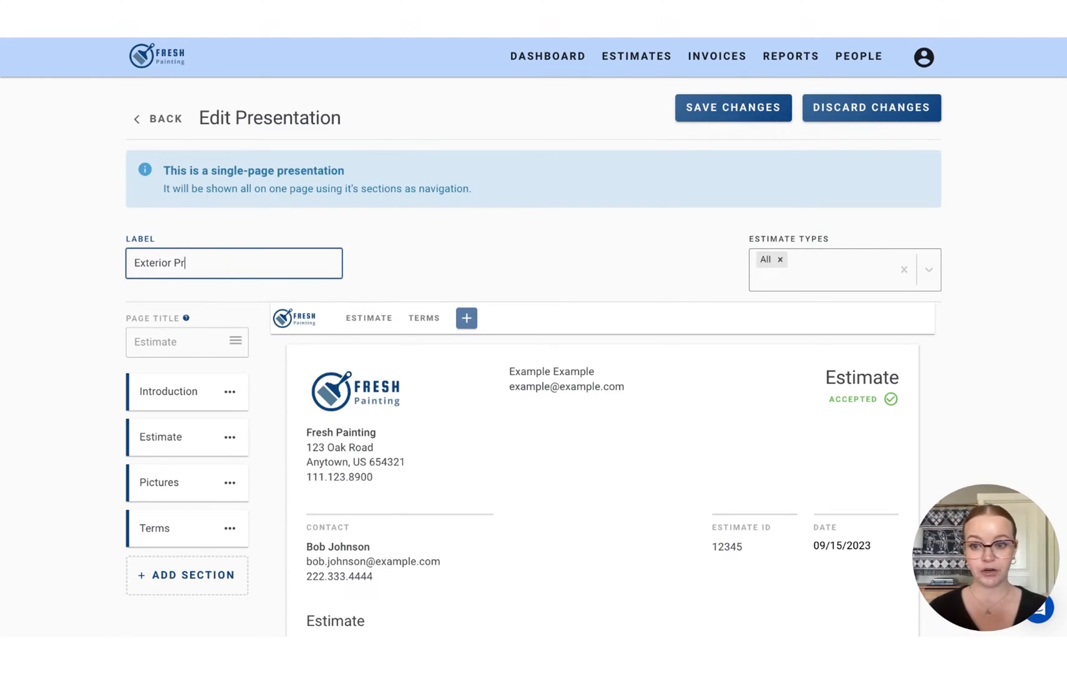
{"action": "type", "text": "esentation"}
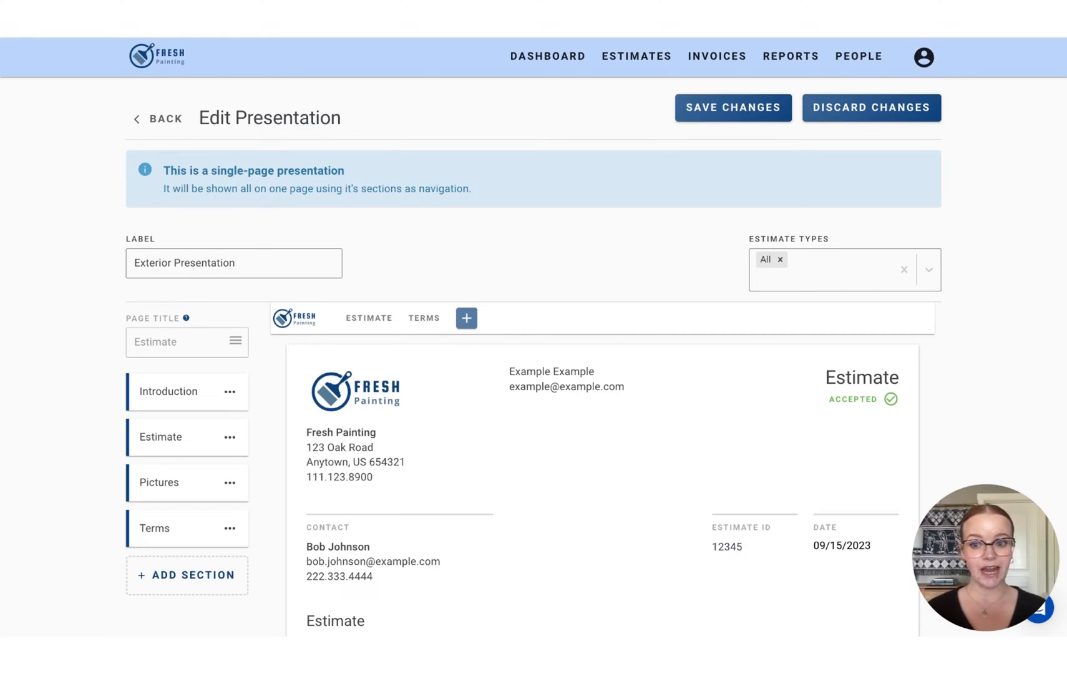
{"action": "mouse_move", "coordinate": [524, 332]}
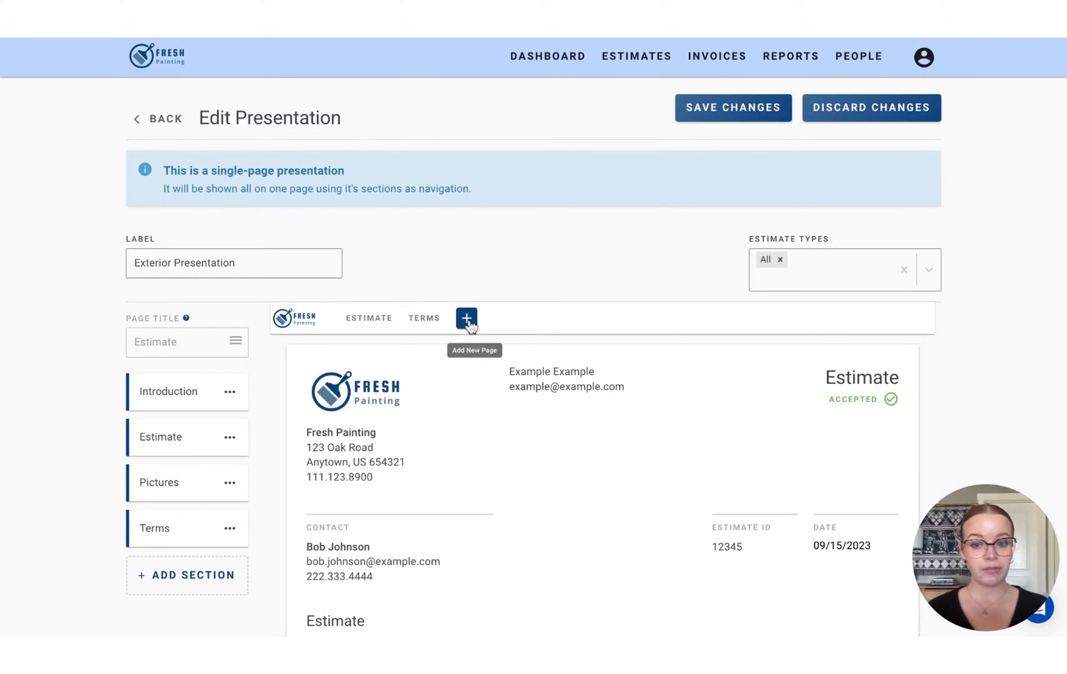
Add pages titled About Us and Reviews after the Estimate page
{"action": "left_click", "coordinate": [467, 318]}
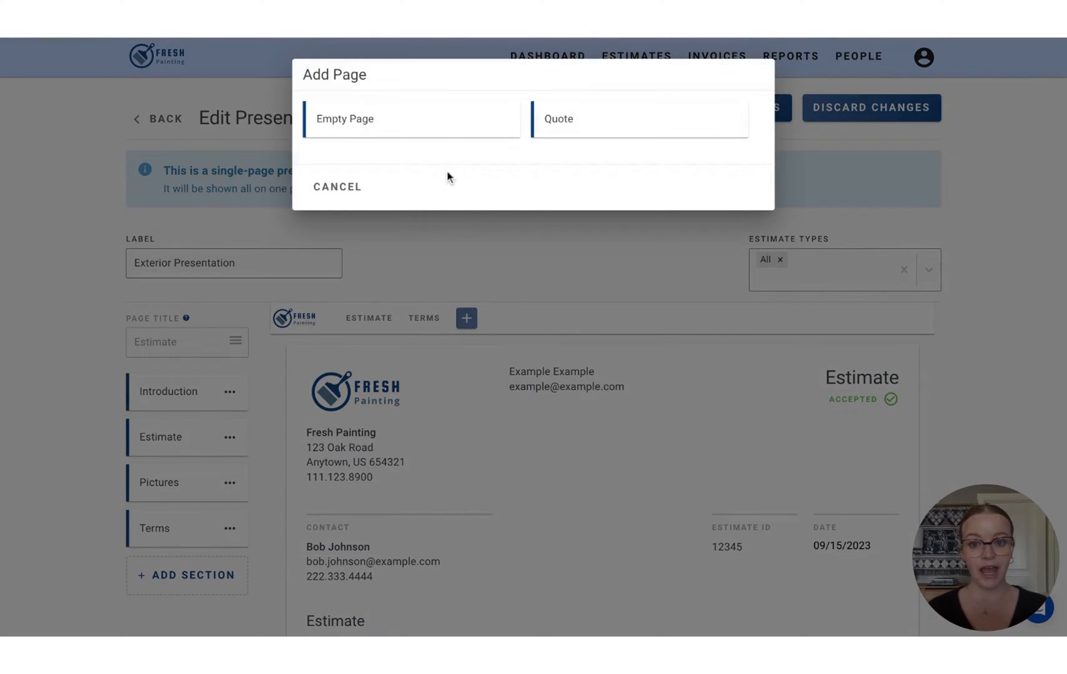
{"action": "mouse_move", "coordinate": [419, 131]}
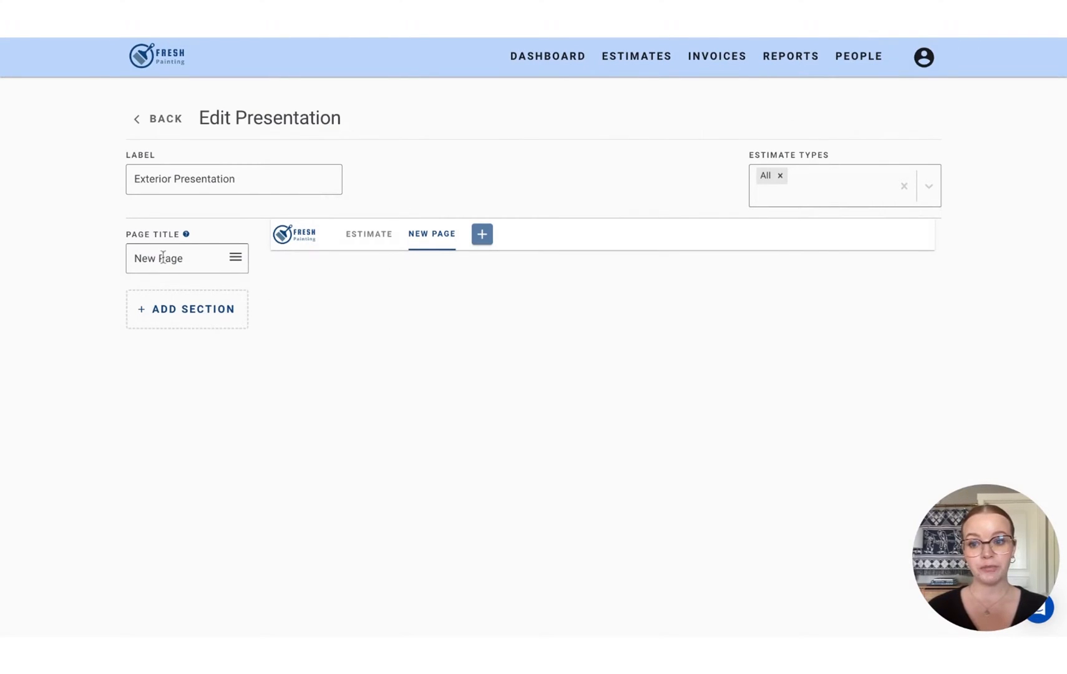
{"action": "double_click", "coordinate": [158, 258]}
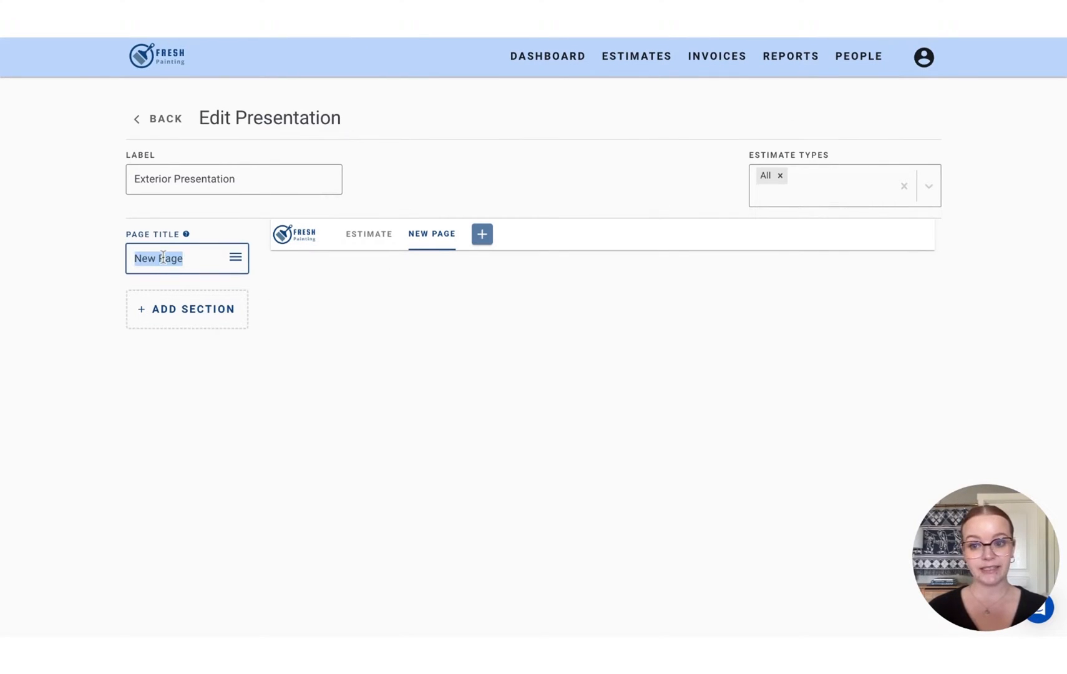
{"action": "type", "text": "About Us"}
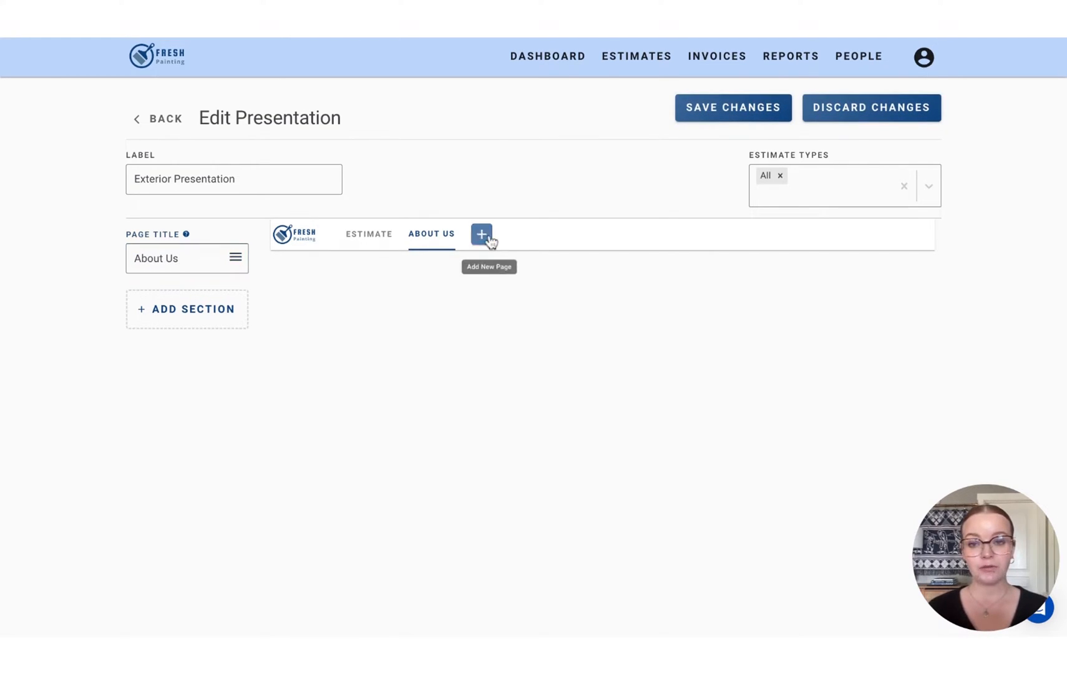
{"action": "left_click", "coordinate": [482, 234]}
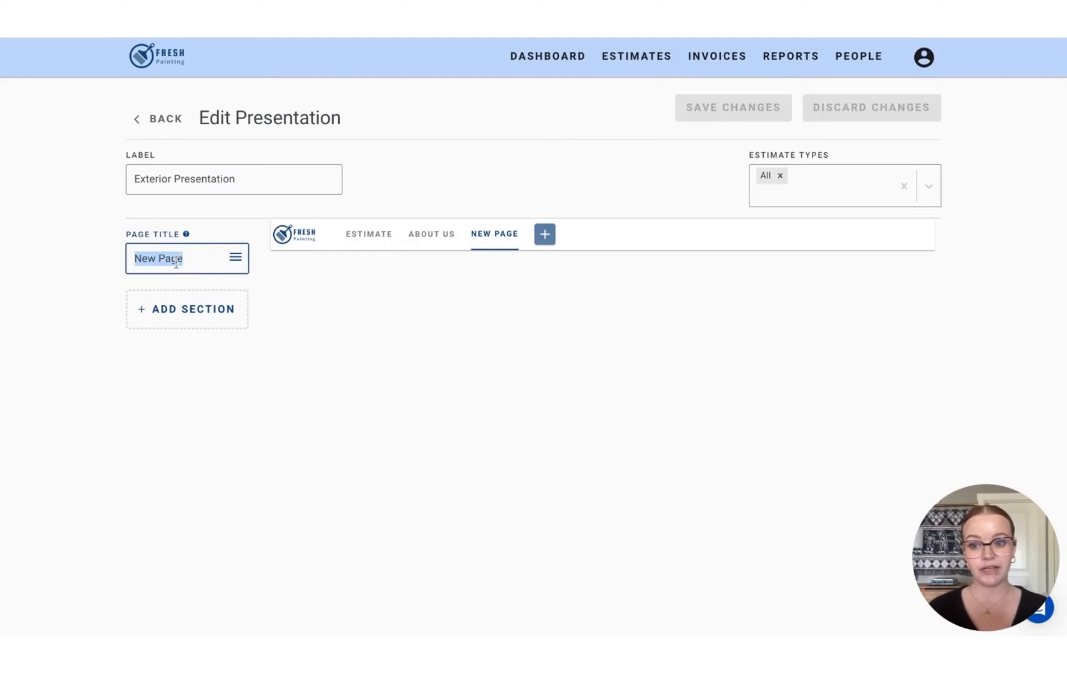
{"action": "type", "text": "Reviews"}
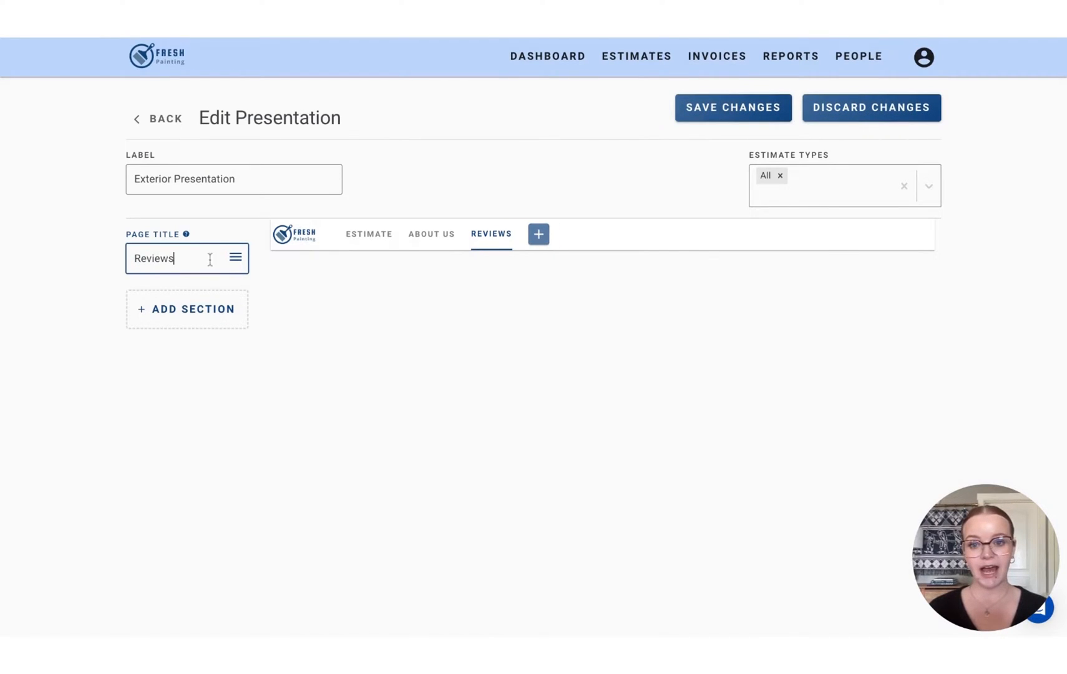
Add further pages titled Portfolio, Documents and Services
{"action": "left_click", "coordinate": [538, 235]}
{"action": "type", "text": "Portfo"}
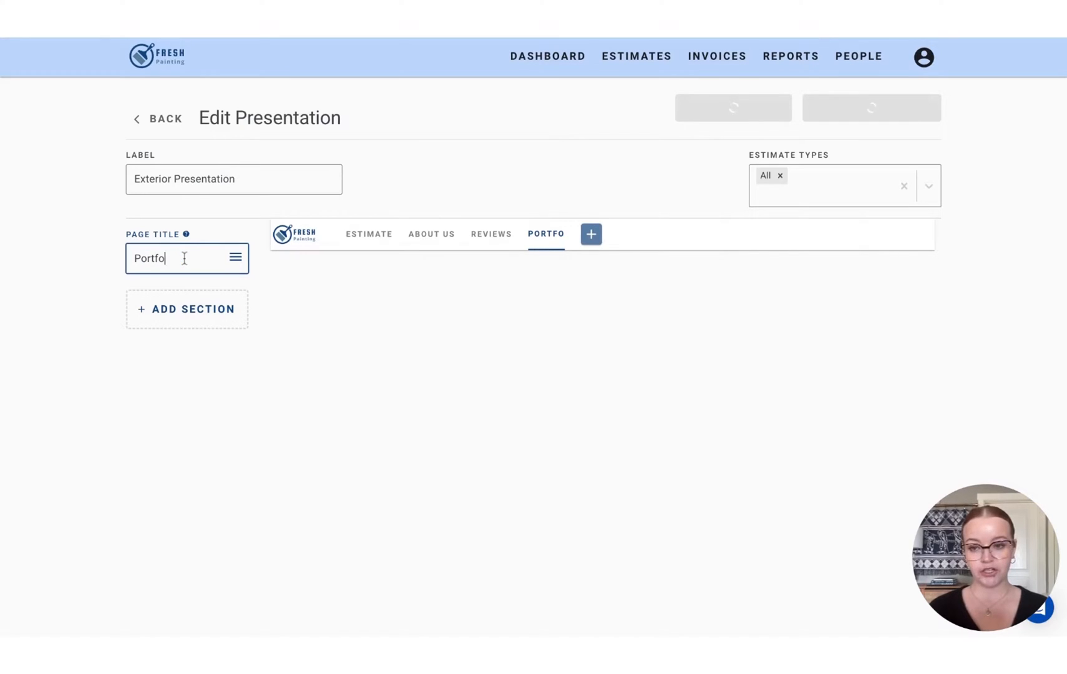
{"action": "left_click", "coordinate": [590, 235]}
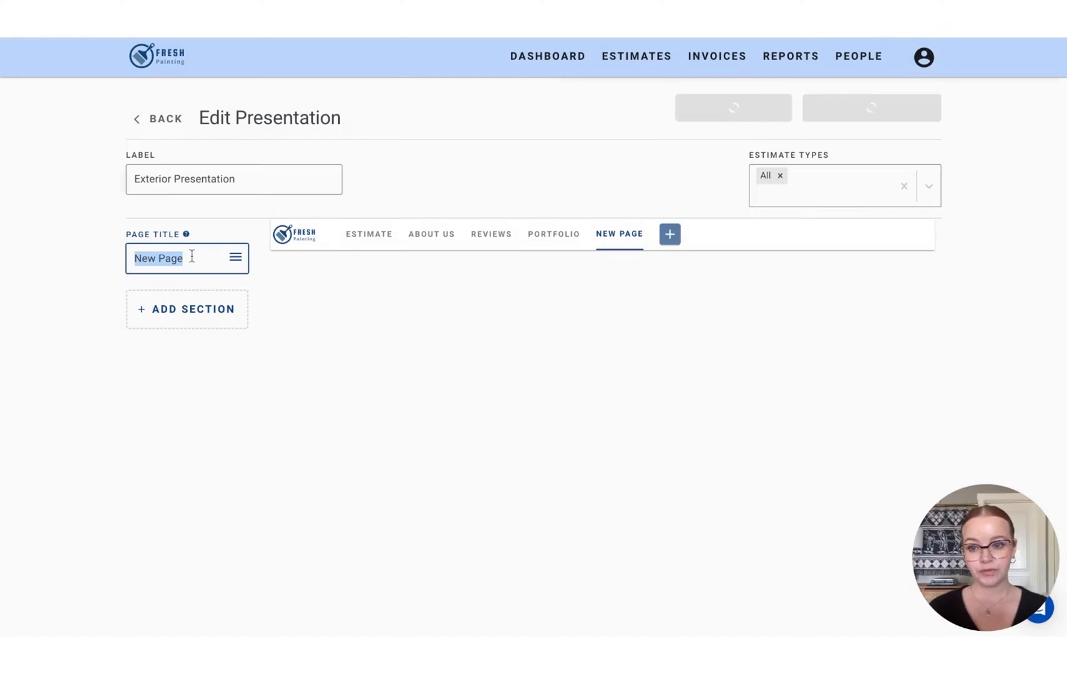
{"action": "type", "text": "Documents"}
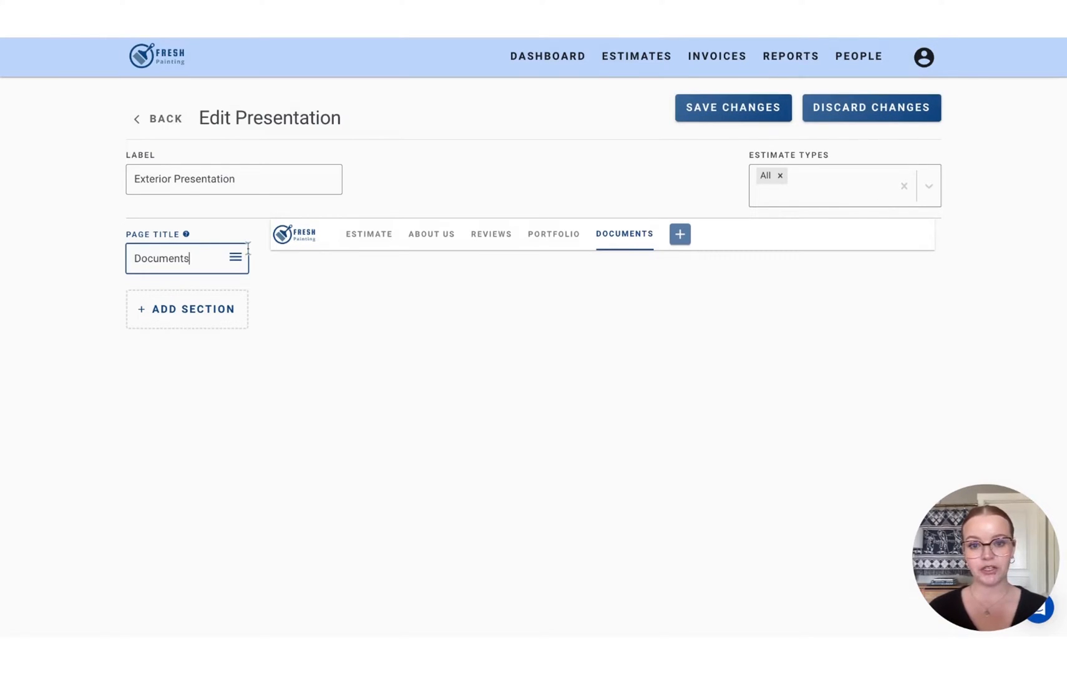
{"action": "left_click", "coordinate": [679, 234]}
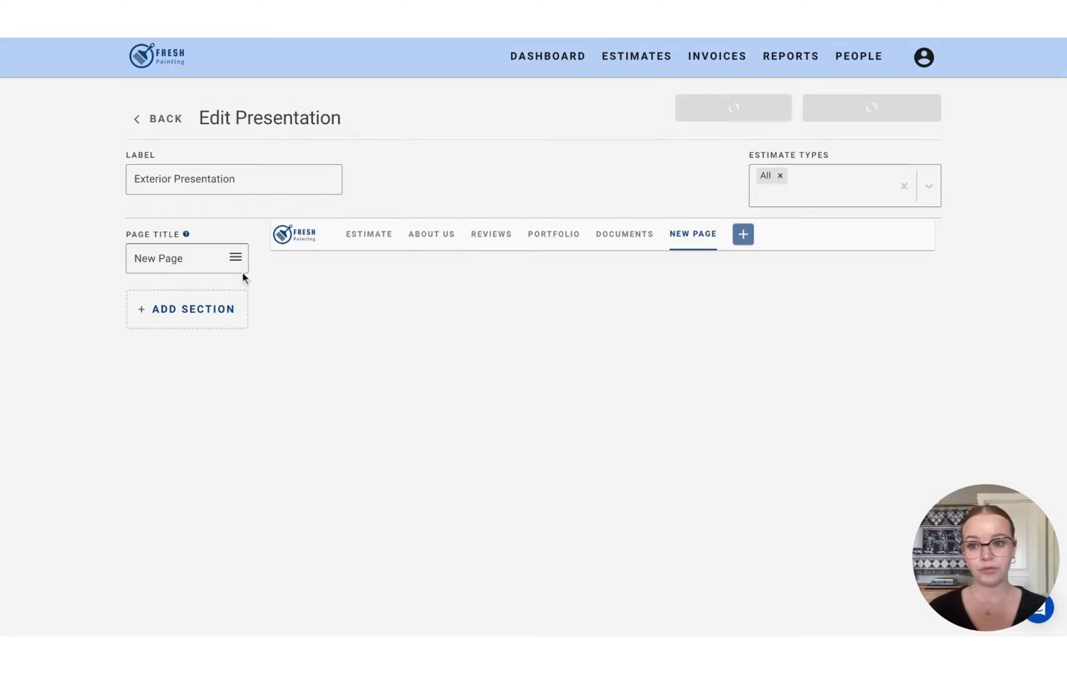
{"action": "type", "text": "Services"}
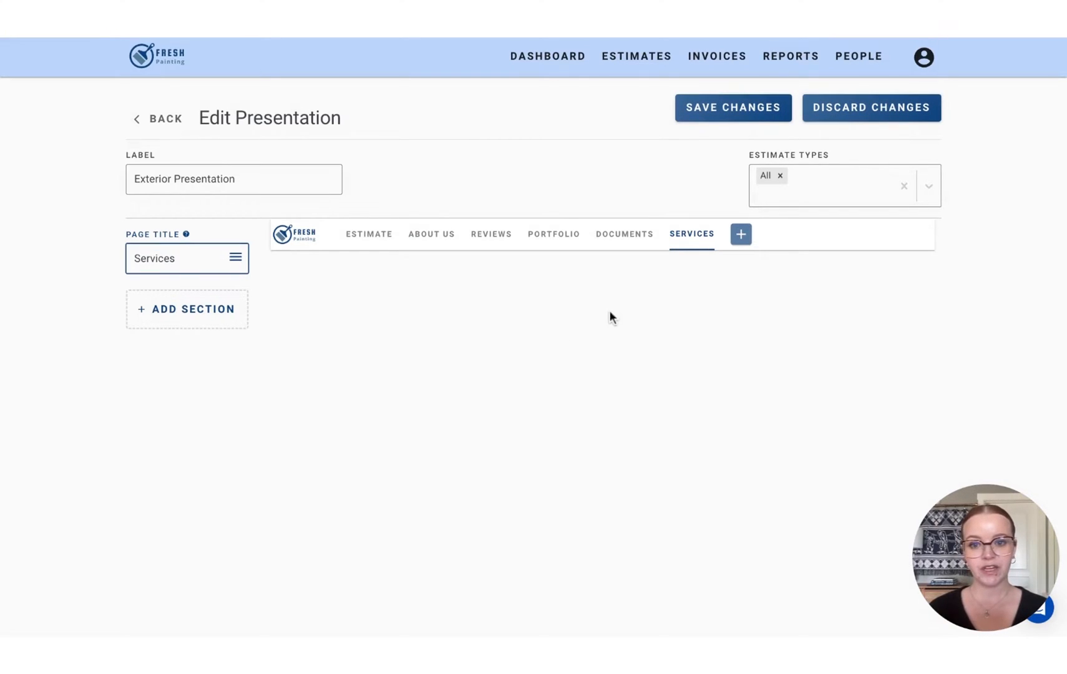
{"action": "mouse_move", "coordinate": [369, 239]}
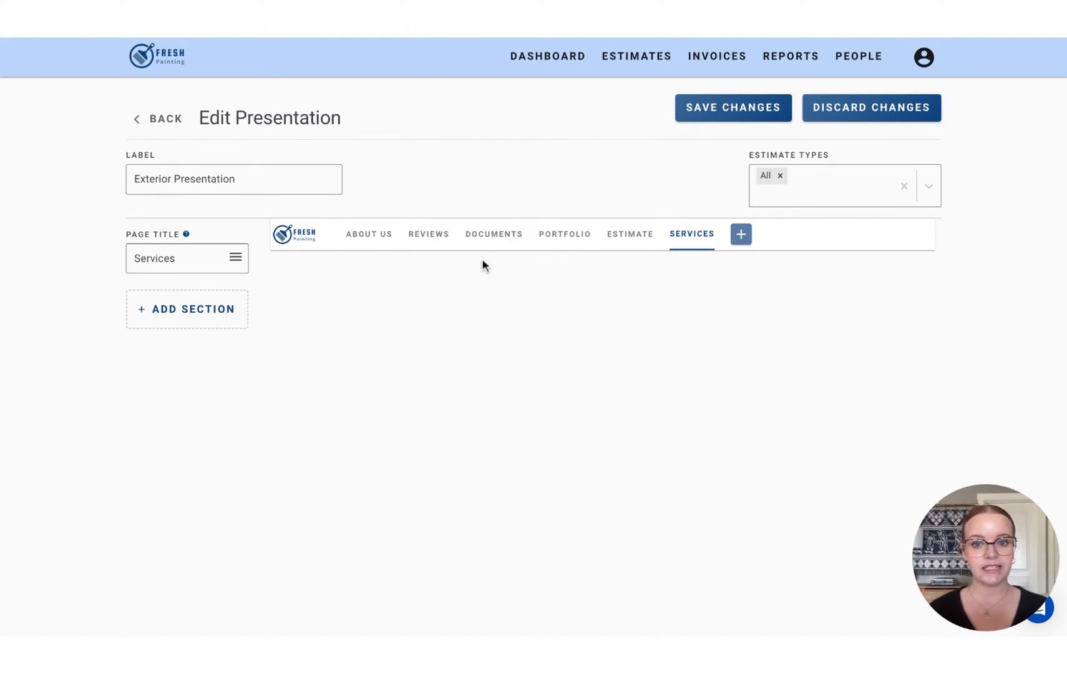
{"action": "mouse_move", "coordinate": [629, 235]}
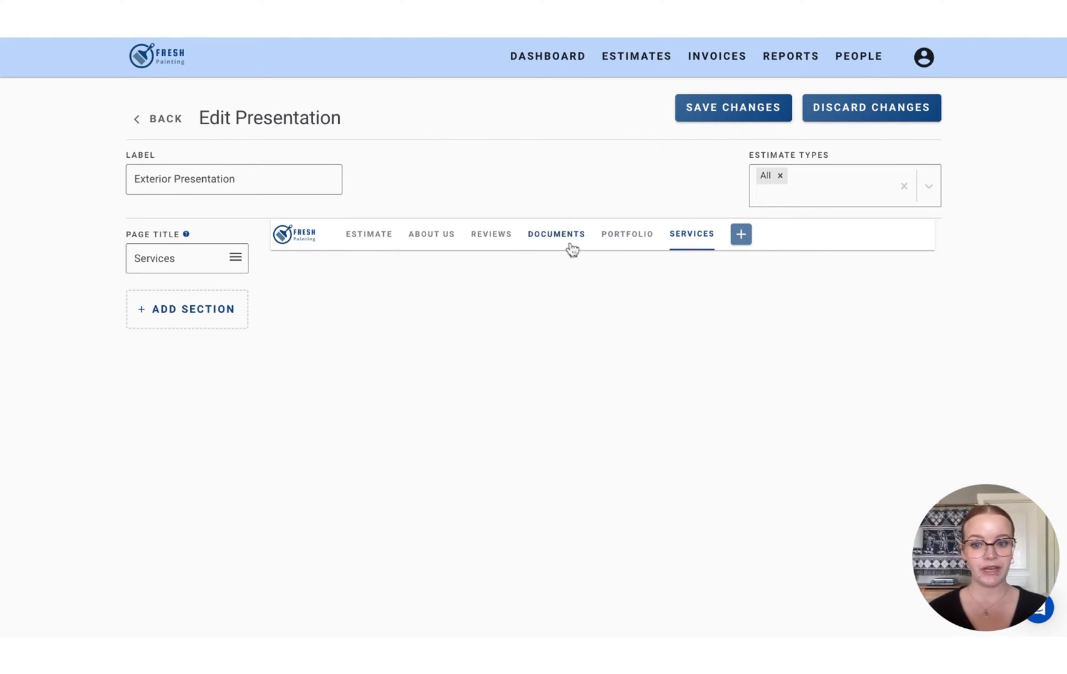
{"action": "mouse_move", "coordinate": [431, 243]}
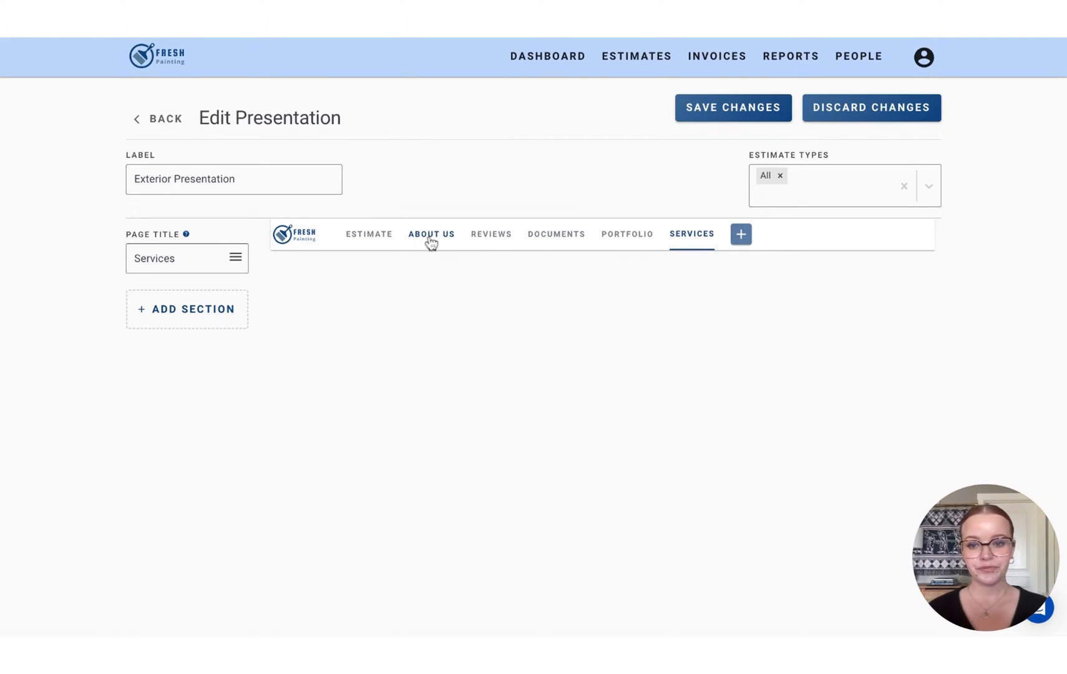
Show the Estimate page's default sections after reordering the page tabs
{"action": "left_click", "coordinate": [369, 235]}
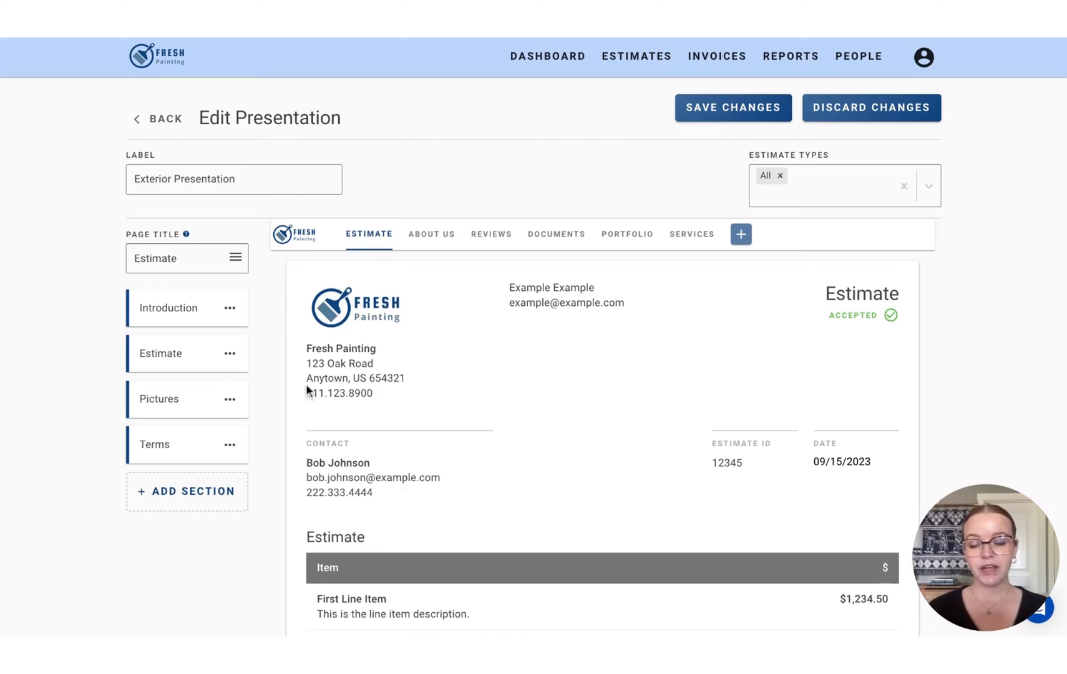
{"action": "mouse_move", "coordinate": [230, 308]}
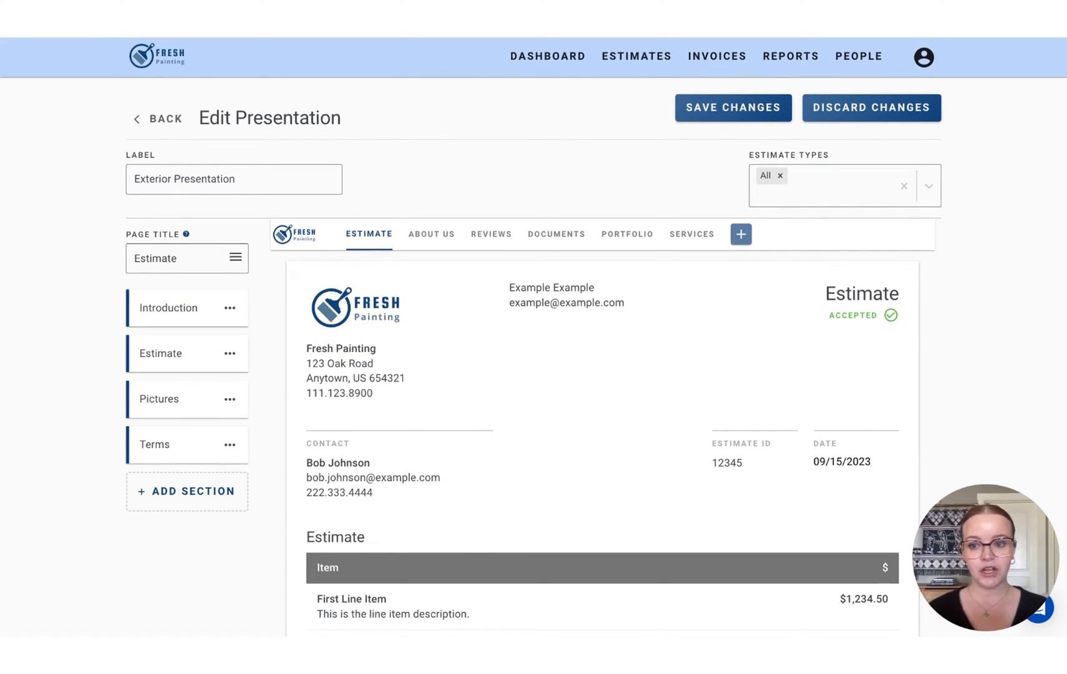
{"action": "mouse_move", "coordinate": [355, 313]}
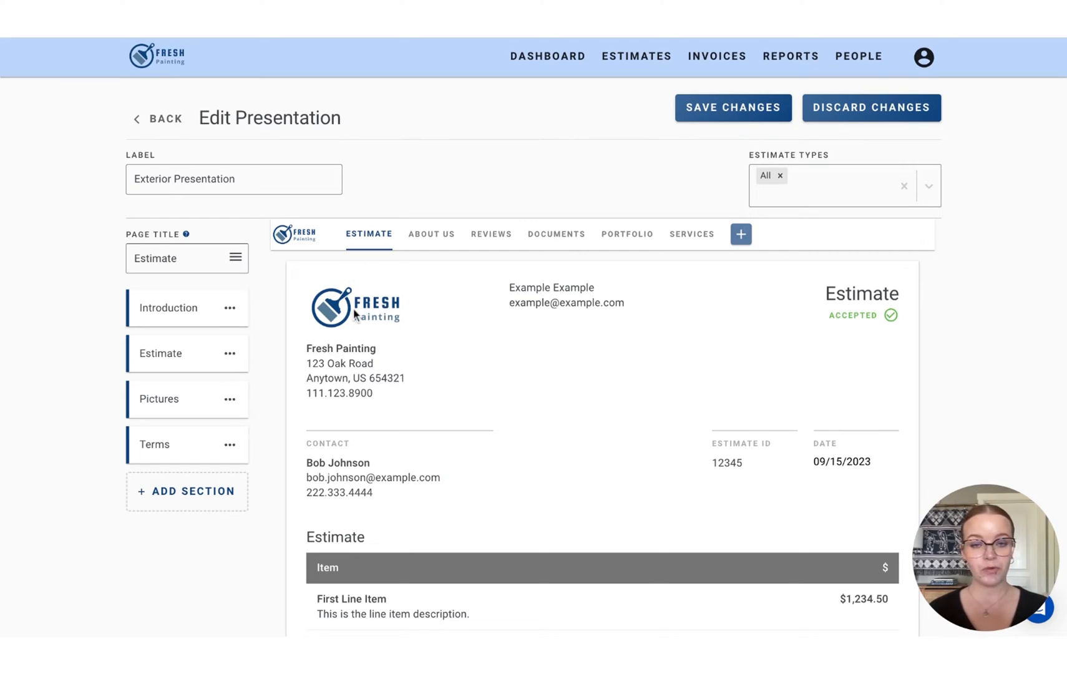
{"action": "mouse_move", "coordinate": [427, 257]}
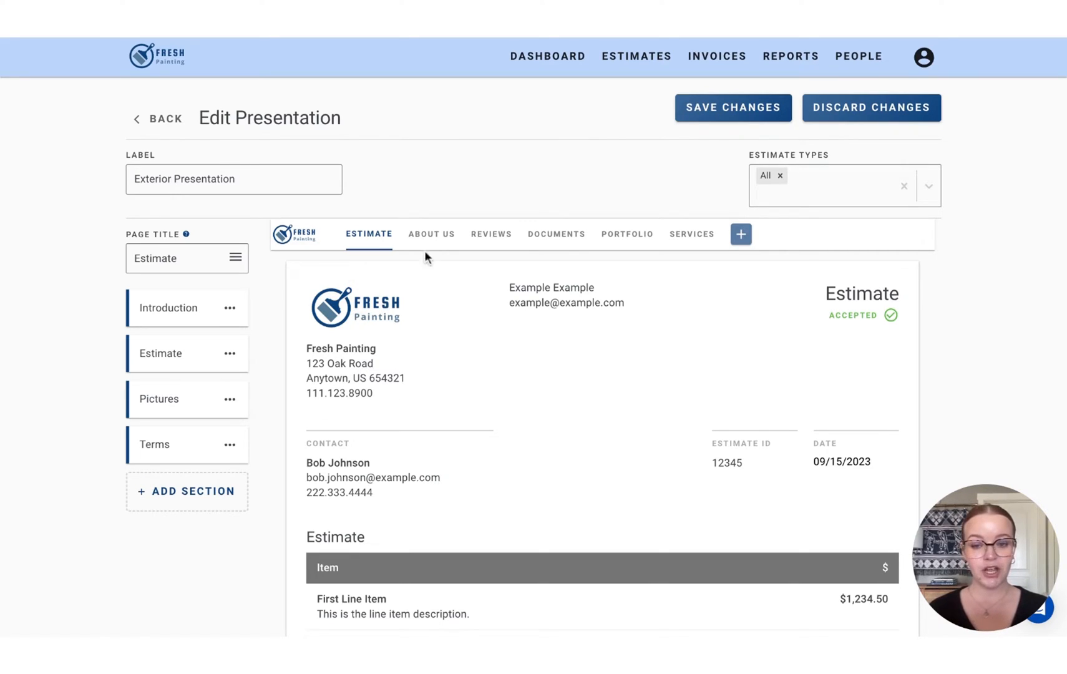
Switch to the empty About Us page
{"action": "left_click", "coordinate": [430, 233]}
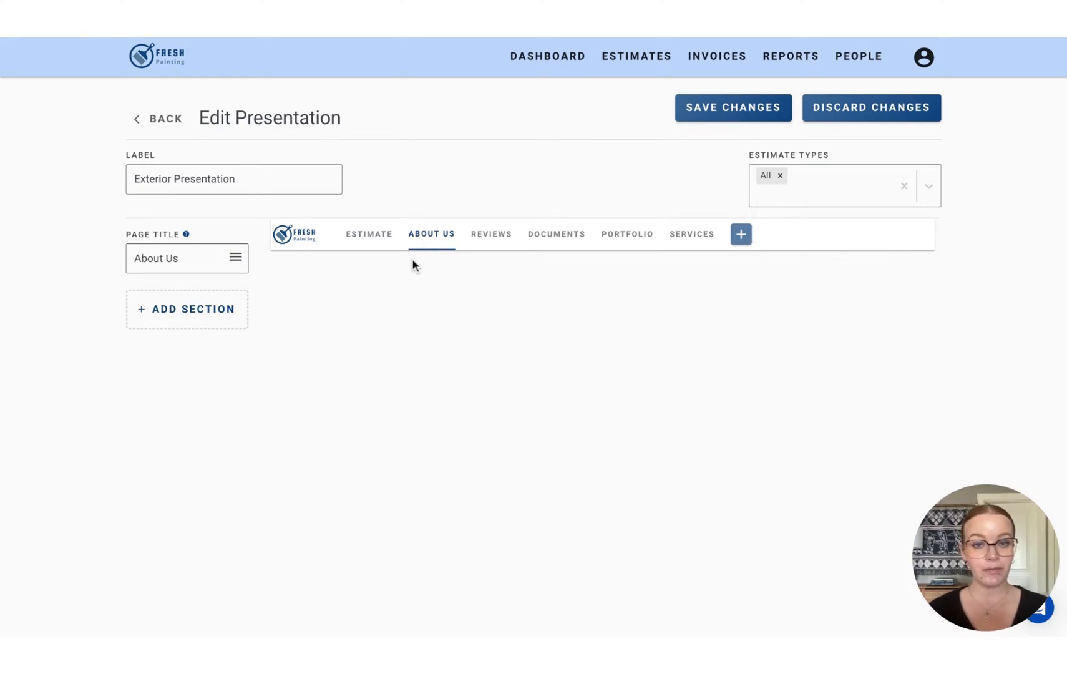
{"action": "mouse_move", "coordinate": [341, 279]}
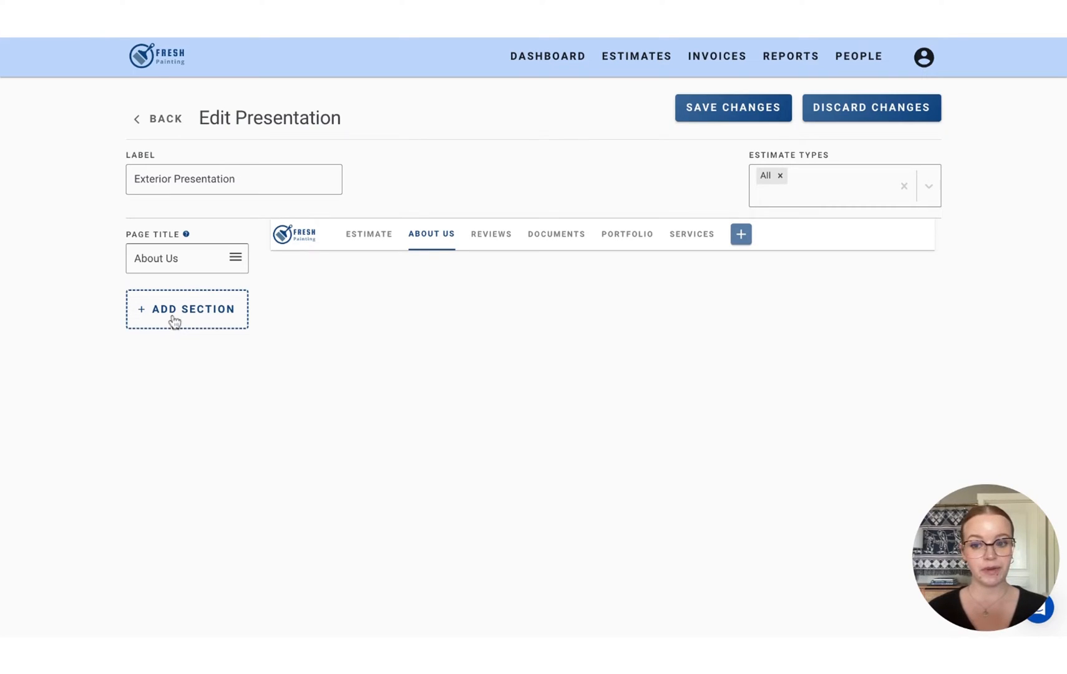
Bring up the Add Section choices for the About Us page
{"action": "left_click", "coordinate": [187, 310]}
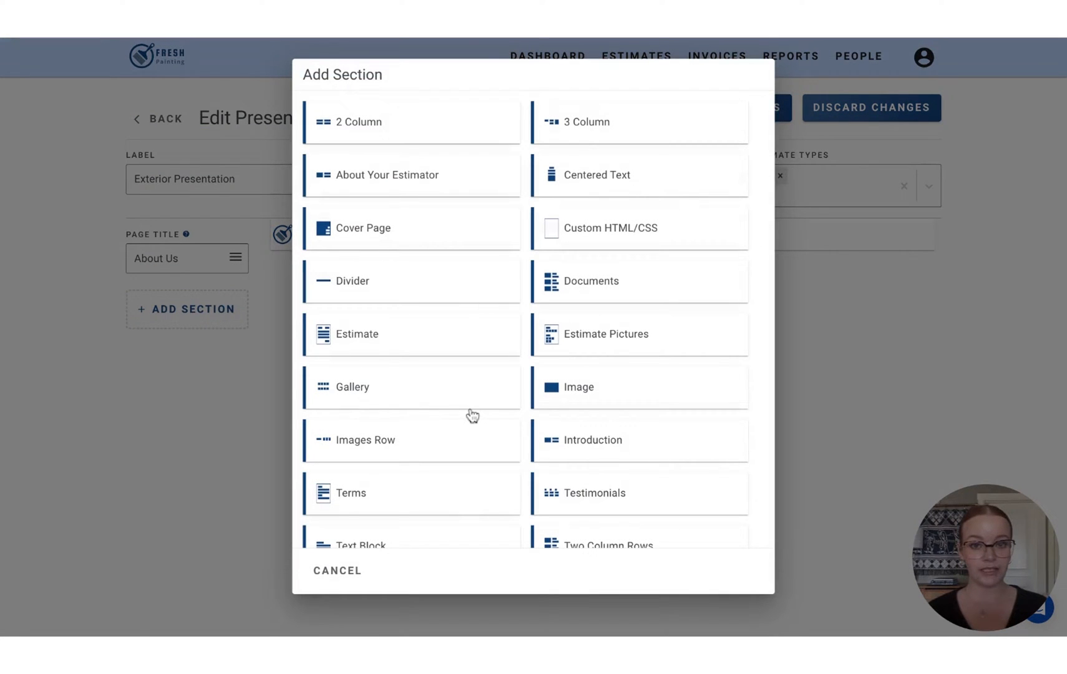
{"action": "mouse_move", "coordinate": [473, 416]}
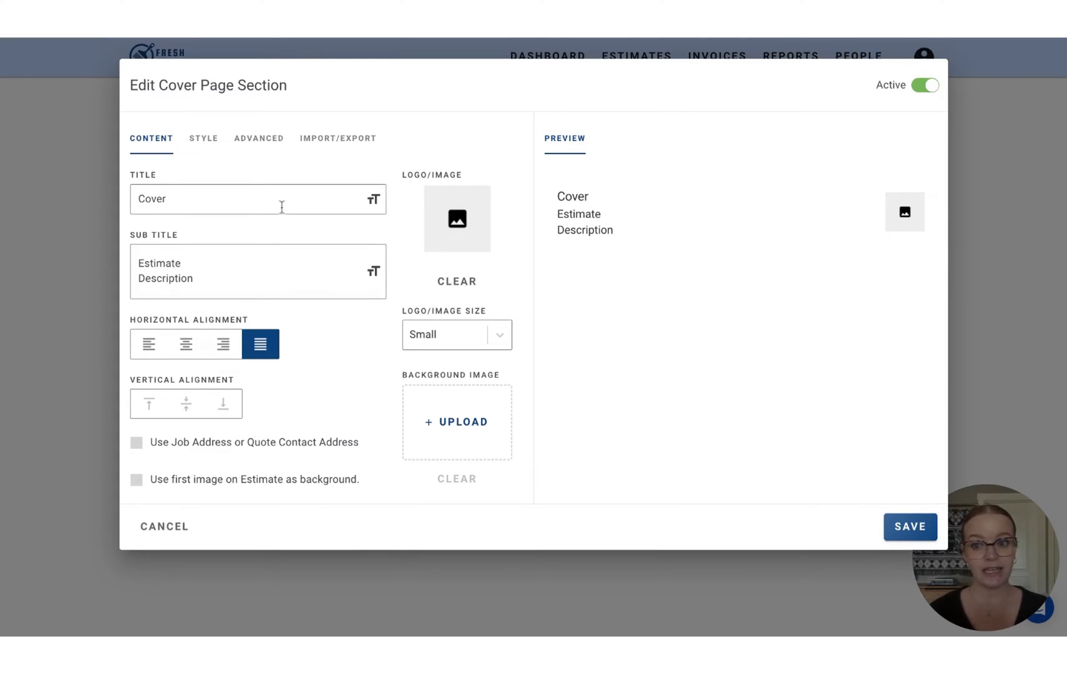
Make the cover section title read 'About Us' and clear its subtitle
{"action": "left_click", "coordinate": [910, 527]}
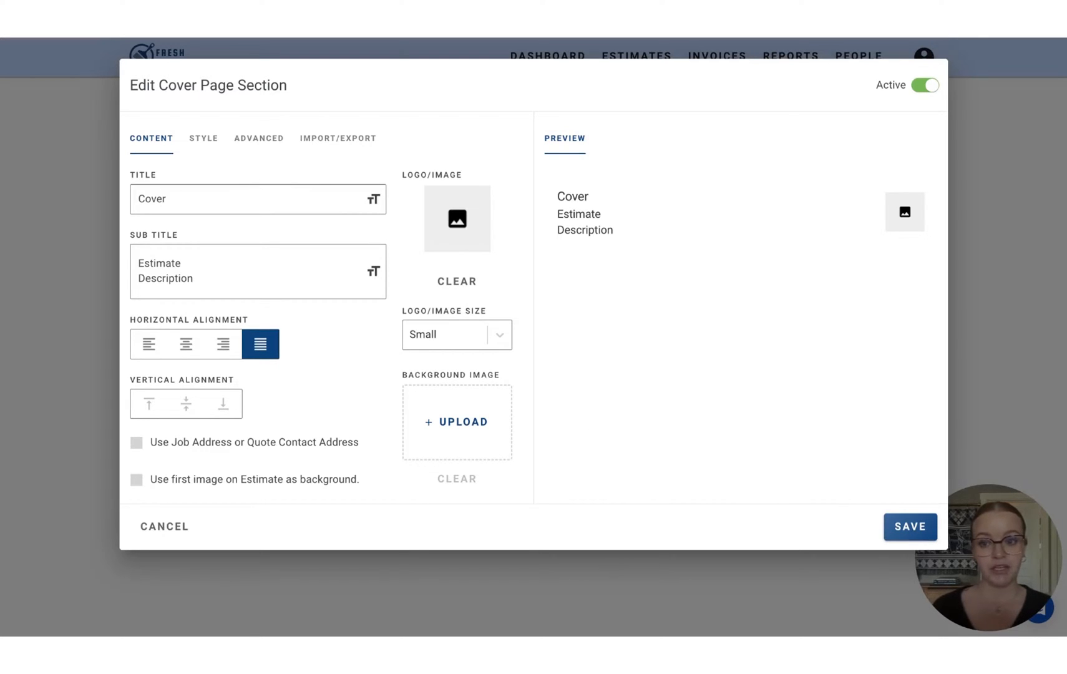
{"action": "double_click", "coordinate": [151, 198]}
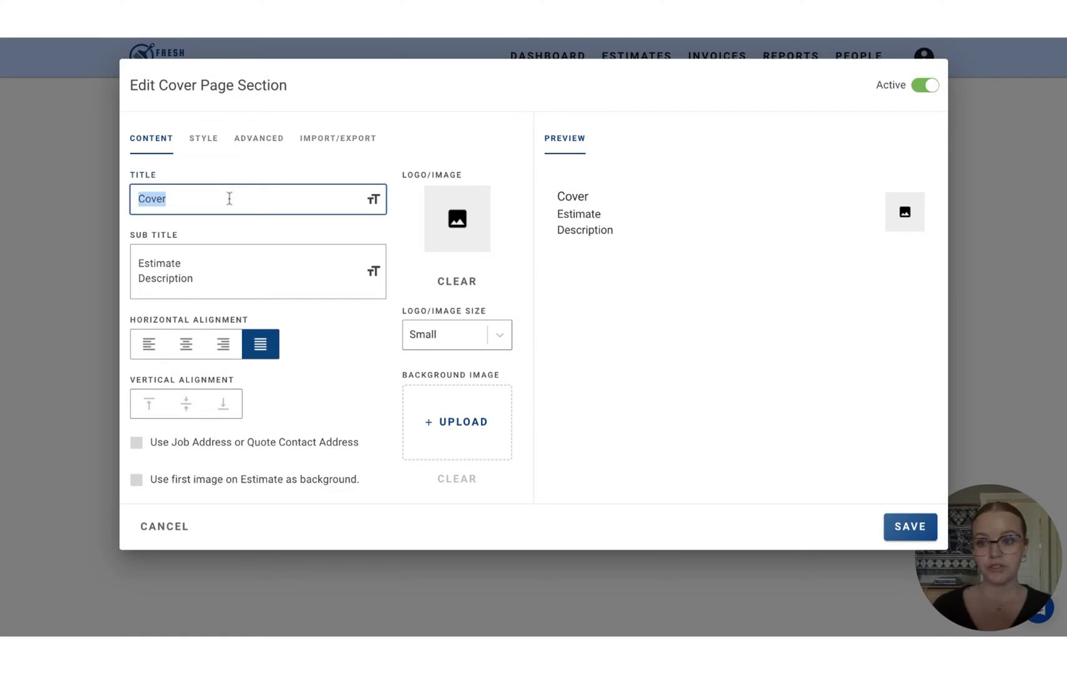
{"action": "type", "text": "About"}
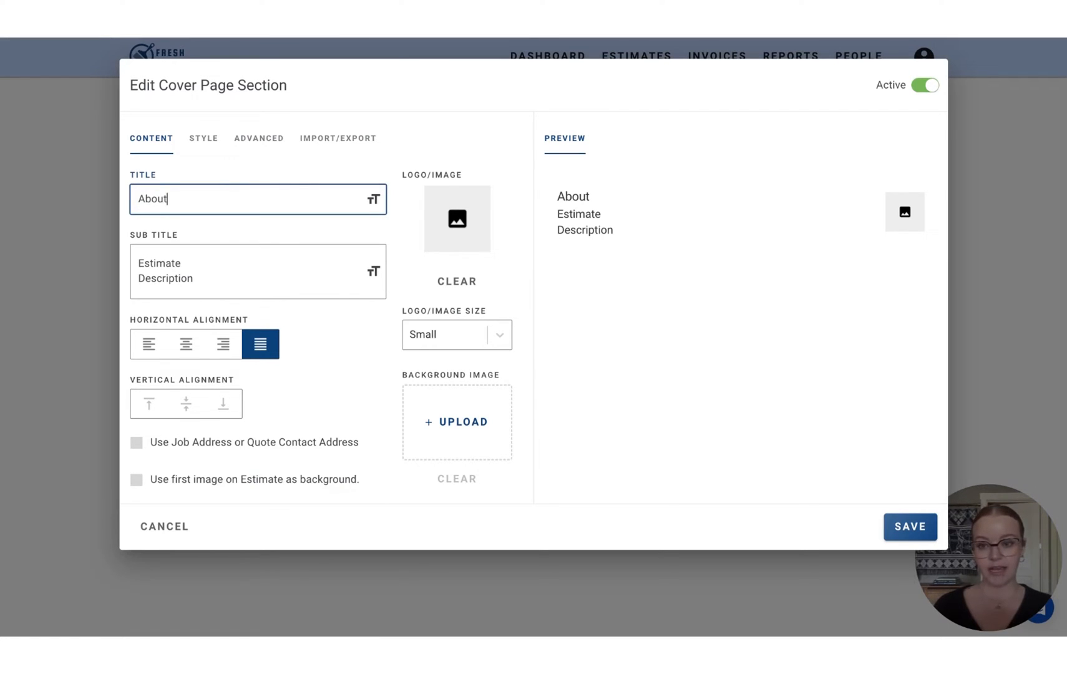
{"action": "type", "text": "Us"}
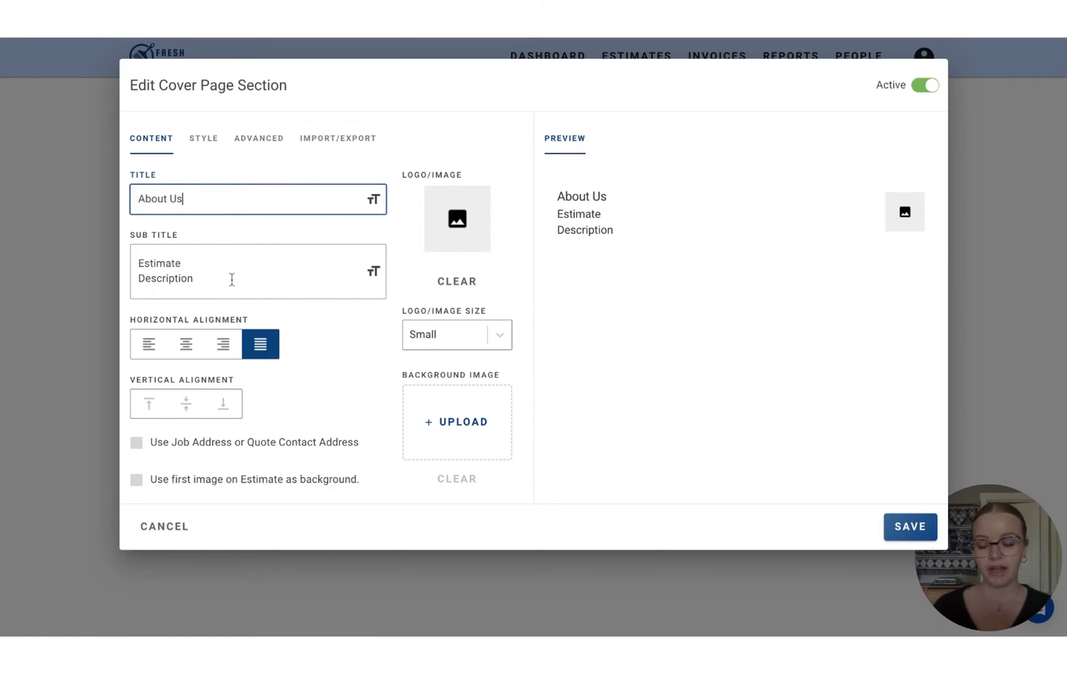
{"action": "double_click", "coordinate": [165, 278]}
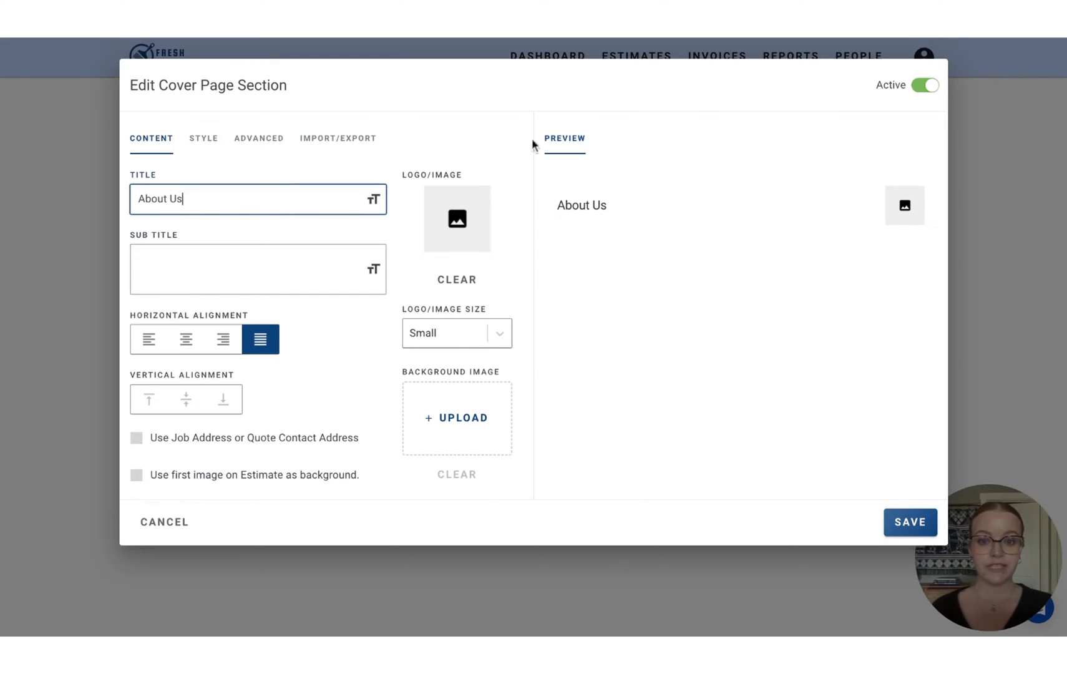
{"action": "mouse_move", "coordinate": [639, 446]}
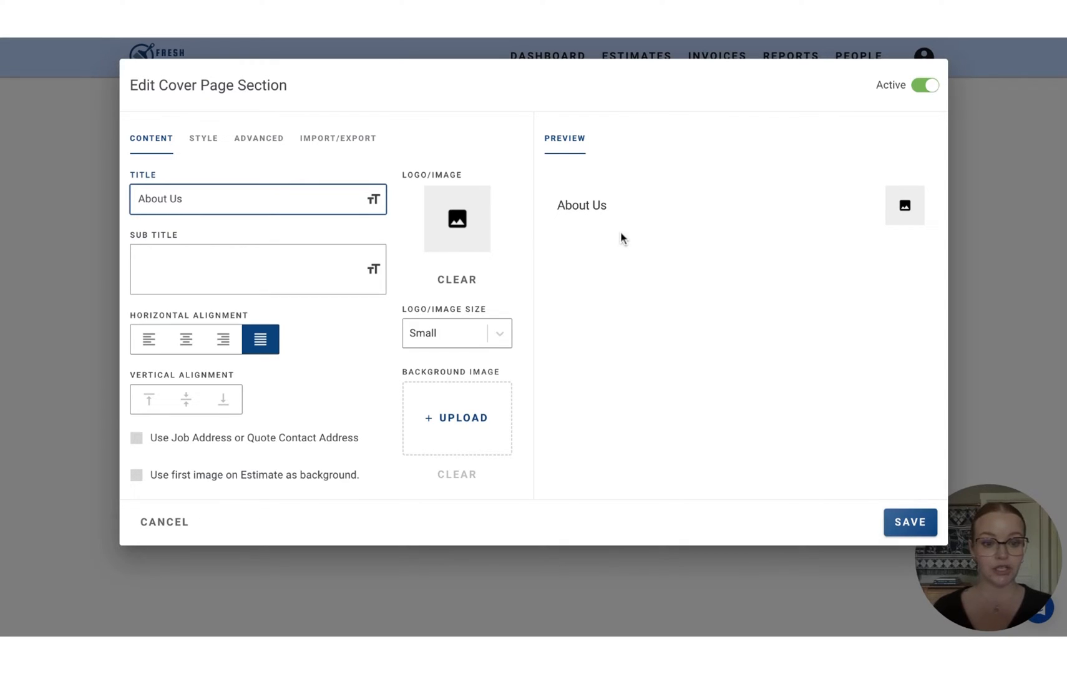
{"action": "mouse_move", "coordinate": [628, 238]}
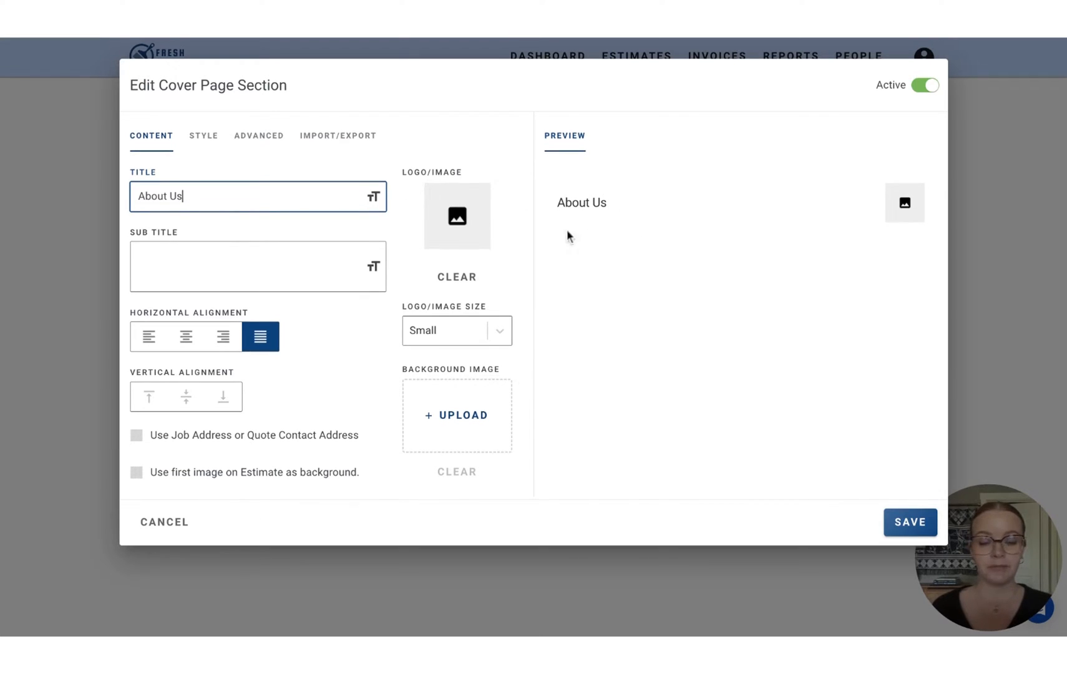
{"action": "mouse_move", "coordinate": [631, 212]}
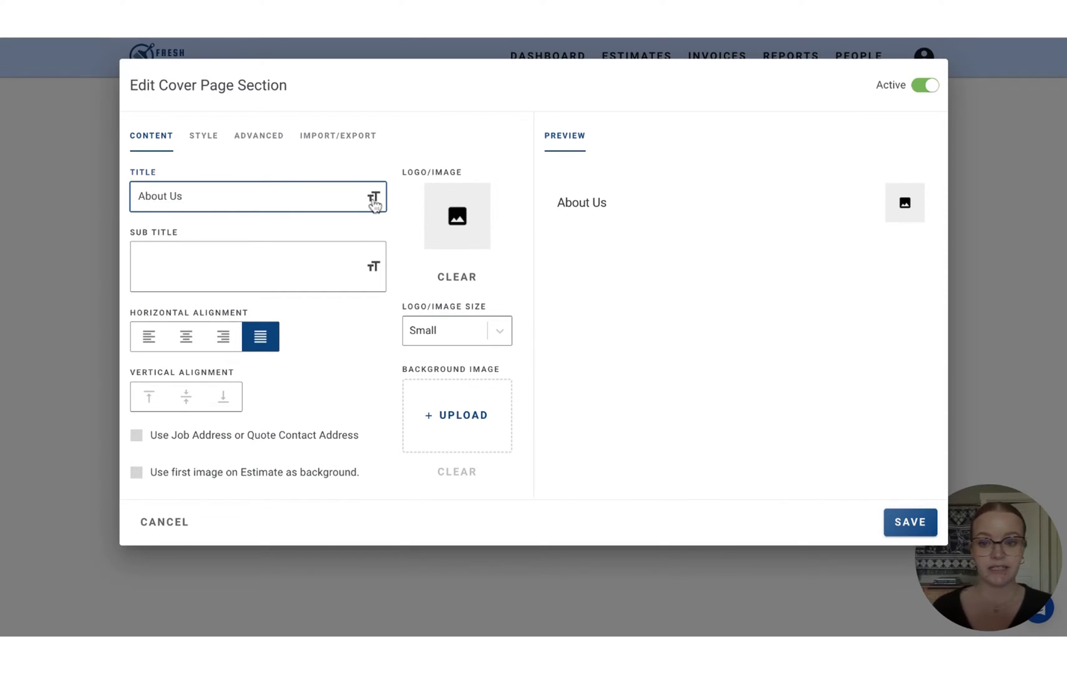
Style the About Us title Roboto Bold, large, trying uppercase and lowercase before leaving no transform
{"action": "left_click", "coordinate": [373, 197]}
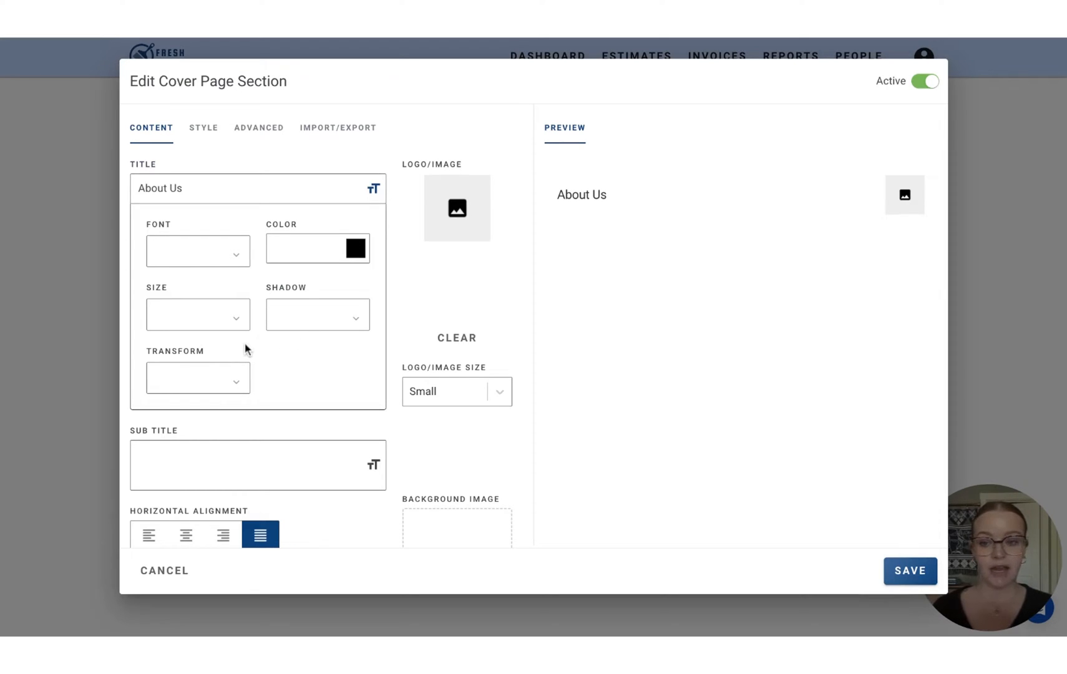
{"action": "left_click", "coordinate": [198, 251]}
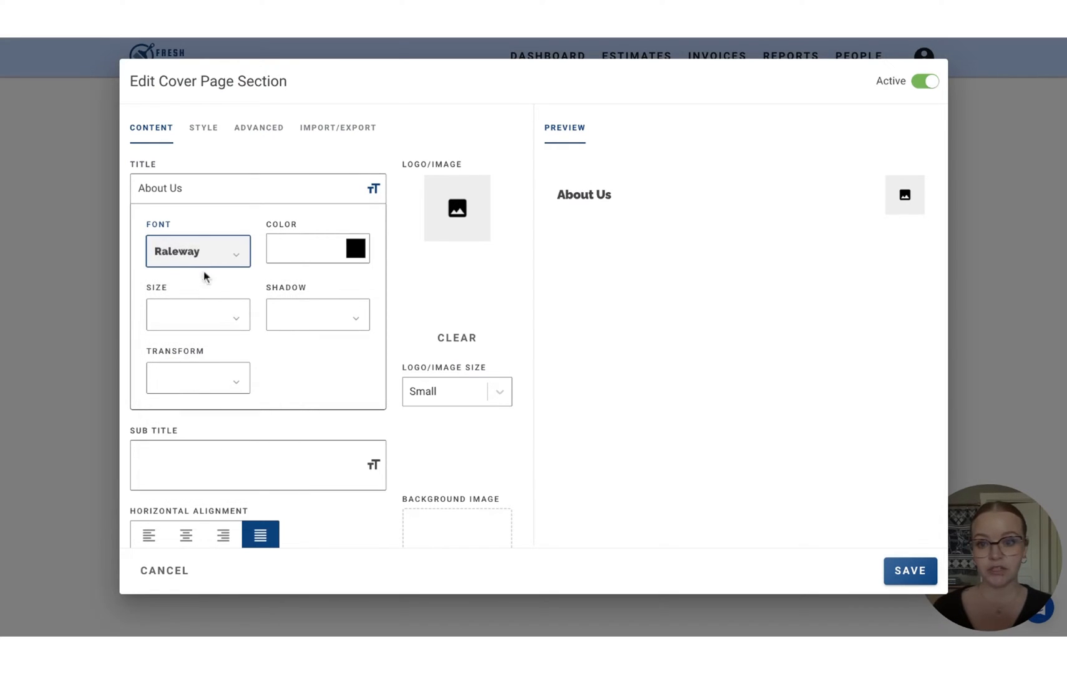
{"action": "left_click", "coordinate": [197, 251]}
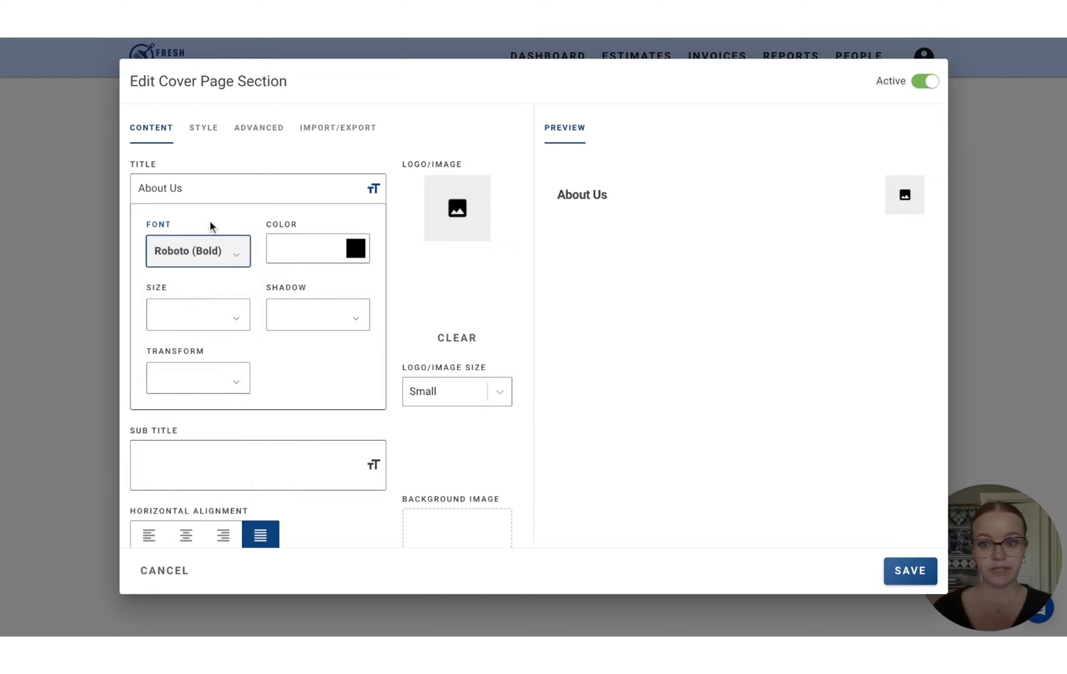
{"action": "left_click", "coordinate": [197, 314]}
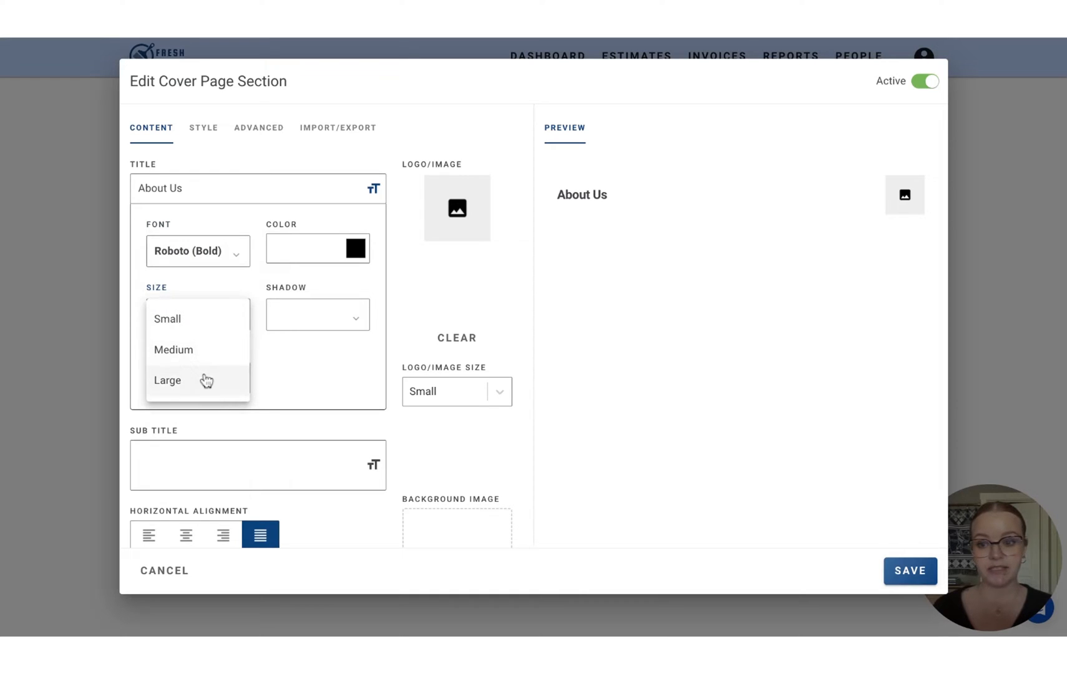
{"action": "left_click", "coordinate": [167, 380]}
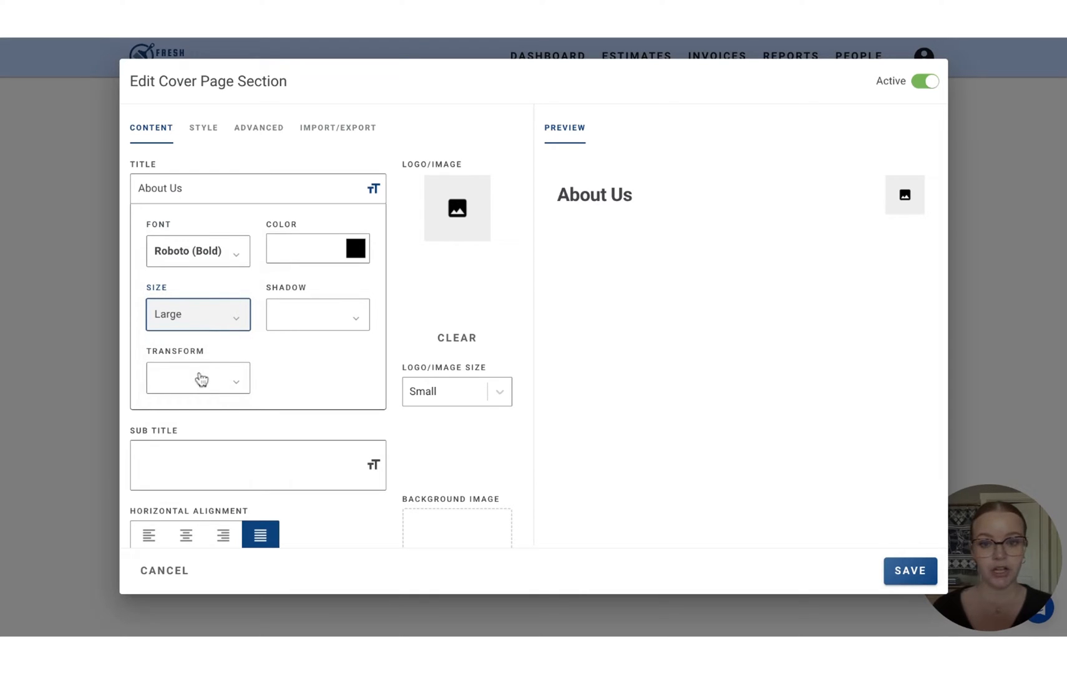
{"action": "left_click", "coordinate": [197, 378]}
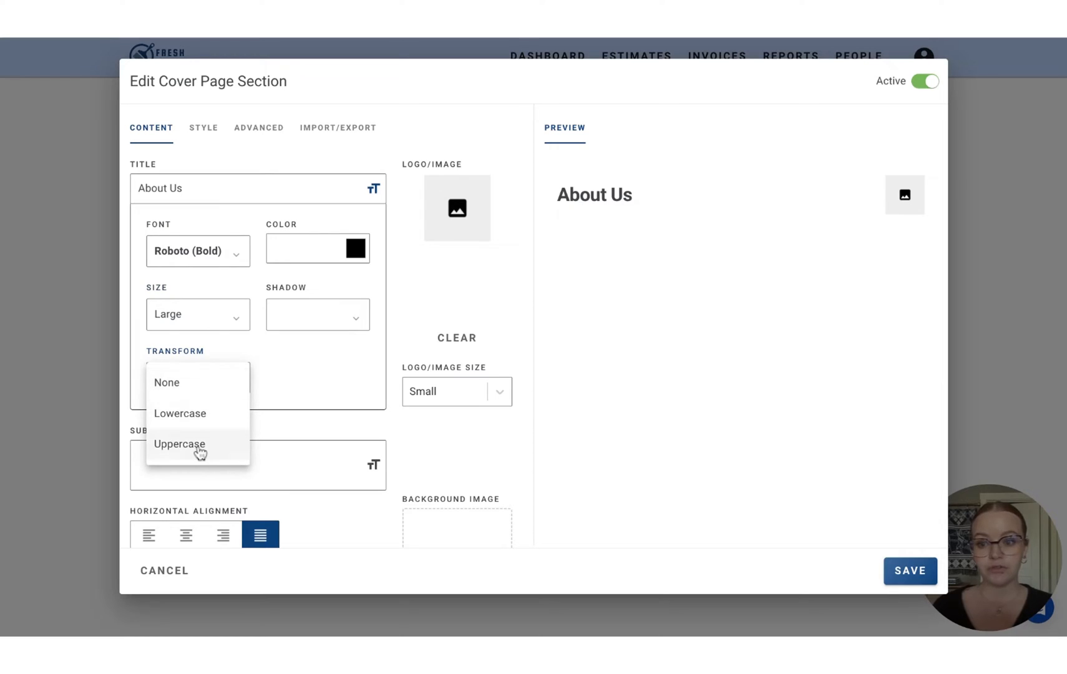
{"action": "left_click", "coordinate": [178, 444]}
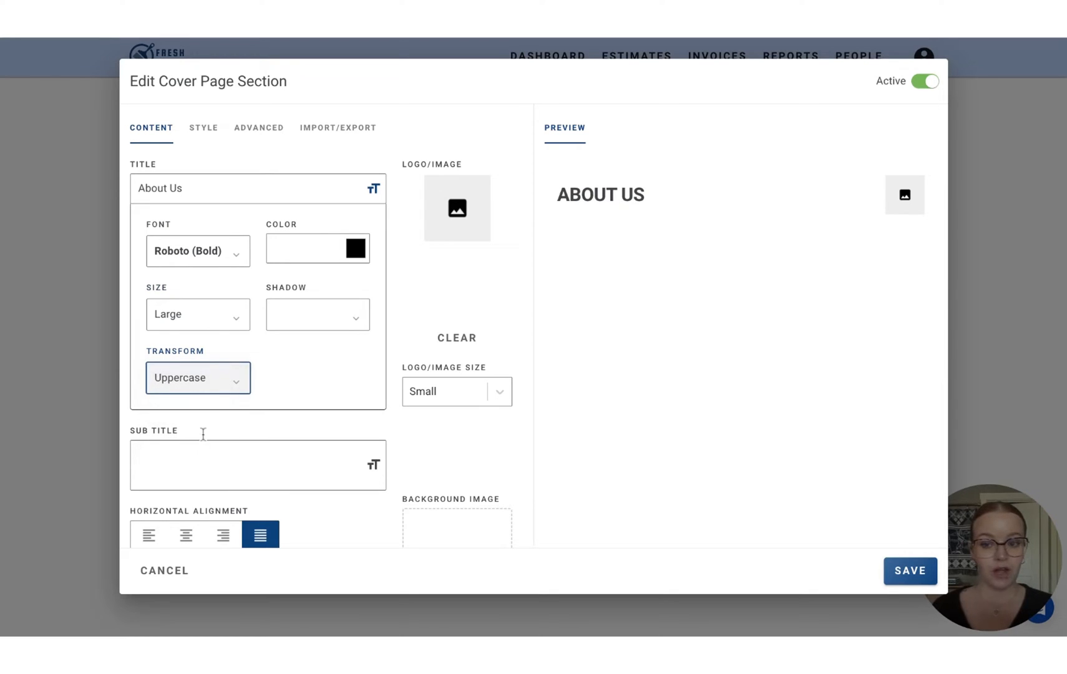
{"action": "left_click", "coordinate": [197, 378]}
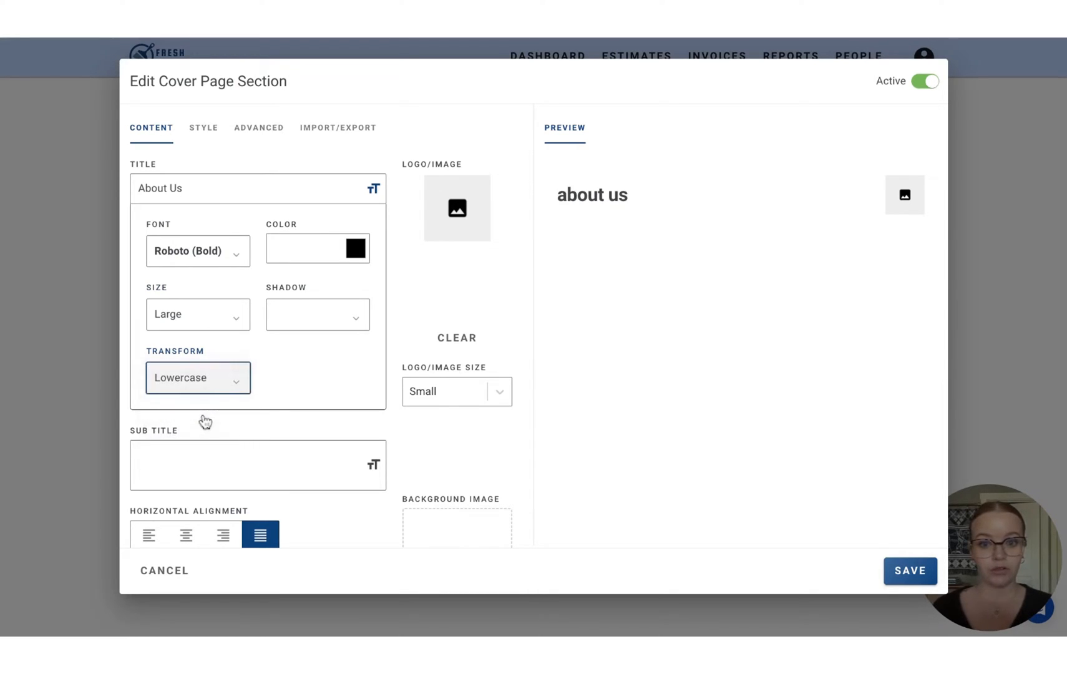
{"action": "left_click", "coordinate": [198, 378]}
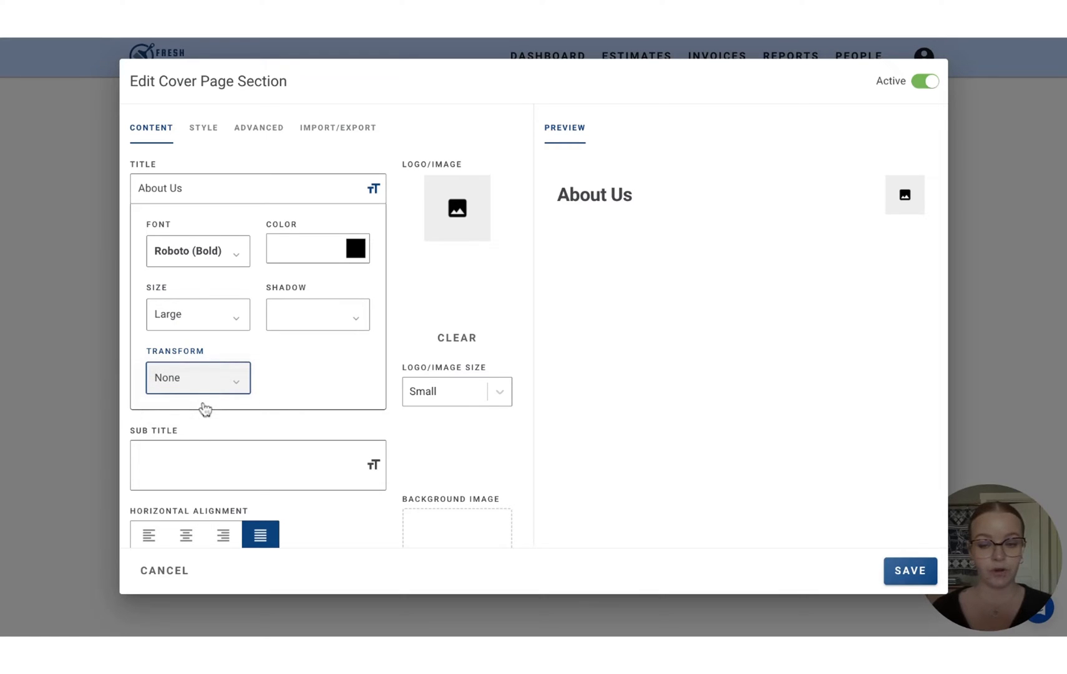
Give the title a small shadow and blue colour #024BB4
{"action": "left_click", "coordinate": [316, 315]}
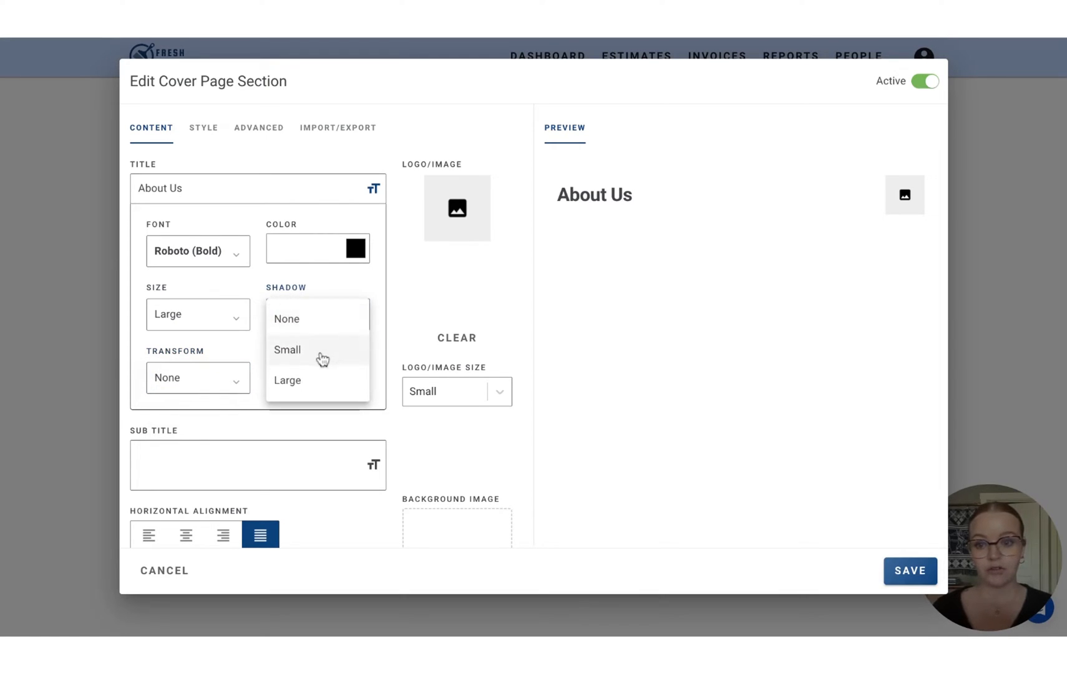
{"action": "left_click", "coordinate": [287, 379]}
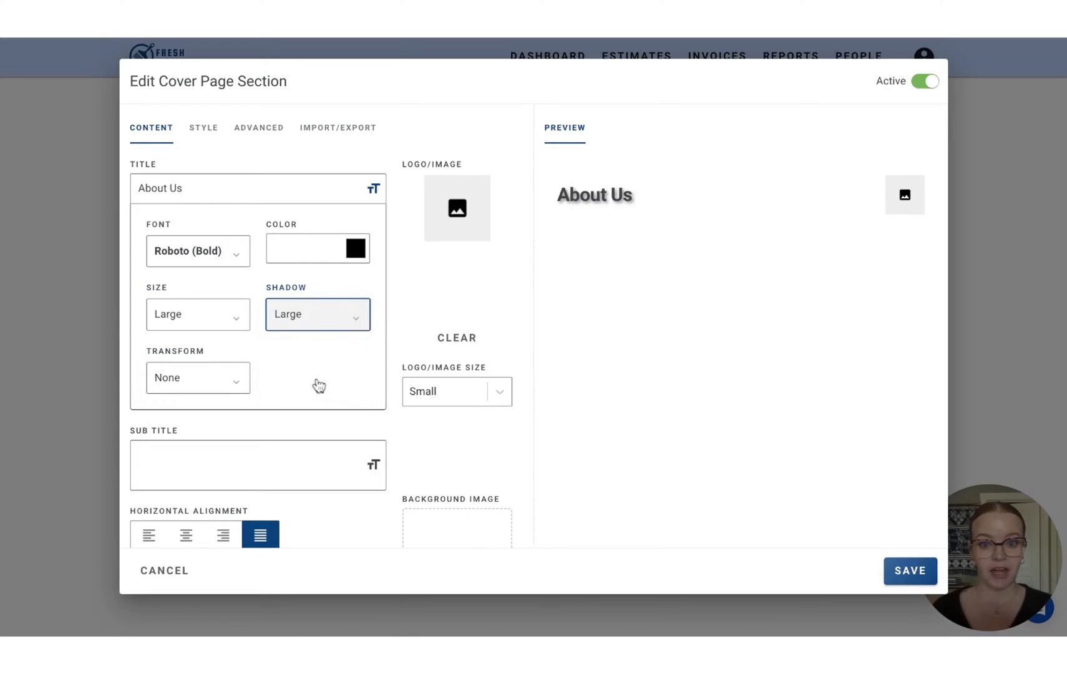
{"action": "left_click", "coordinate": [317, 313]}
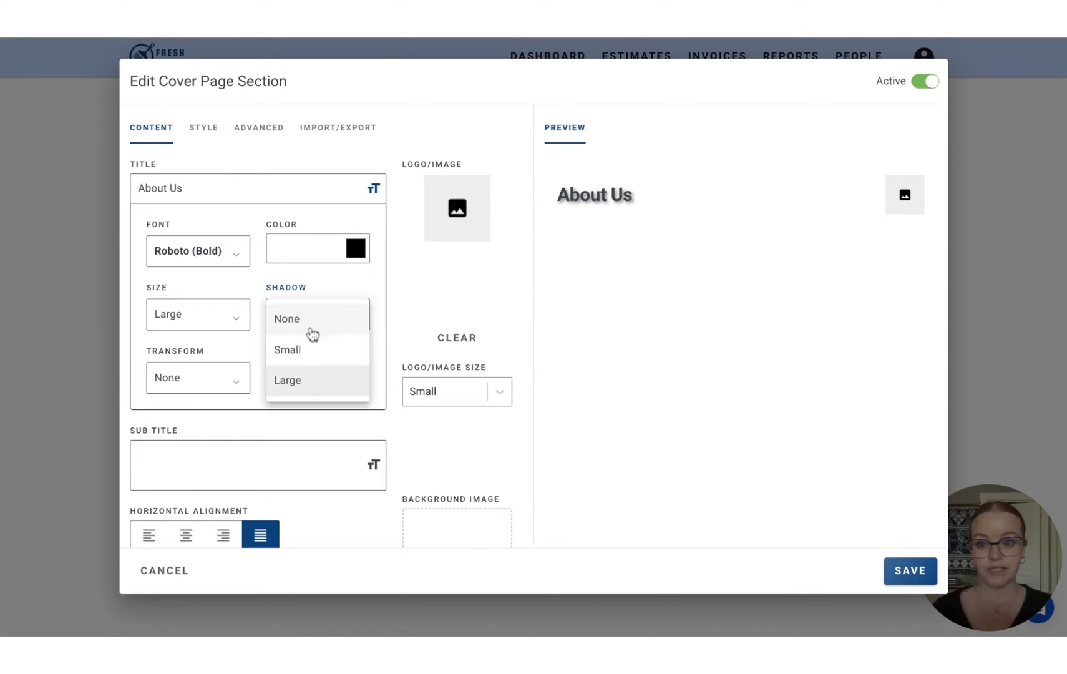
{"action": "left_click", "coordinate": [287, 350]}
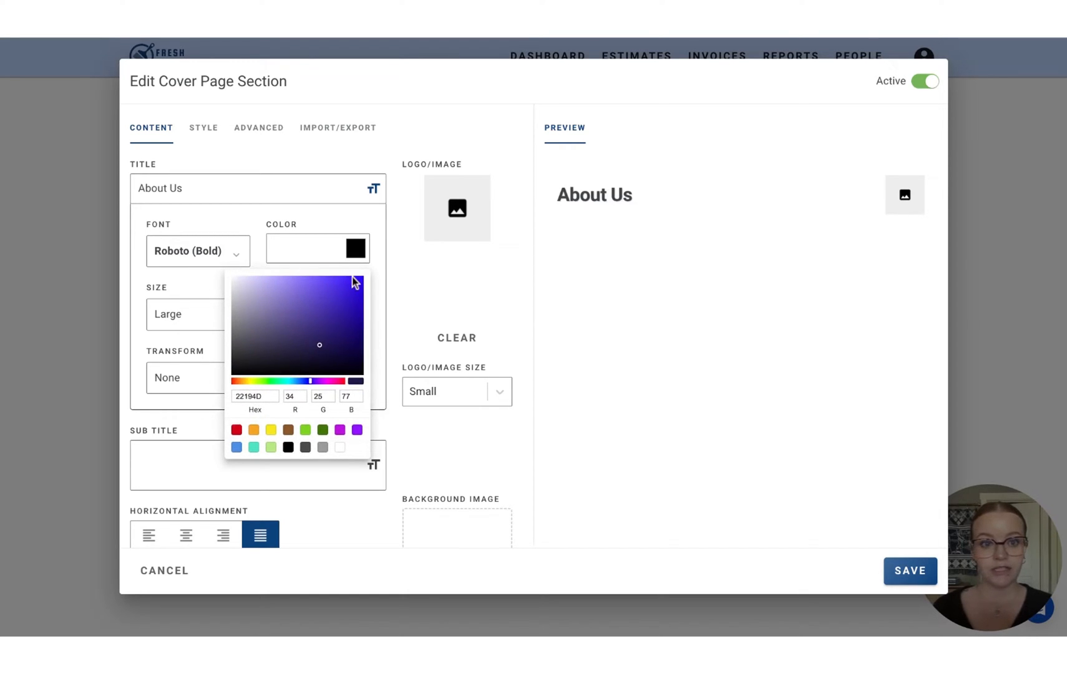
{"action": "mouse_move", "coordinate": [268, 392]}
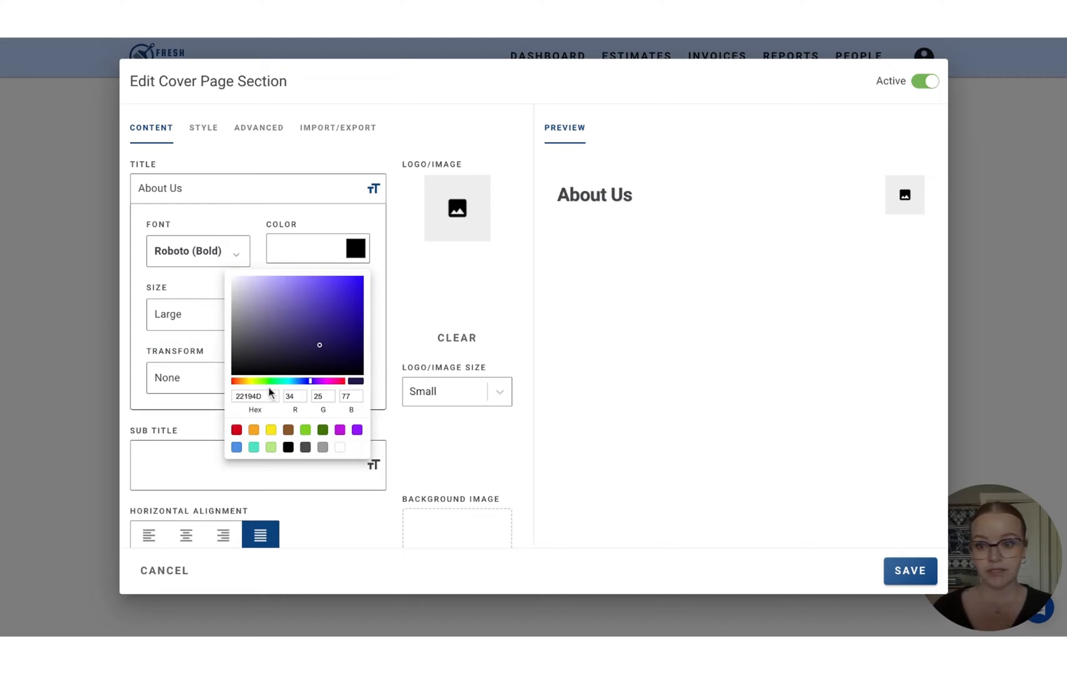
{"action": "type", "text": "024BB4"}
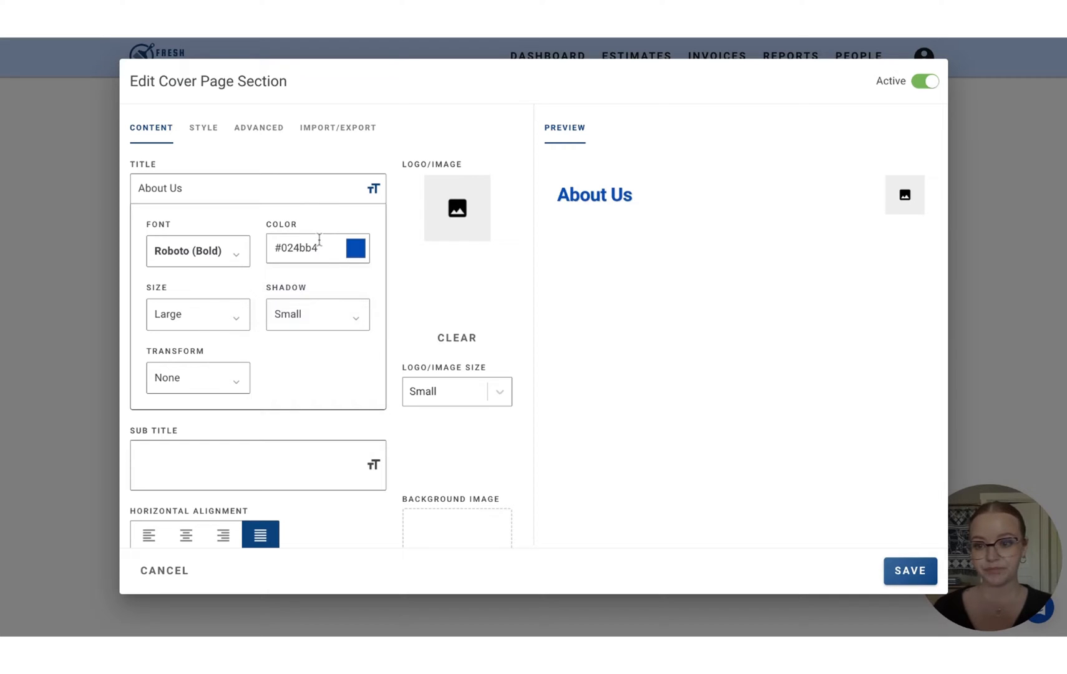
{"action": "scroll", "scroll_direction": "down", "scroll_amount": 3}
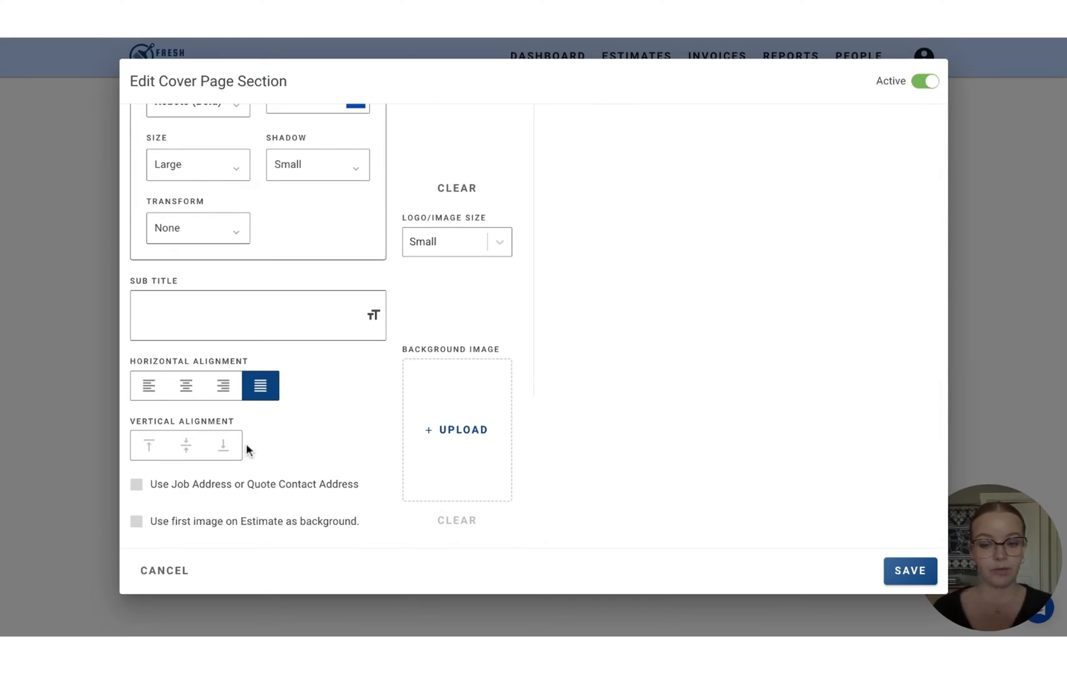
{"action": "mouse_move", "coordinate": [246, 450]}
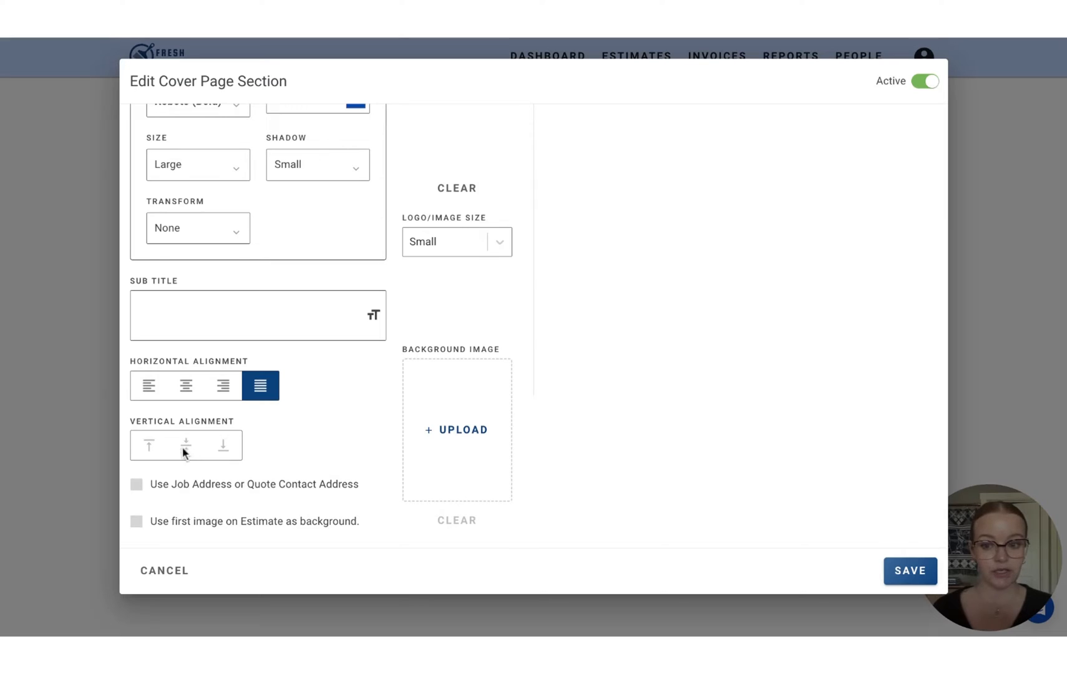
{"action": "mouse_move", "coordinate": [224, 449]}
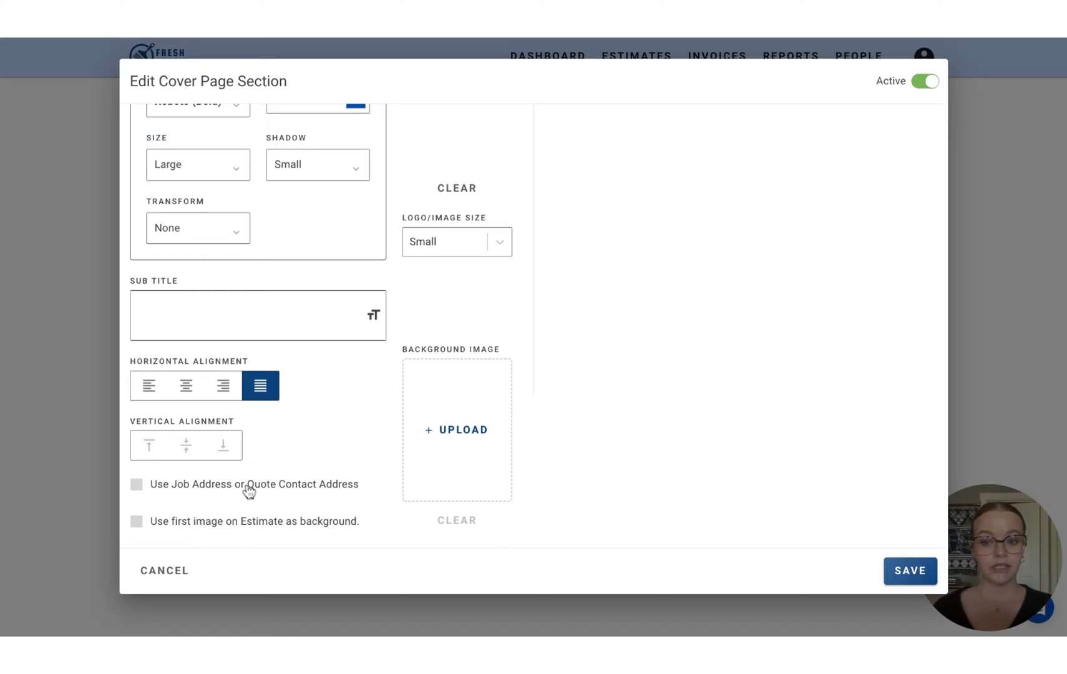
{"action": "left_click", "coordinate": [136, 488]}
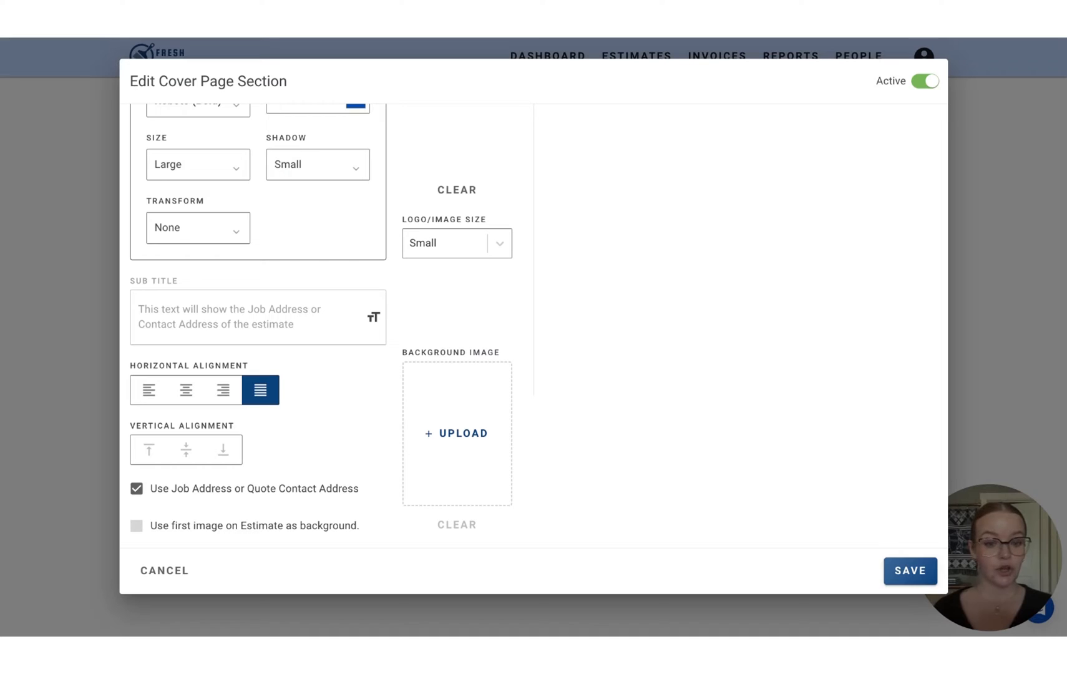
{"action": "scroll", "scroll_direction": "down", "scroll_amount": 3}
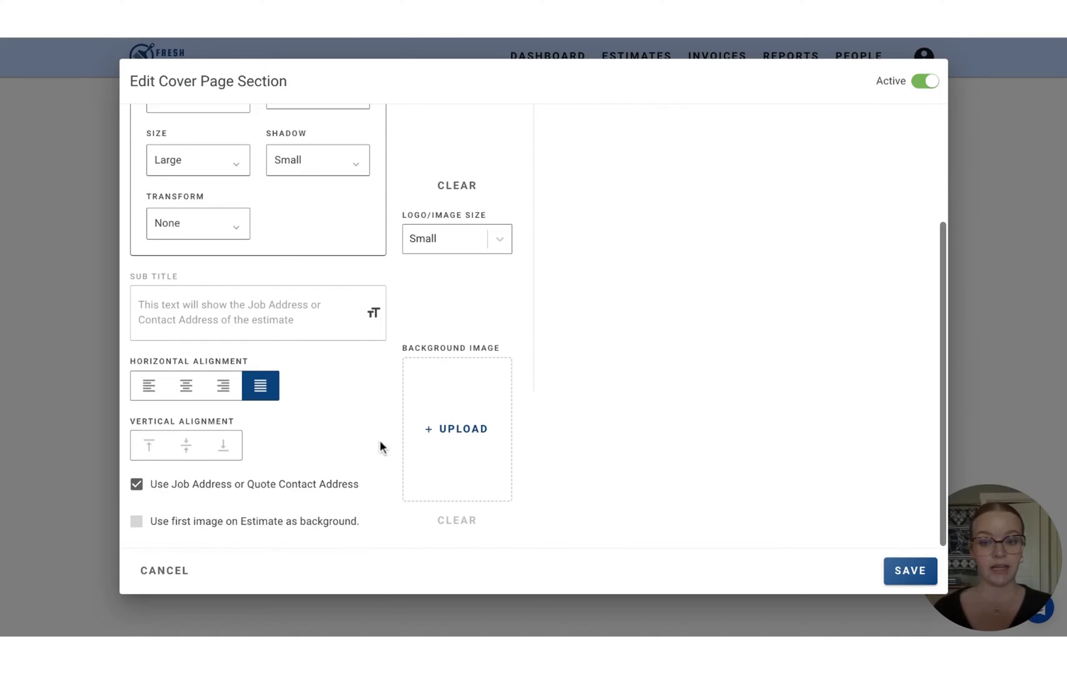
{"action": "left_click", "coordinate": [136, 484]}
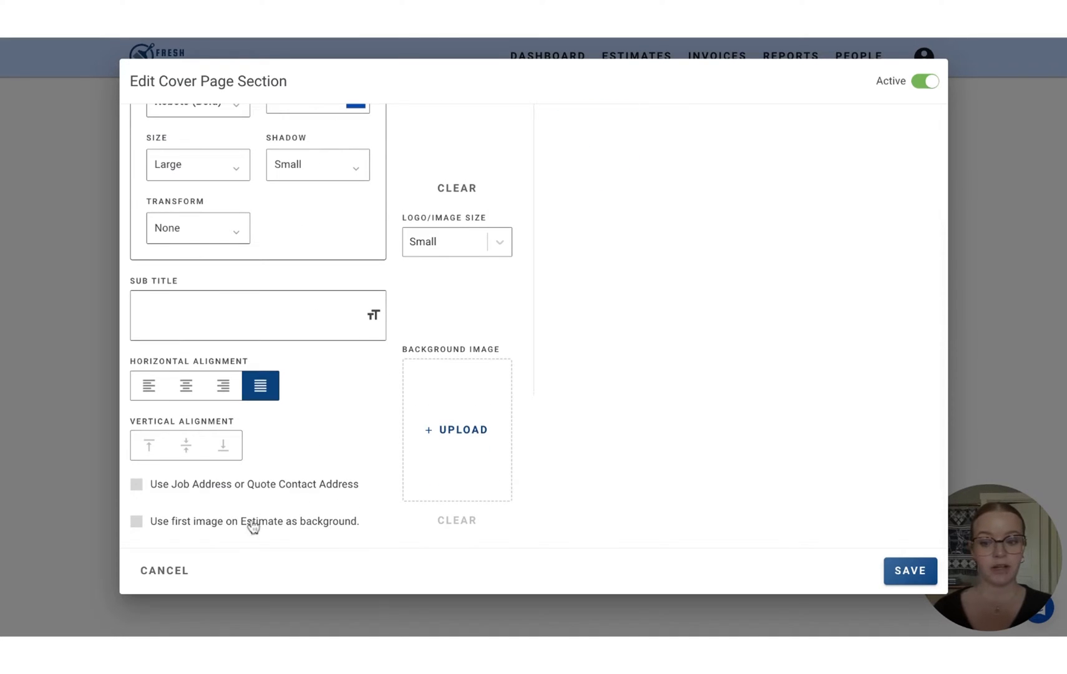
{"action": "left_click", "coordinate": [136, 520]}
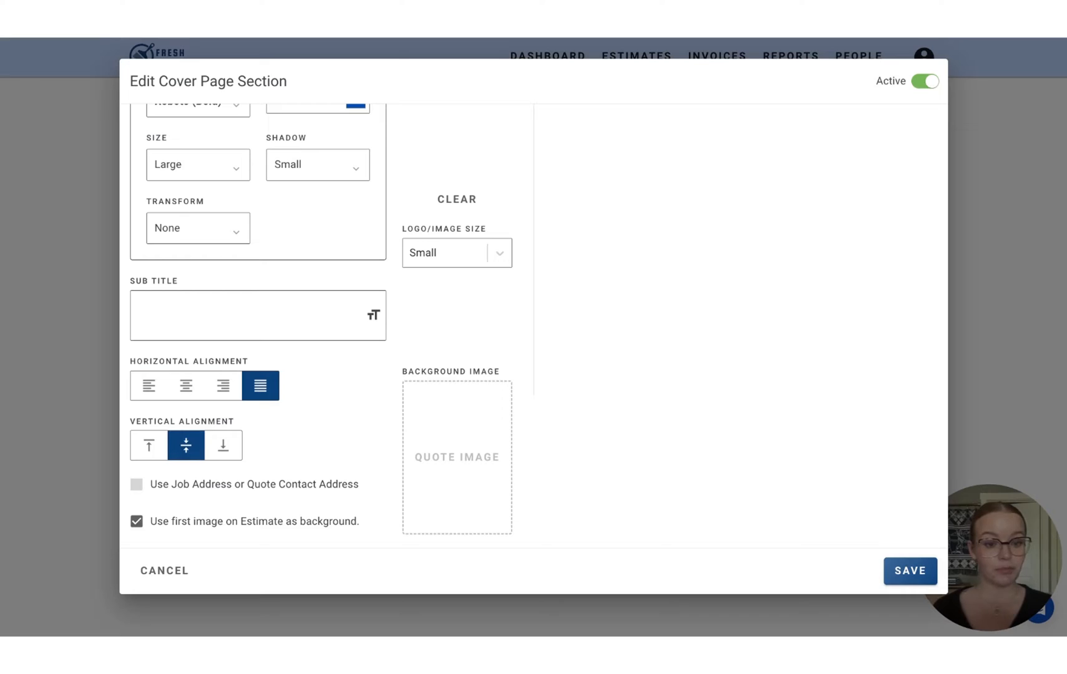
{"action": "left_click", "coordinate": [136, 520]}
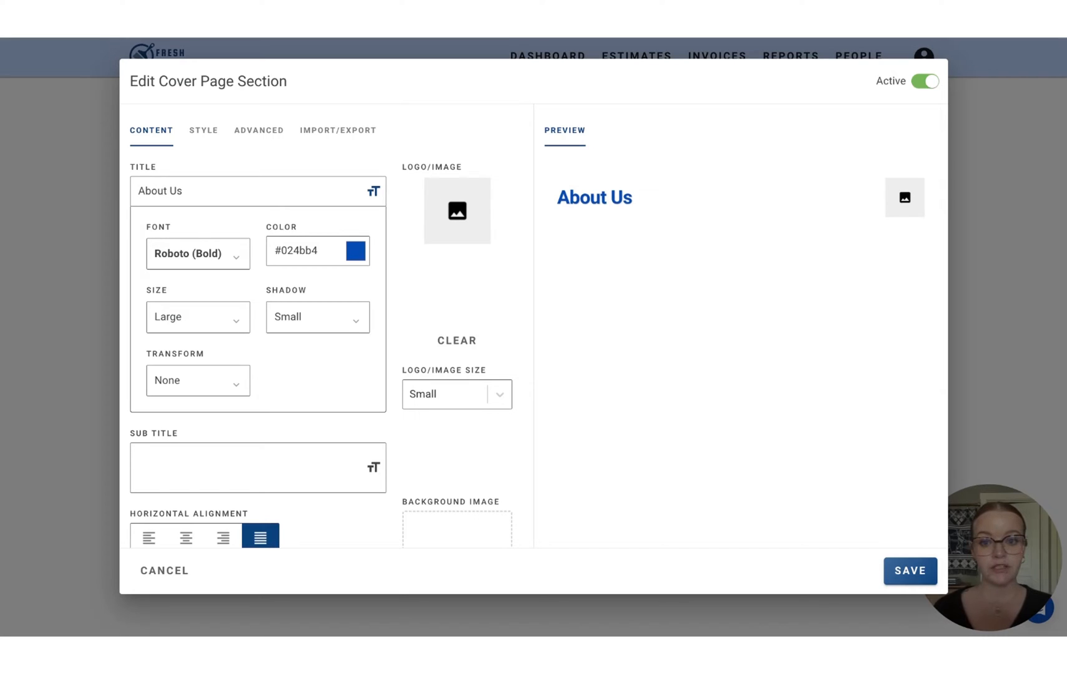
Add the brush logo image to the cover section at small size
{"action": "left_click", "coordinate": [457, 340]}
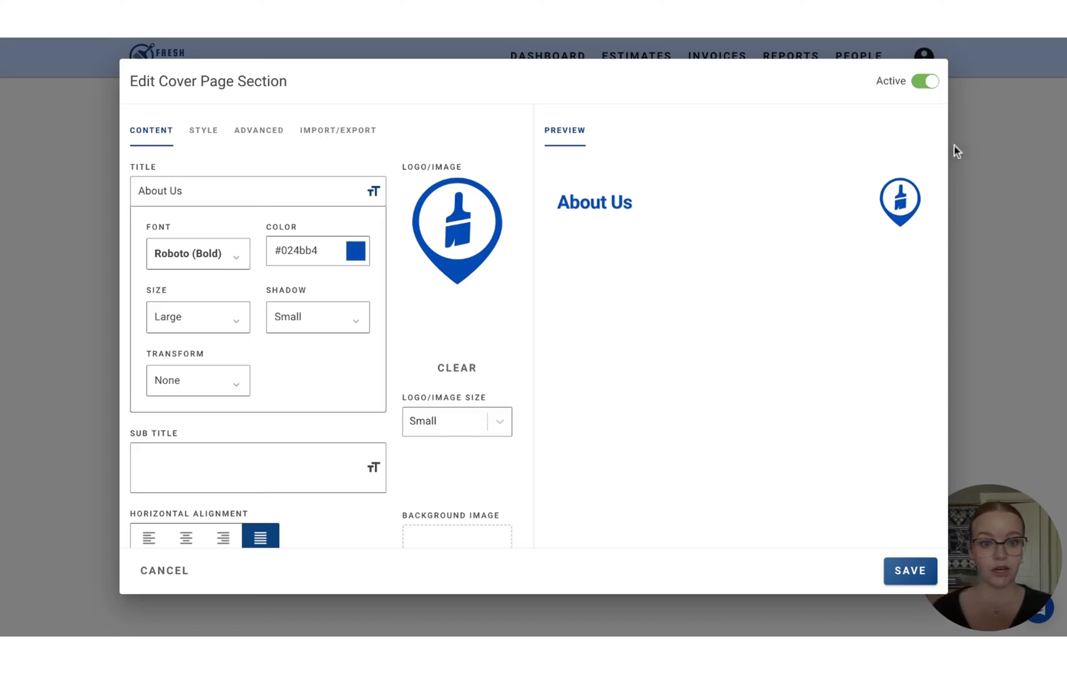
{"action": "mouse_move", "coordinate": [828, 319]}
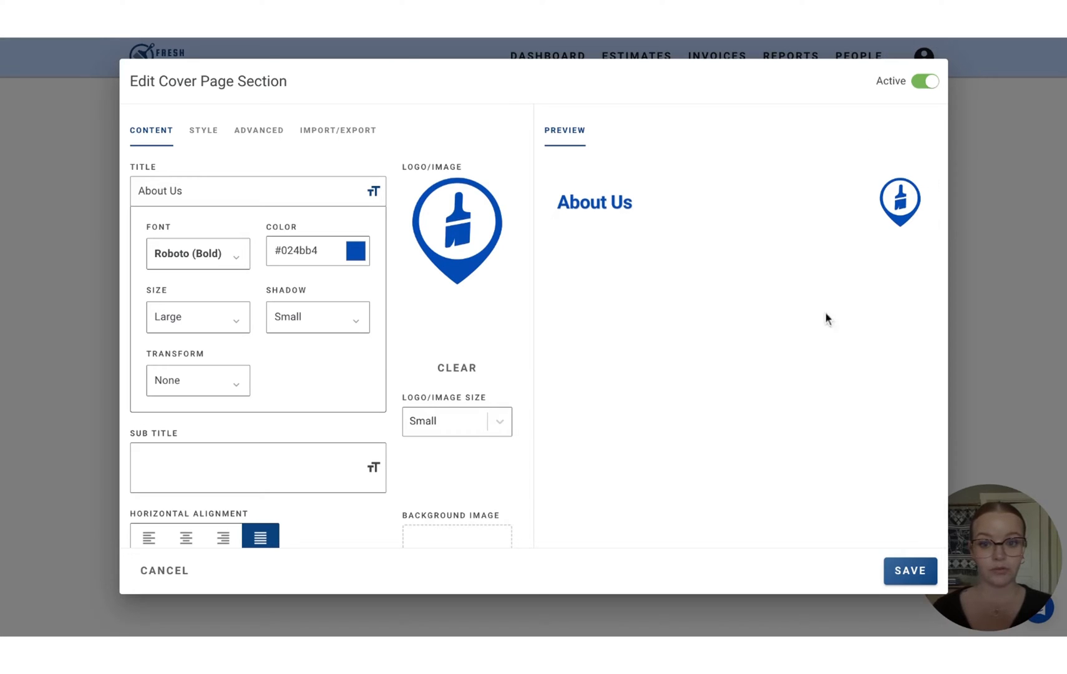
{"action": "left_click", "coordinate": [455, 421]}
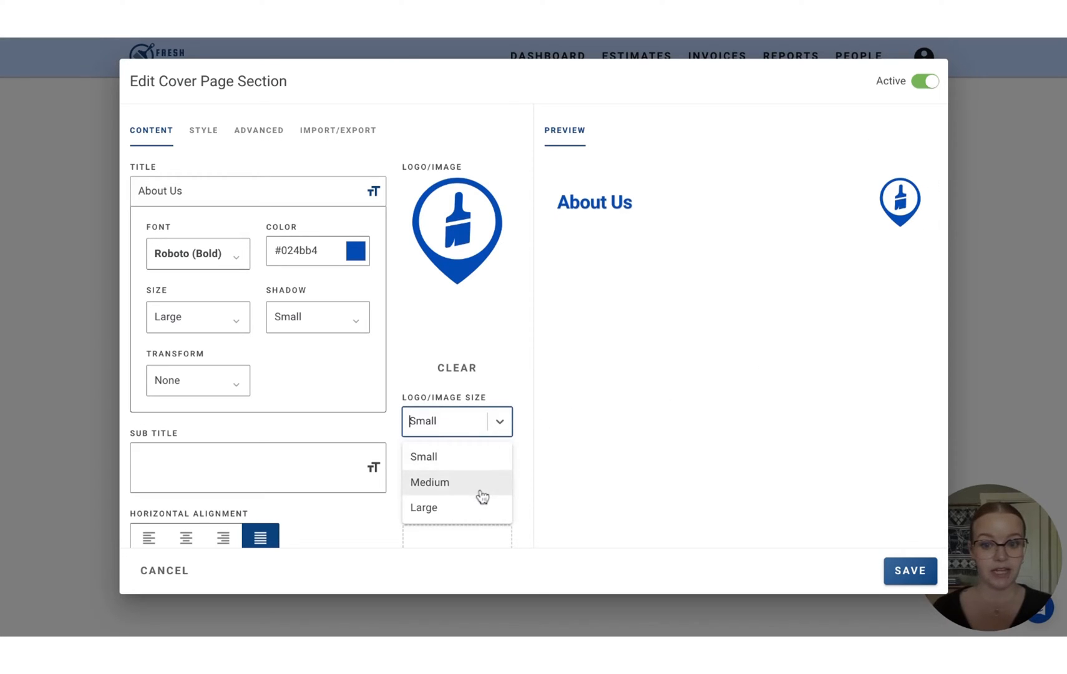
{"action": "left_click", "coordinate": [429, 482]}
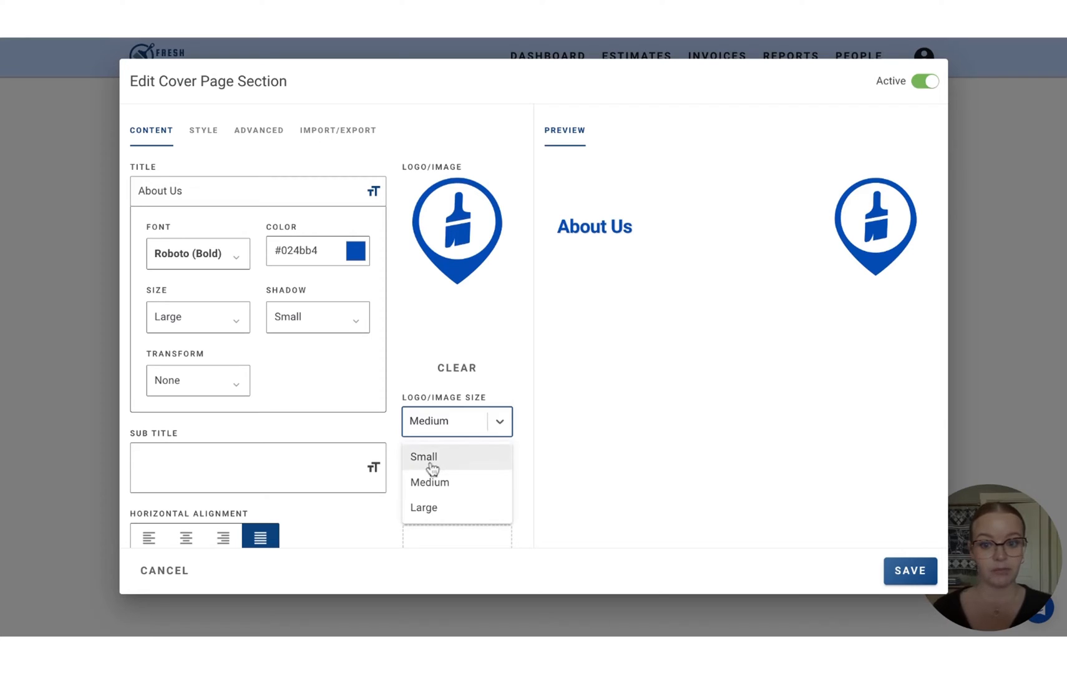
{"action": "left_click", "coordinate": [423, 455]}
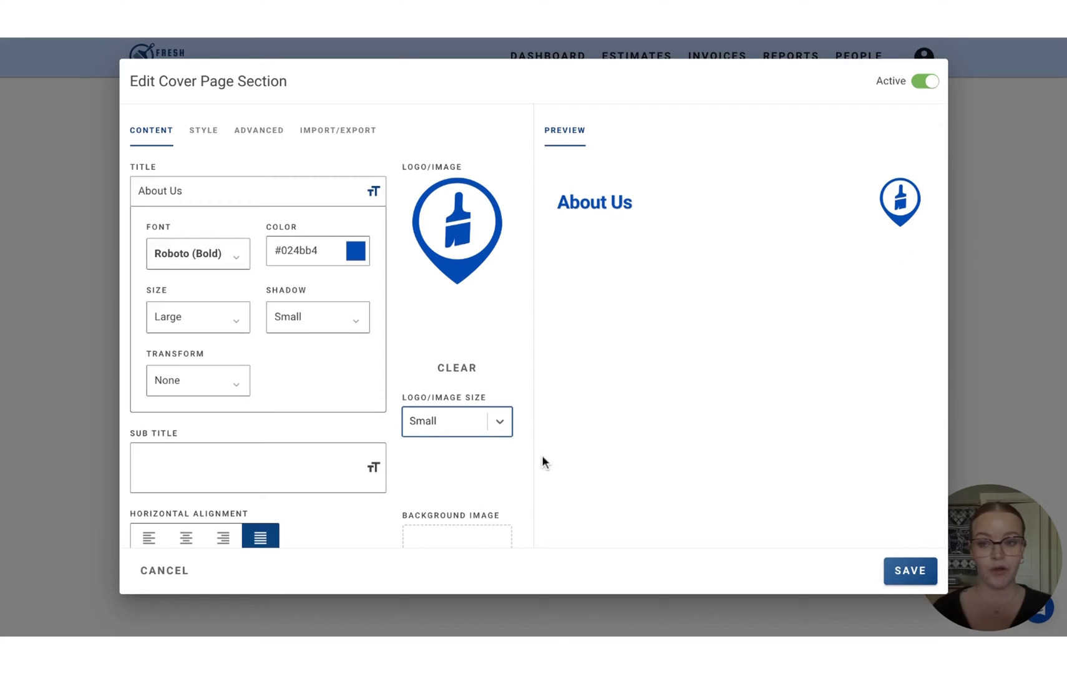
{"action": "mouse_move", "coordinate": [877, 196]}
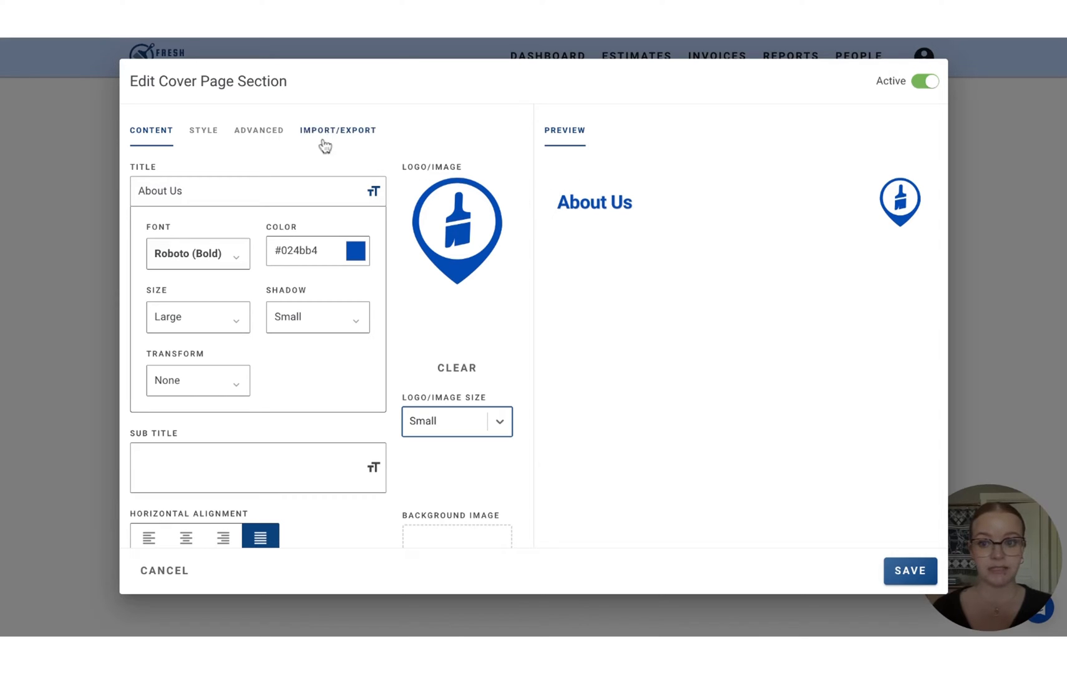
Keep padding on, set a contained light grey background in Style, and save the cover section
{"action": "left_click", "coordinate": [202, 130]}
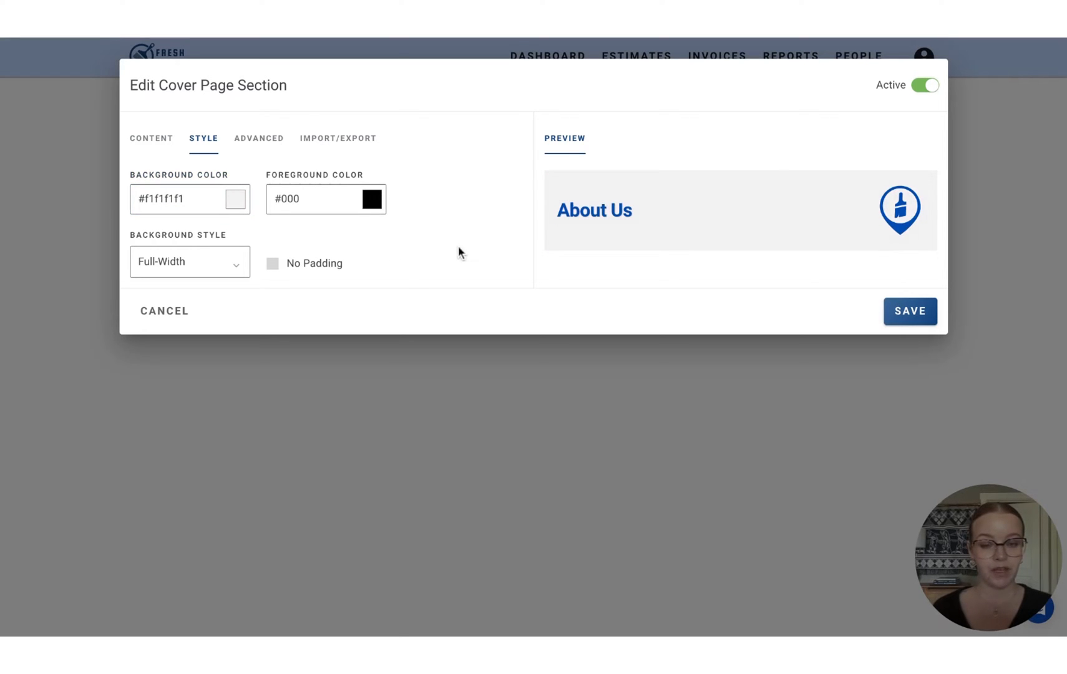
{"action": "mouse_move", "coordinate": [307, 273]}
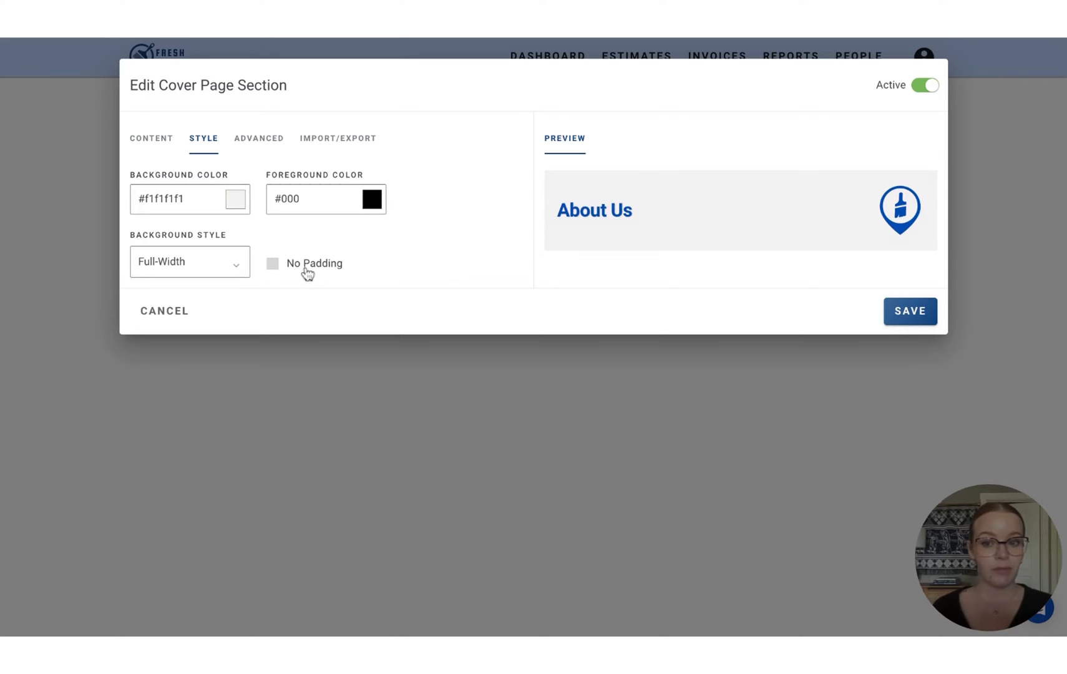
{"action": "left_click", "coordinate": [272, 263]}
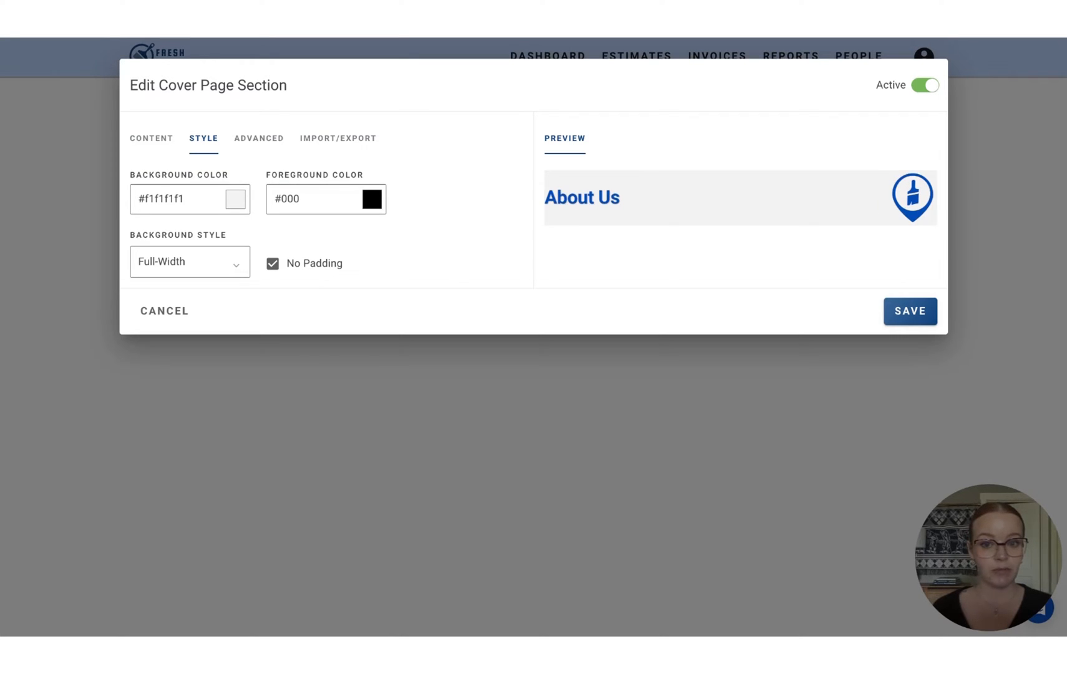
{"action": "left_click", "coordinate": [272, 265]}
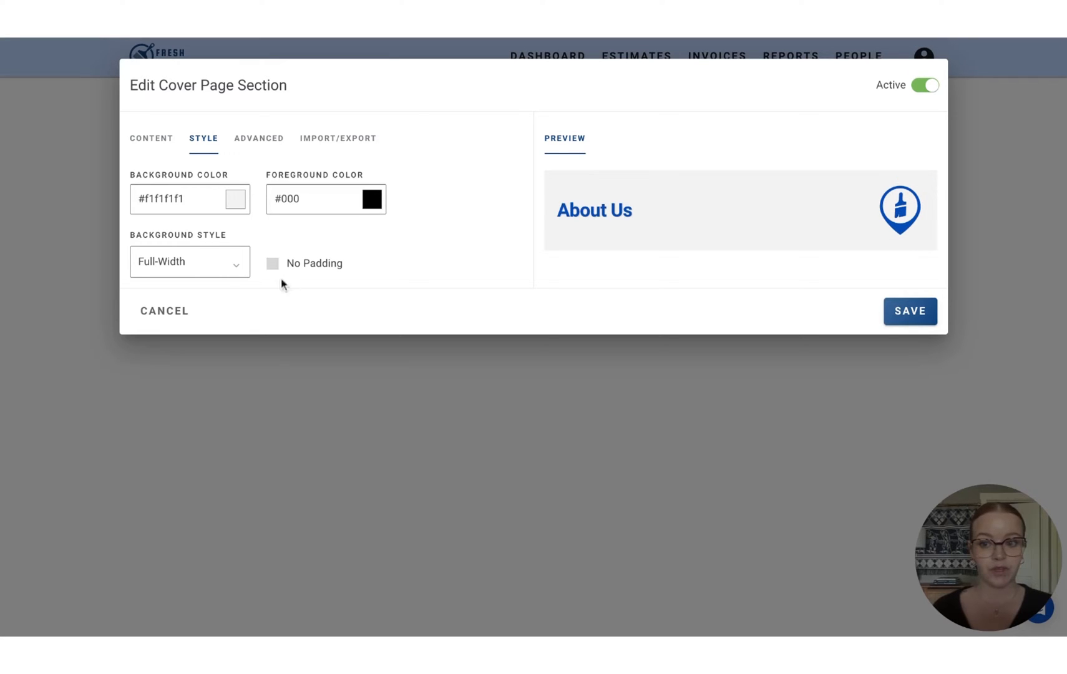
{"action": "left_click", "coordinate": [189, 262]}
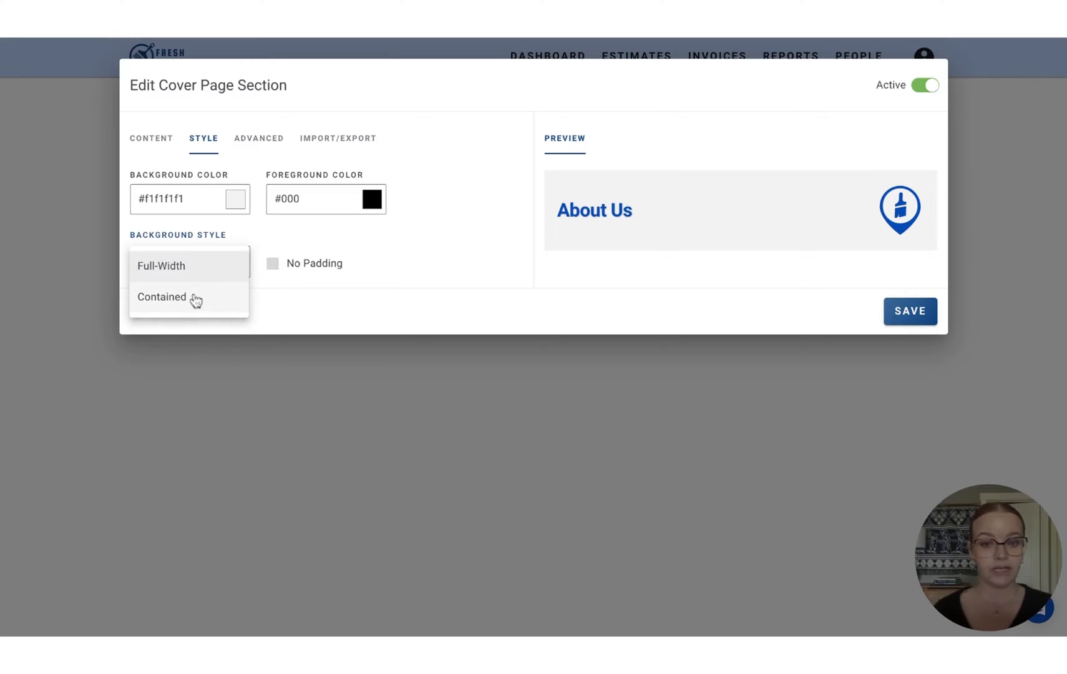
{"action": "left_click", "coordinate": [161, 296]}
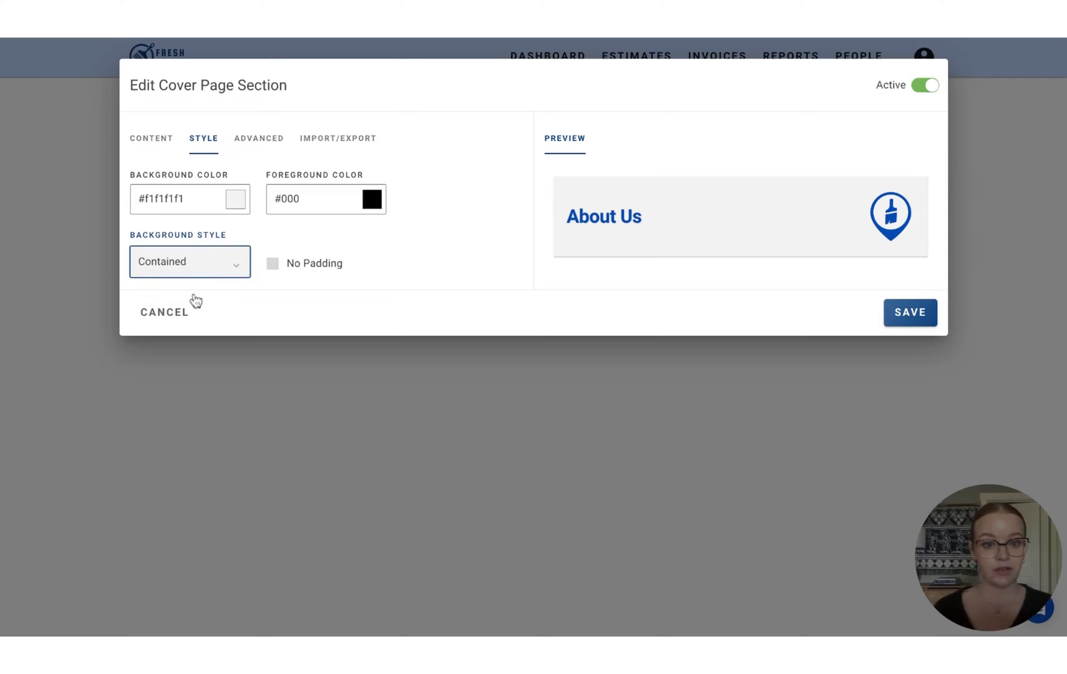
{"action": "mouse_move", "coordinate": [777, 269]}
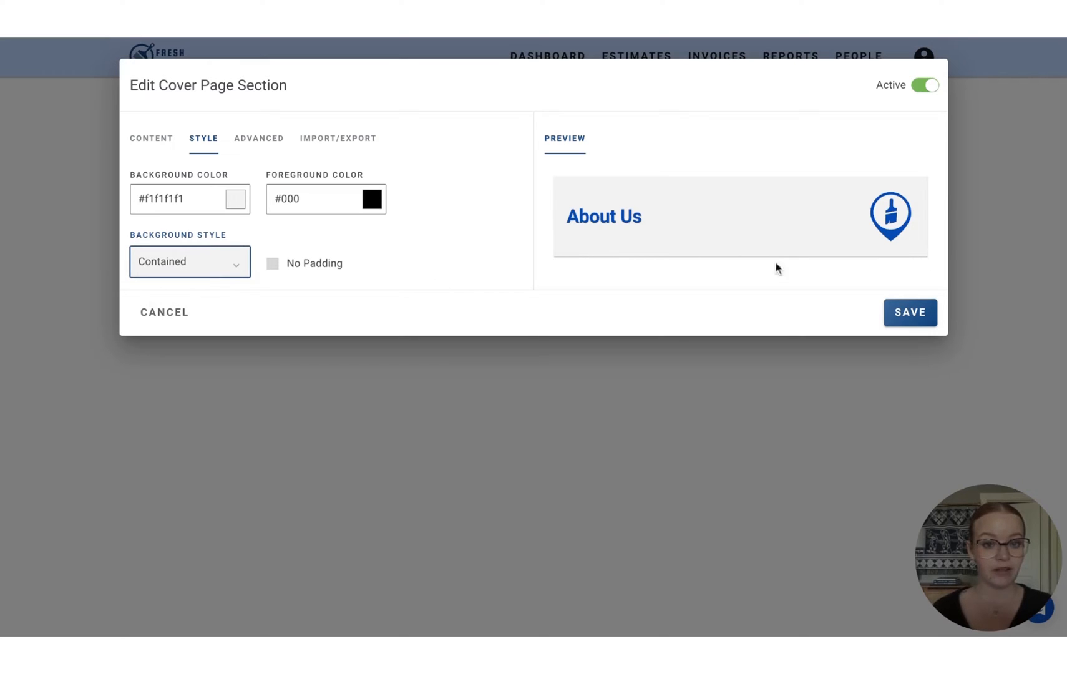
{"action": "left_click", "coordinate": [190, 261]}
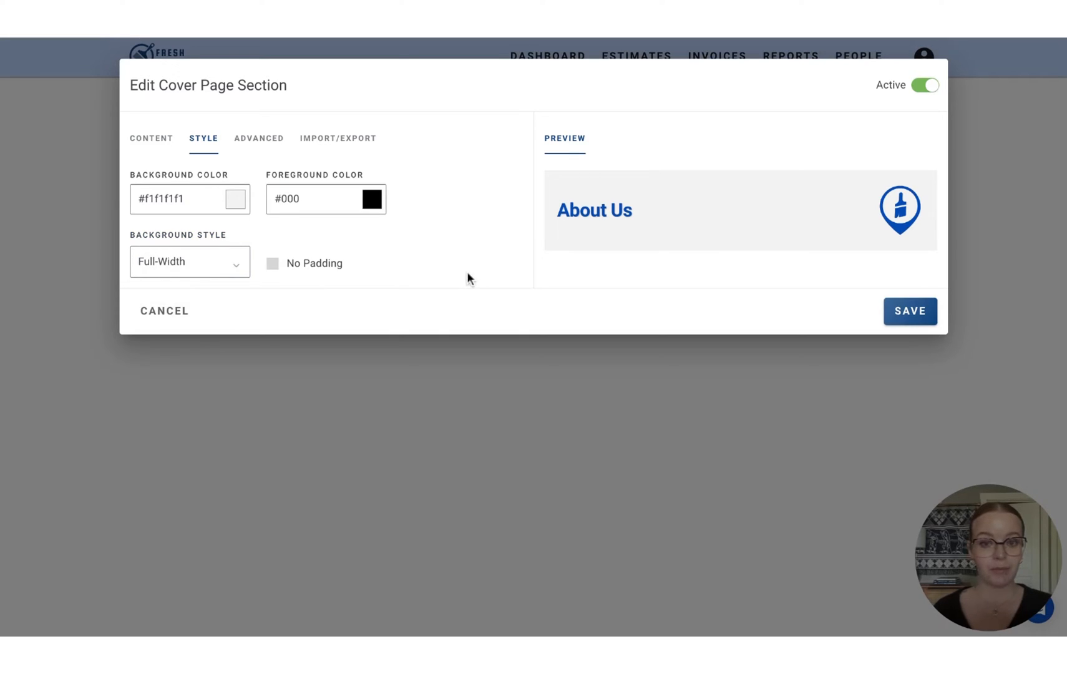
{"action": "left_click", "coordinate": [910, 310]}
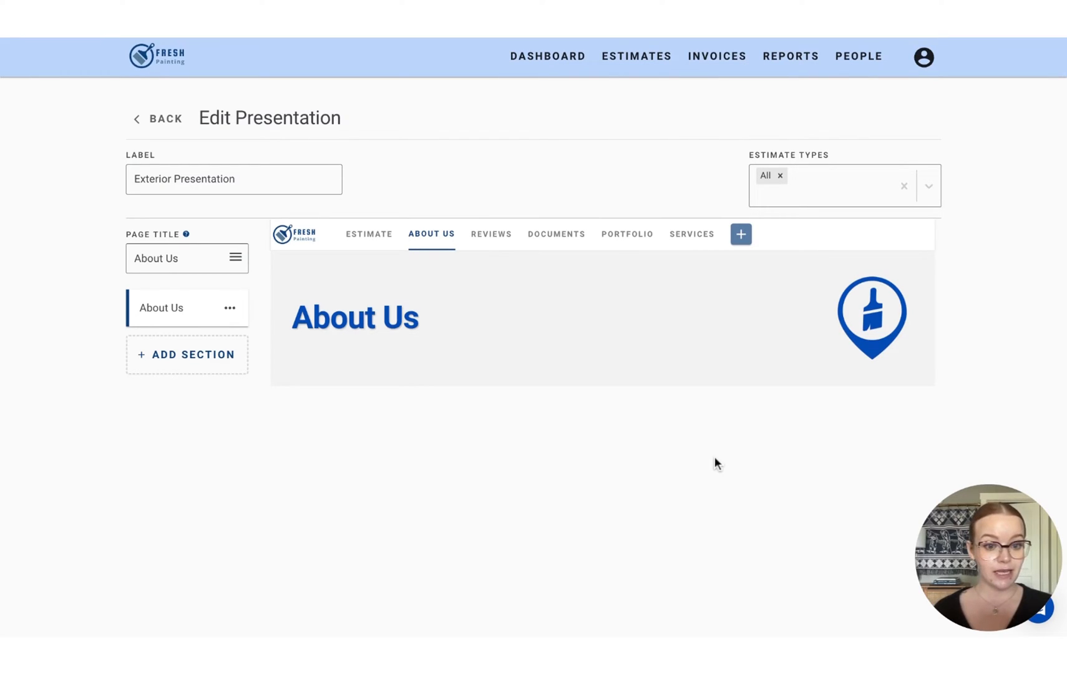
{"action": "mouse_move", "coordinate": [556, 233]}
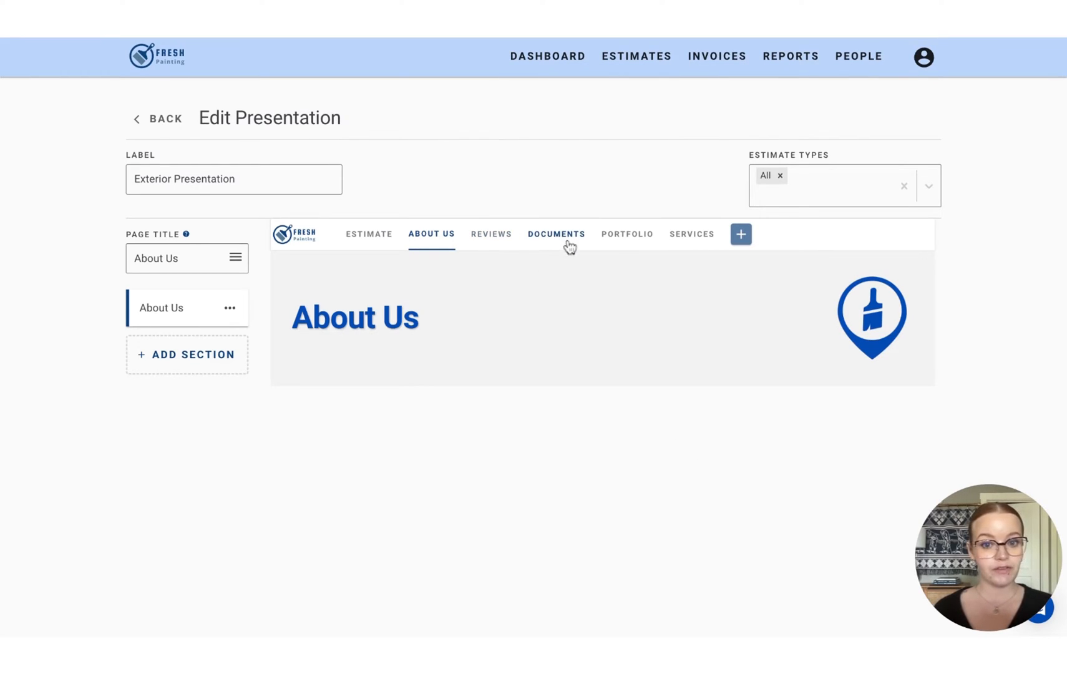
{"action": "mouse_move", "coordinate": [676, 250]}
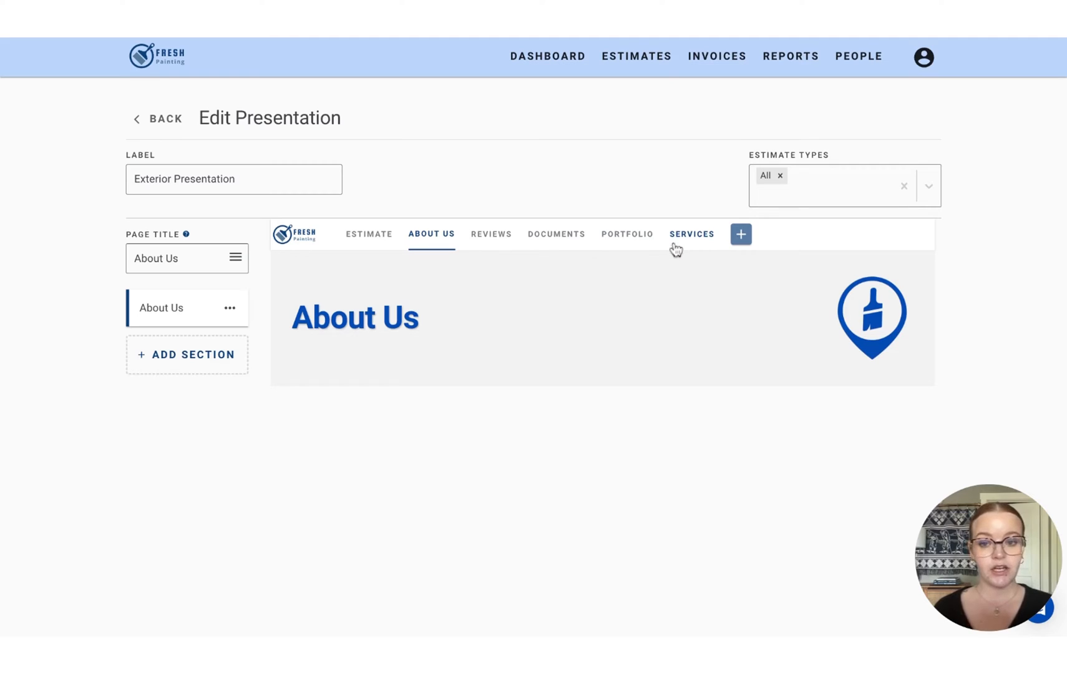
{"action": "mouse_move", "coordinate": [378, 303]}
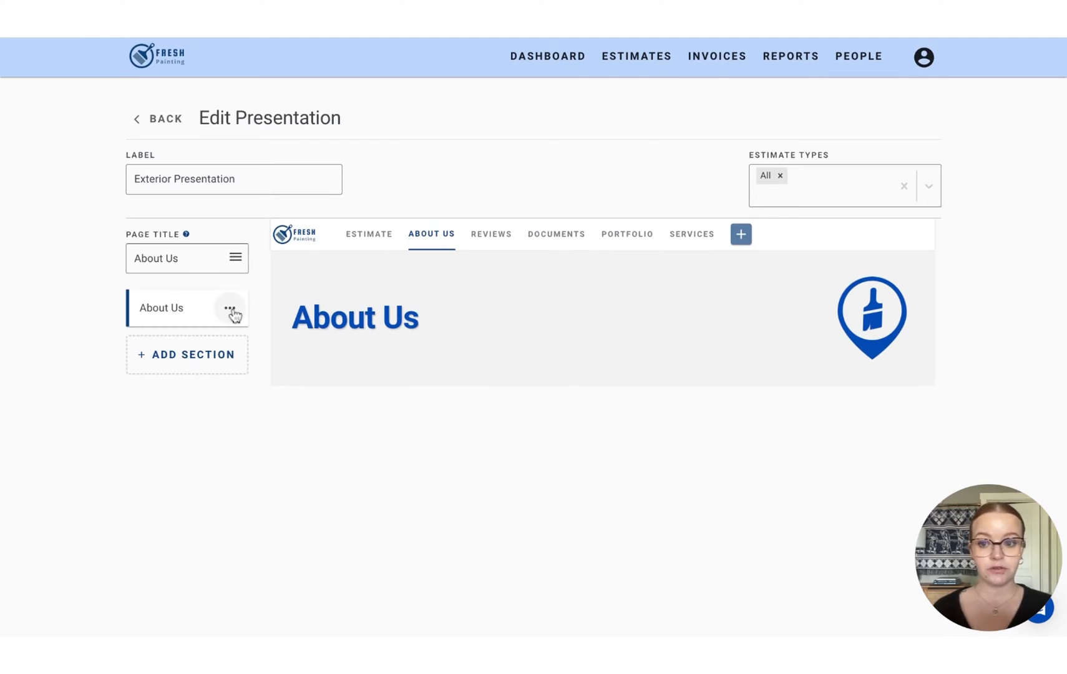
Duplicate the About Us cover section and move the copy onto the next page
{"action": "left_click", "coordinate": [228, 308]}
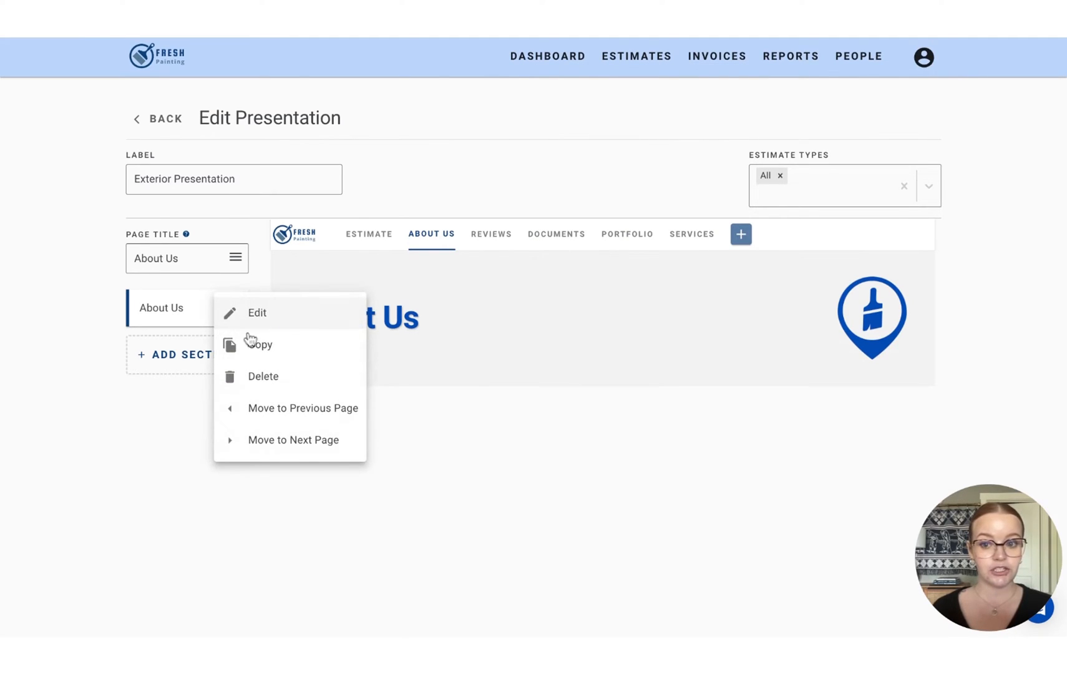
{"action": "left_click", "coordinate": [260, 344]}
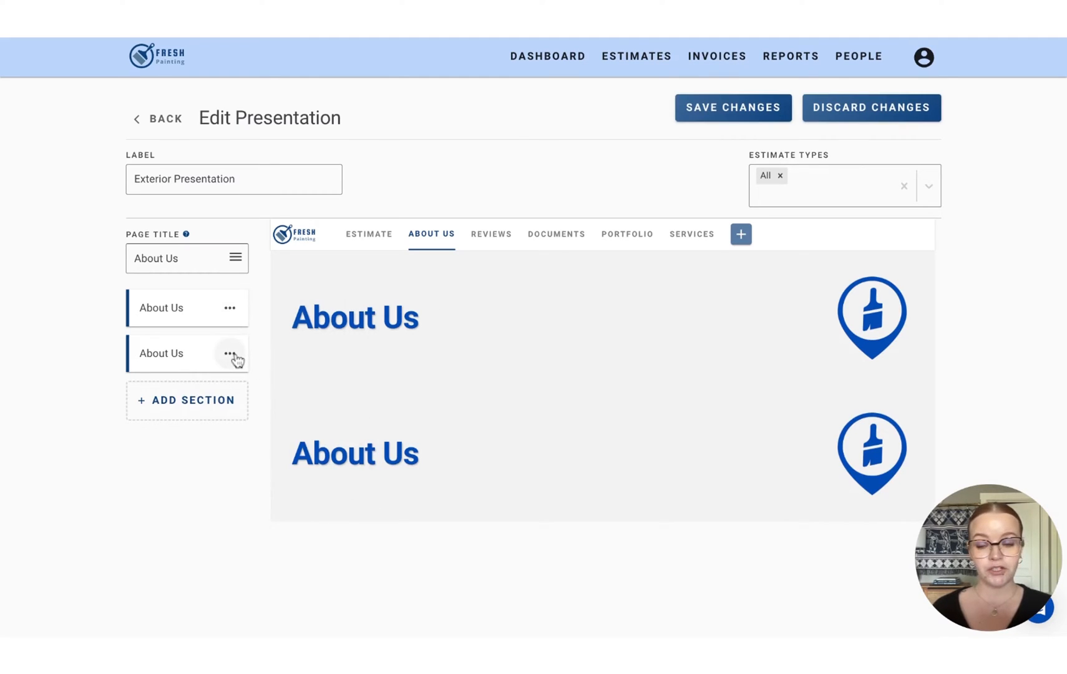
{"action": "left_click", "coordinate": [229, 353]}
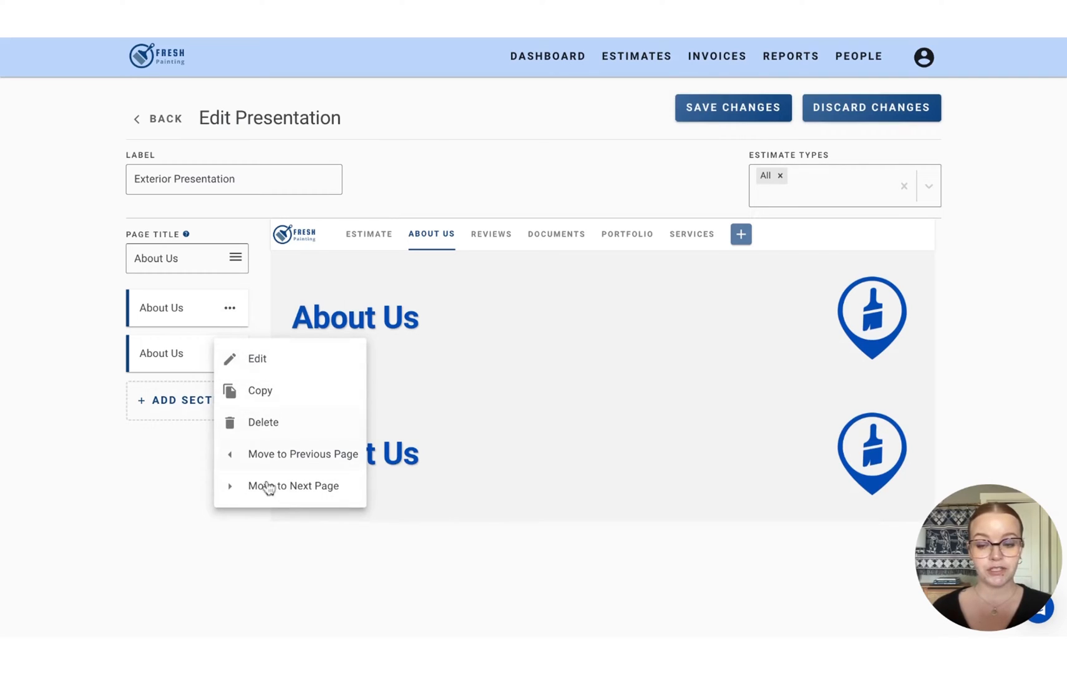
{"action": "left_click", "coordinate": [262, 422]}
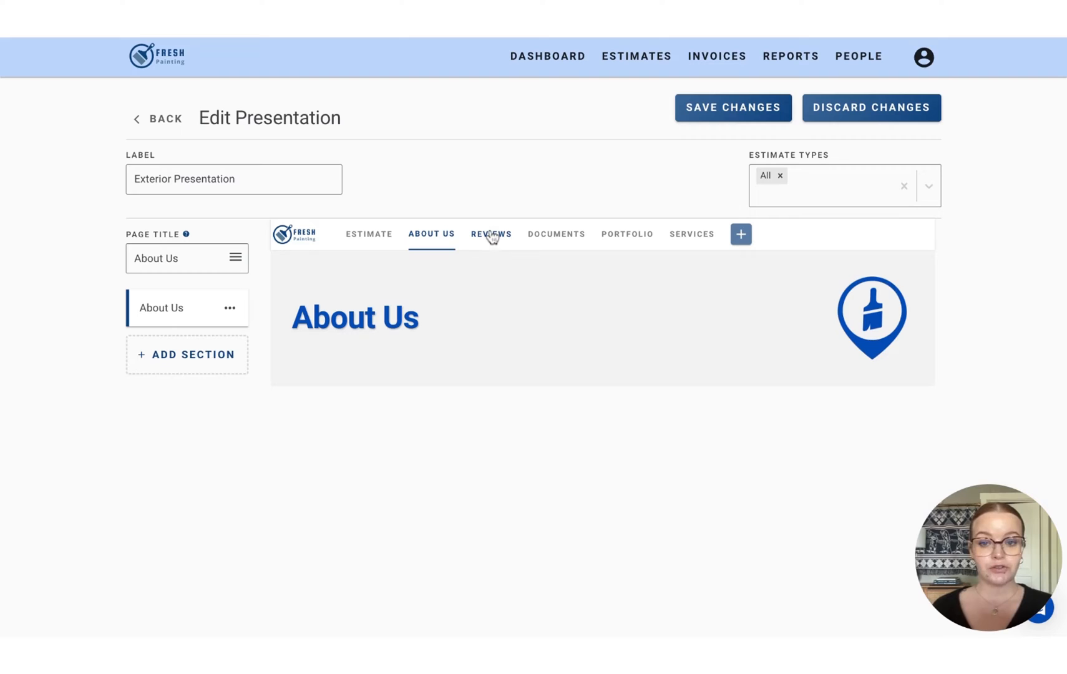
Retitle the copy on the Reviews page to 'Reviews' and save, then retitle the next copy 'Documents'
{"action": "left_click", "coordinate": [491, 234]}
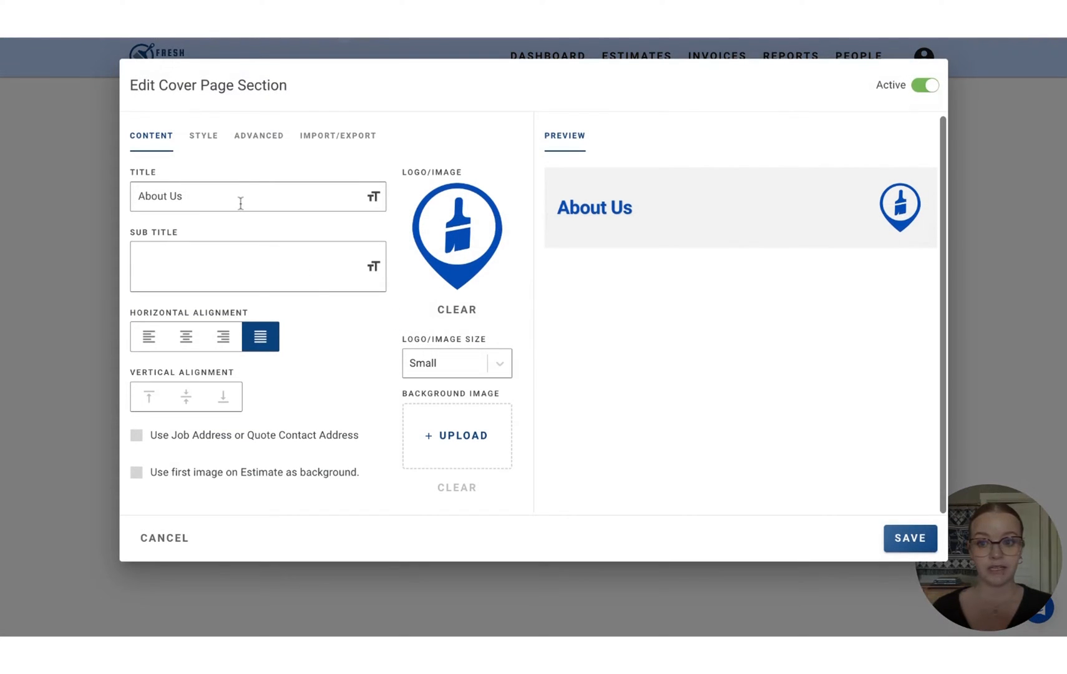
{"action": "type", "text": "Revie"}
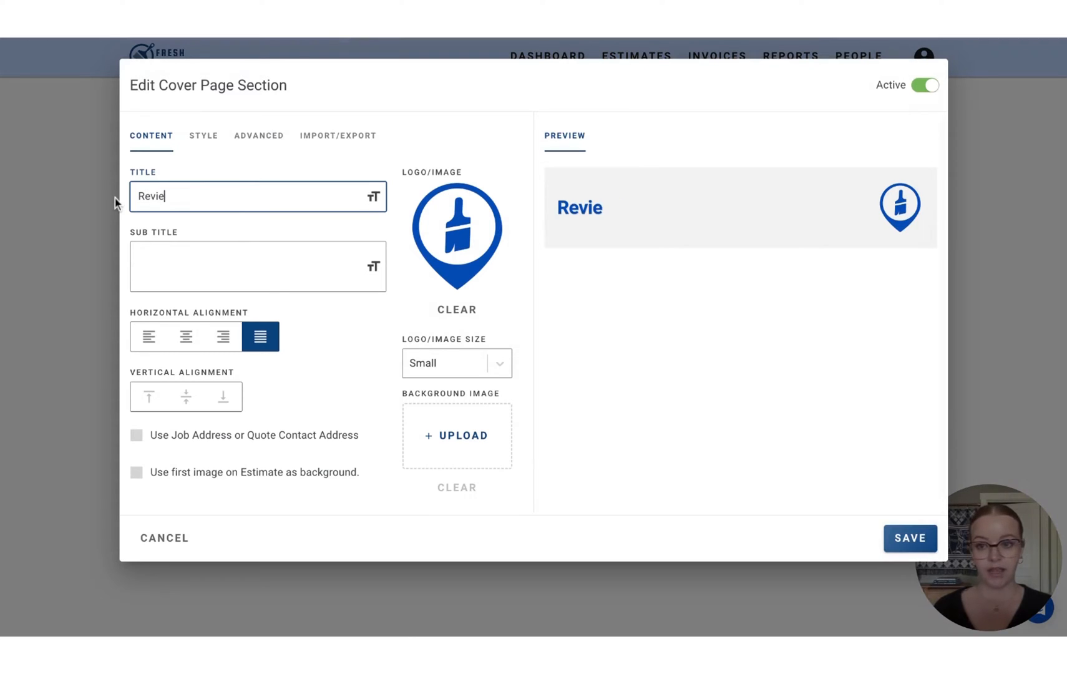
{"action": "type", "text": "ws"}
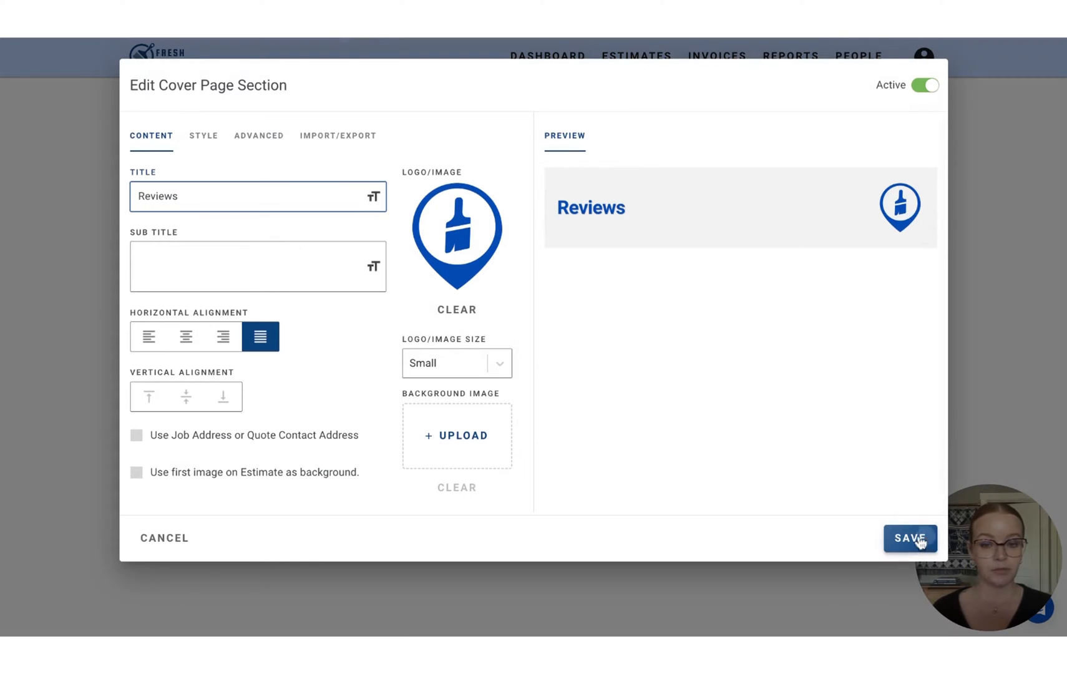
{"action": "left_click", "coordinate": [908, 538]}
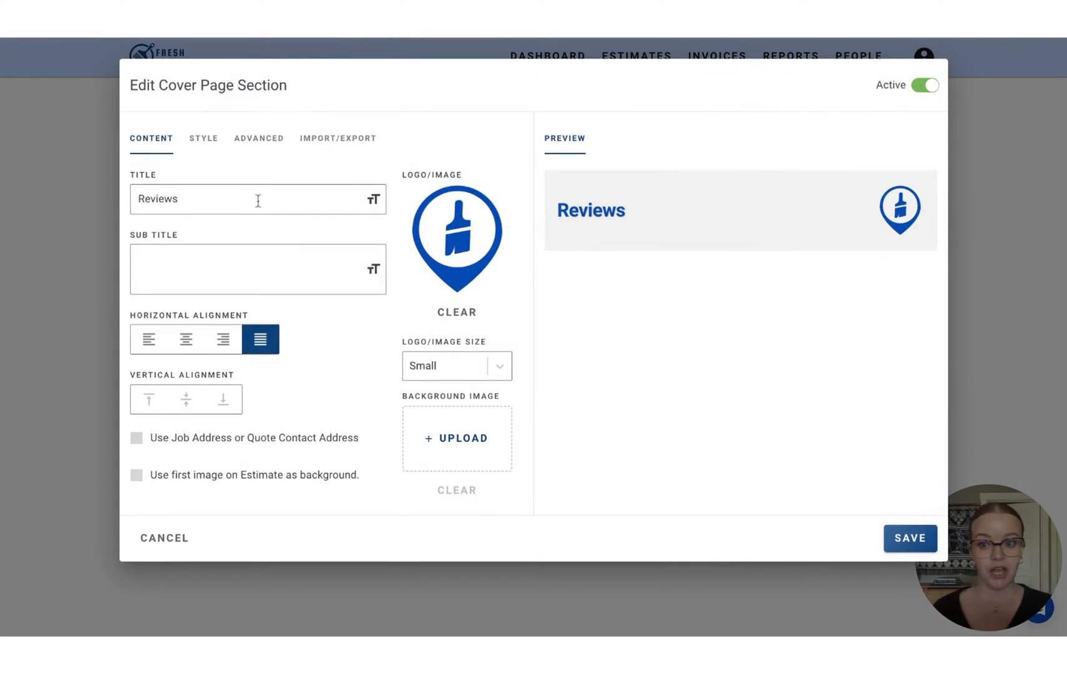
{"action": "type", "text": "Documents"}
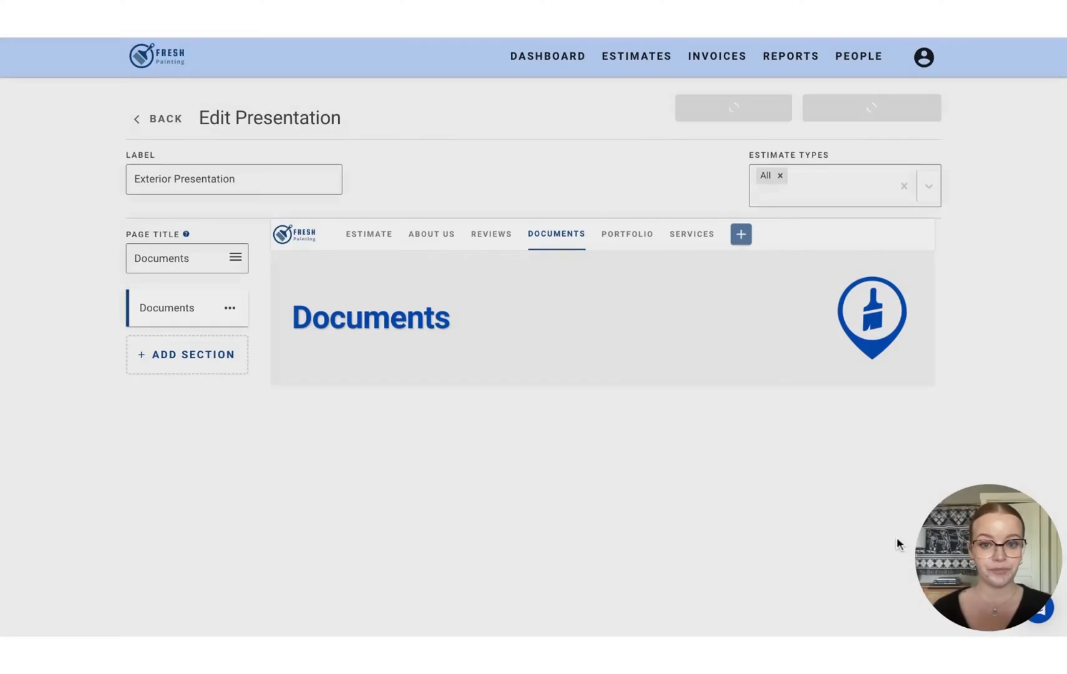
Add a new 2 Column section to the About Us page
{"action": "left_click", "coordinate": [431, 235]}
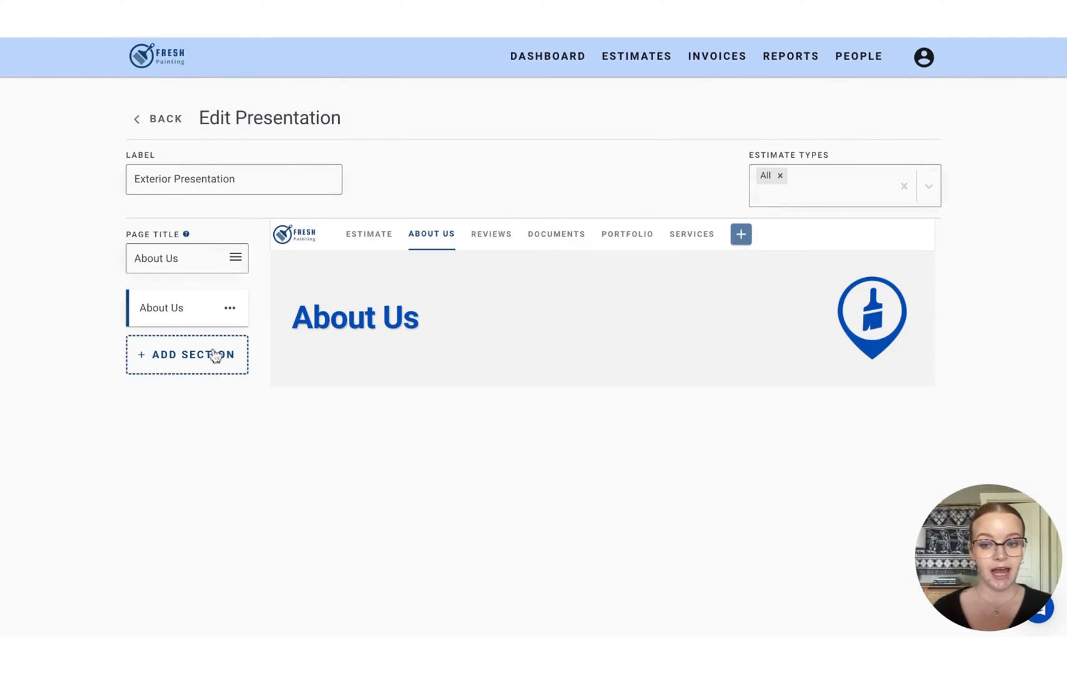
{"action": "left_click", "coordinate": [186, 355]}
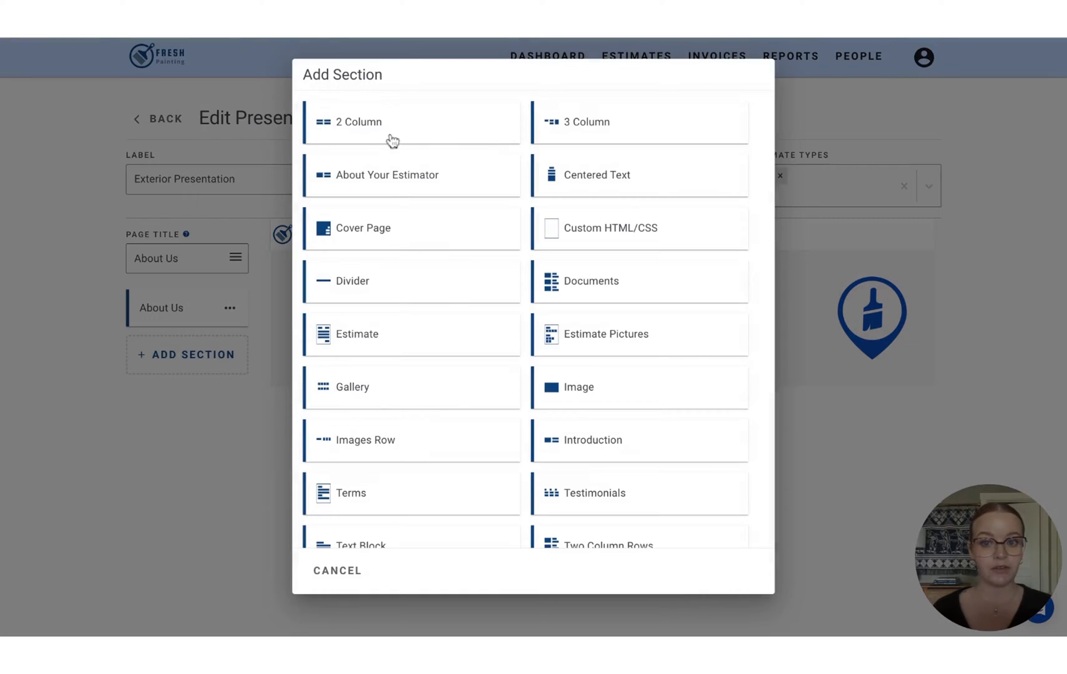
{"action": "mouse_move", "coordinate": [429, 136]}
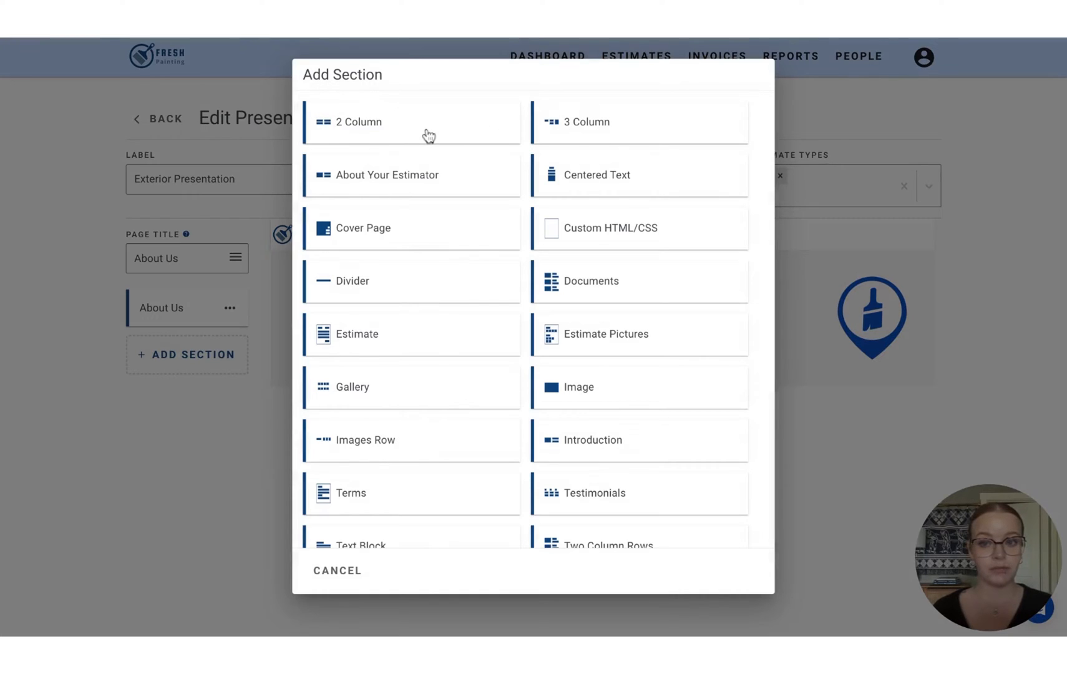
{"action": "left_click", "coordinate": [358, 122]}
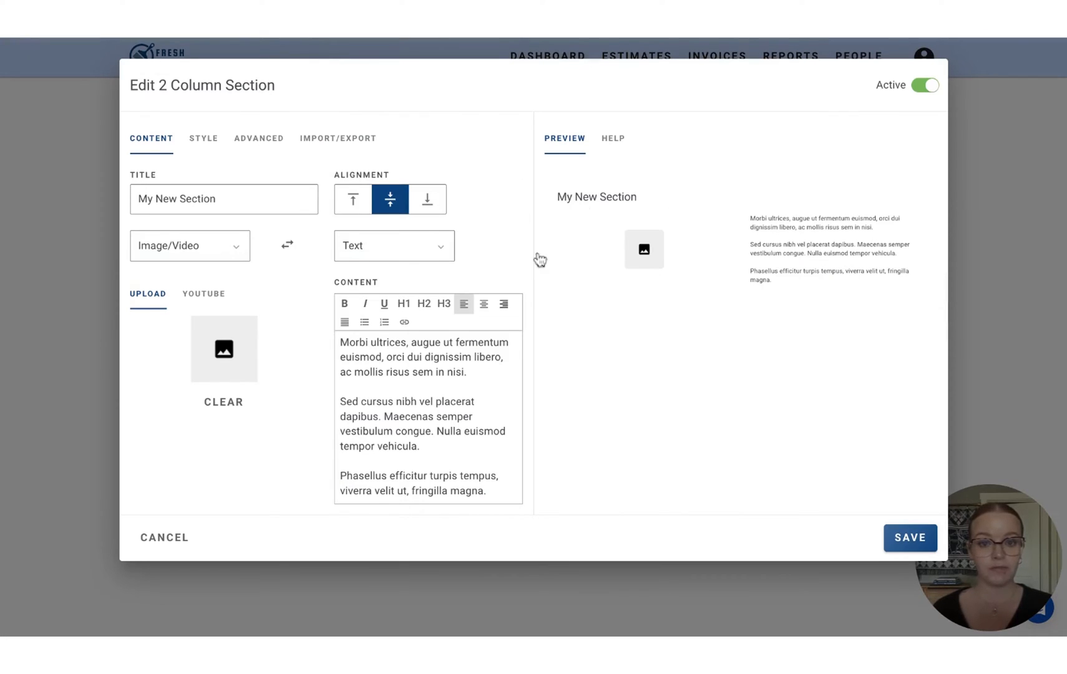
{"action": "mouse_move", "coordinate": [615, 219]}
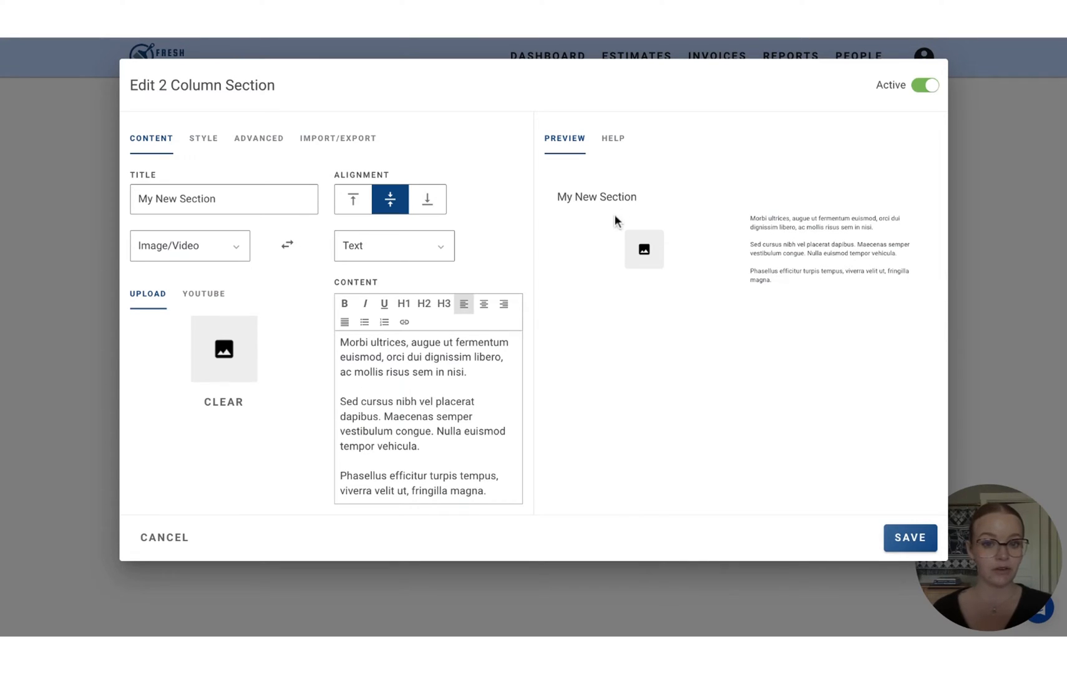
{"action": "mouse_move", "coordinate": [707, 192]}
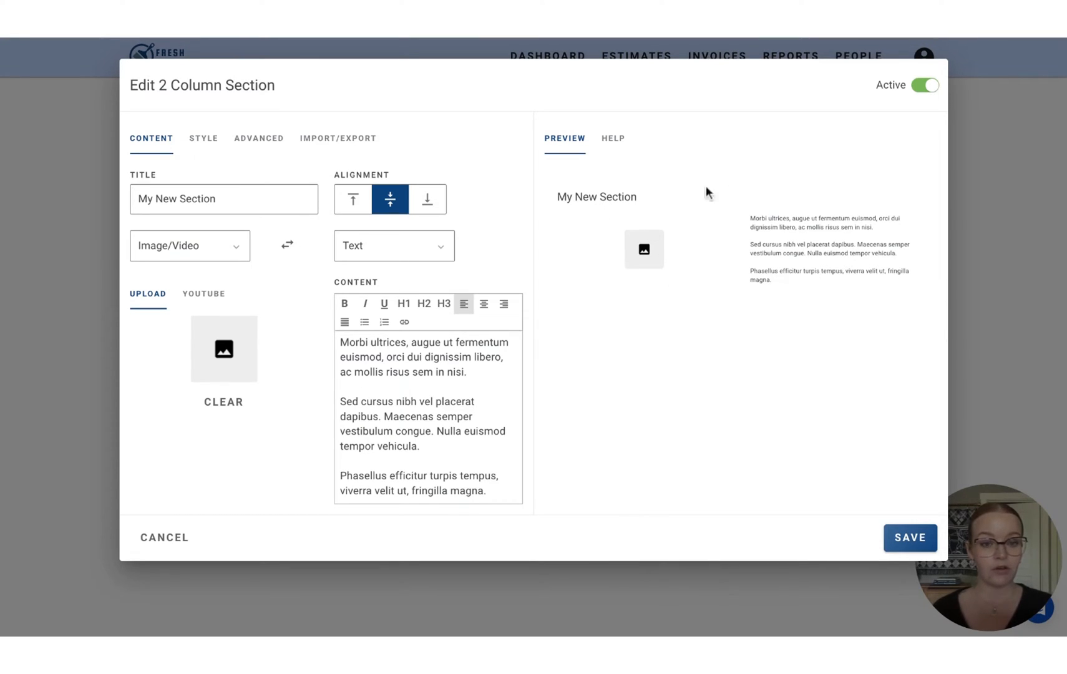
{"action": "mouse_move", "coordinate": [224, 250]}
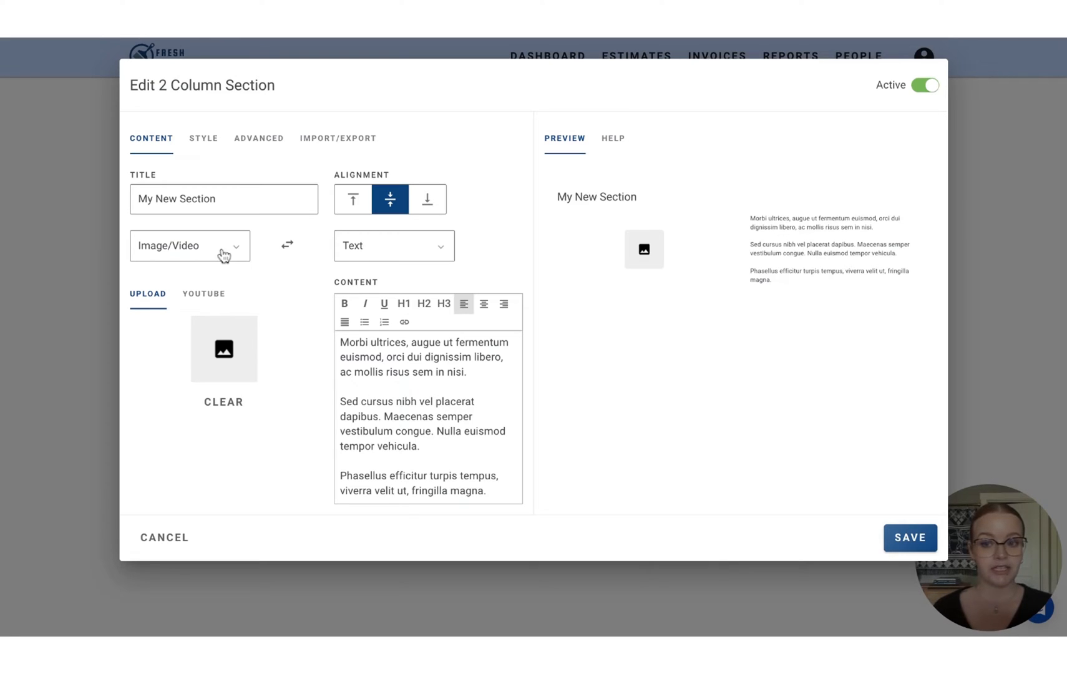
Try the column content types and swap, leaving Image/Video first and Text second
{"action": "left_click", "coordinate": [190, 246]}
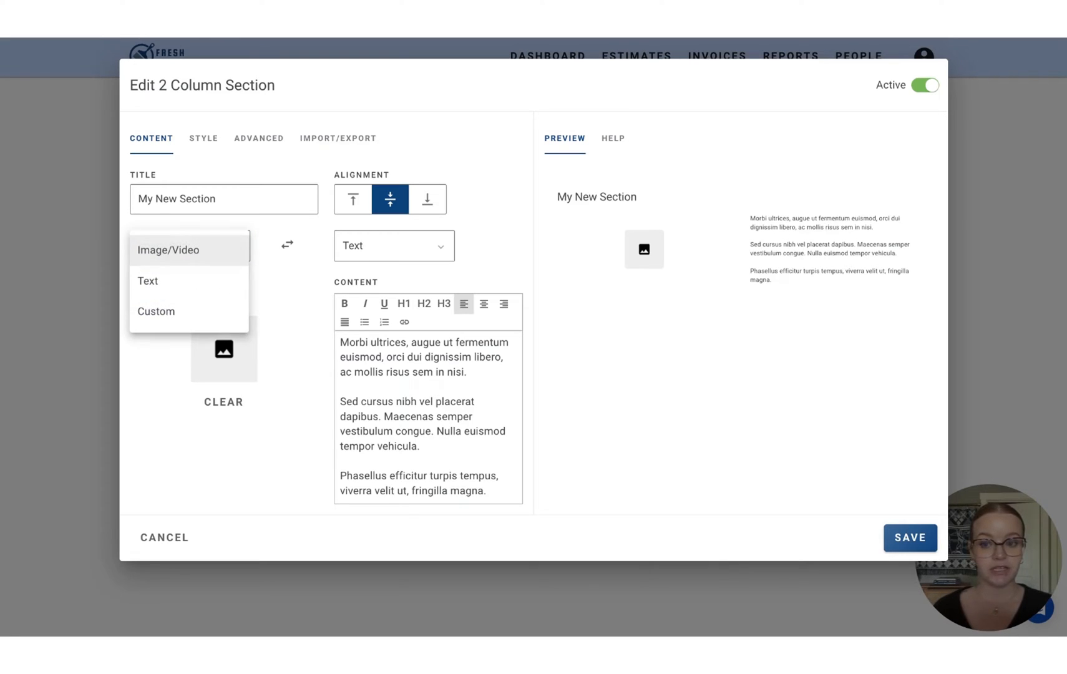
{"action": "left_click", "coordinate": [148, 280]}
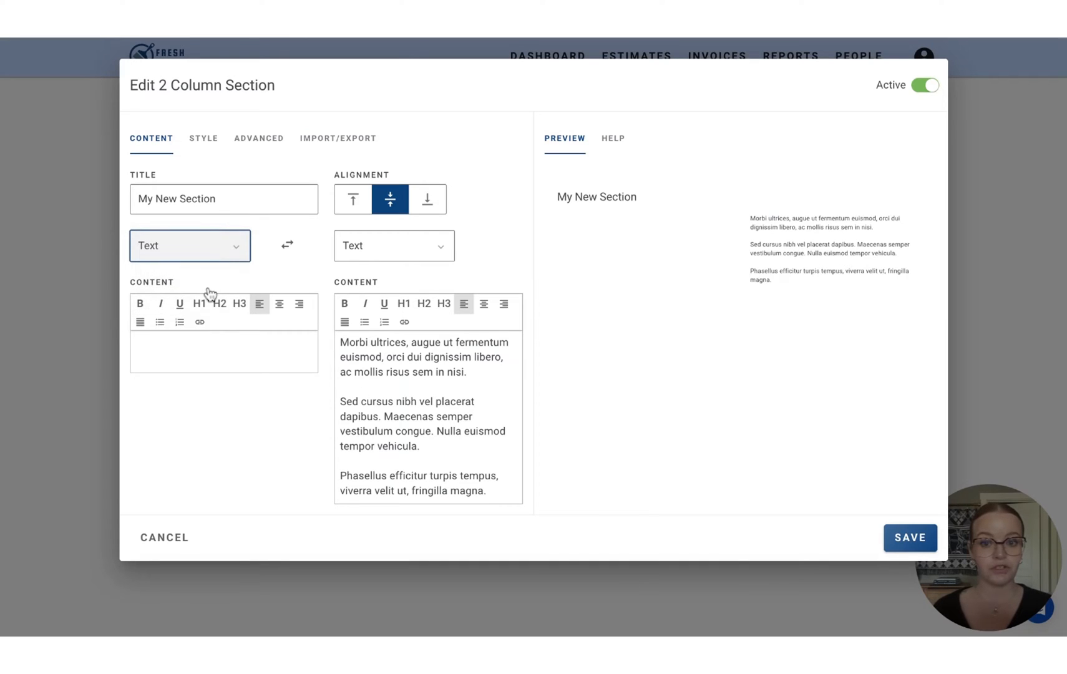
{"action": "left_click", "coordinate": [190, 245]}
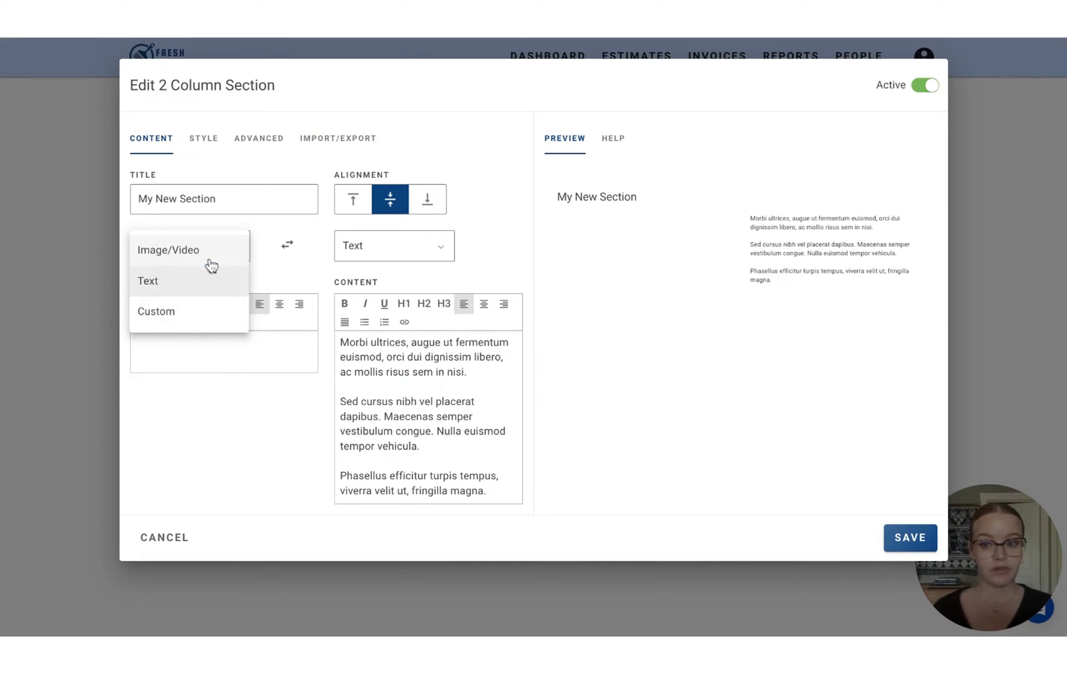
{"action": "left_click", "coordinate": [168, 249]}
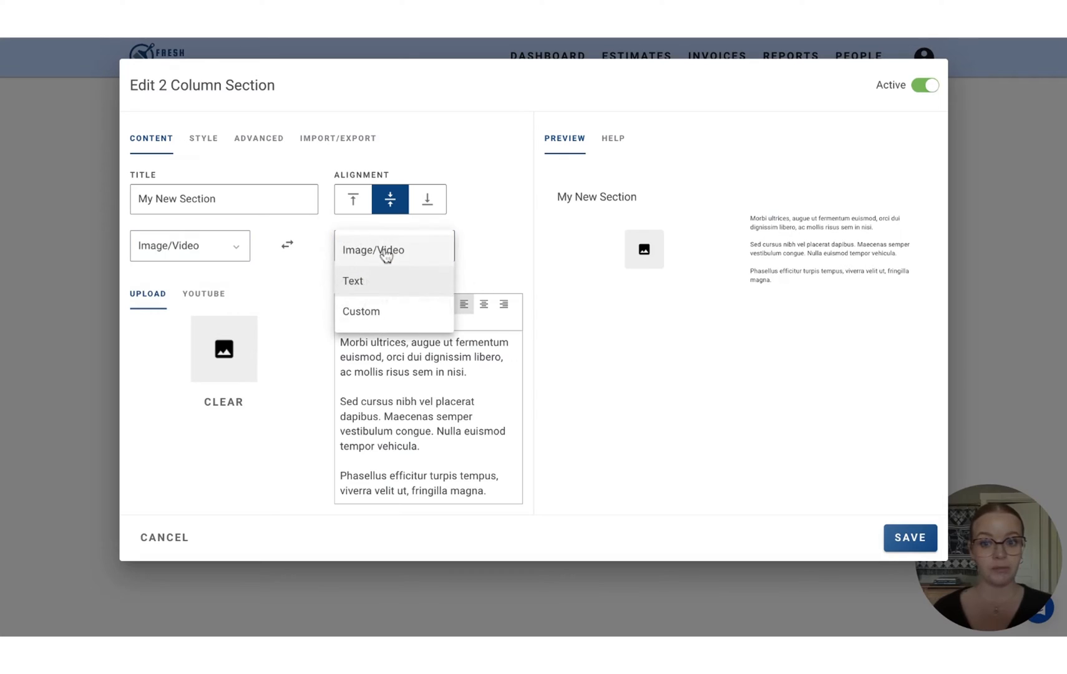
{"action": "left_click", "coordinate": [373, 250]}
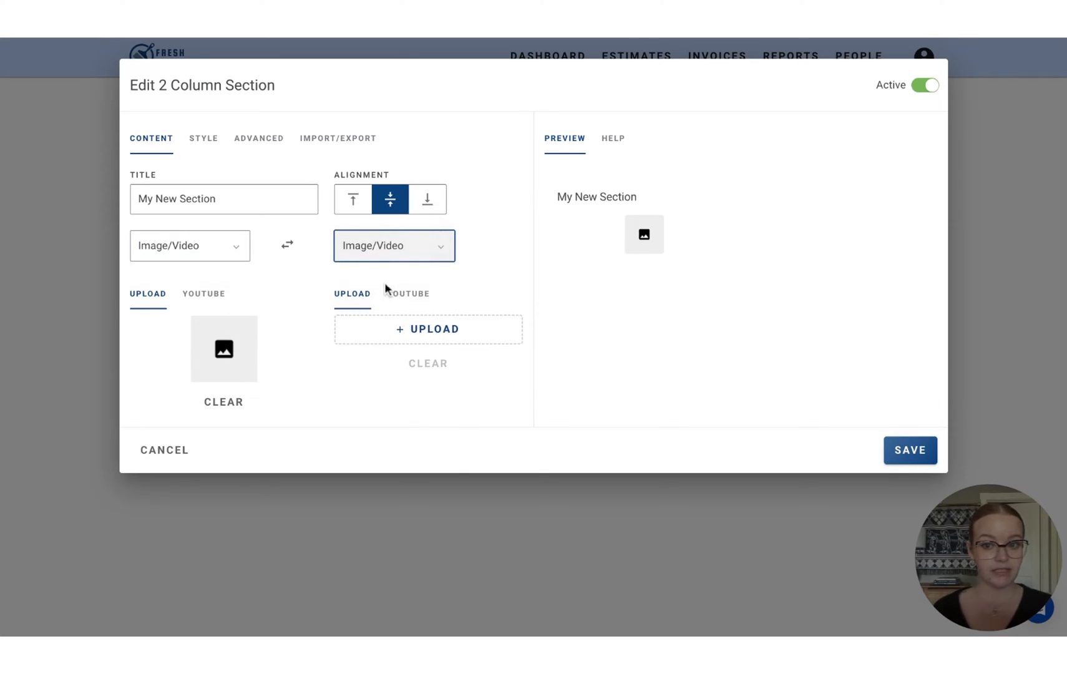
{"action": "left_click", "coordinate": [393, 245]}
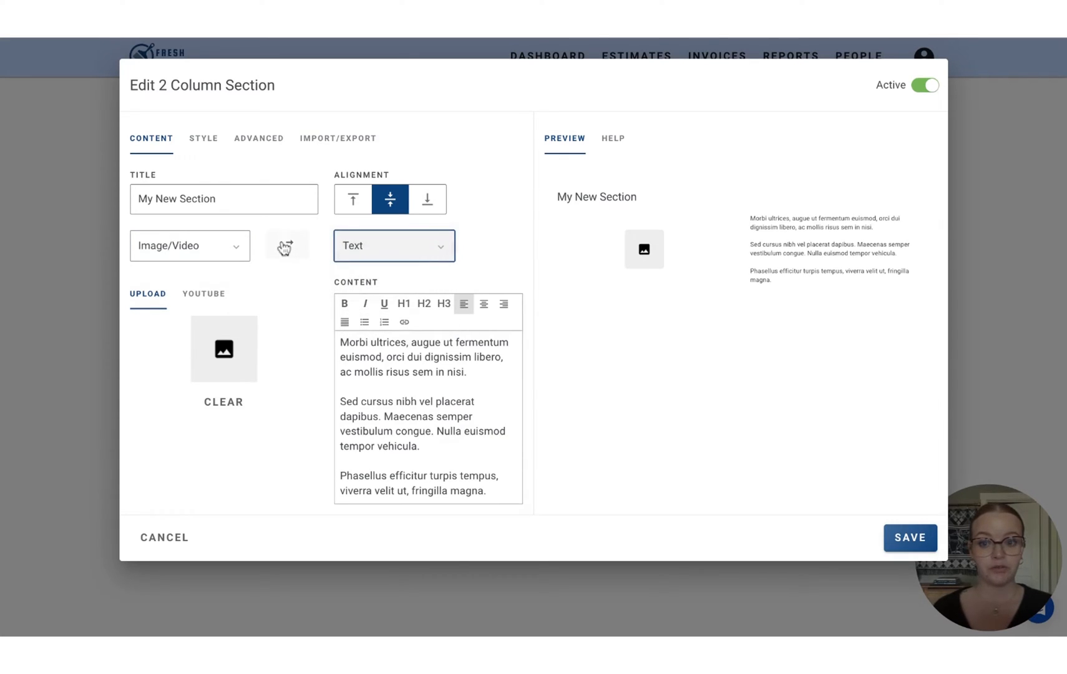
{"action": "left_click", "coordinate": [287, 246]}
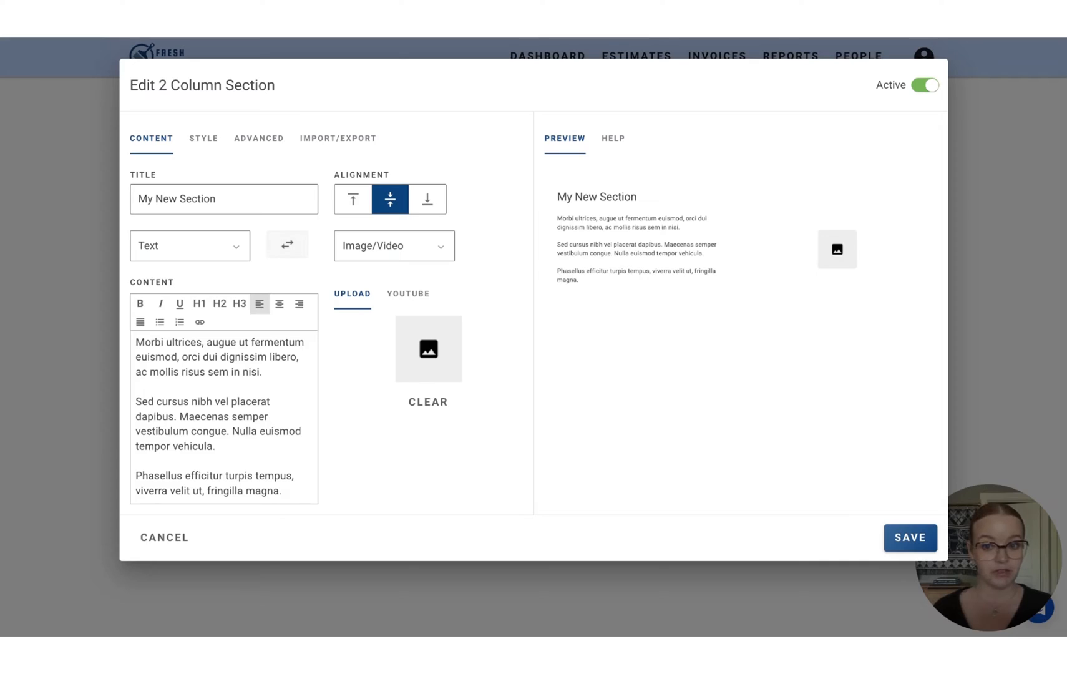
{"action": "left_click", "coordinate": [287, 245]}
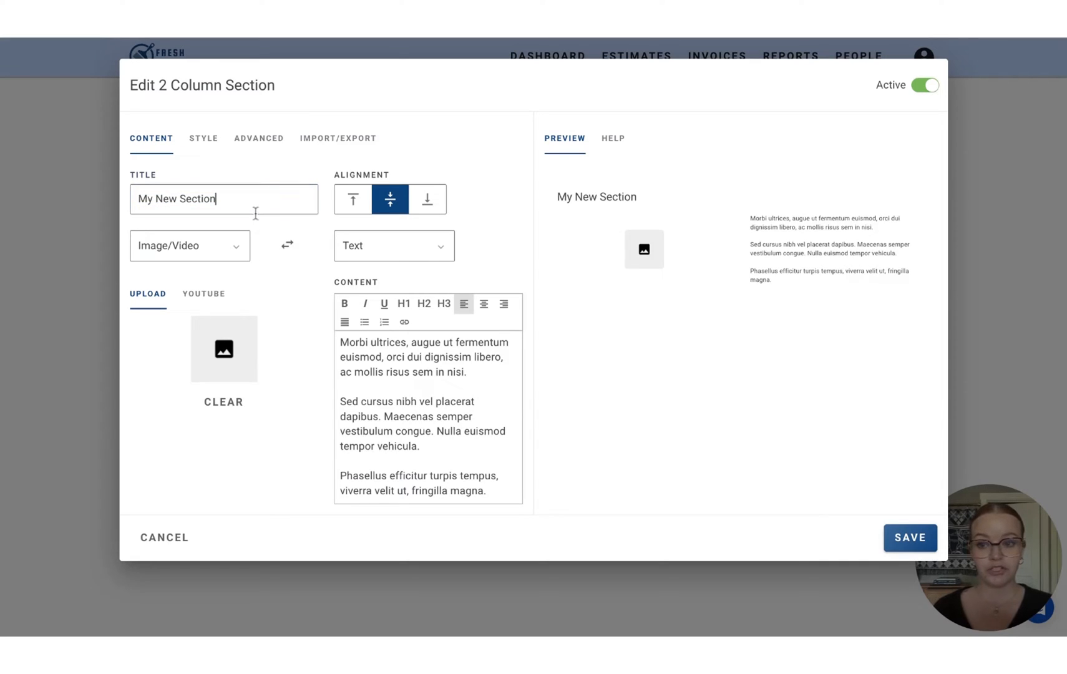
{"action": "left_click", "coordinate": [223, 198]}
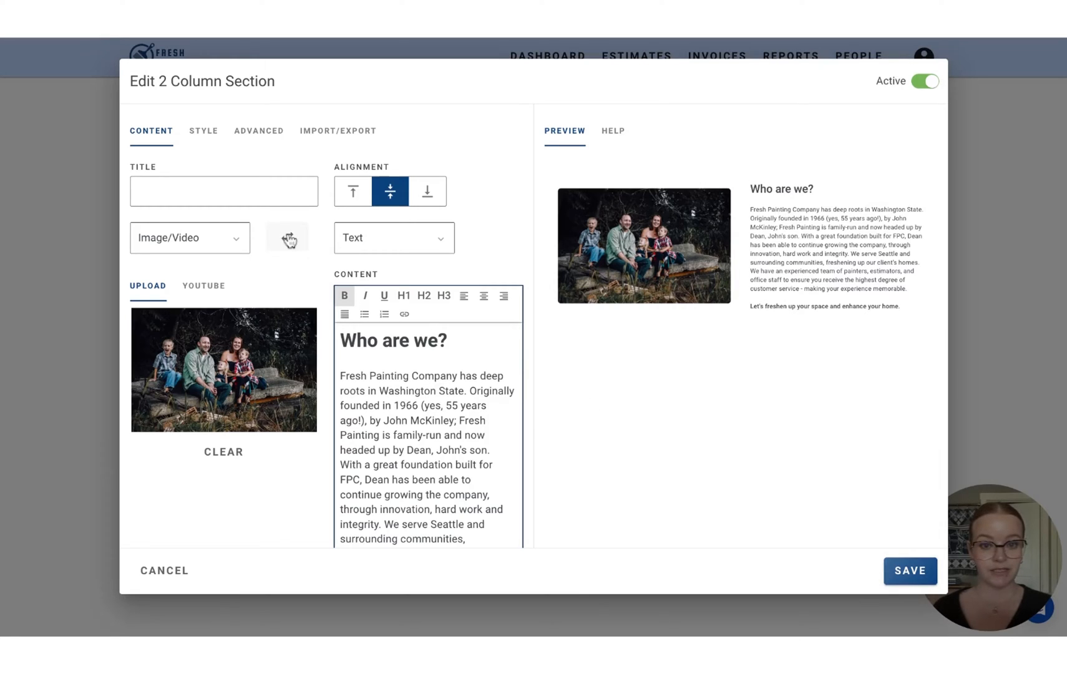
Keep the family photo before the 'Who are we?' text and save the 2 Column section
{"action": "left_click", "coordinate": [287, 237]}
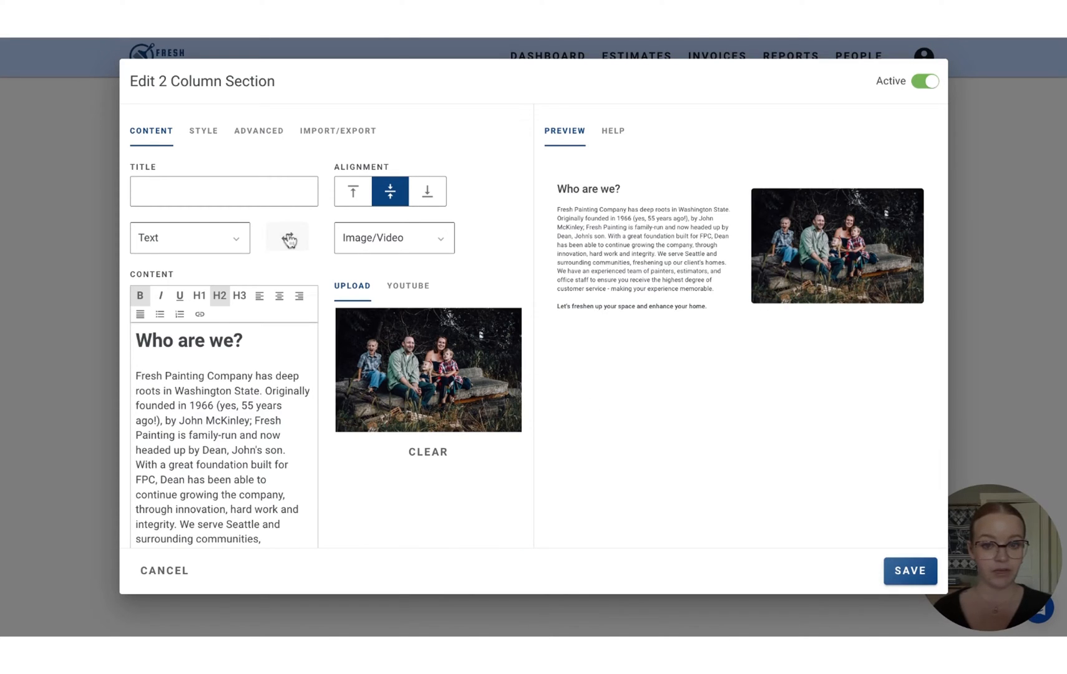
{"action": "left_click", "coordinate": [287, 238]}
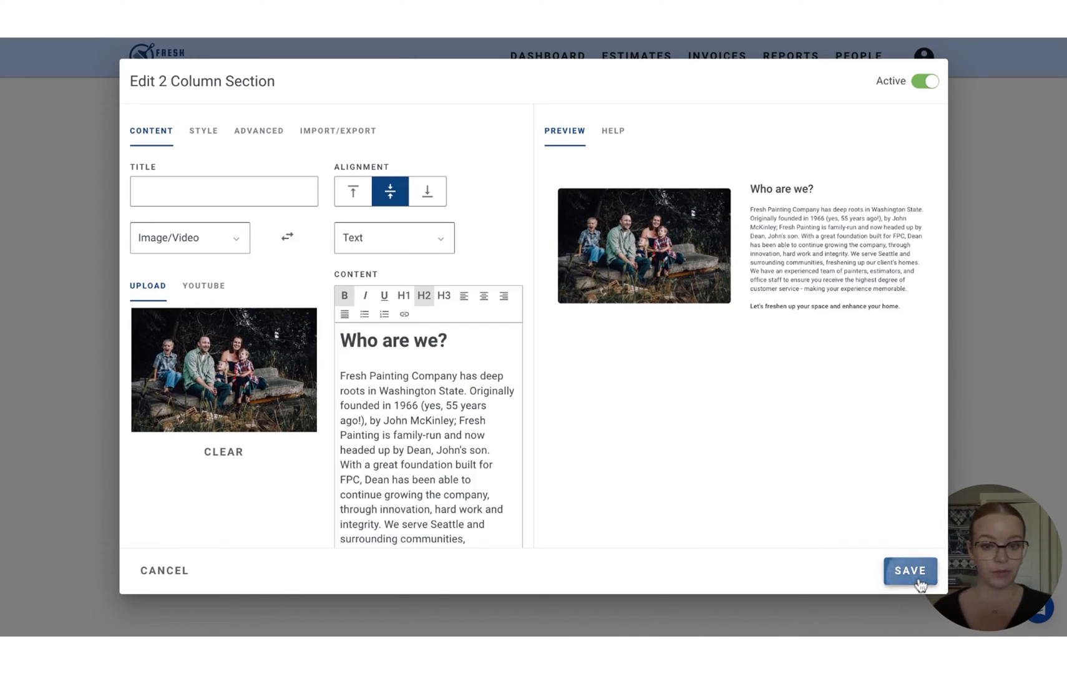
{"action": "left_click", "coordinate": [911, 570]}
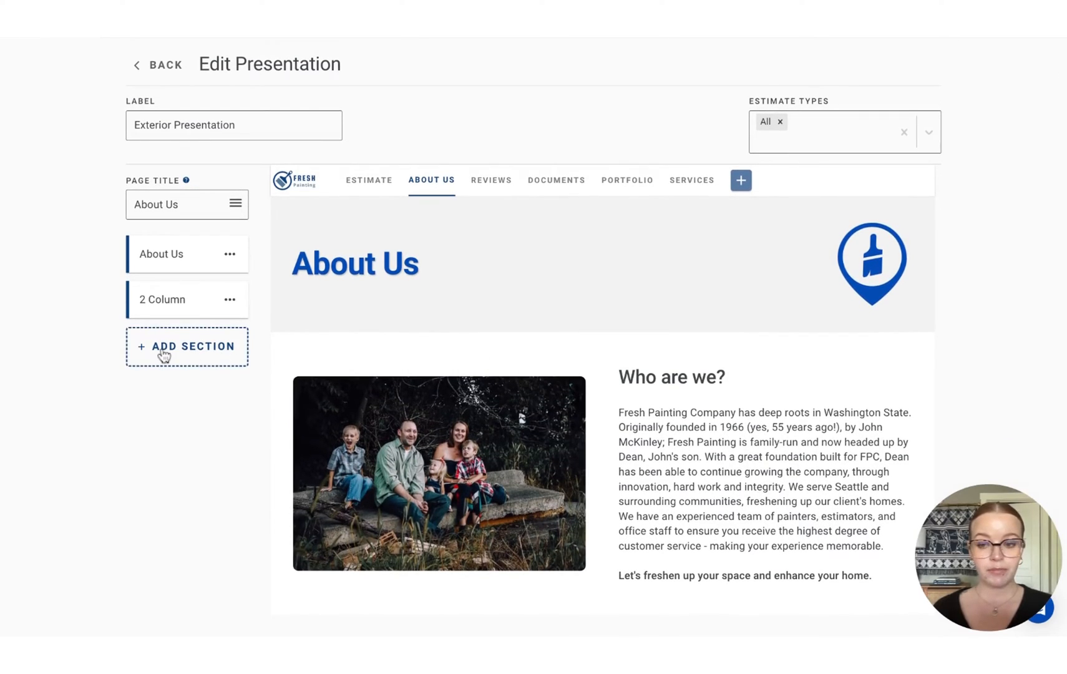
Add an Image section with the BBB, EPA, Houzz and Fine Paints badges and save it
{"action": "left_click", "coordinate": [187, 347]}
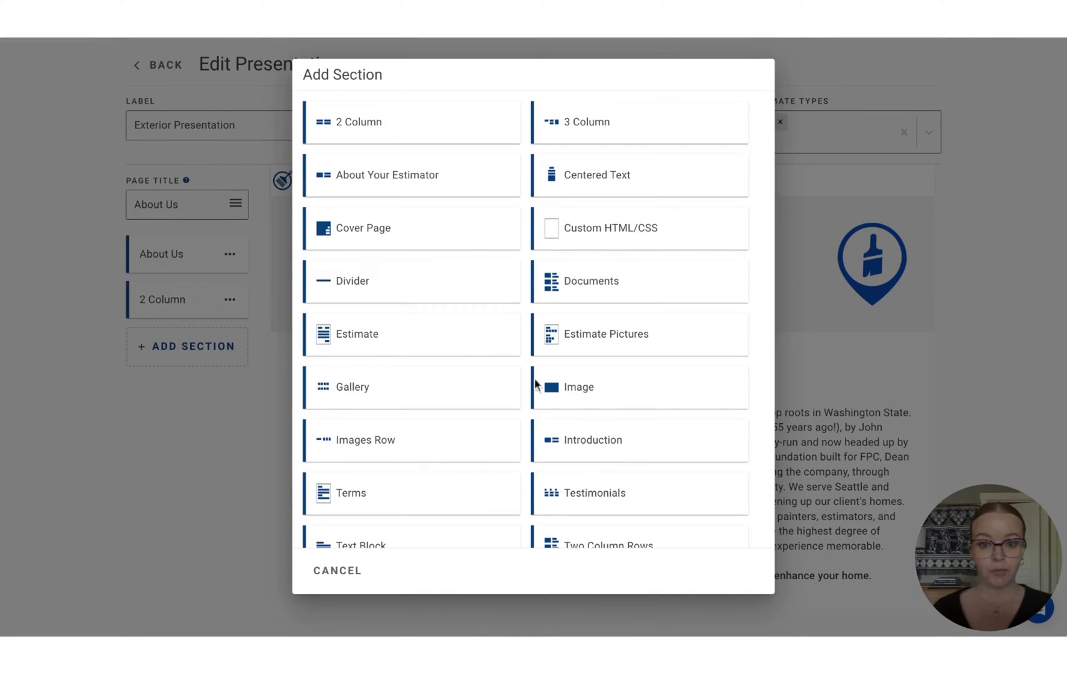
{"action": "mouse_move", "coordinate": [599, 394]}
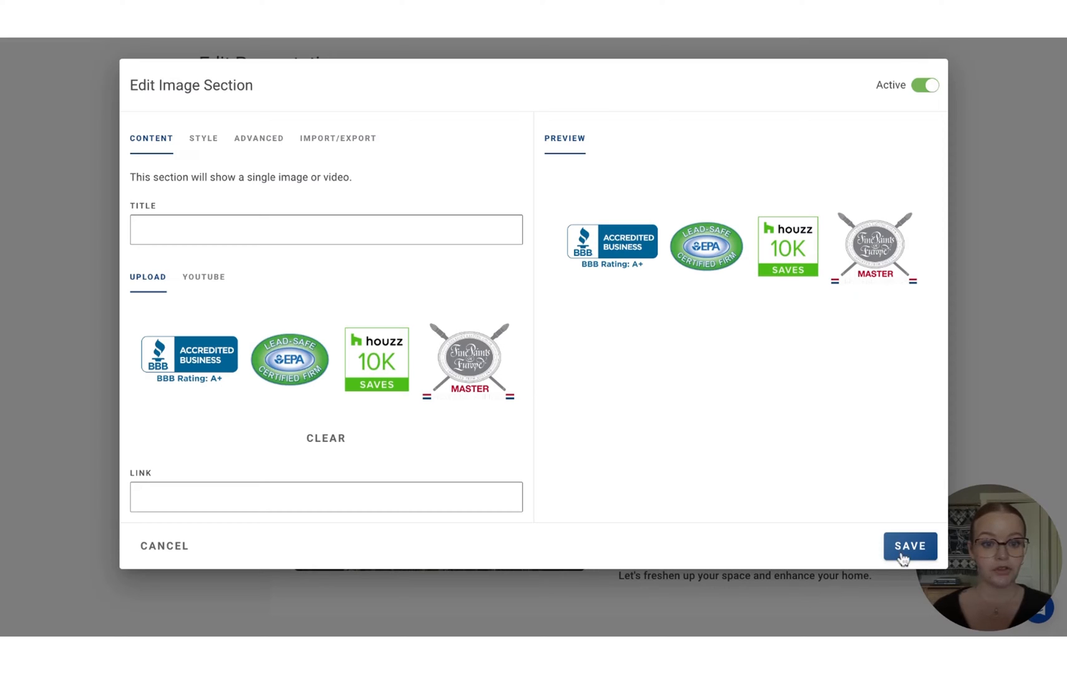
{"action": "left_click", "coordinate": [910, 546]}
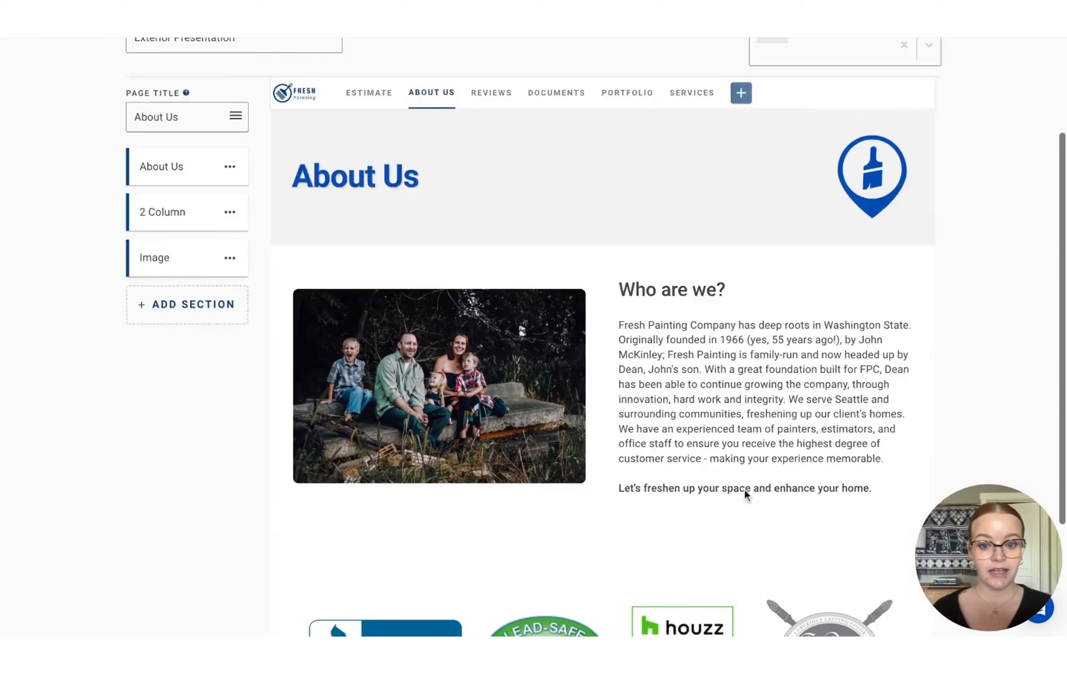
{"action": "scroll", "scroll_direction": "down", "scroll_amount": 3}
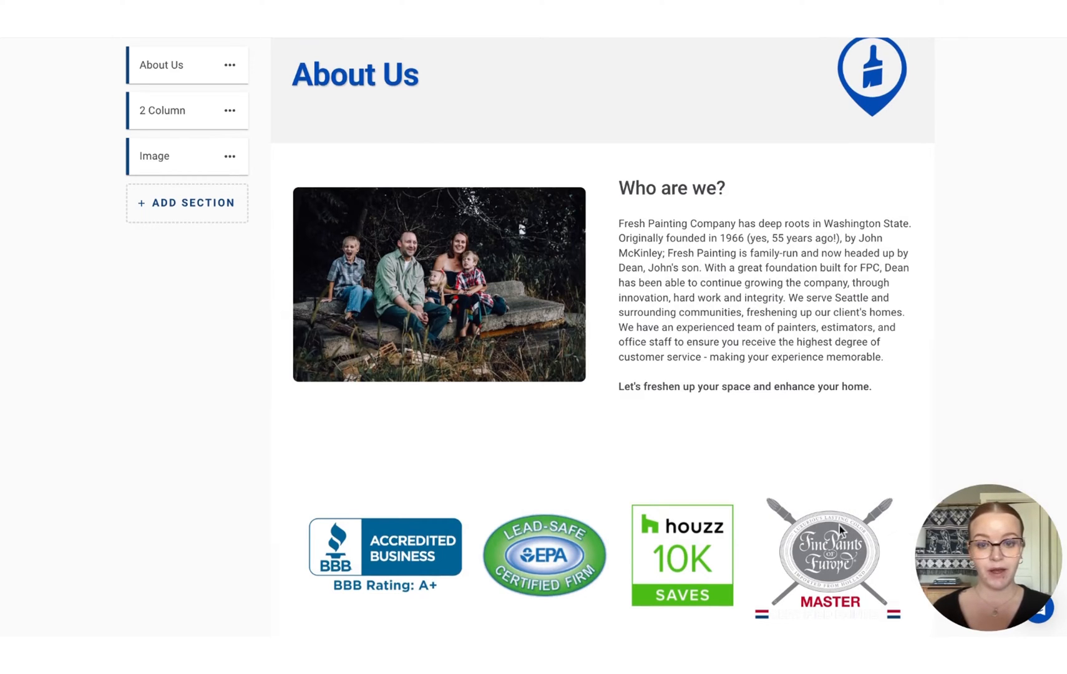
Add an Images Row section and clear its placeholder award images
{"action": "left_click", "coordinate": [186, 202]}
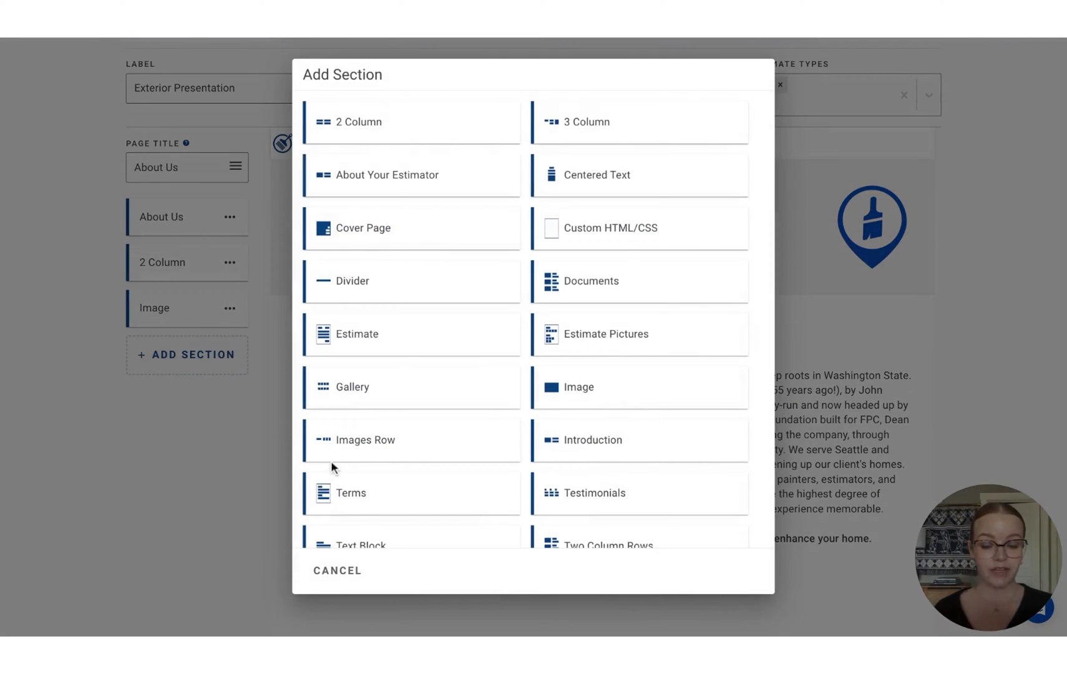
{"action": "mouse_move", "coordinate": [389, 449]}
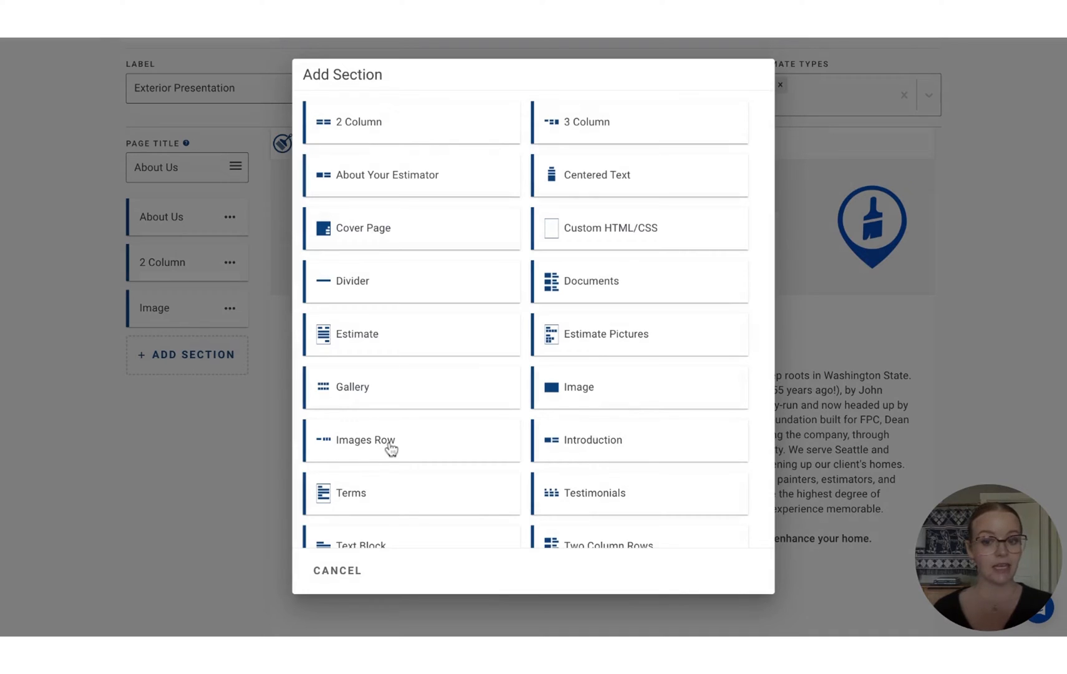
{"action": "left_click", "coordinate": [364, 440]}
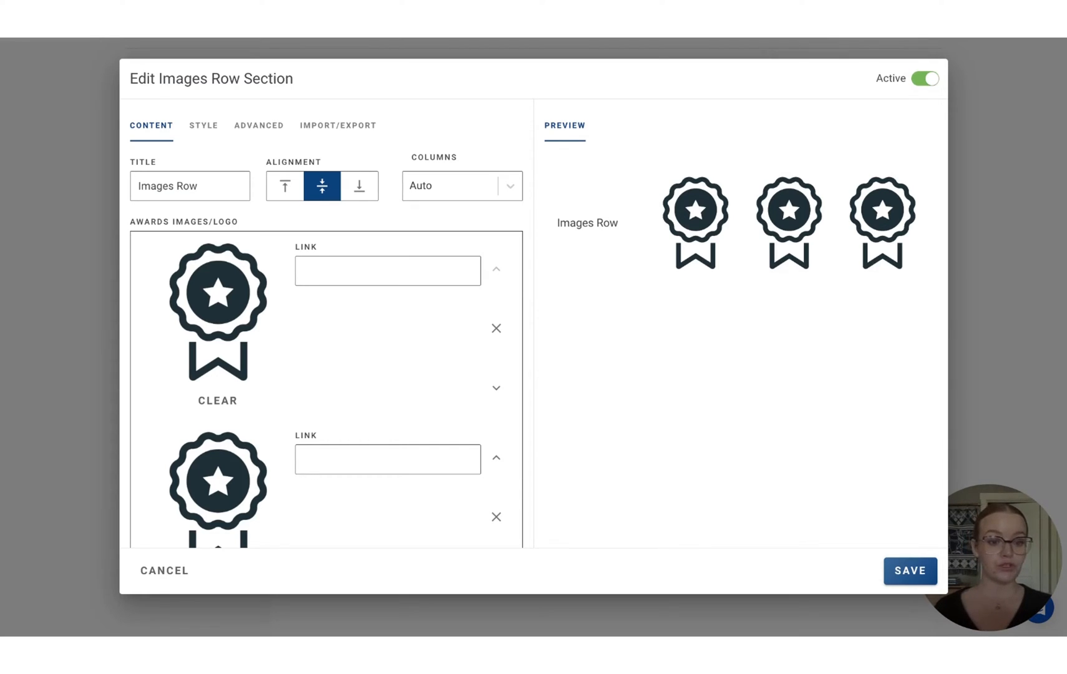
{"action": "mouse_move", "coordinate": [326, 317]}
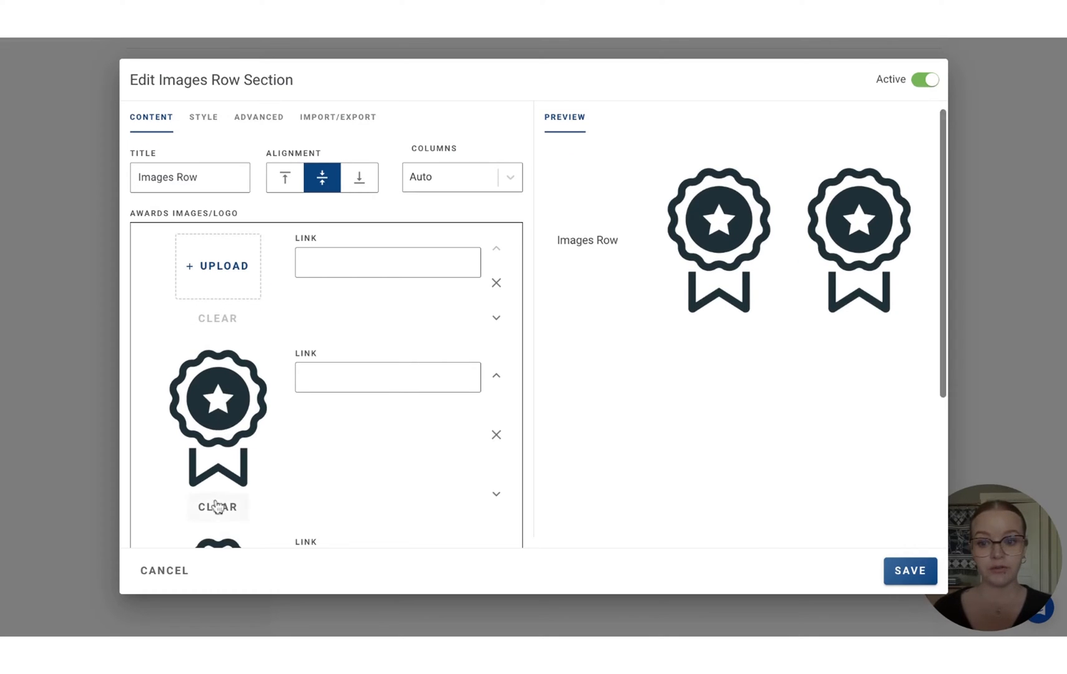
{"action": "left_click", "coordinate": [217, 506]}
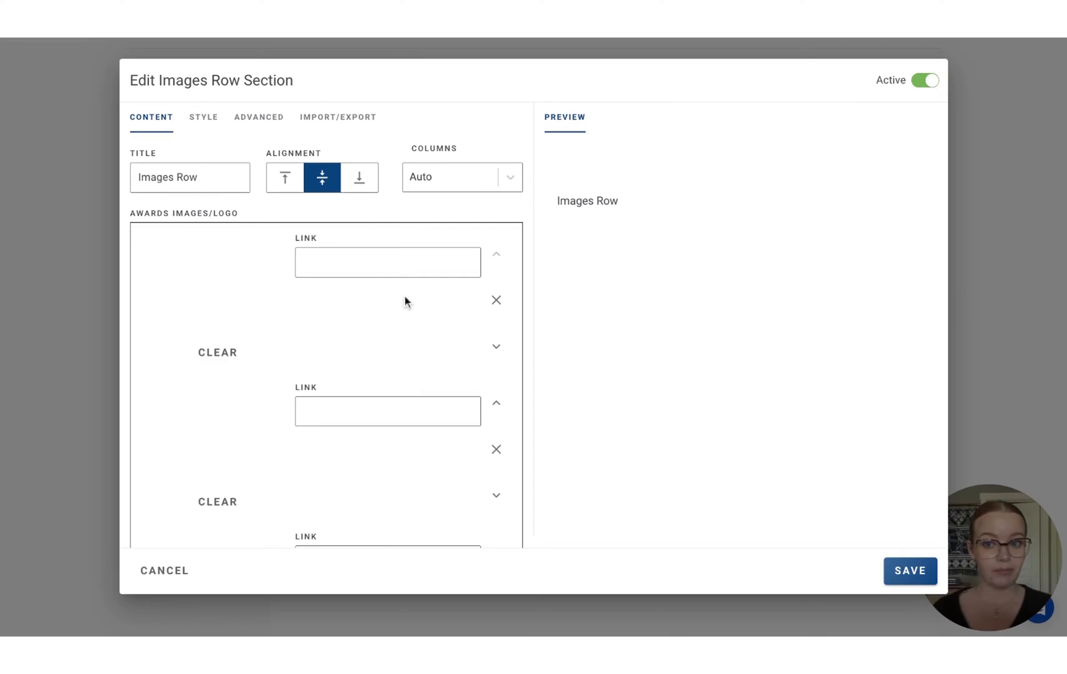
{"action": "left_click", "coordinate": [202, 117]}
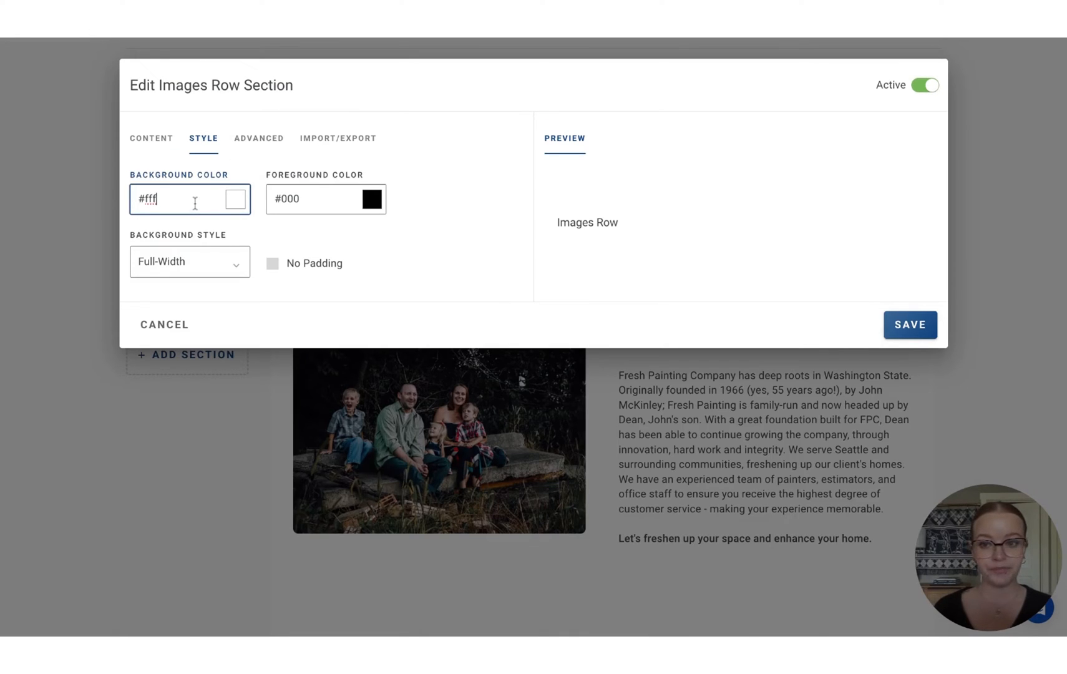
Give the Images Row a #024bb4 blue background and white text, then begin its title 'Let's'
{"action": "type", "text": "024bb4"}
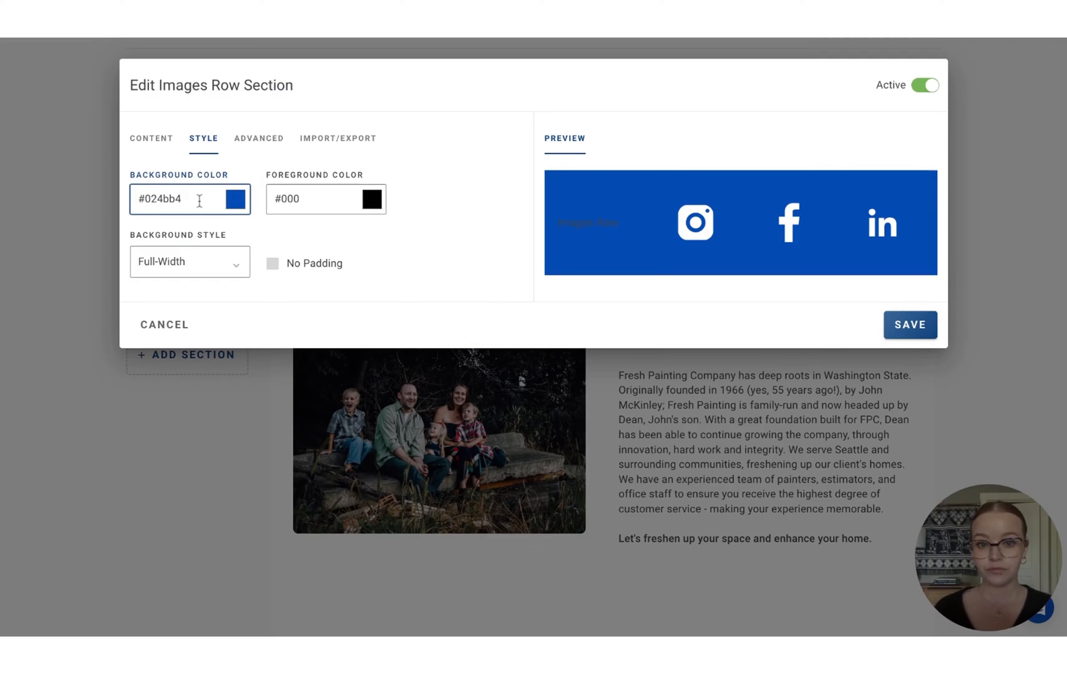
{"action": "left_click", "coordinate": [151, 138]}
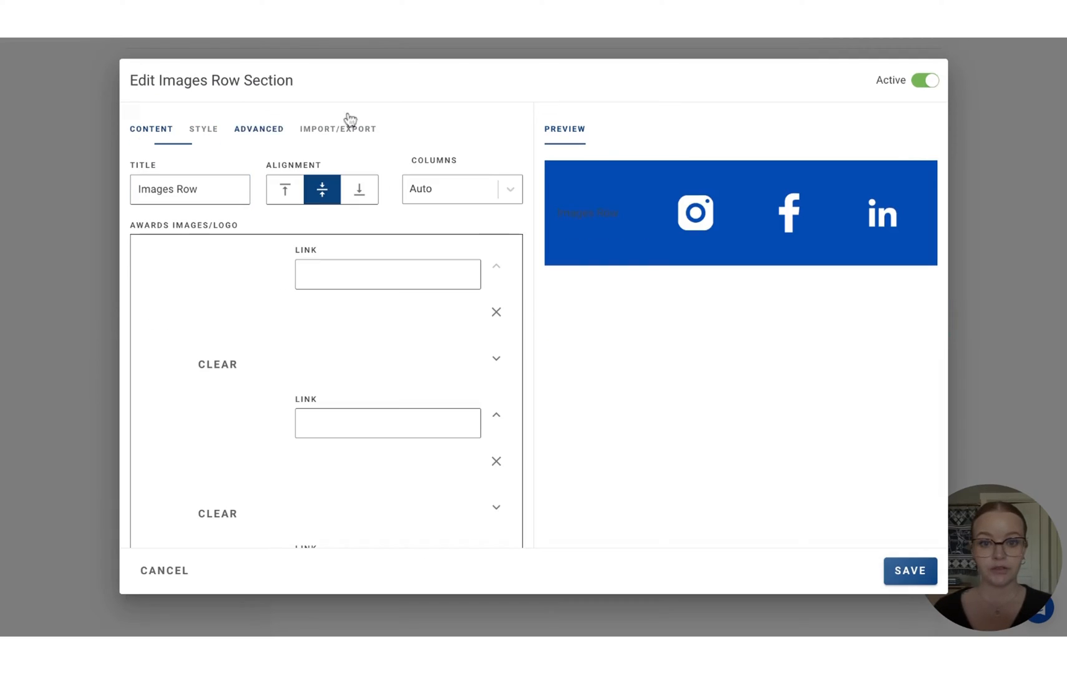
{"action": "left_click", "coordinate": [202, 128]}
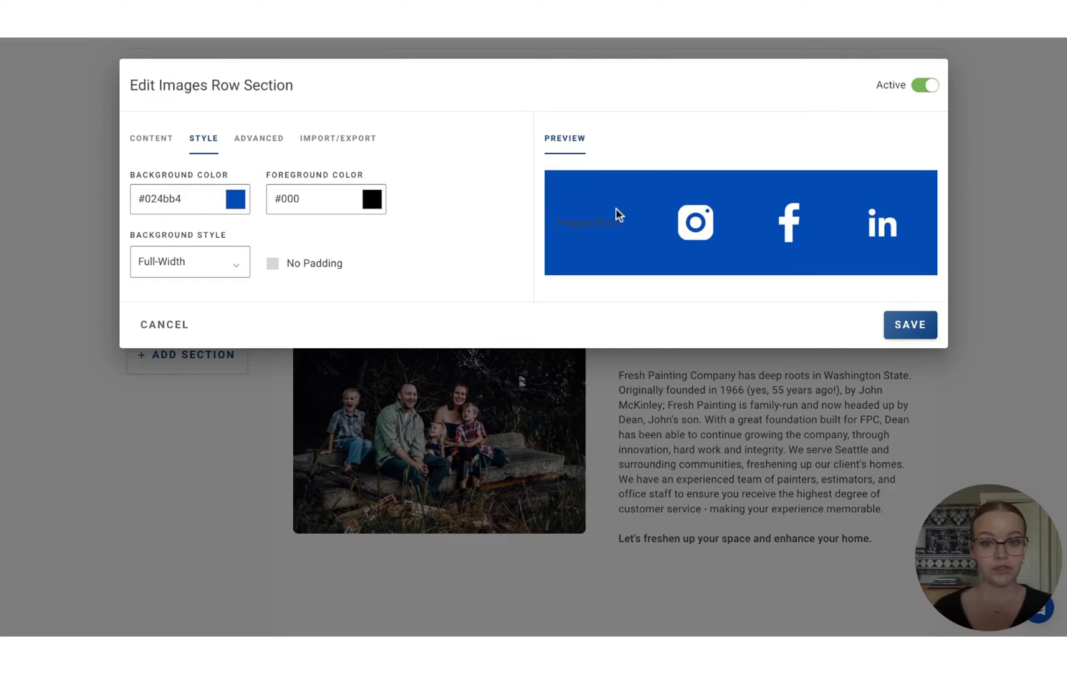
{"action": "mouse_move", "coordinate": [605, 246]}
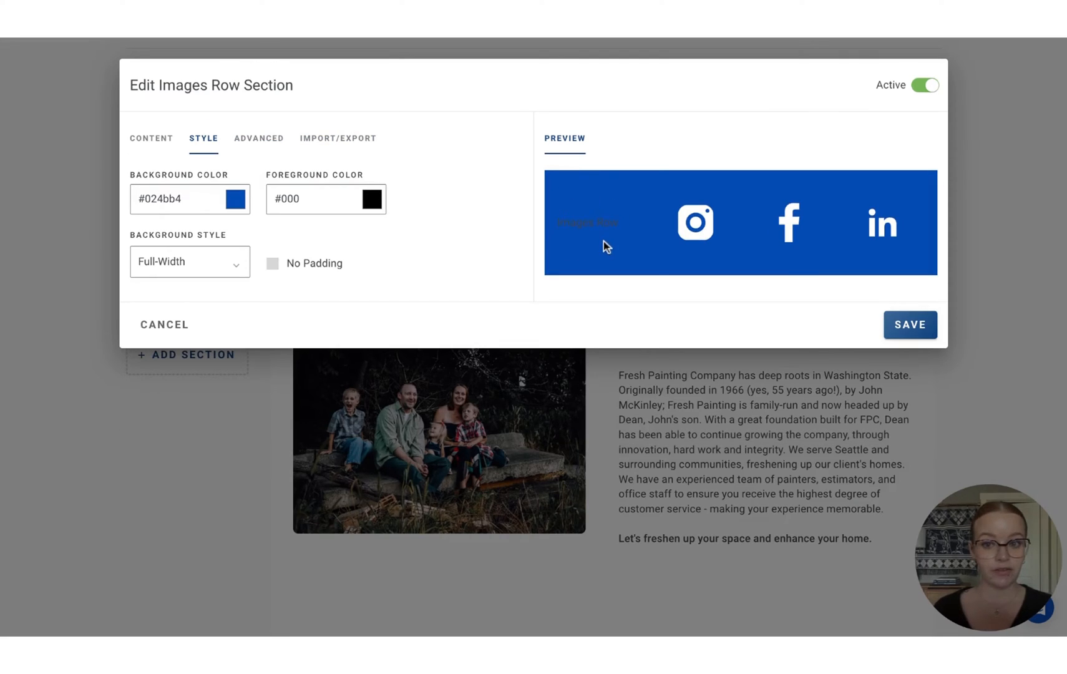
{"action": "left_click", "coordinate": [372, 198]}
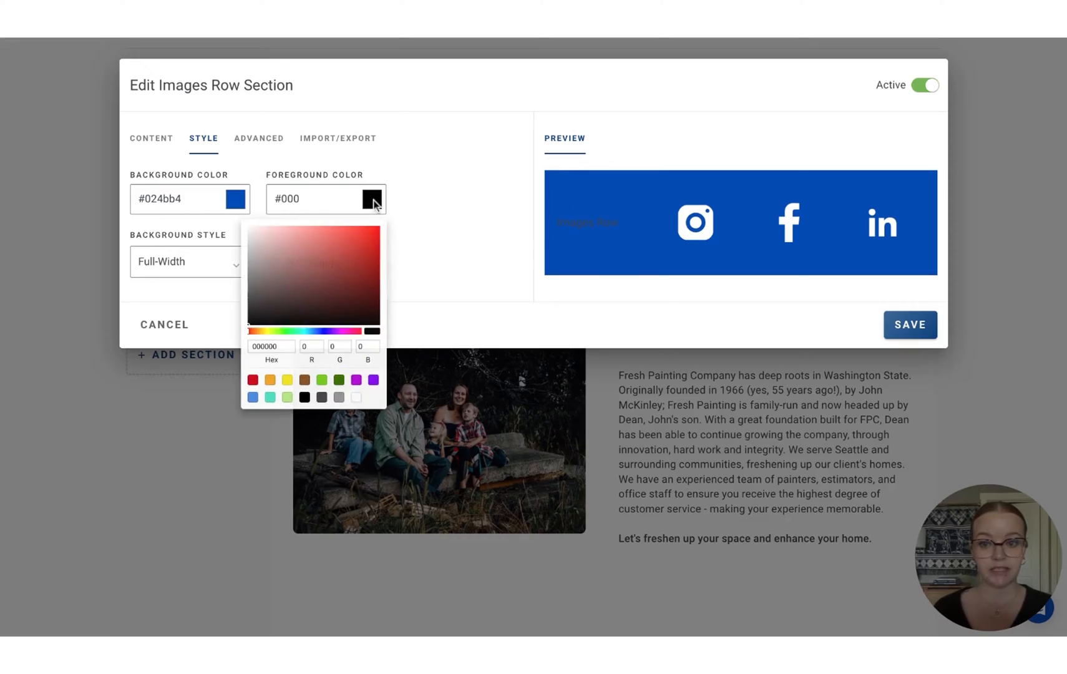
{"action": "left_click", "coordinate": [356, 396]}
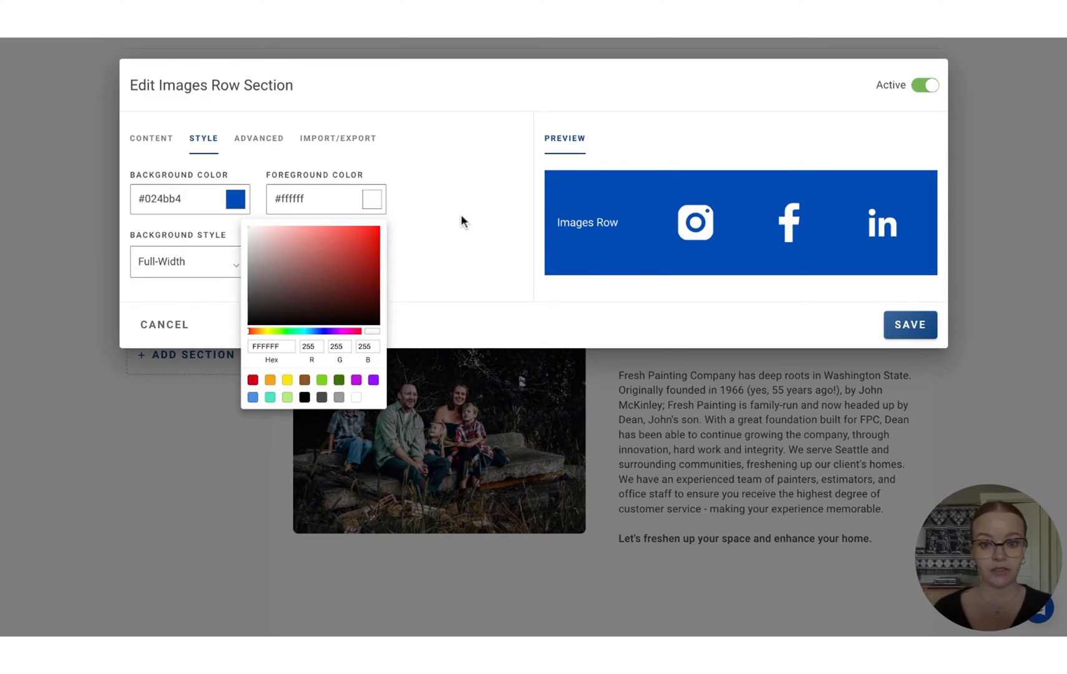
{"action": "left_click", "coordinate": [151, 139]}
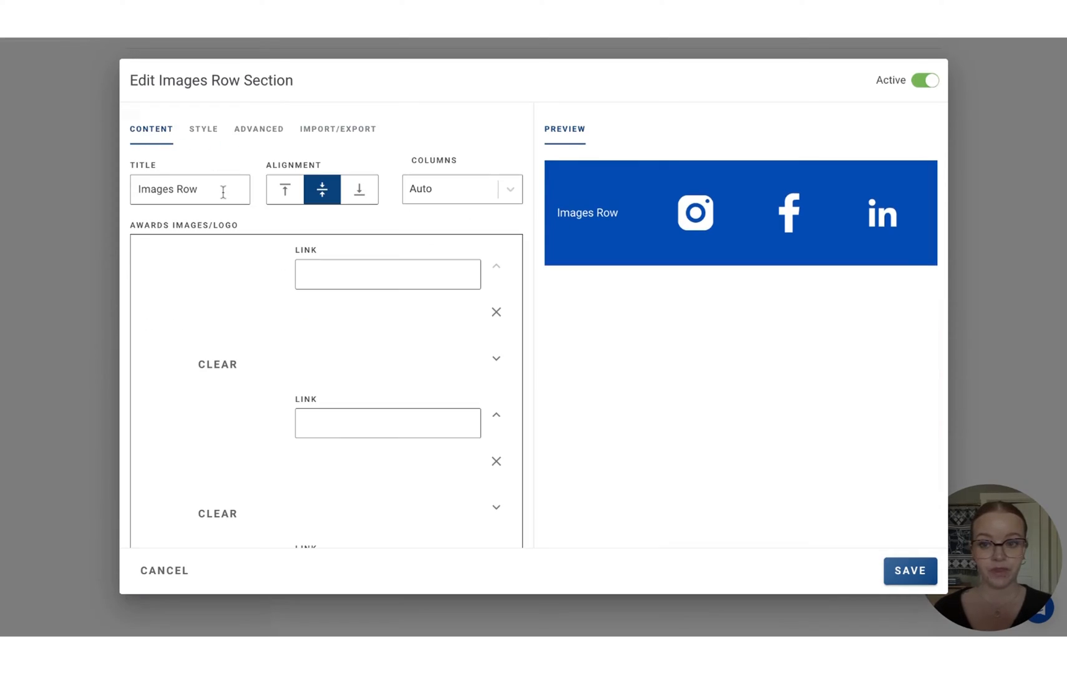
{"action": "type", "text": "Let's"}
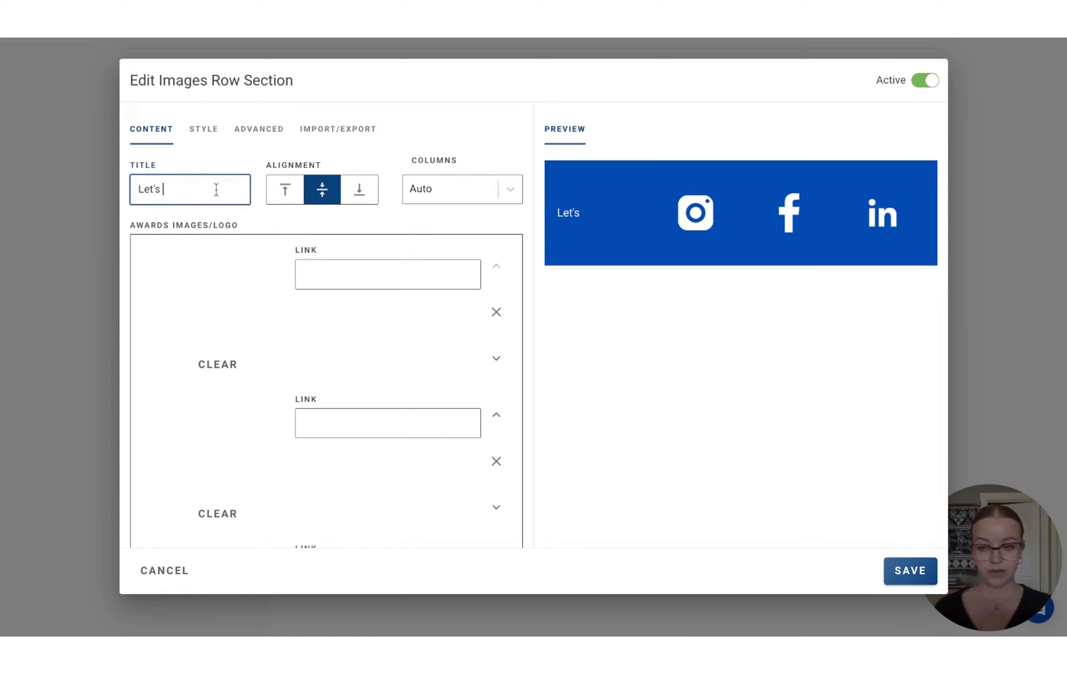
Finish the title as 'Let's Connect:' and save the social-media row on About Us
{"action": "type", "text": "Connect:"}
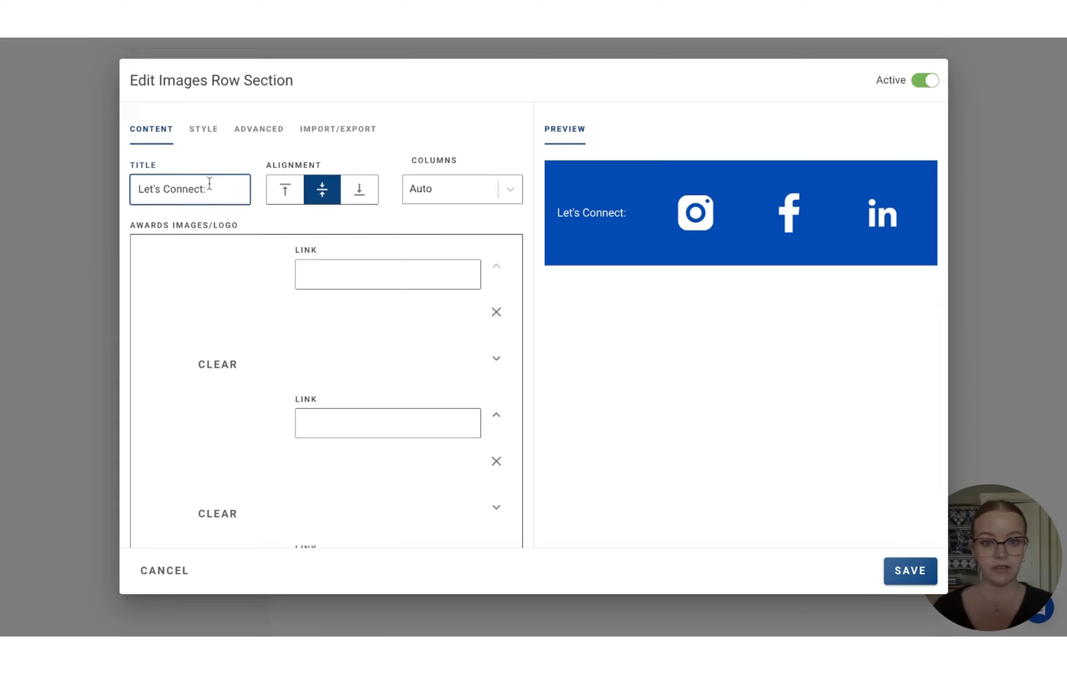
{"action": "left_click", "coordinate": [387, 273]}
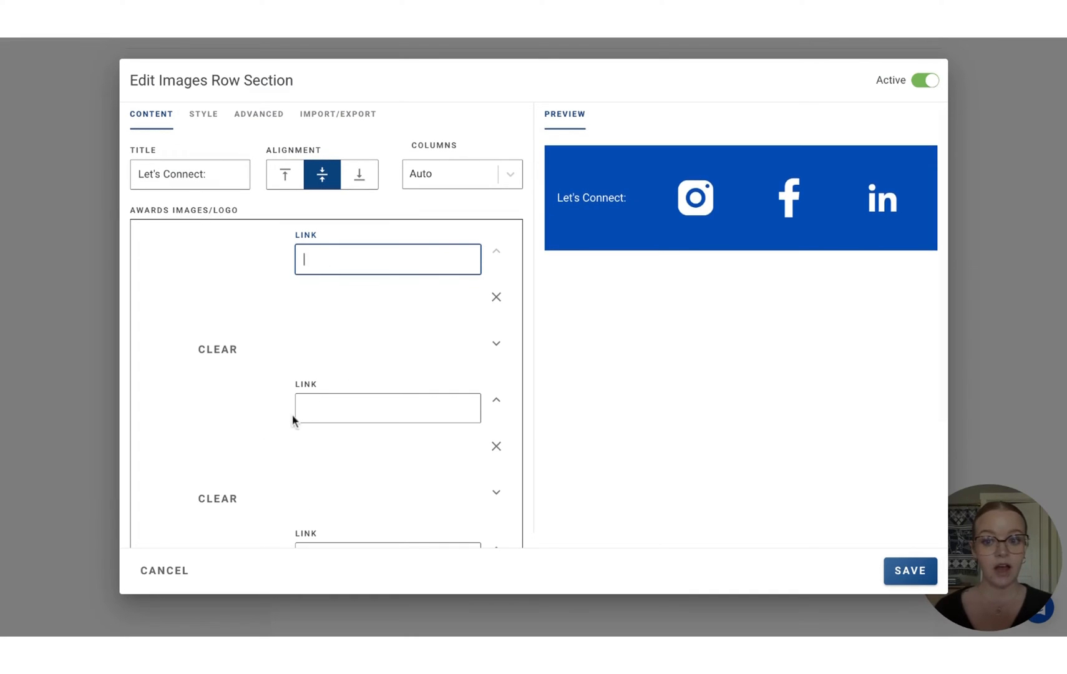
{"action": "scroll", "scroll_direction": "down", "scroll_amount": 3}
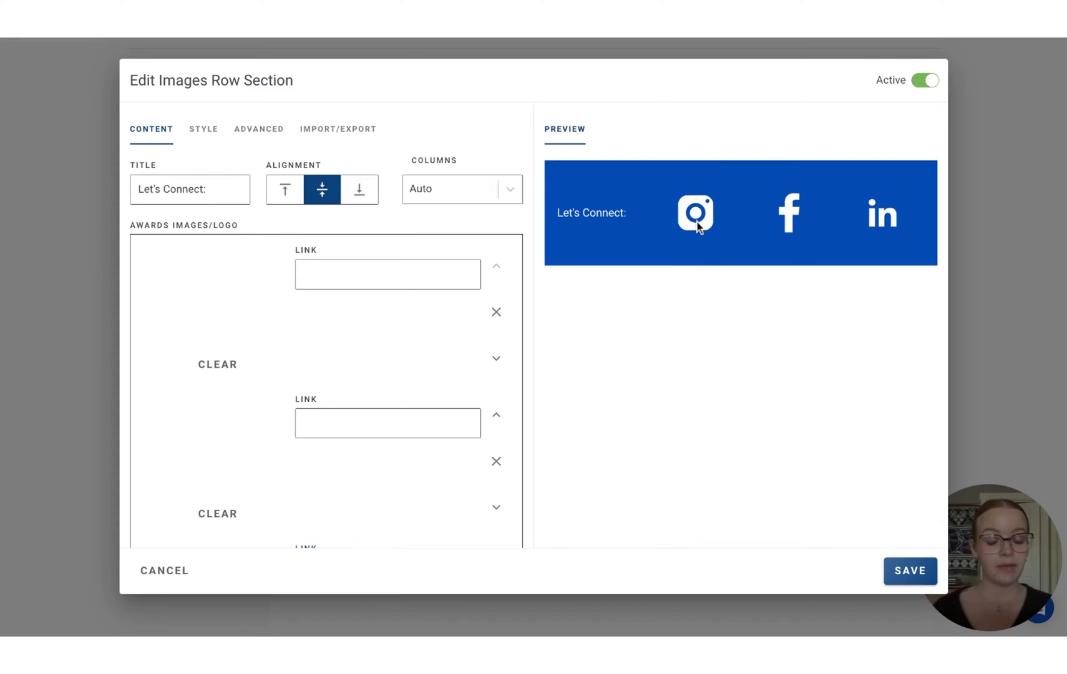
{"action": "mouse_move", "coordinate": [694, 444]}
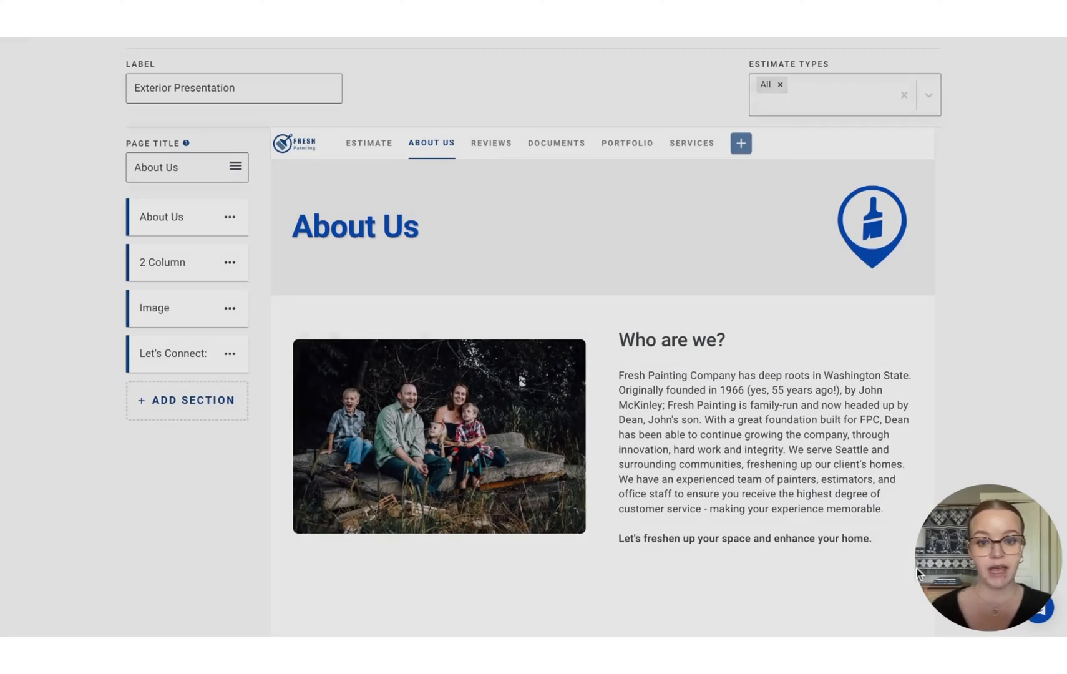
{"action": "scroll", "scroll_direction": "down", "scroll_amount": 3}
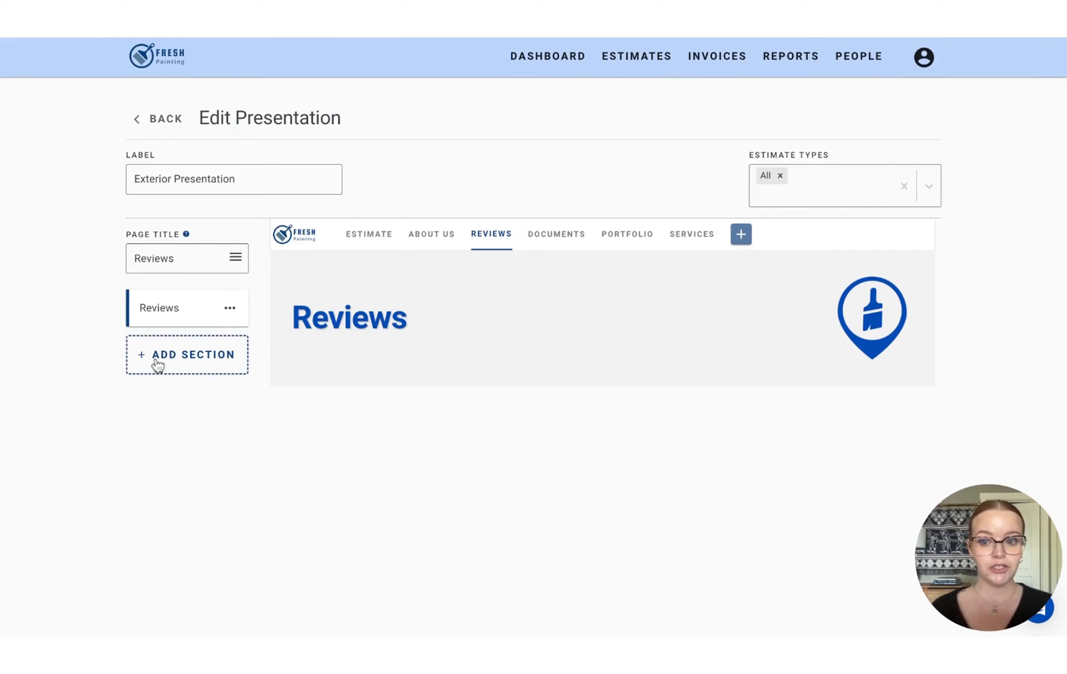
Add a Testimonials section with three five-star reviews to the Reviews page, clear its title and save
{"action": "left_click", "coordinate": [186, 354]}
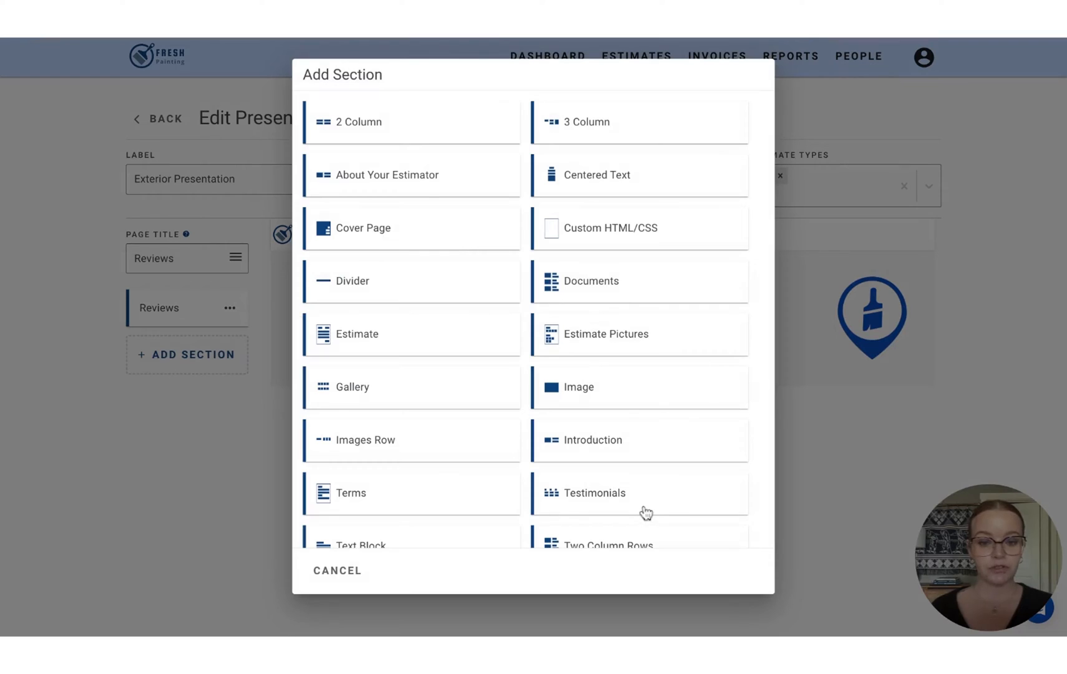
{"action": "left_click", "coordinate": [594, 493]}
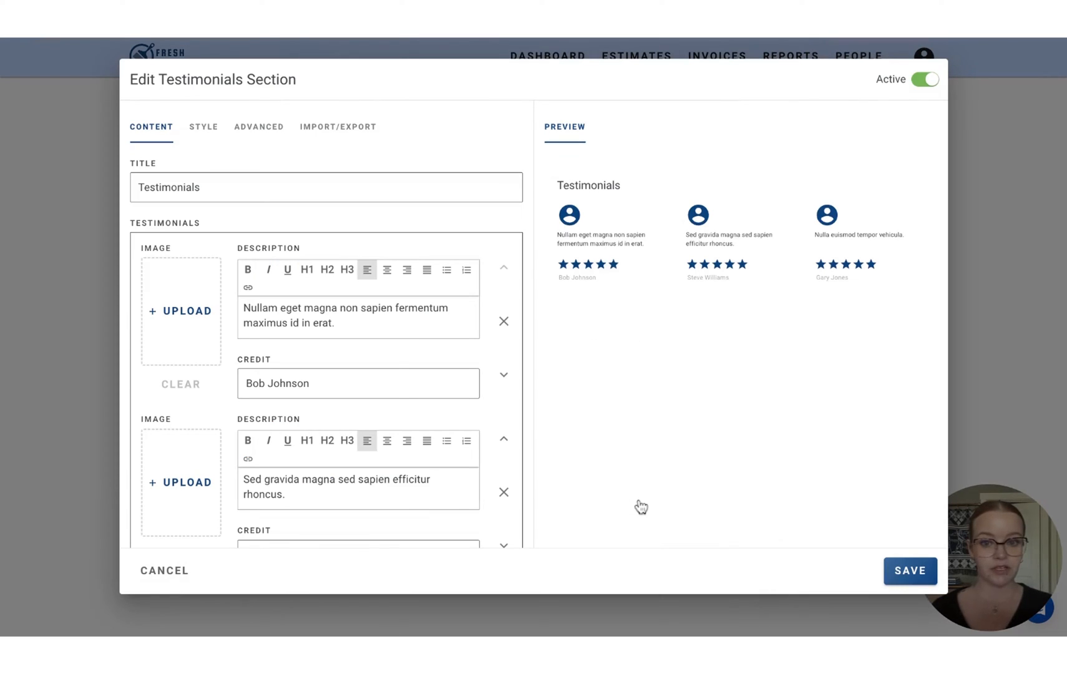
{"action": "double_click", "coordinate": [169, 187]}
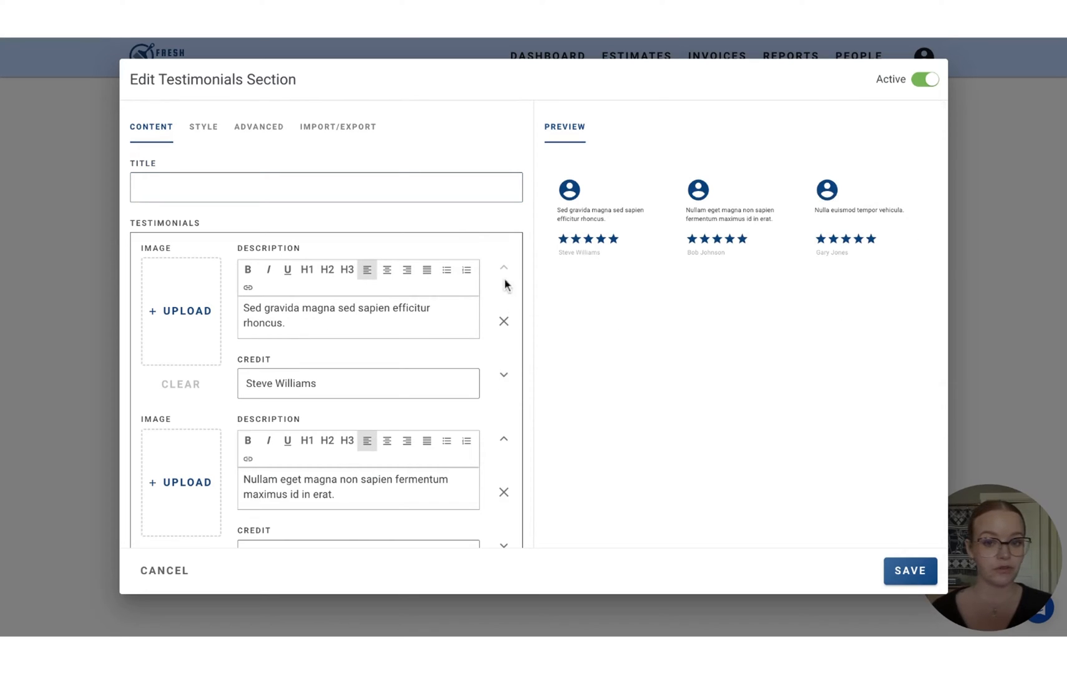
{"action": "mouse_move", "coordinate": [498, 406]}
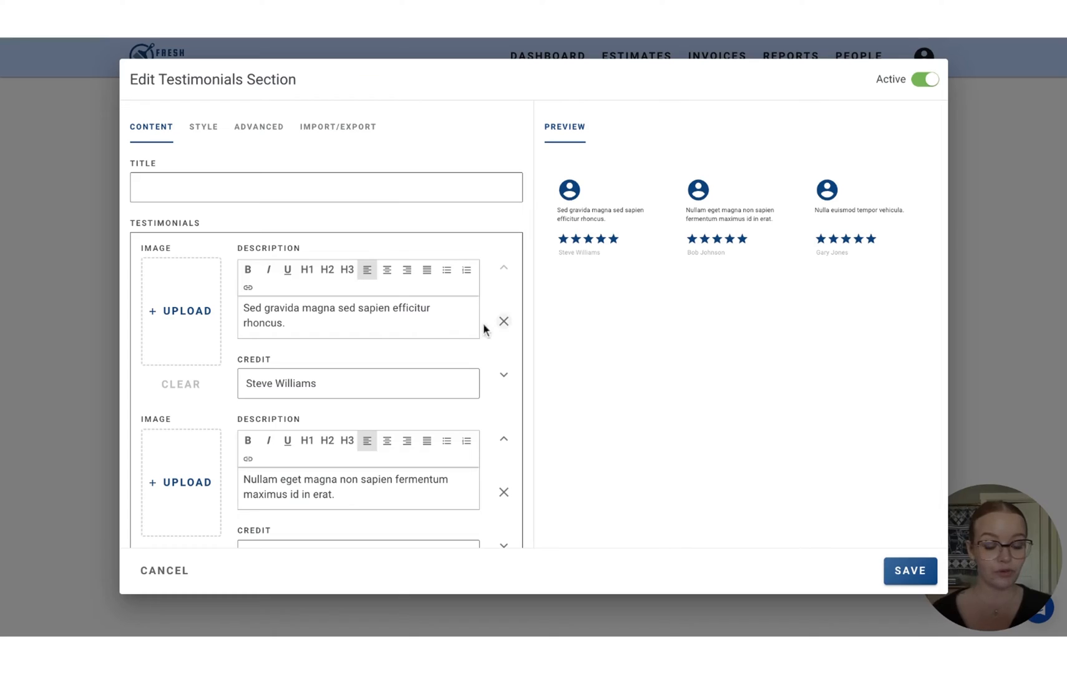
{"action": "scroll", "scroll_direction": "down", "scroll_amount": 3}
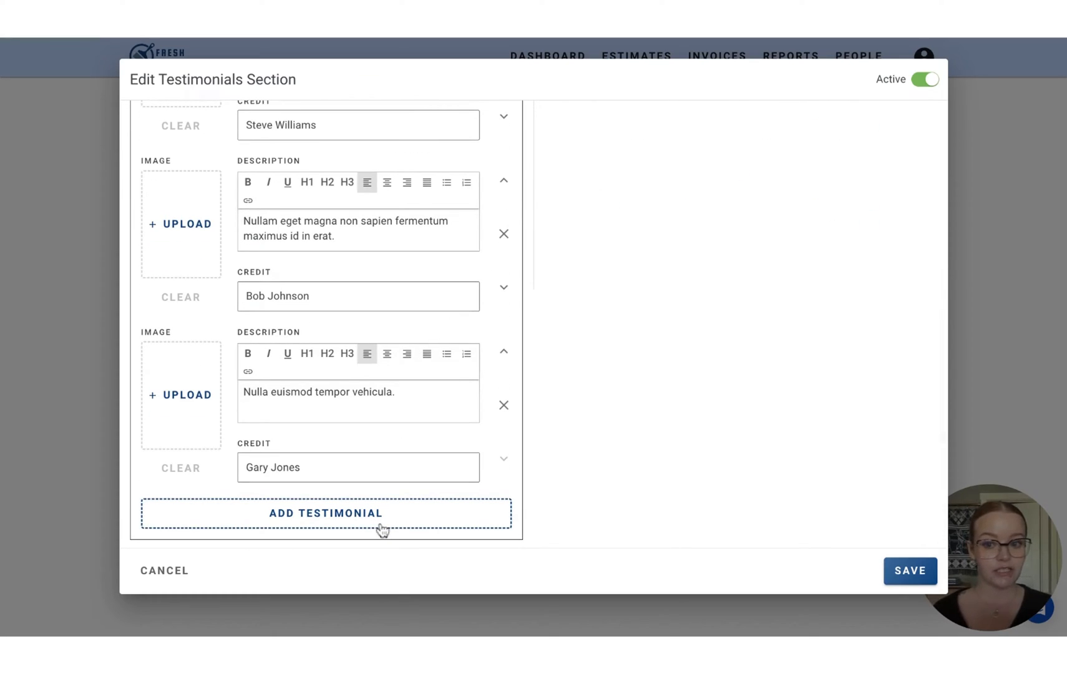
{"action": "mouse_move", "coordinate": [348, 528]}
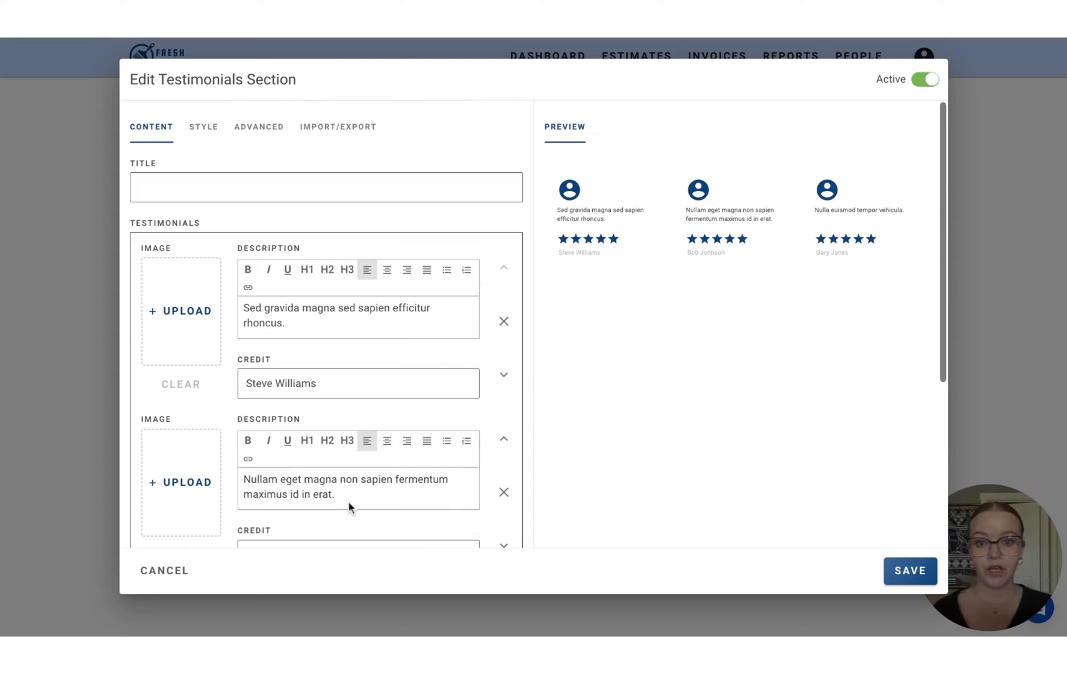
{"action": "mouse_move", "coordinate": [911, 570]}
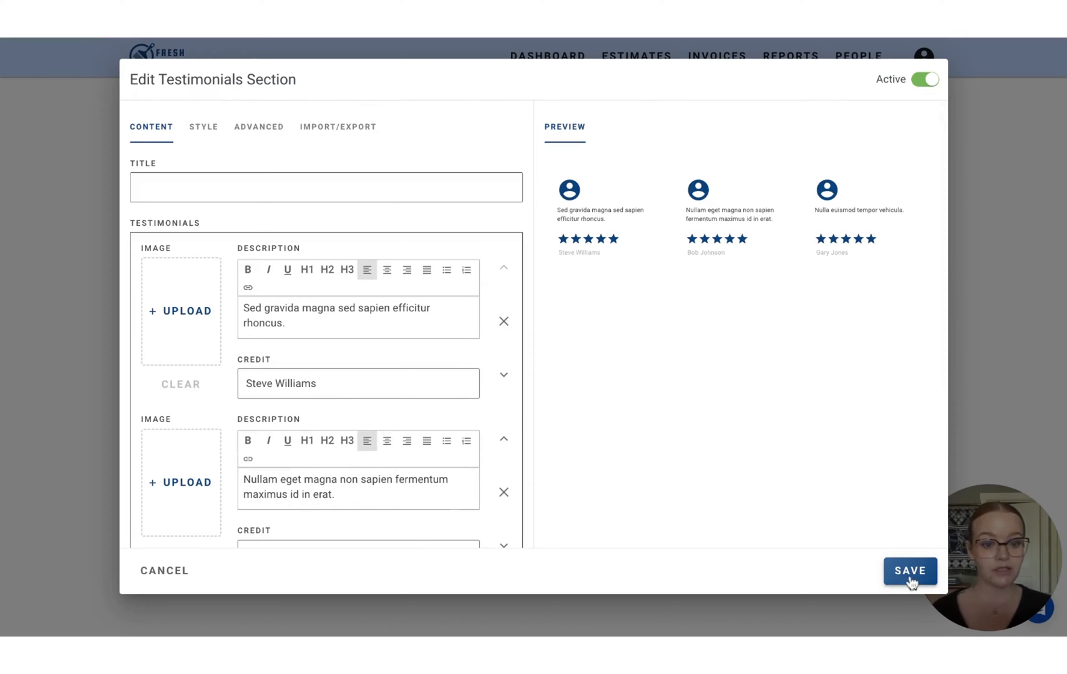
{"action": "left_click", "coordinate": [909, 570]}
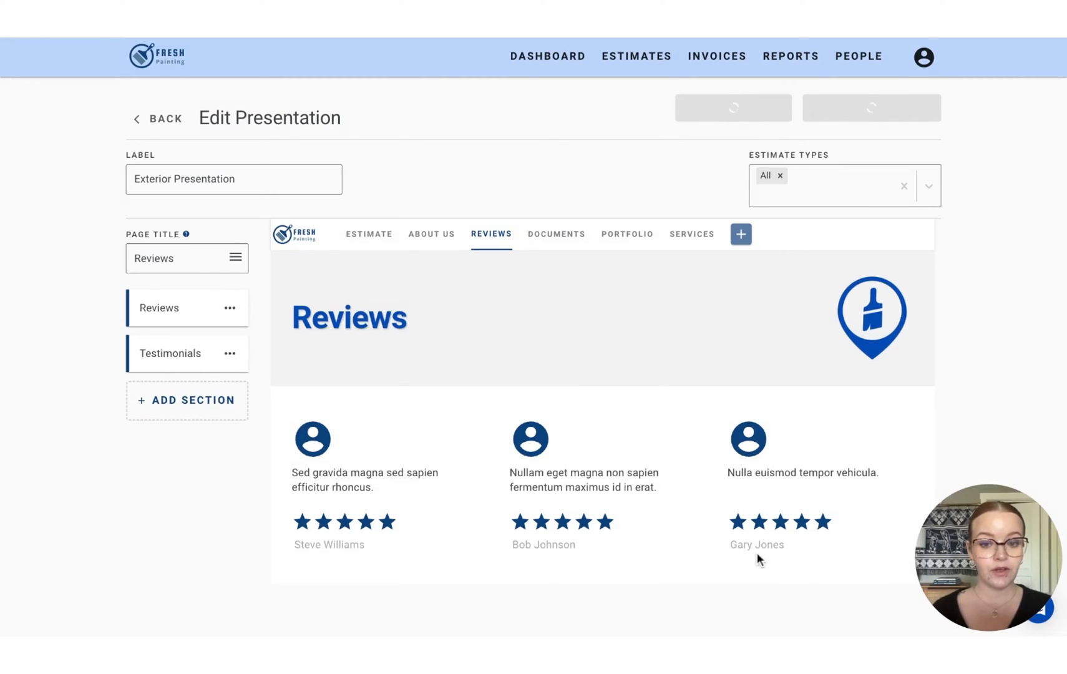
{"action": "mouse_move", "coordinate": [751, 553]}
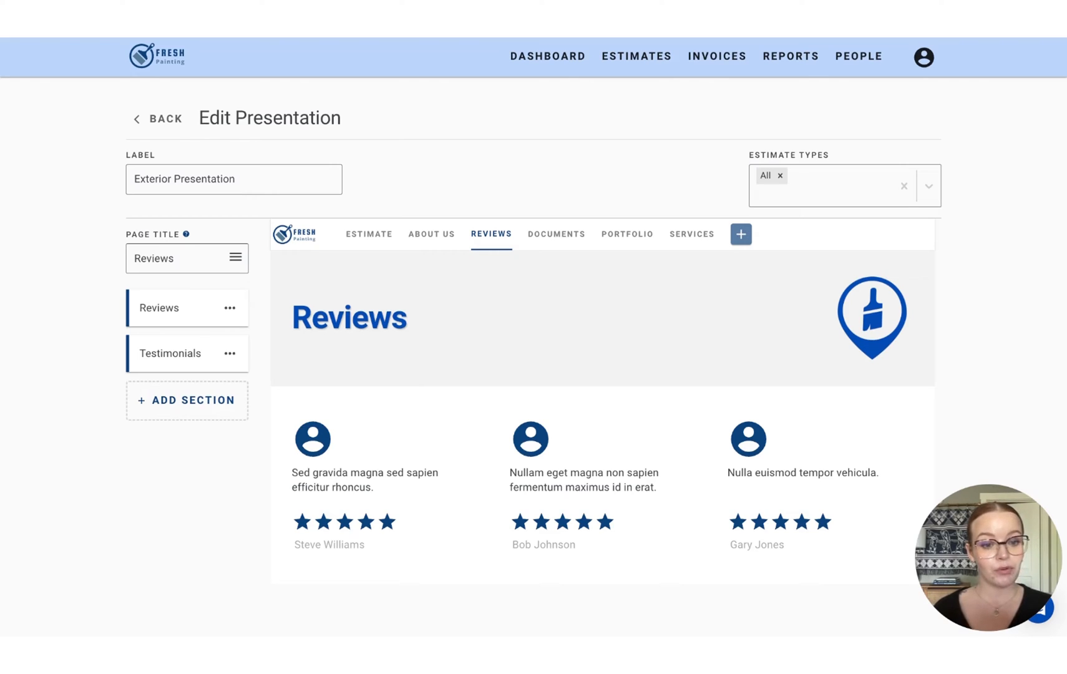
{"action": "mouse_move", "coordinate": [591, 220]}
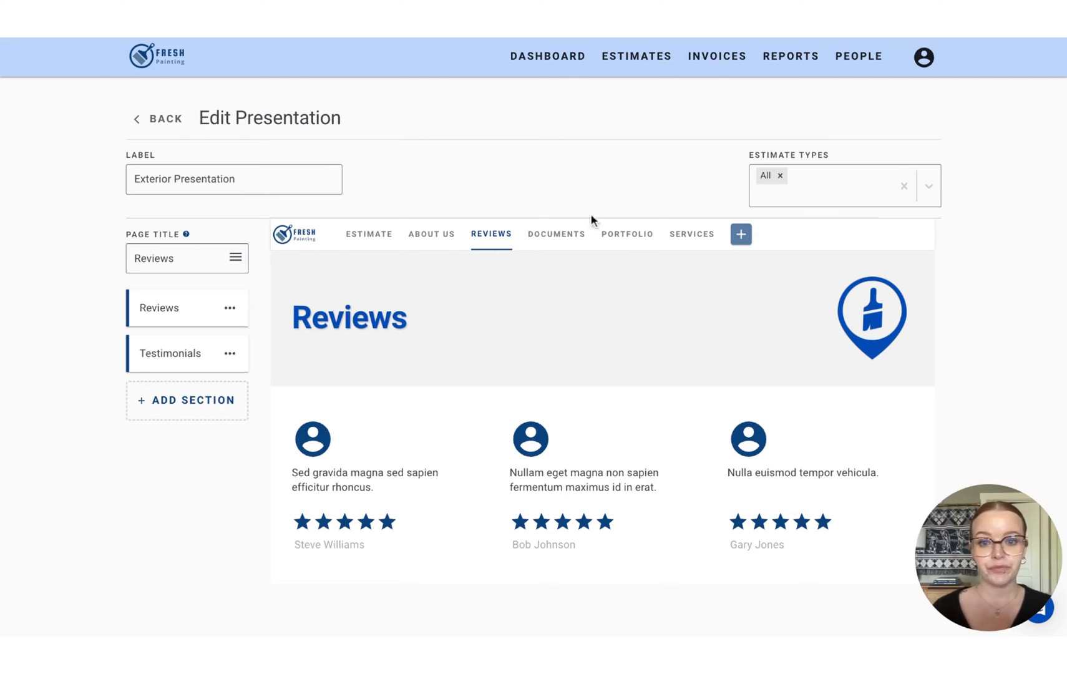
{"action": "left_click", "coordinate": [555, 234]}
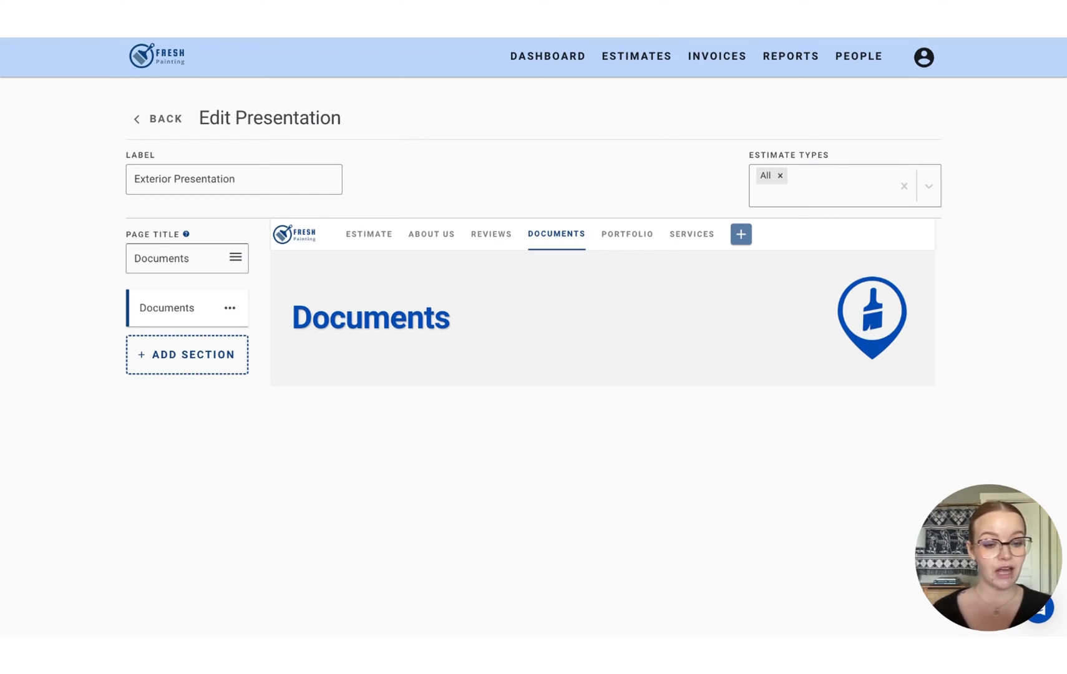
Add a Documents section to the Documents page, remove its default title and upload a PDF
{"action": "left_click", "coordinate": [186, 354]}
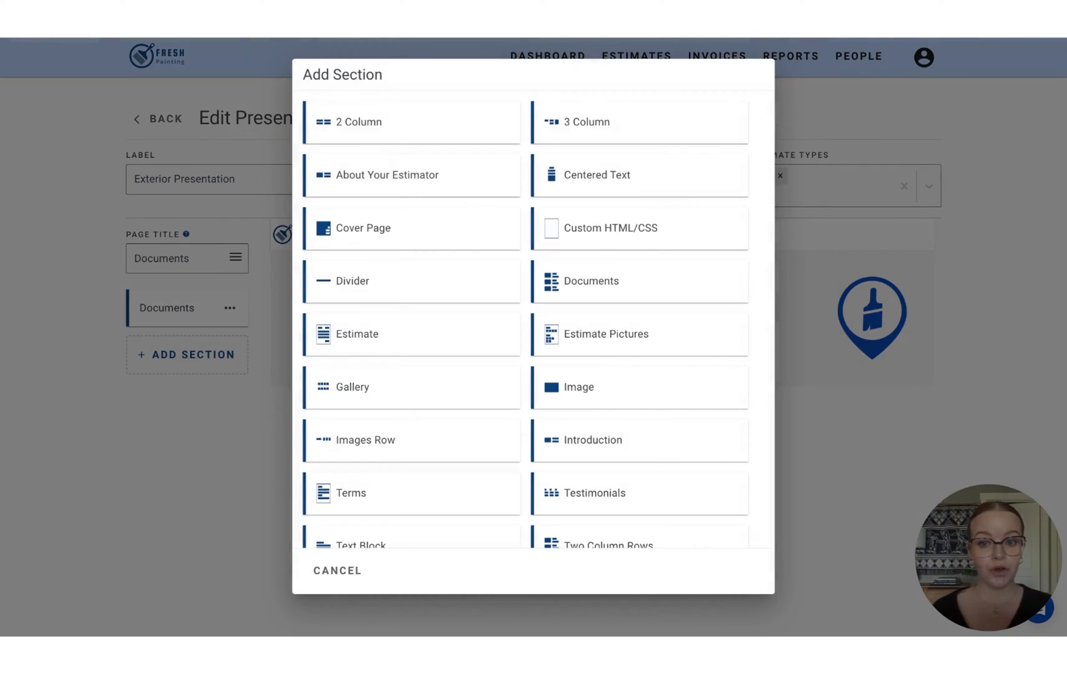
{"action": "mouse_move", "coordinate": [613, 289]}
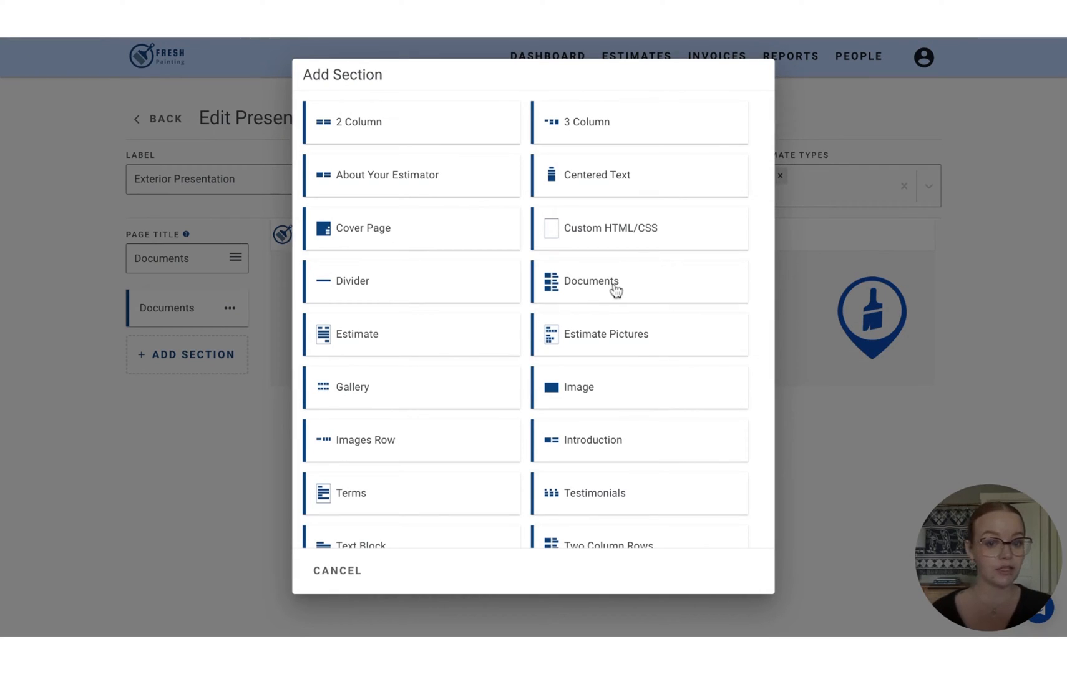
{"action": "left_click", "coordinate": [590, 281]}
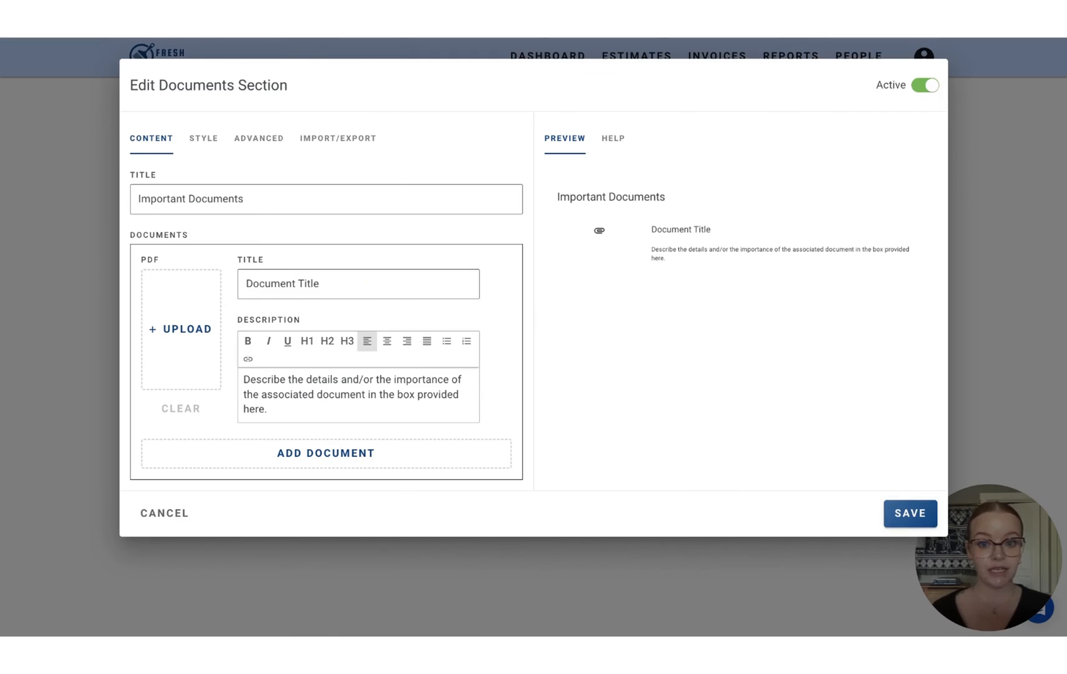
{"action": "double_click", "coordinate": [216, 198]}
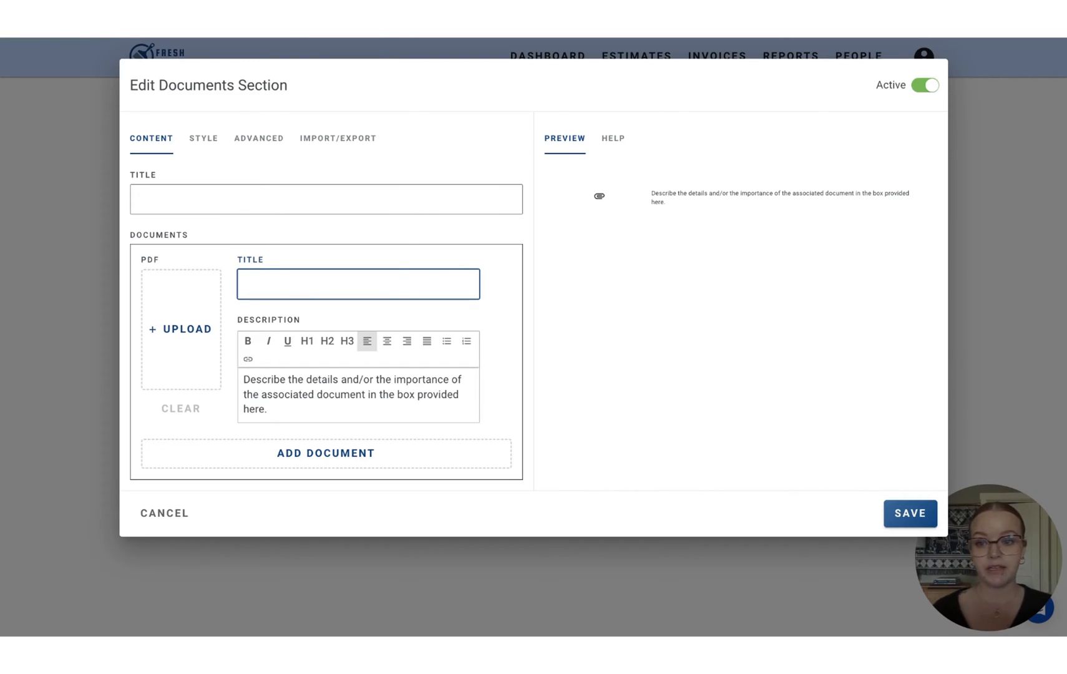
{"action": "left_click", "coordinate": [180, 328]}
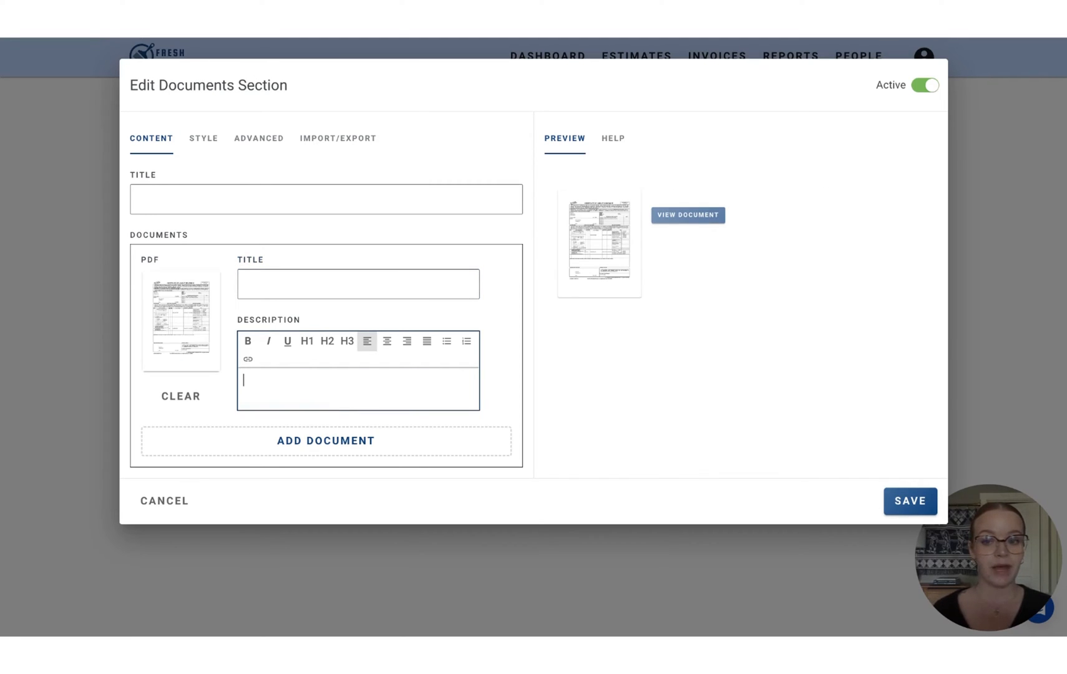
Describe the first PDF with an italic 'Certificate of Insurance' heading and attach a second PDF
{"action": "type", "text": "Certificate of In"}
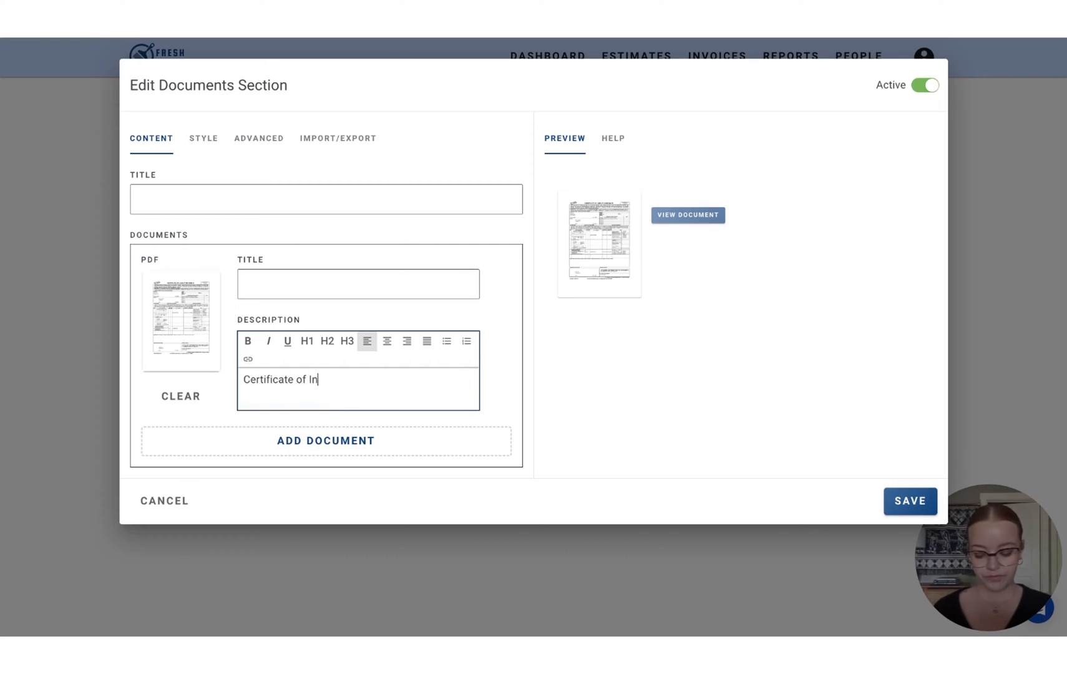
{"action": "type", "text": "surance"}
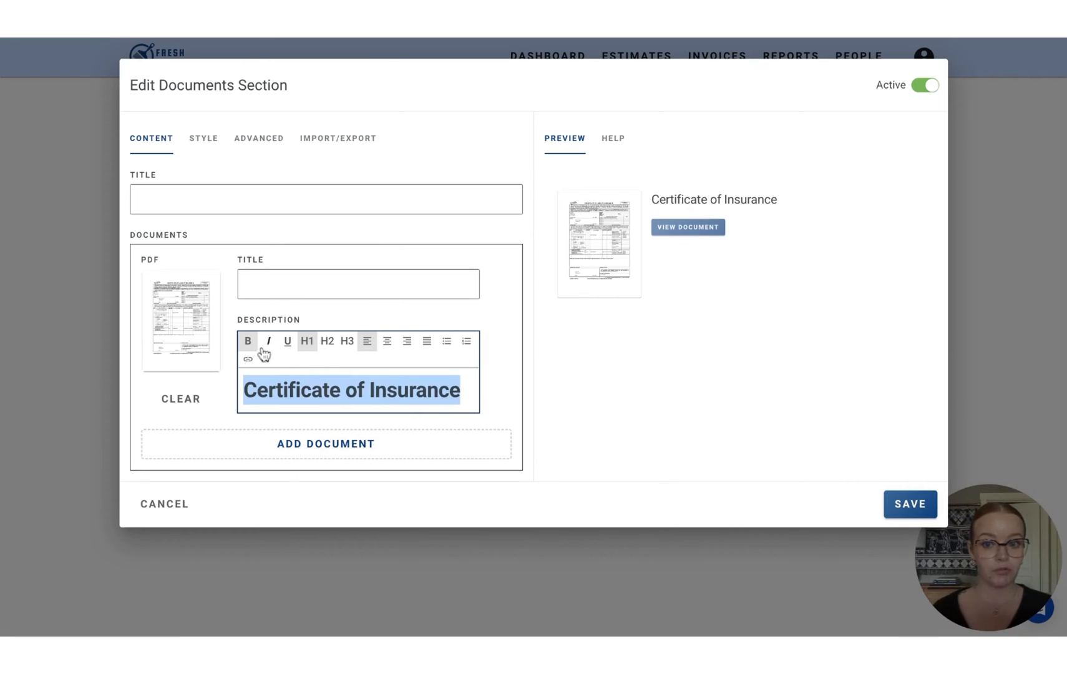
{"action": "left_click", "coordinate": [268, 341]}
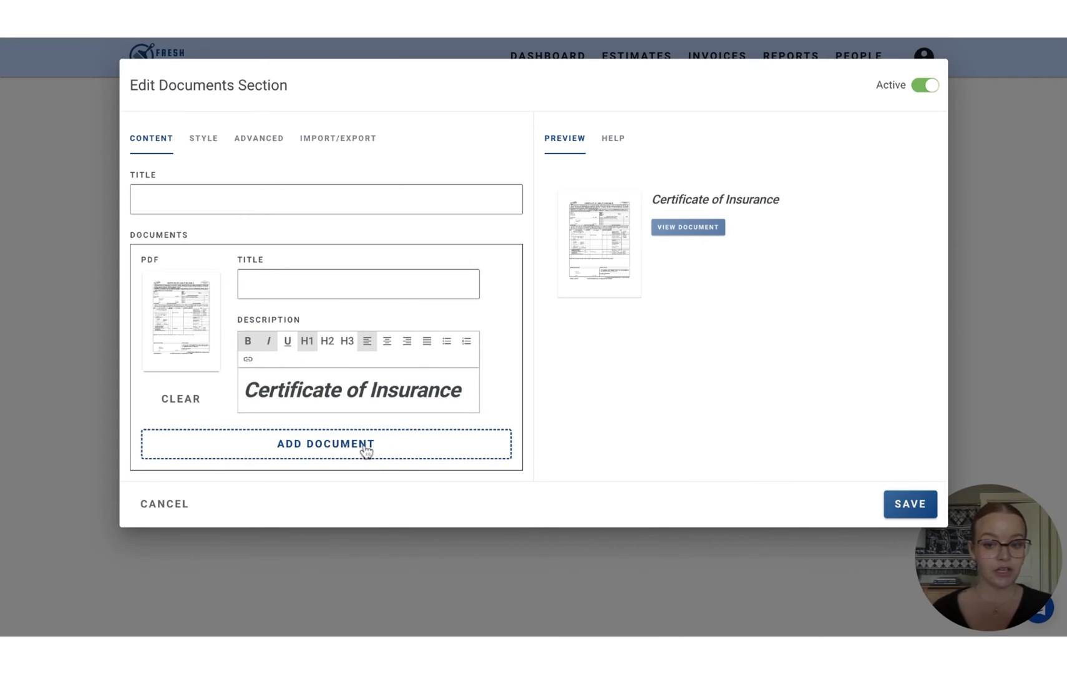
{"action": "left_click", "coordinate": [326, 444]}
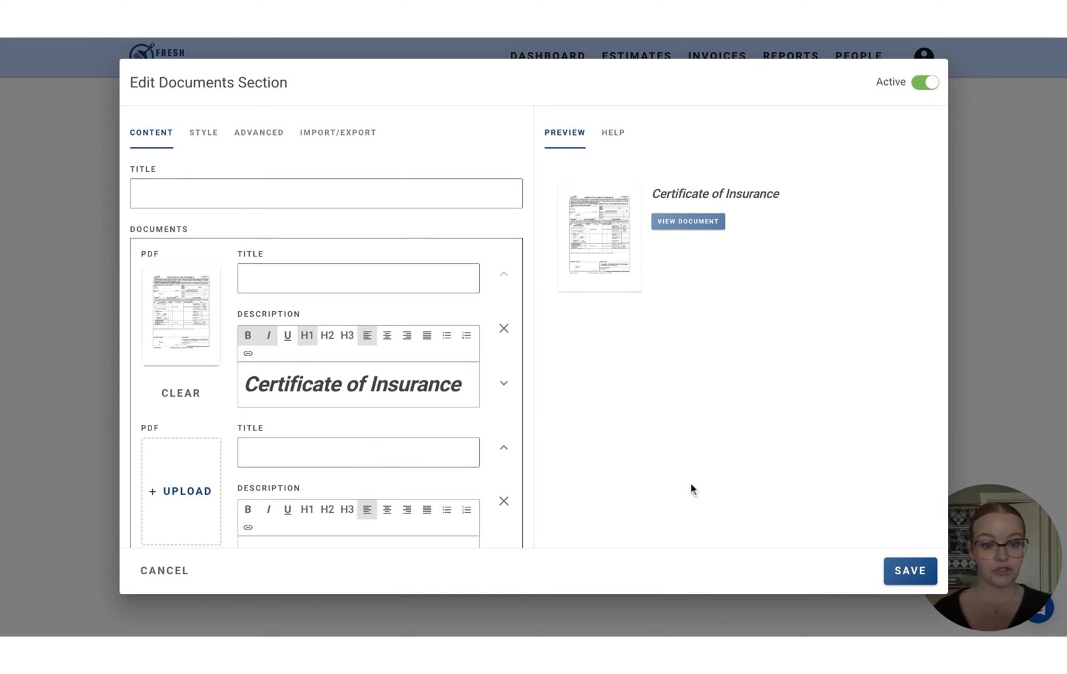
{"action": "left_click", "coordinate": [180, 490]}
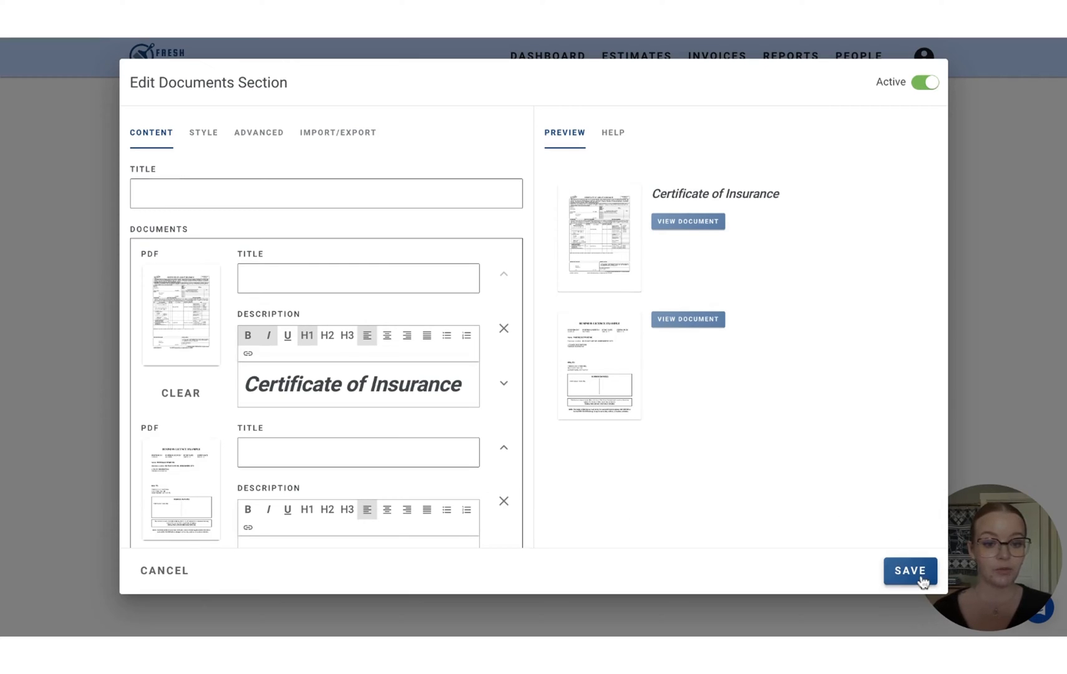
Save the Documents section containing the Certificate of Insurance and business licence PDFs
{"action": "left_click", "coordinate": [910, 570]}
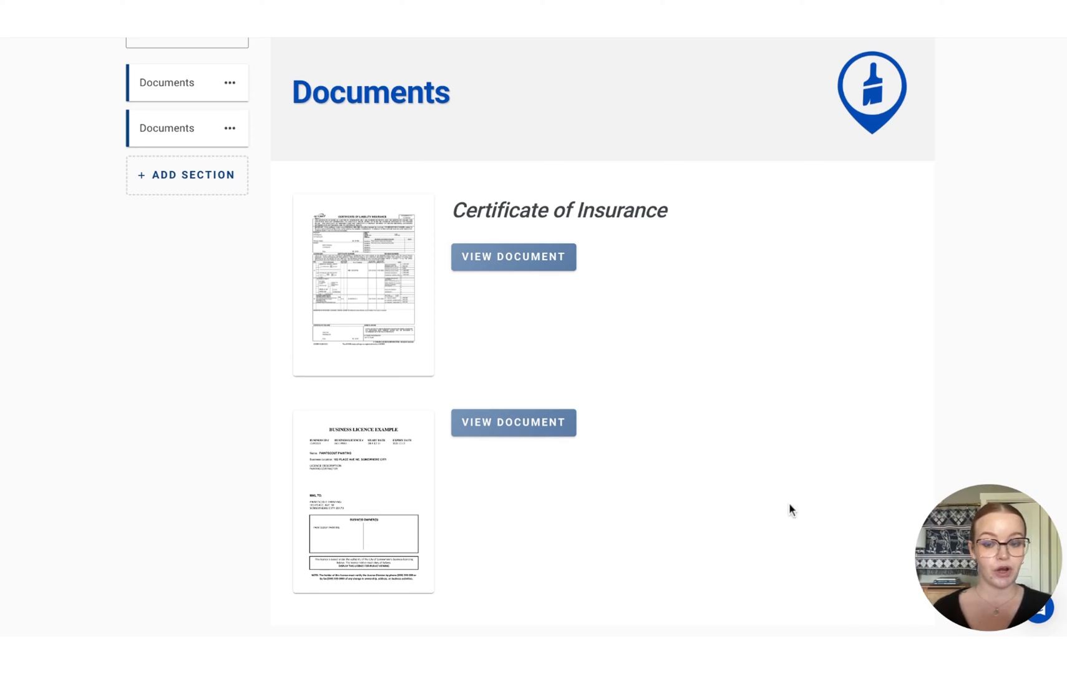
{"action": "mouse_move", "coordinate": [786, 507]}
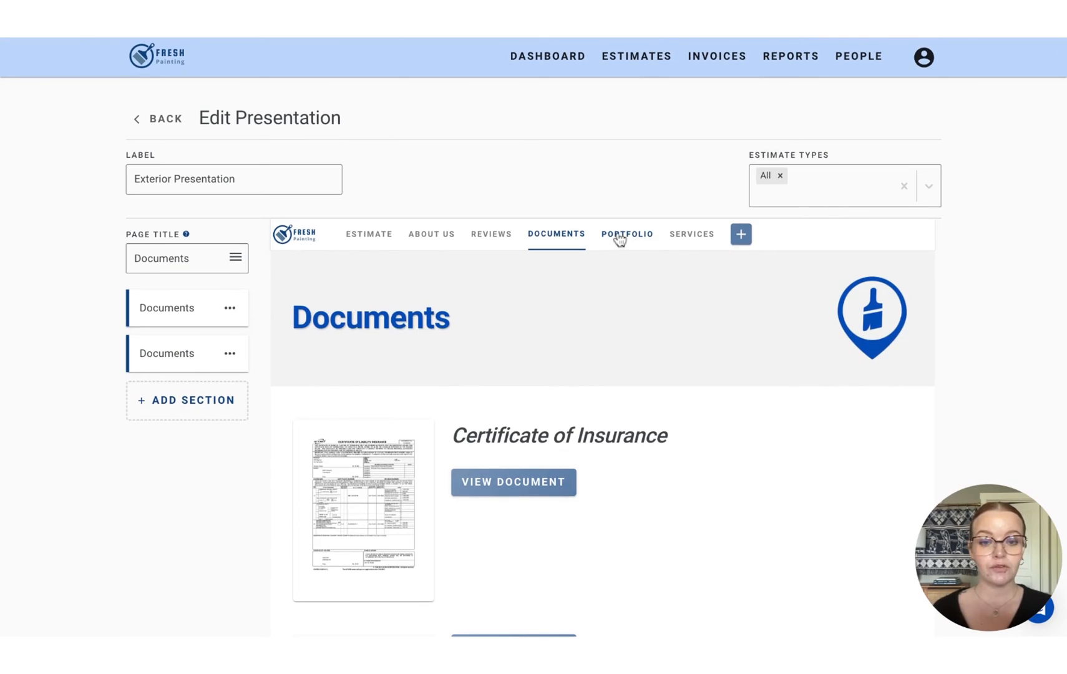
Add a 3 Column section to the Portfolio page with all columns as Image/Video photos, and save it
{"action": "left_click", "coordinate": [627, 233]}
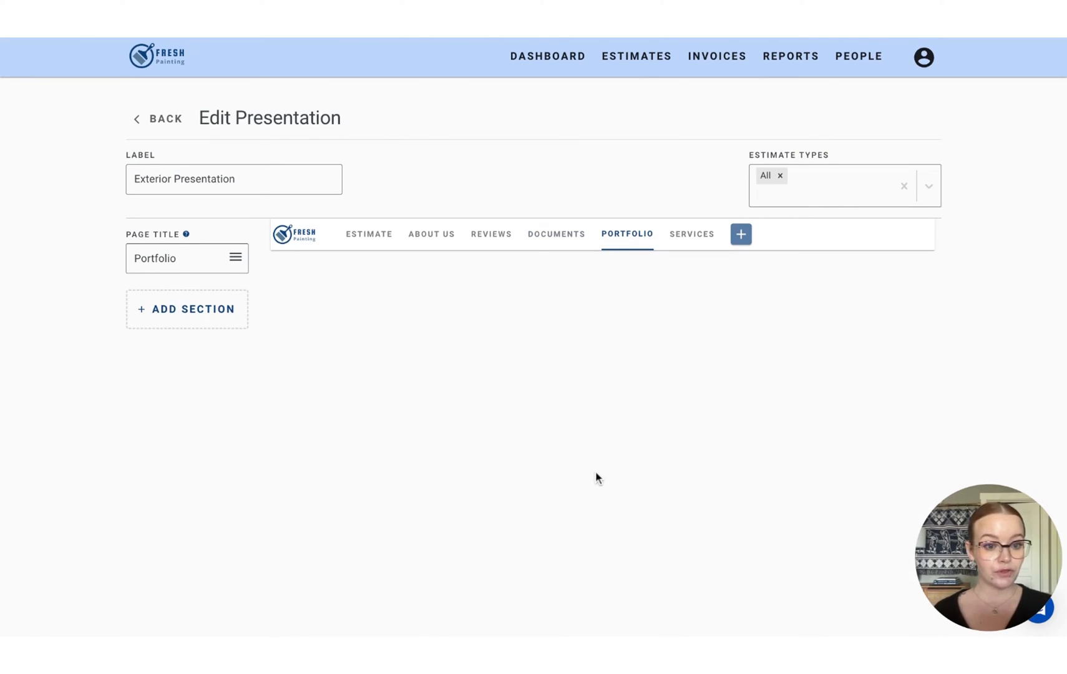
{"action": "mouse_move", "coordinate": [494, 464]}
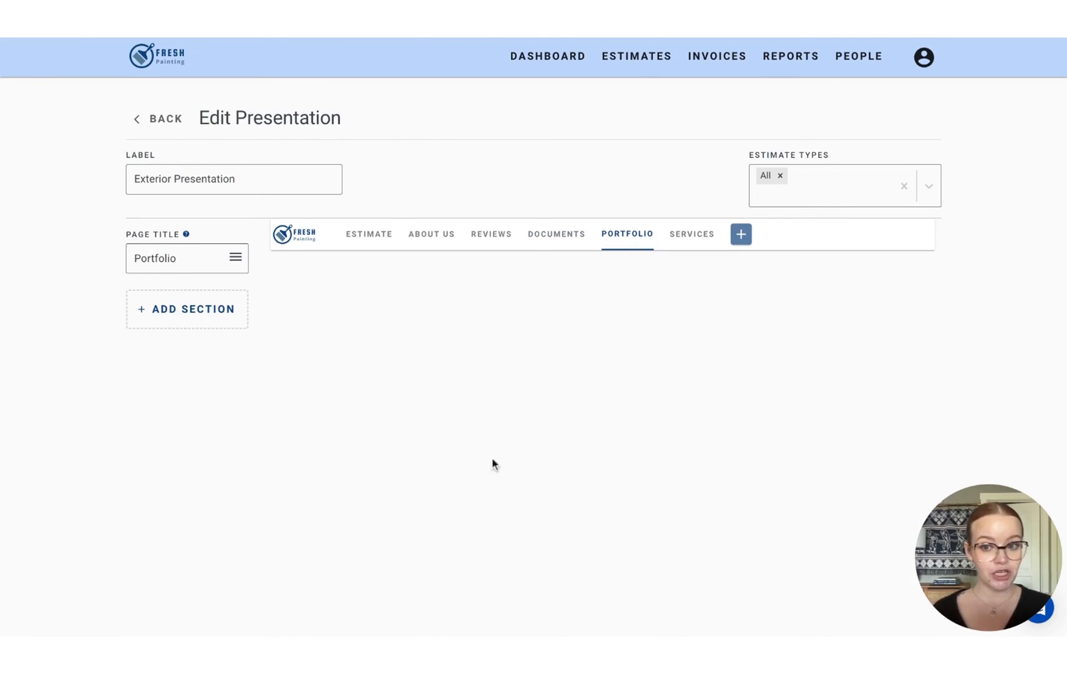
{"action": "left_click", "coordinate": [186, 308]}
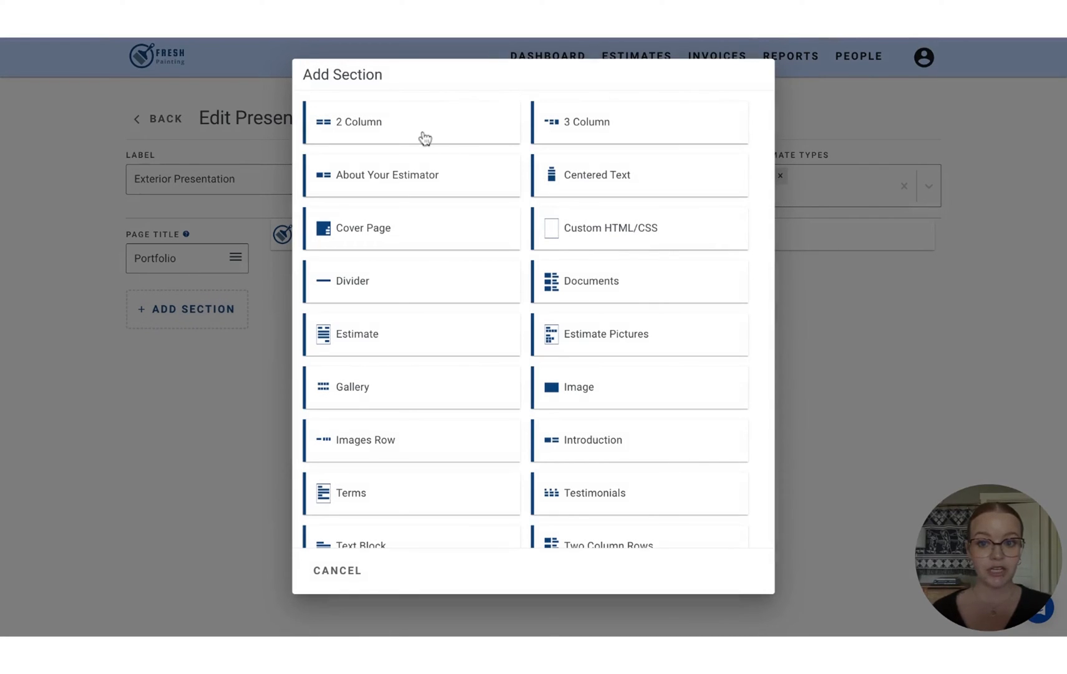
{"action": "mouse_move", "coordinate": [595, 137]}
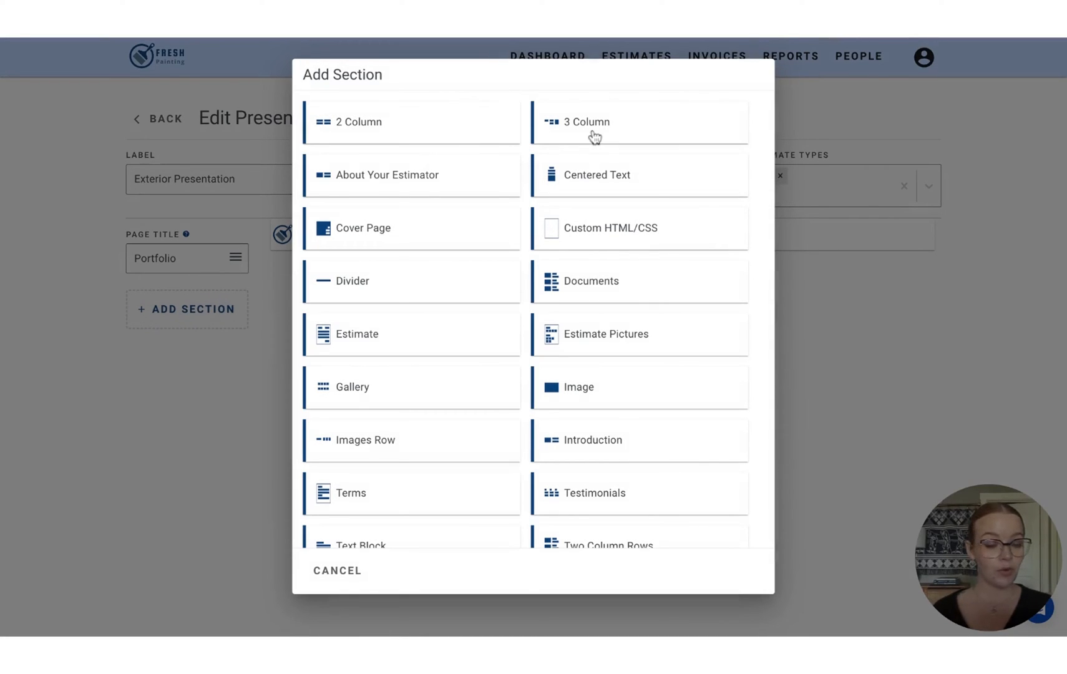
{"action": "left_click", "coordinate": [585, 123]}
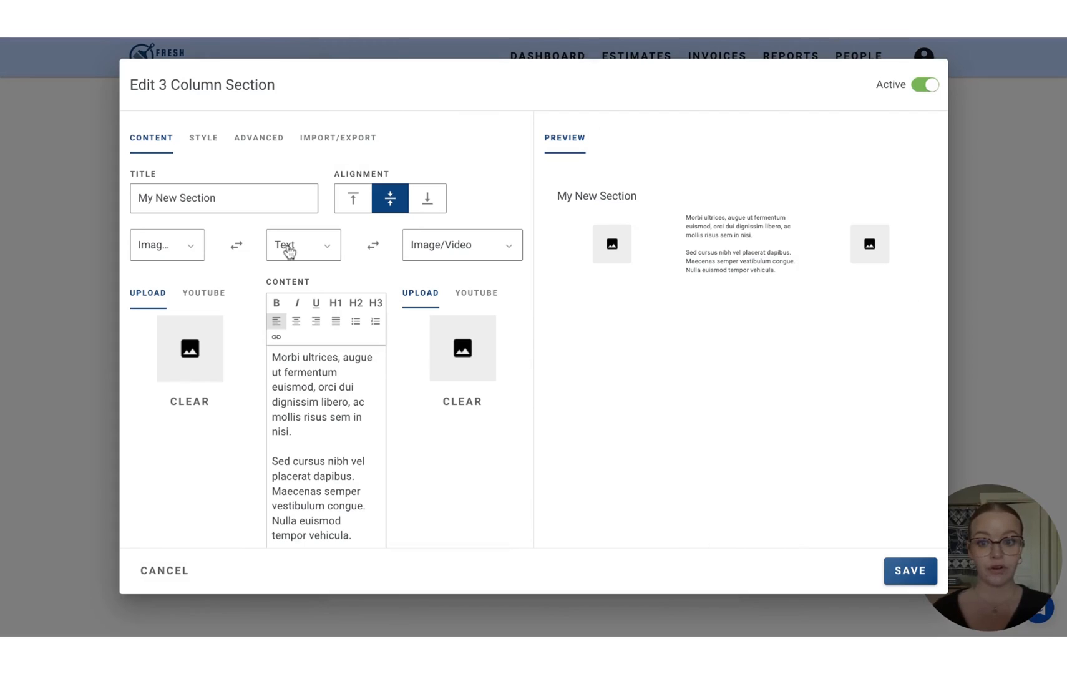
{"action": "left_click", "coordinate": [302, 245]}
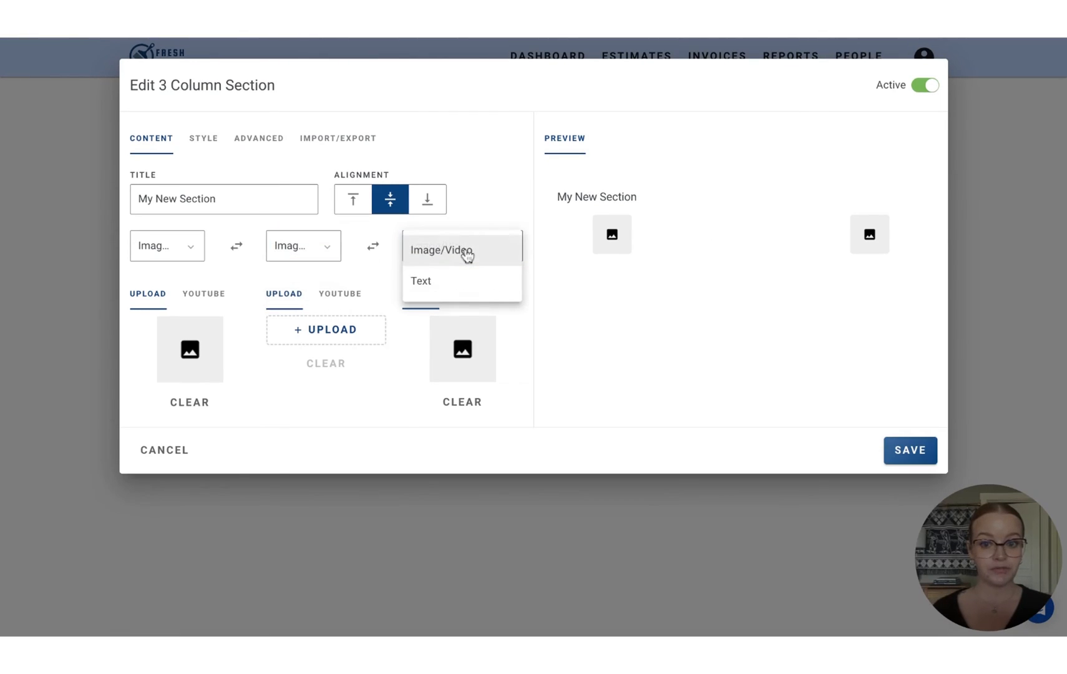
{"action": "left_click", "coordinate": [449, 250]}
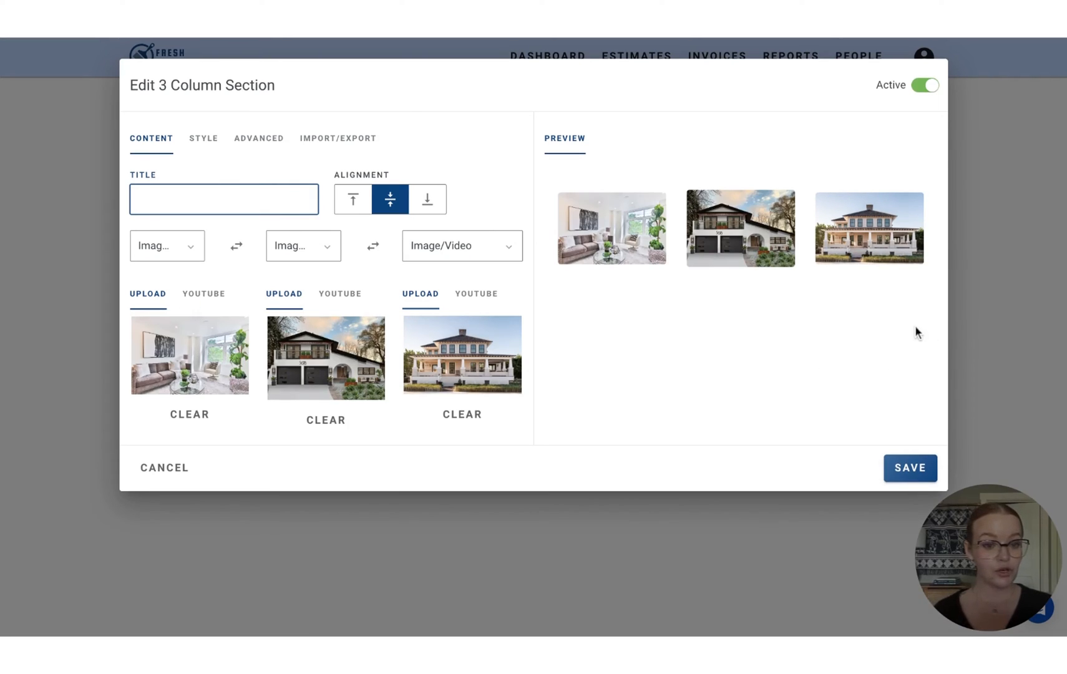
{"action": "left_click", "coordinate": [909, 468]}
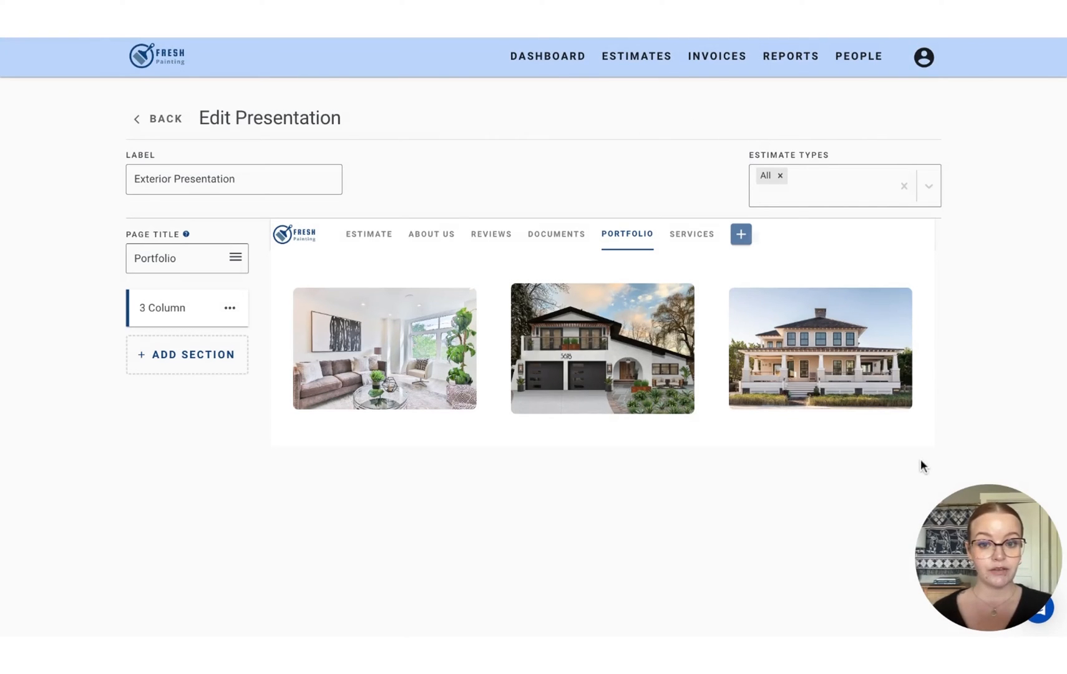
{"action": "mouse_move", "coordinate": [918, 464]}
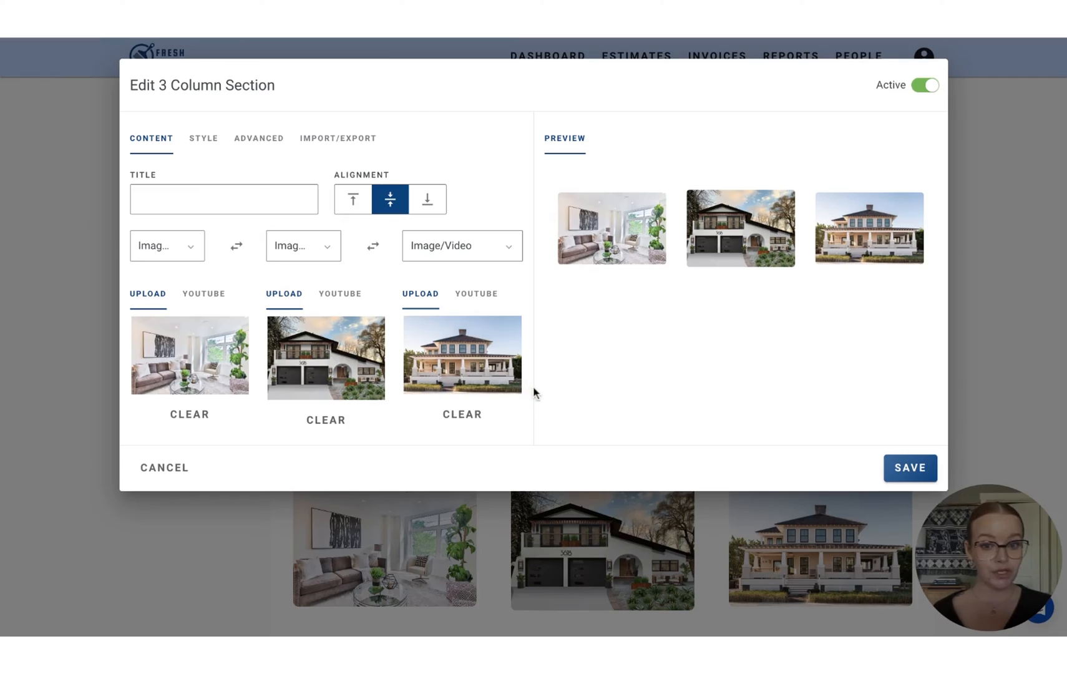
Confirm the copy of the 3 Column photo row as a second section on the Portfolio page
{"action": "left_click", "coordinate": [163, 467]}
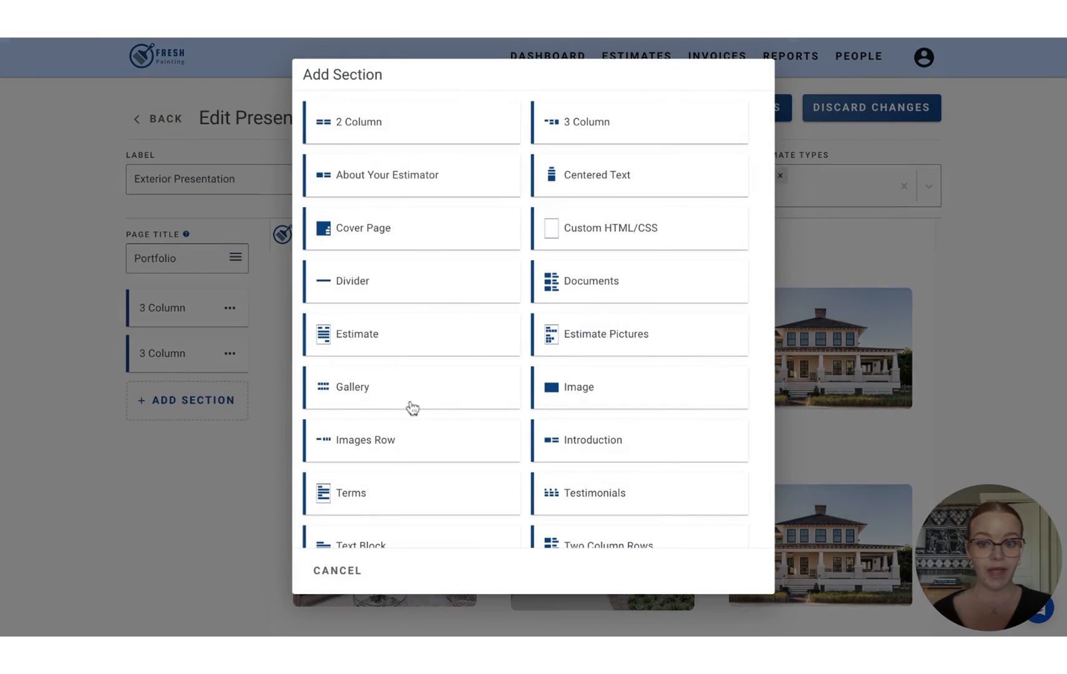
{"action": "mouse_move", "coordinate": [370, 400]}
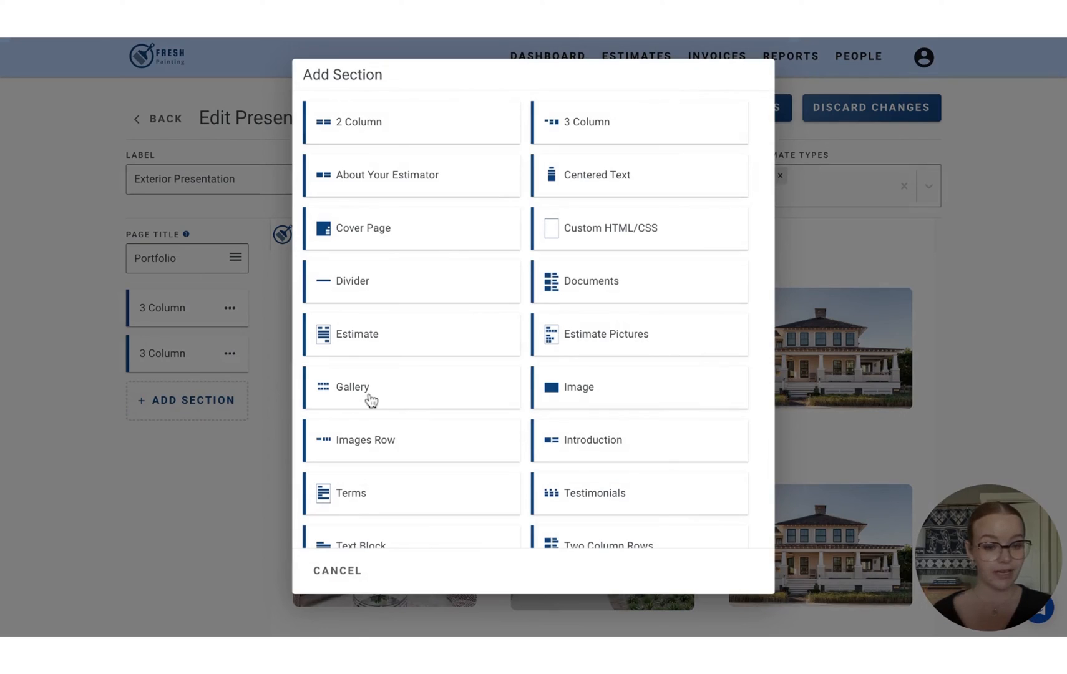
Add a Gallery section set to 2 columns with no border around images
{"action": "left_click", "coordinate": [352, 386]}
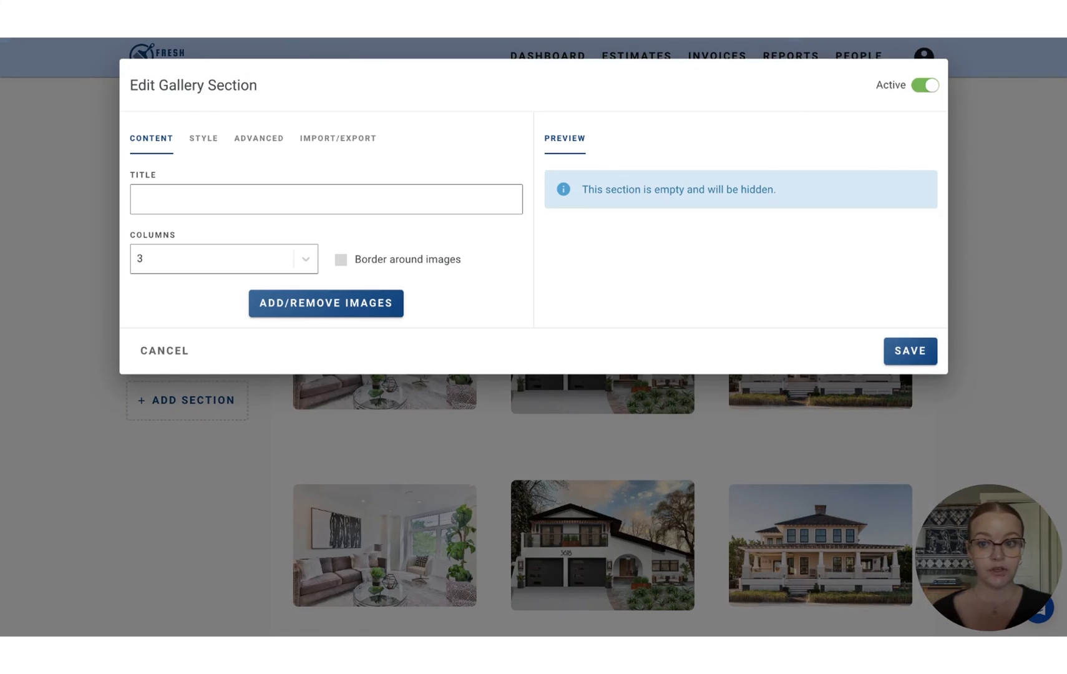
{"action": "left_click", "coordinate": [224, 259]}
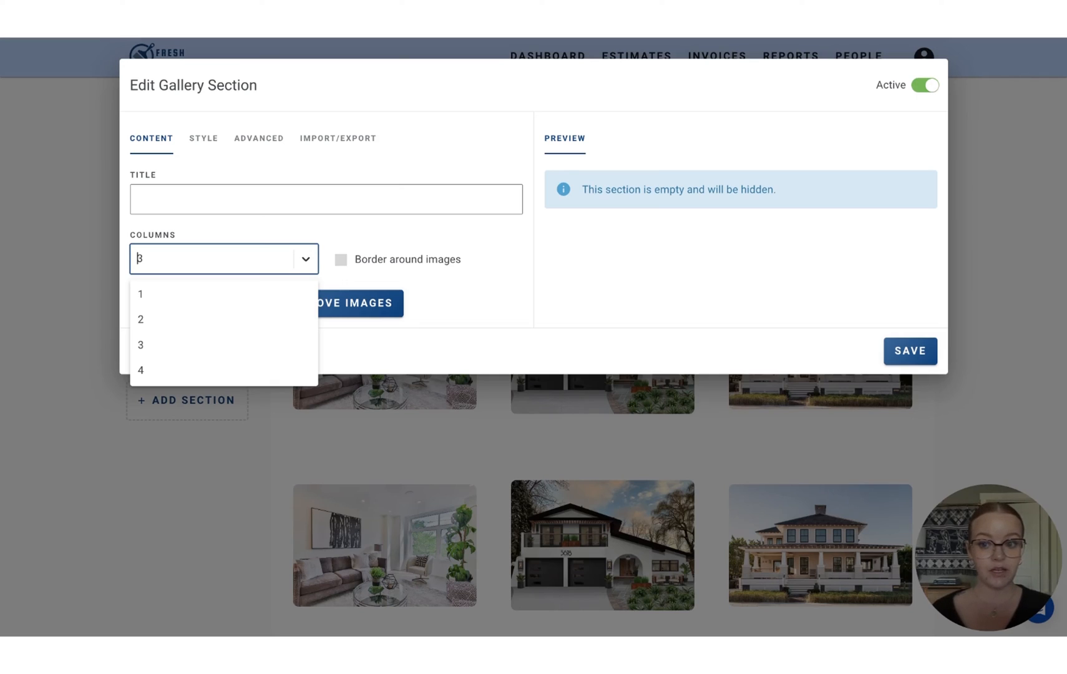
{"action": "left_click", "coordinate": [140, 318]}
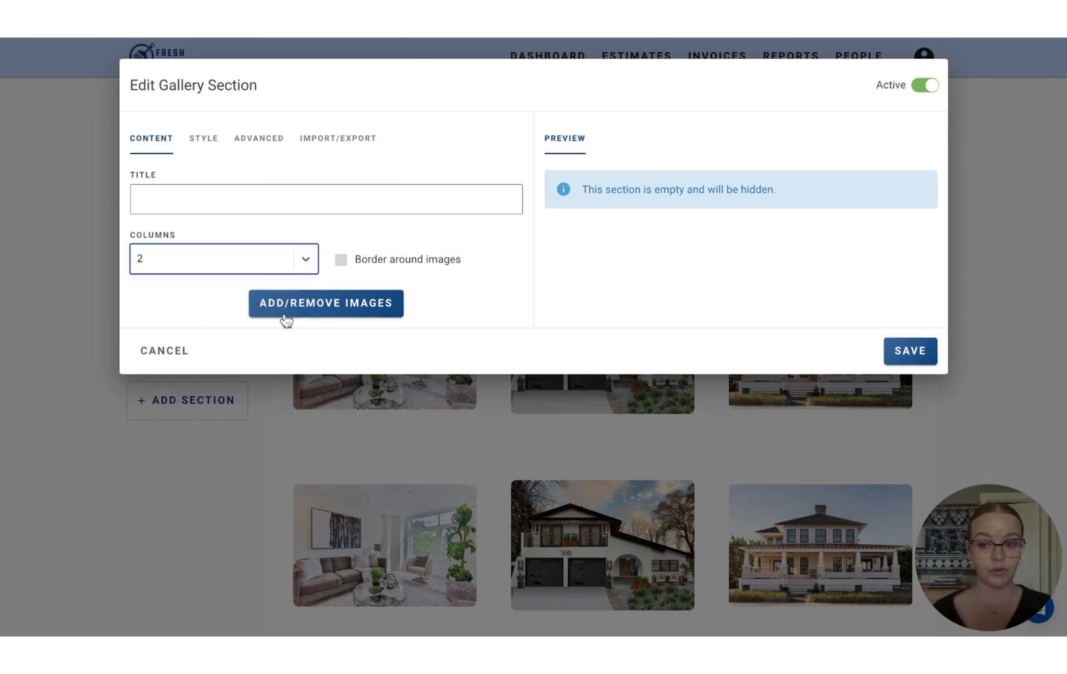
{"action": "mouse_move", "coordinate": [340, 259]}
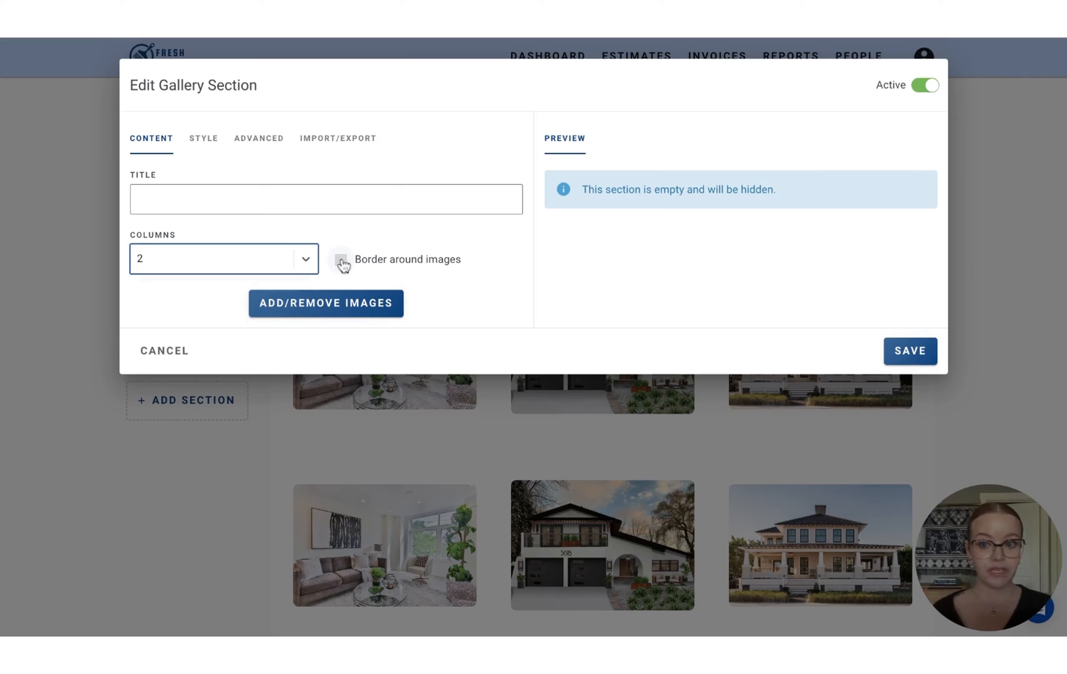
{"action": "mouse_move", "coordinate": [302, 319]}
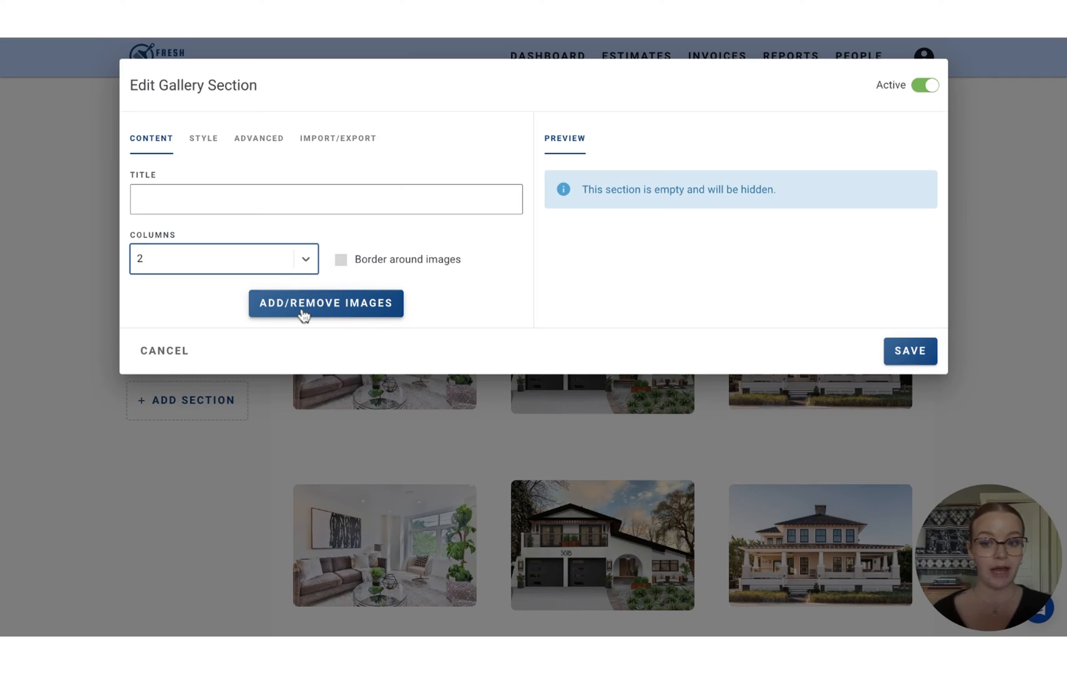
Upload a house photo to the gallery titled 'Rose Residence' and confirm it
{"action": "left_click", "coordinate": [325, 303]}
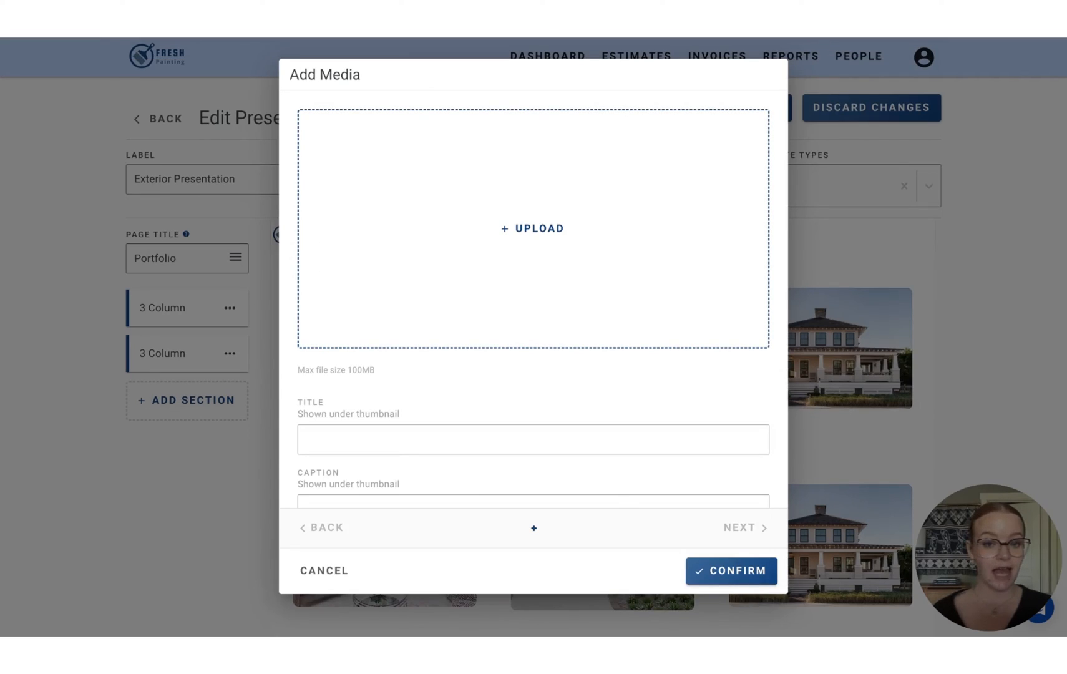
{"action": "mouse_move", "coordinate": [347, 313]}
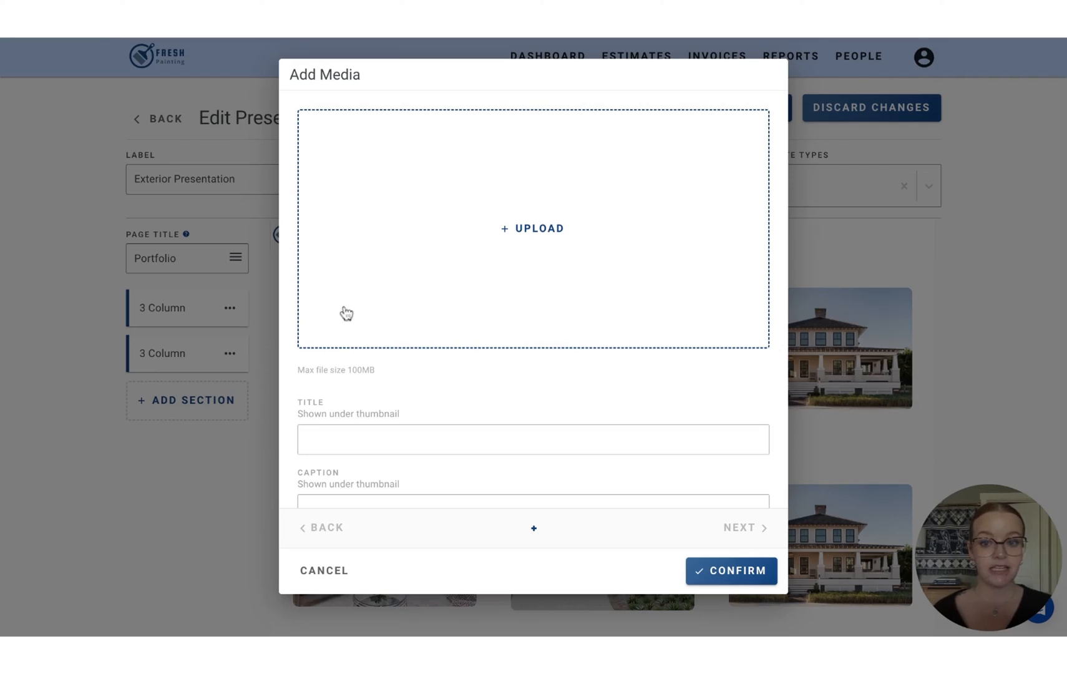
{"action": "mouse_move", "coordinate": [533, 426]}
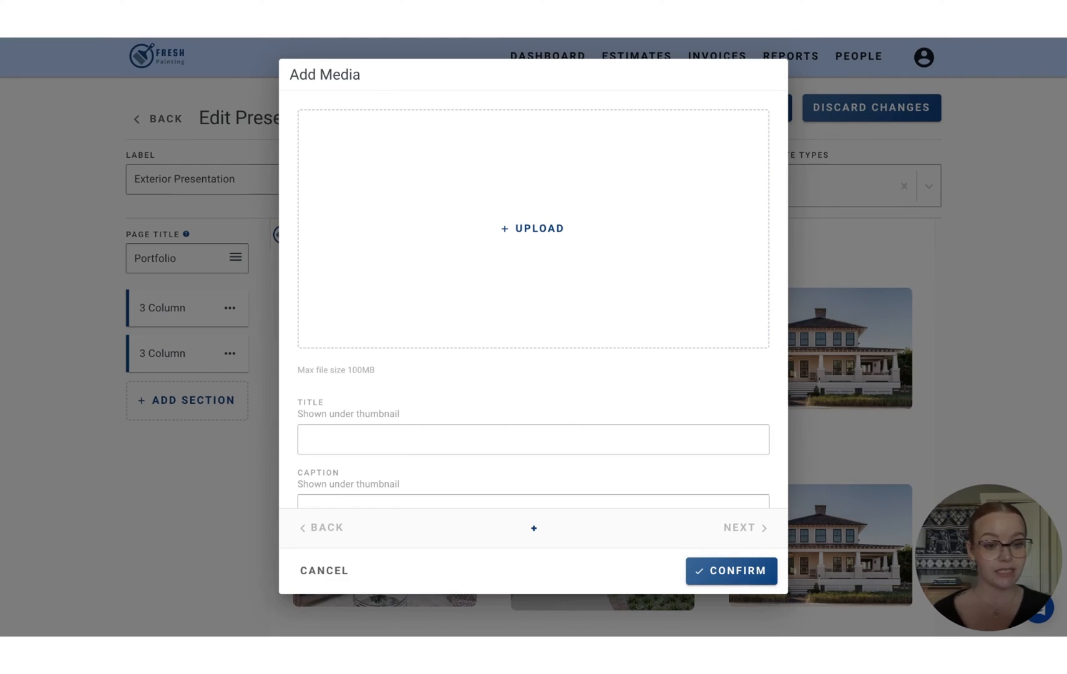
{"action": "mouse_move", "coordinate": [727, 404]}
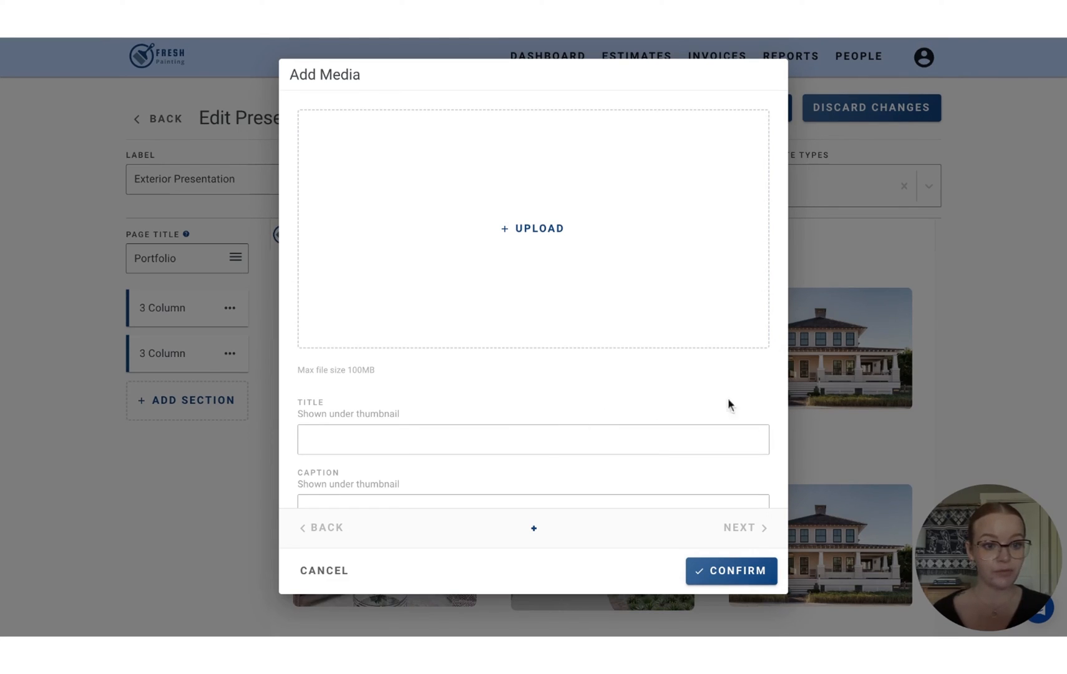
{"action": "left_click", "coordinate": [532, 229]}
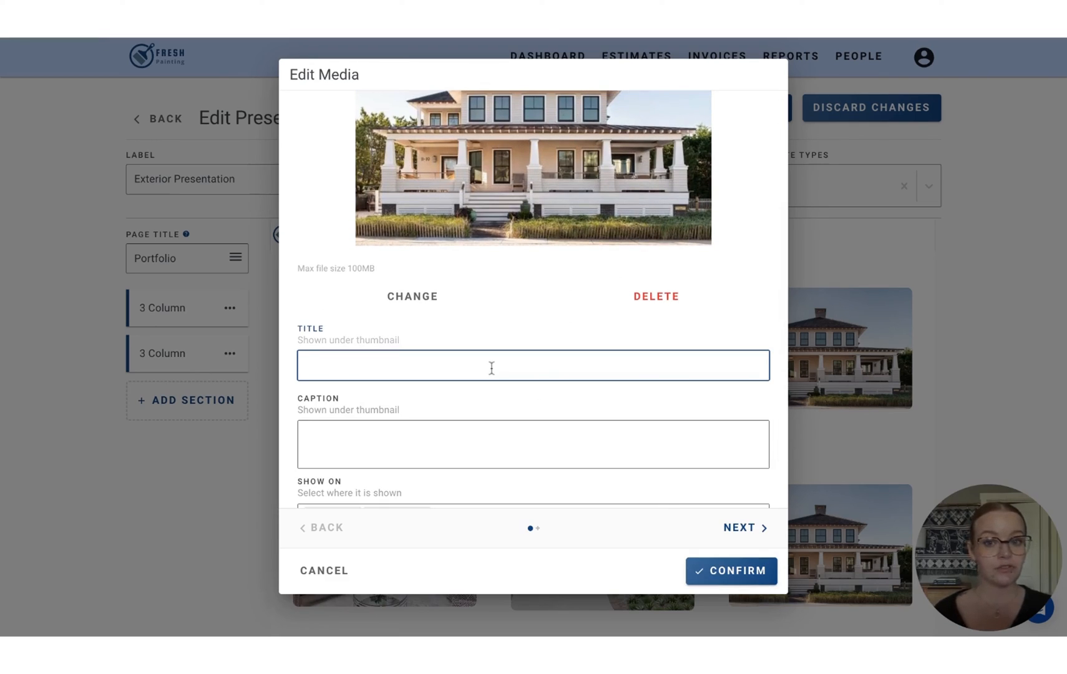
{"action": "scroll", "scroll_direction": "down", "scroll_amount": 3}
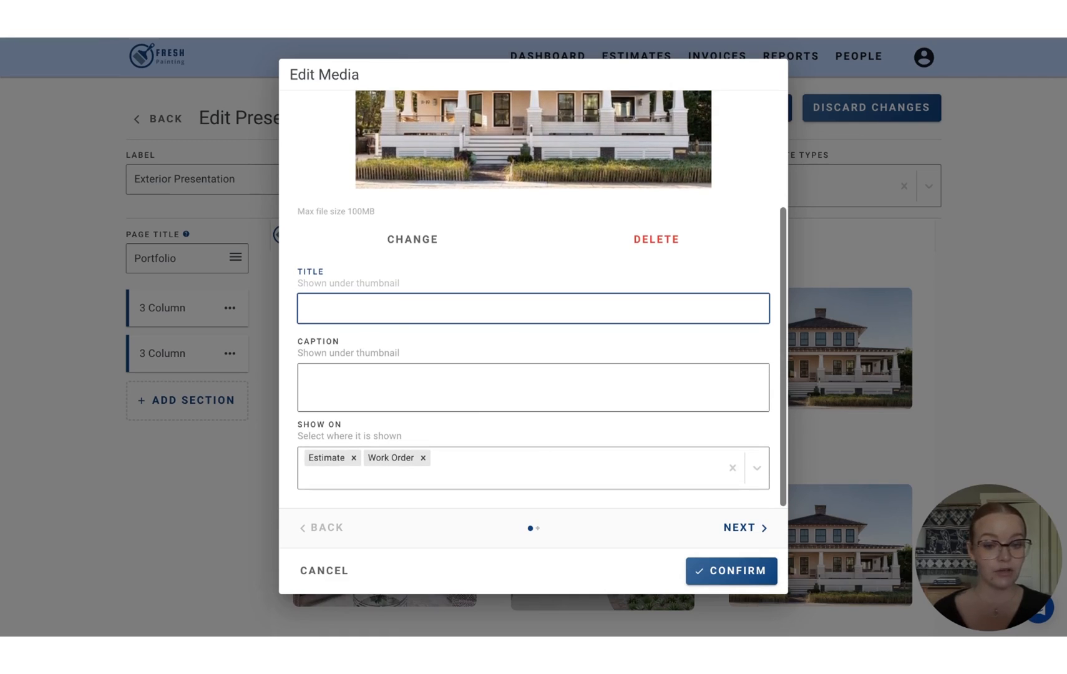
{"action": "type", "text": "r"}
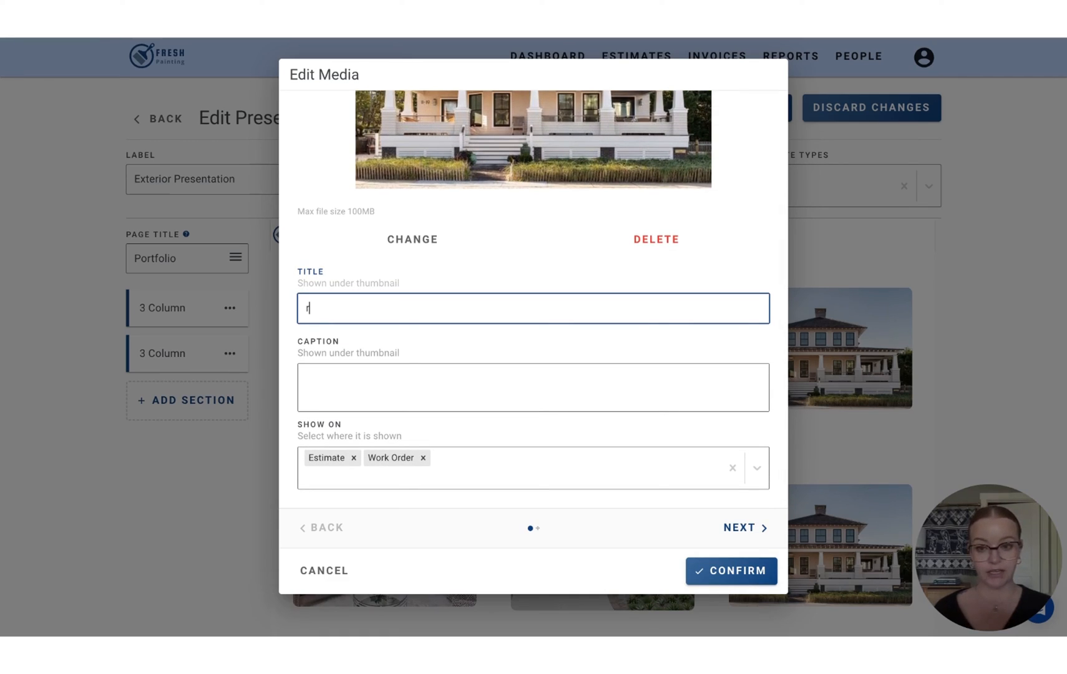
{"action": "type", "text": "Rose Resi"}
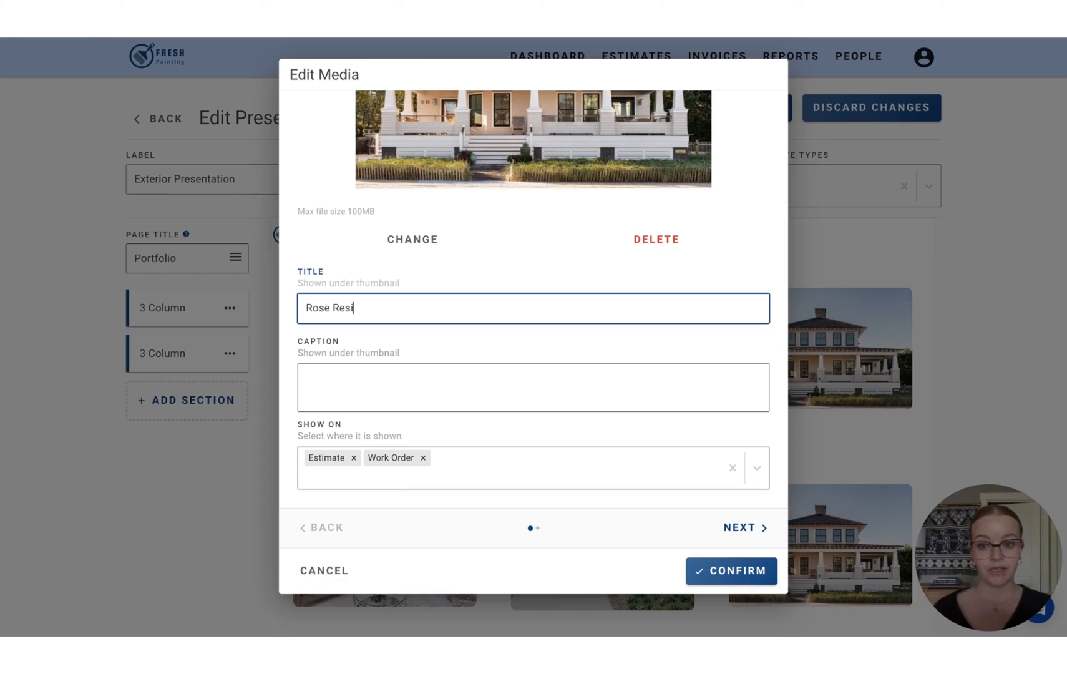
{"action": "type", "text": "dence"}
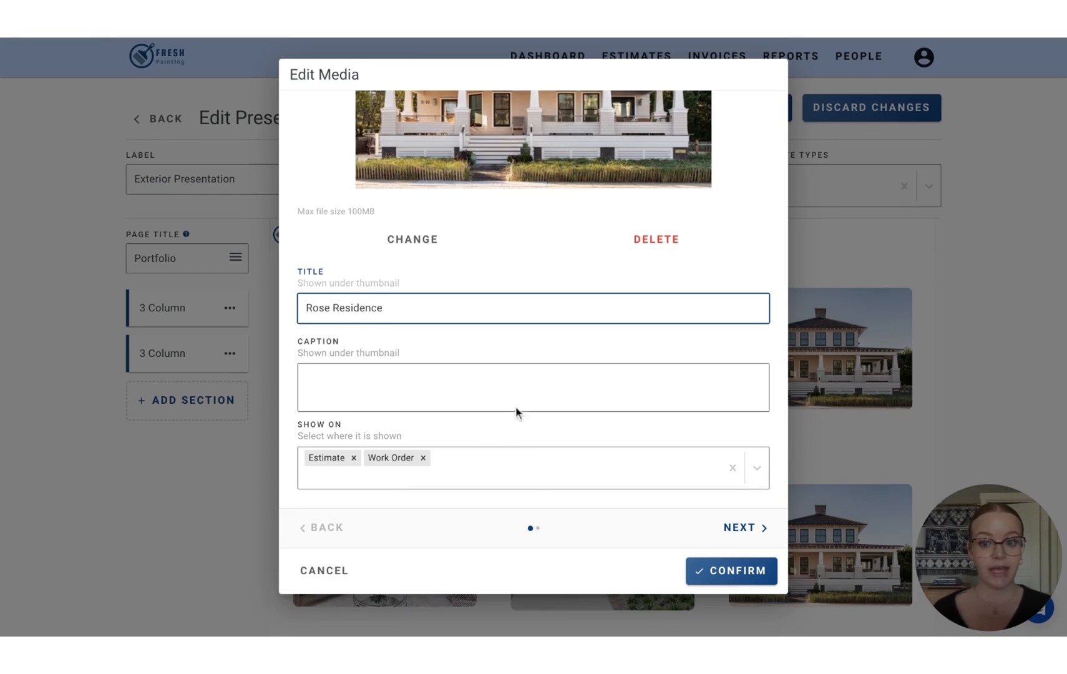
{"action": "left_click", "coordinate": [533, 387]}
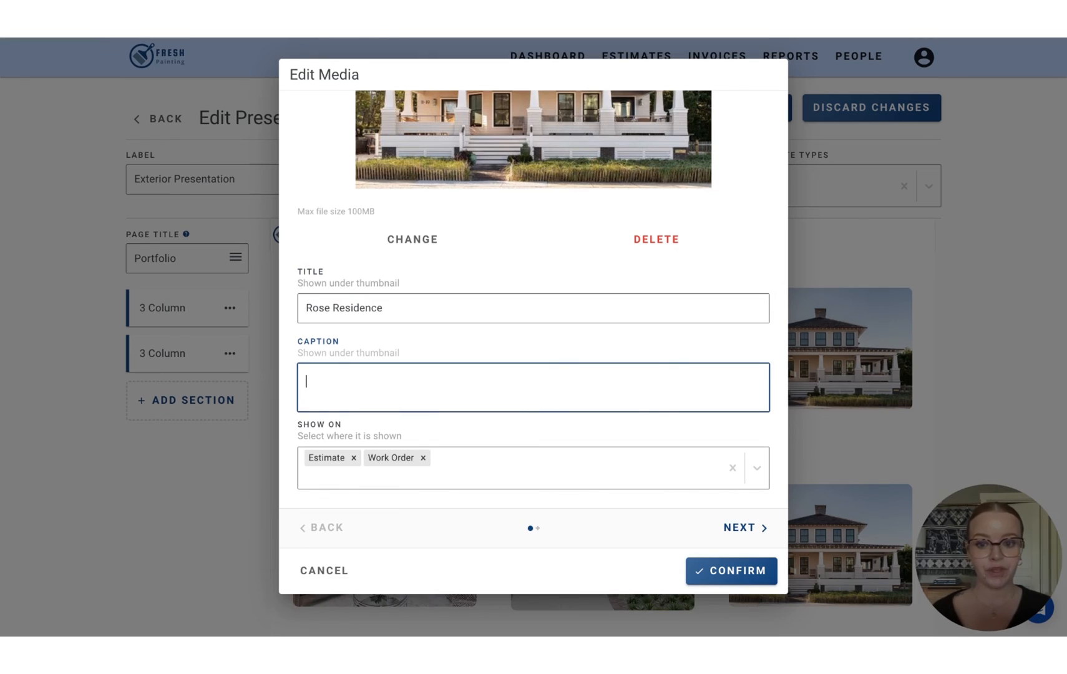
{"action": "left_click", "coordinate": [732, 570]}
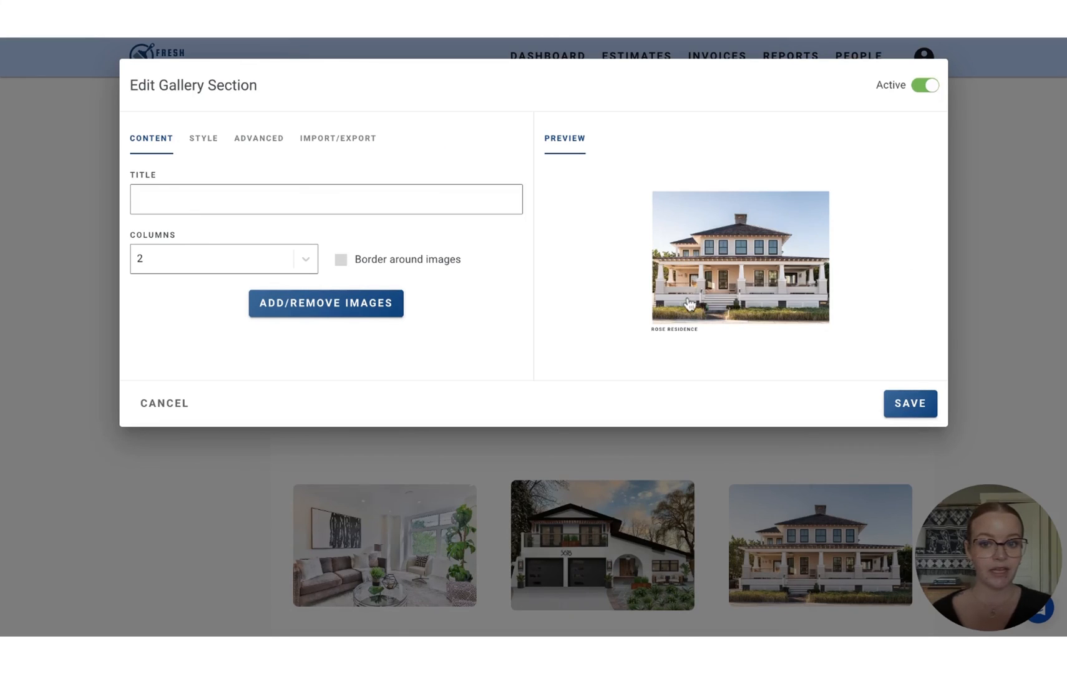
{"action": "mouse_move", "coordinate": [874, 400]}
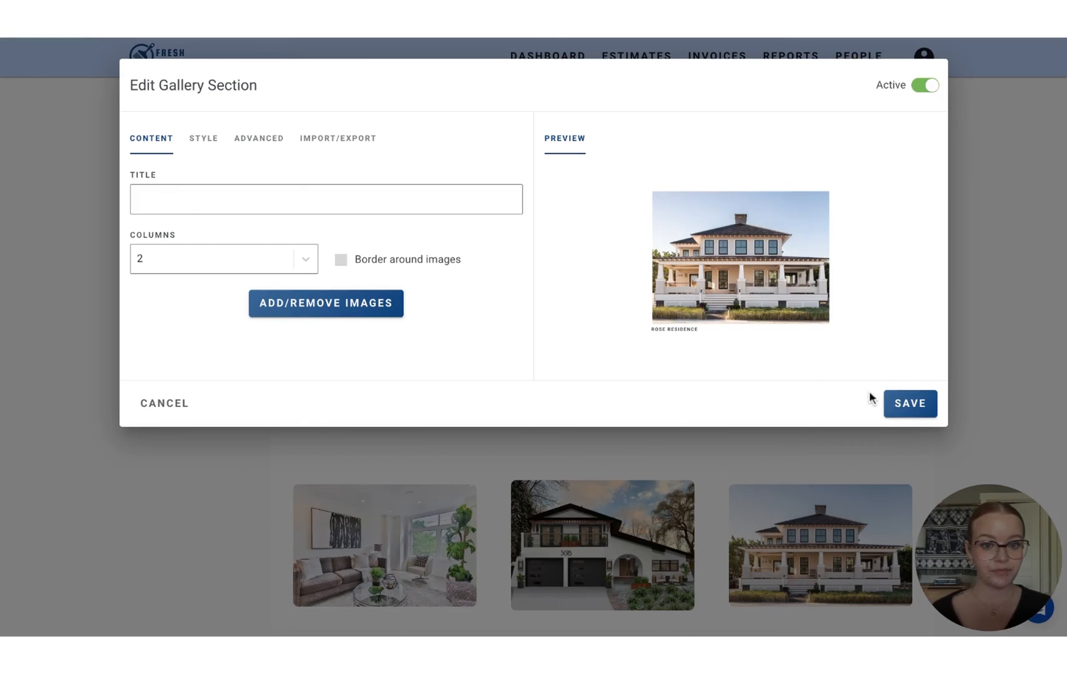
Save the Gallery section so it sits below the two 3 Column sections
{"action": "left_click", "coordinate": [909, 403]}
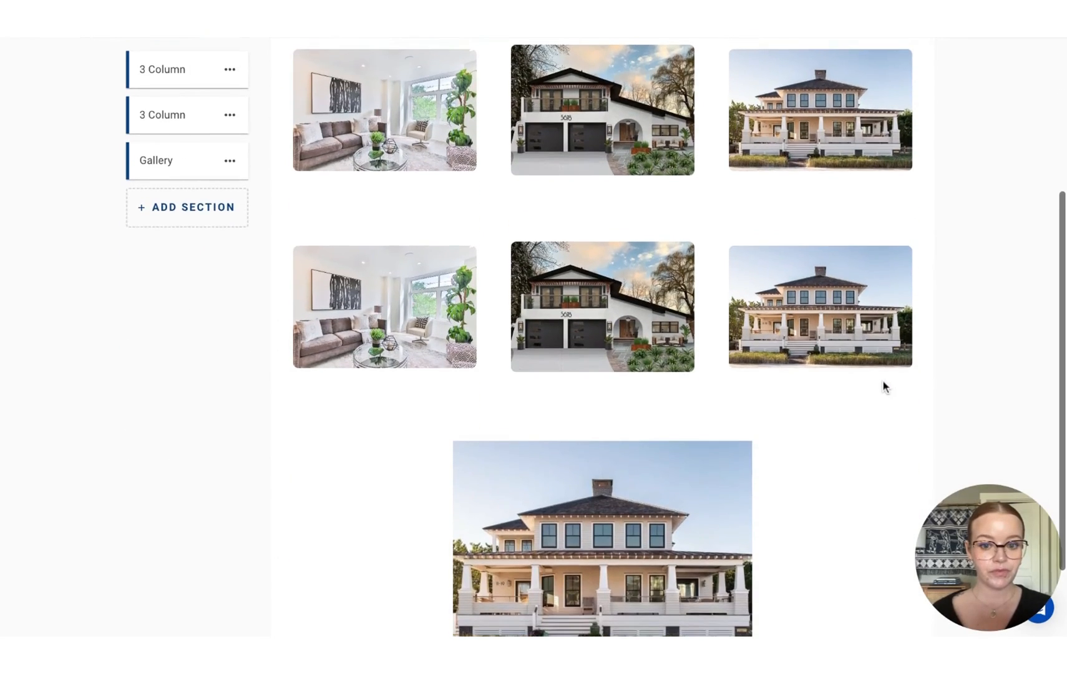
{"action": "scroll", "scroll_direction": "down", "scroll_amount": 3}
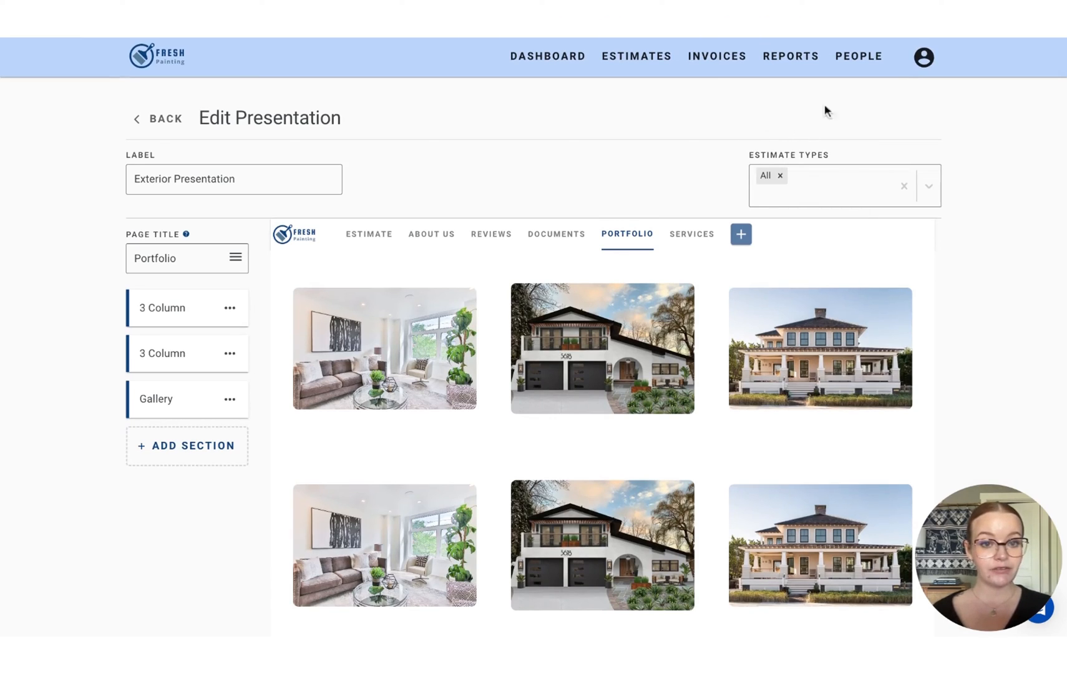
{"action": "mouse_move", "coordinate": [747, 145]}
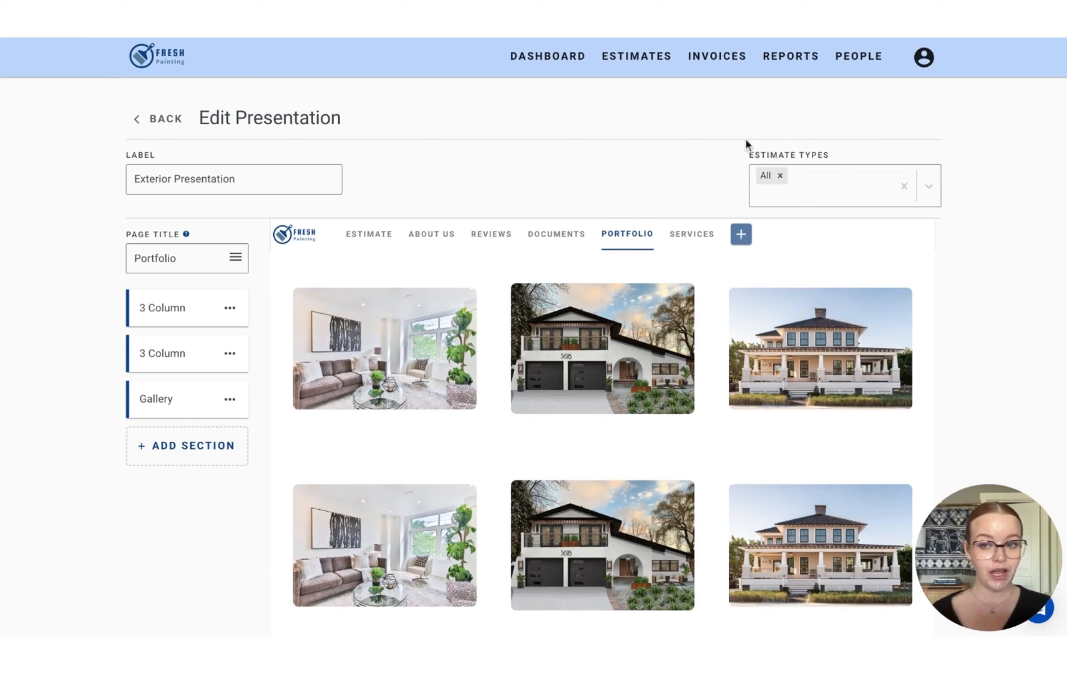
Return to Presentations and navigate to Estimates > Estimate Types in settings
{"action": "left_click", "coordinate": [156, 117]}
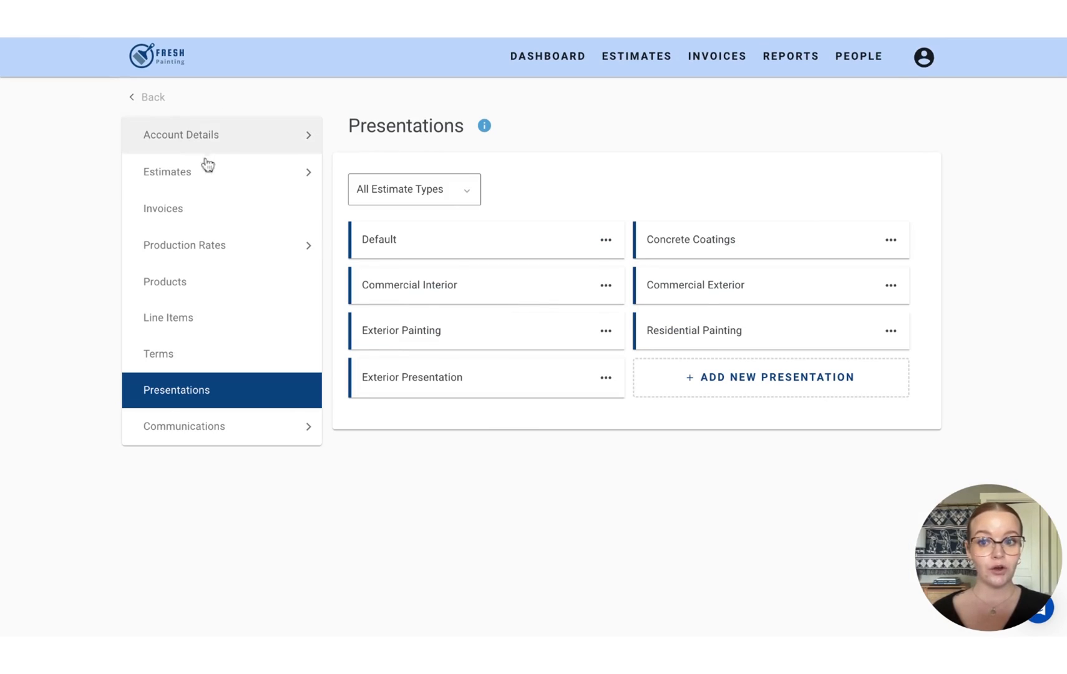
{"action": "left_click", "coordinate": [168, 171]}
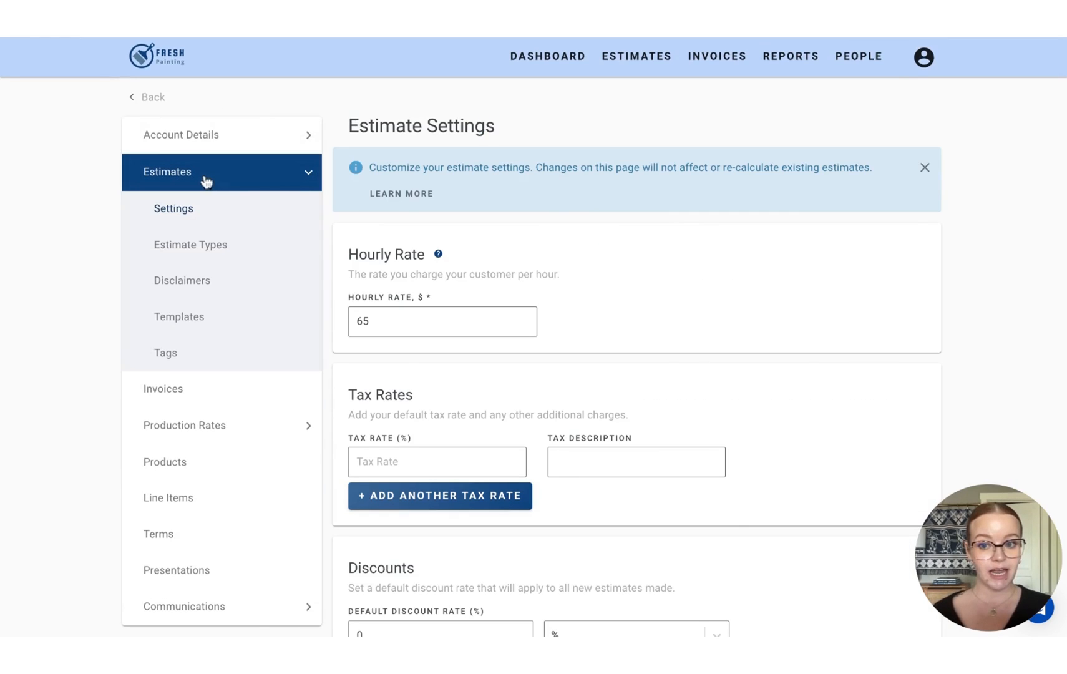
{"action": "left_click", "coordinate": [191, 245]}
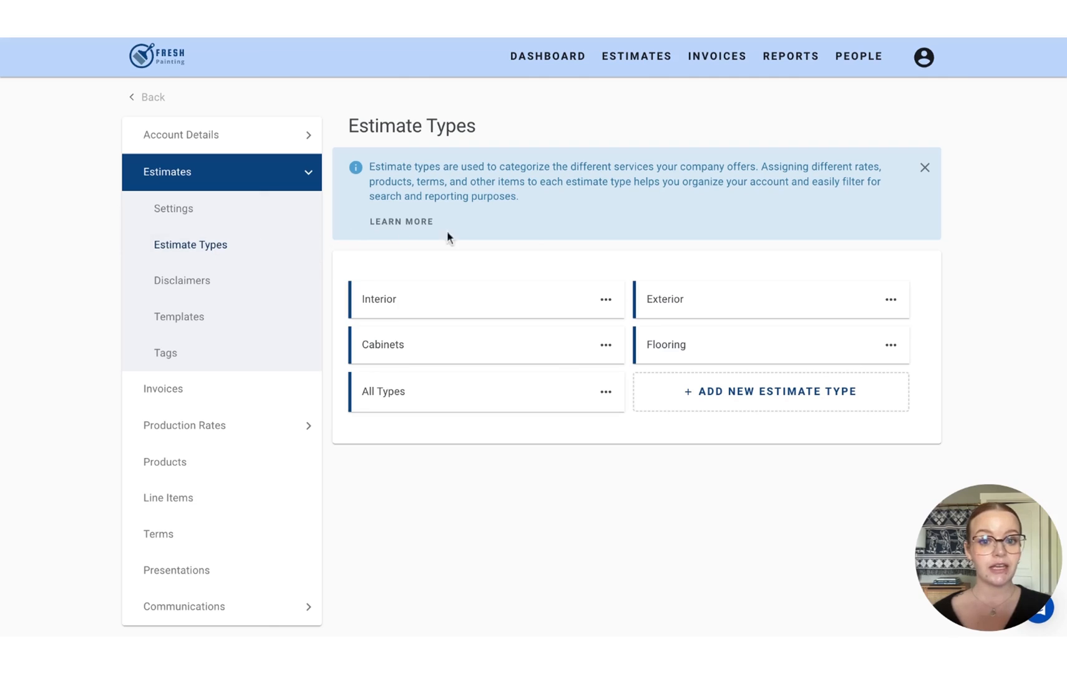
{"action": "mouse_move", "coordinate": [711, 264]}
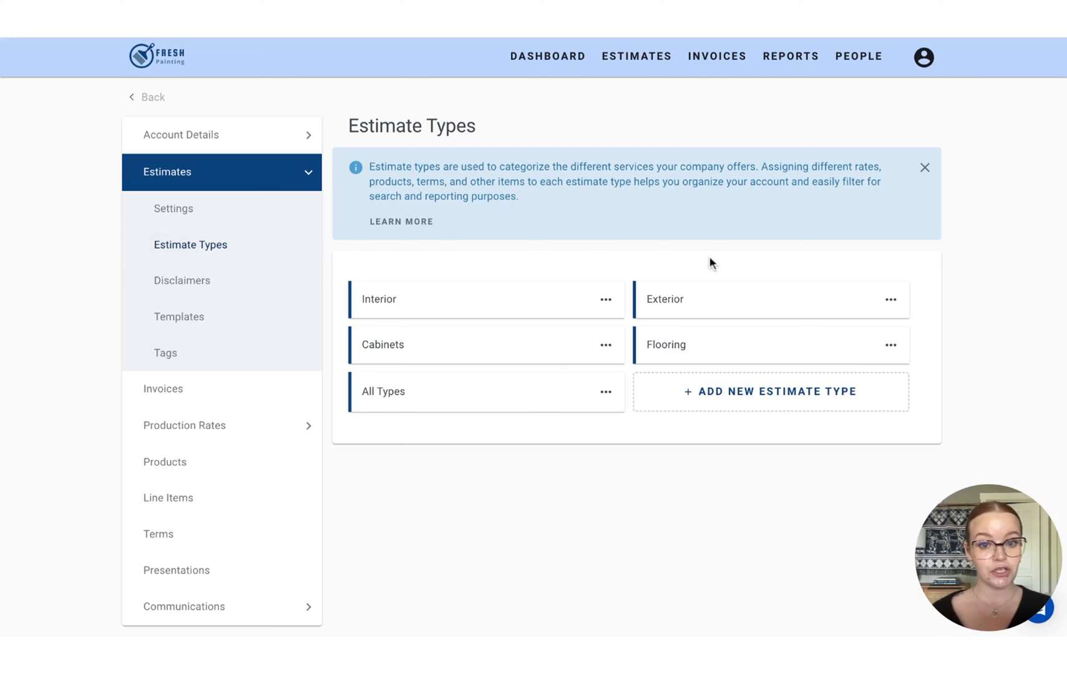
{"action": "mouse_move", "coordinate": [707, 289]}
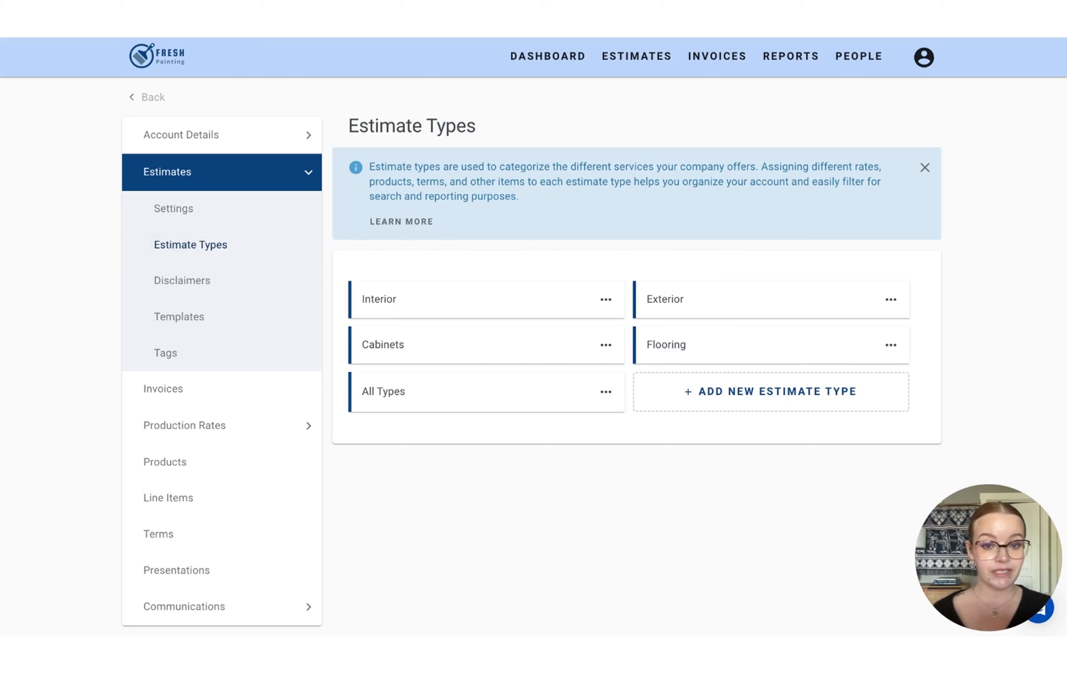
Set the Exterior estimate type's Default Presentation to Exterior Presentation and confirm
{"action": "left_click", "coordinate": [888, 298]}
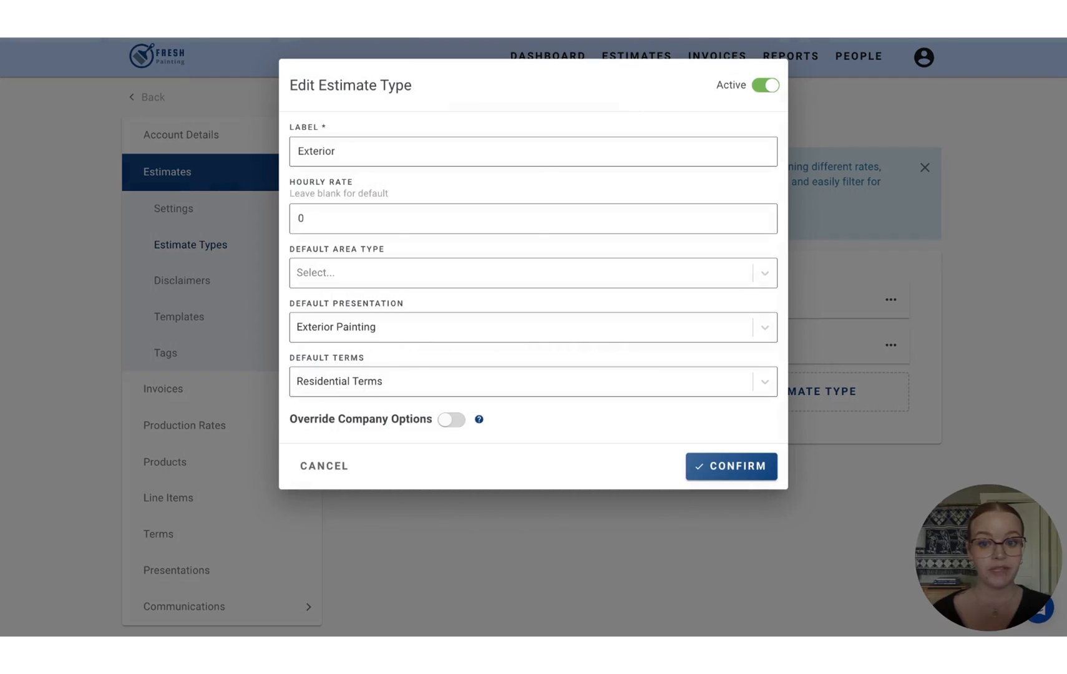
{"action": "mouse_move", "coordinate": [705, 326]}
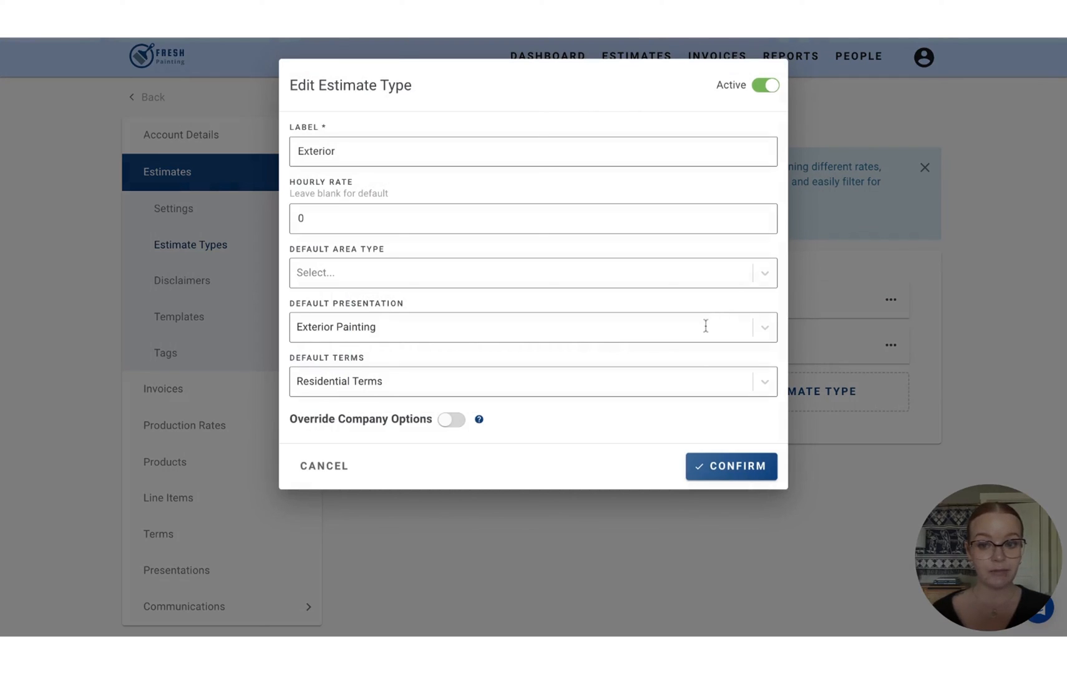
{"action": "left_click", "coordinate": [533, 327]}
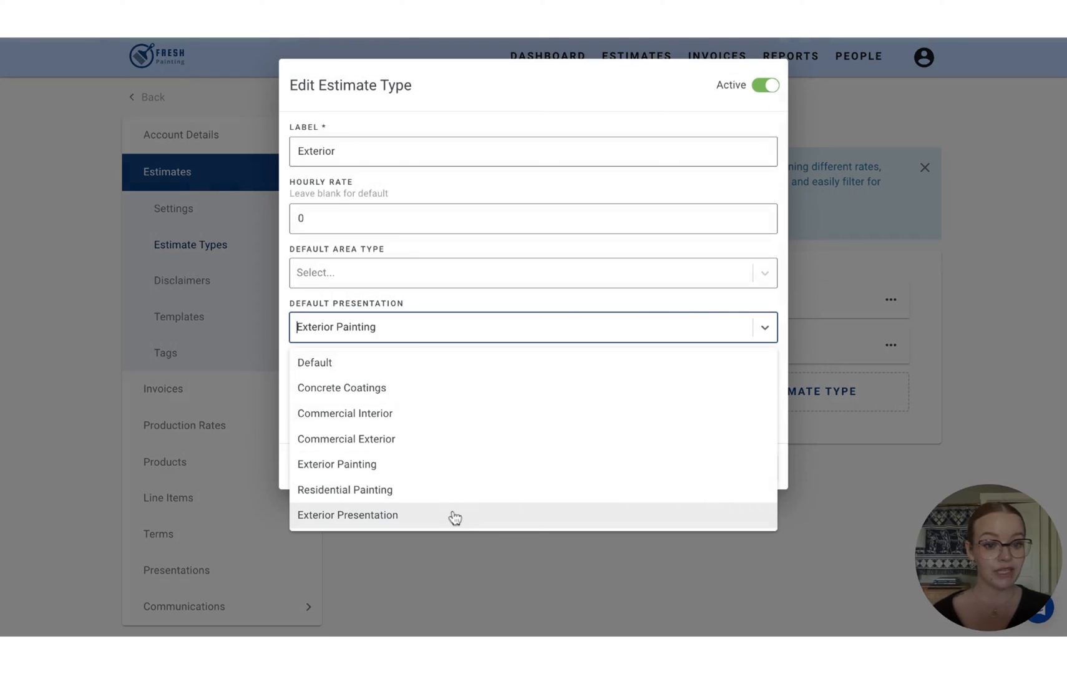
{"action": "left_click", "coordinate": [347, 514]}
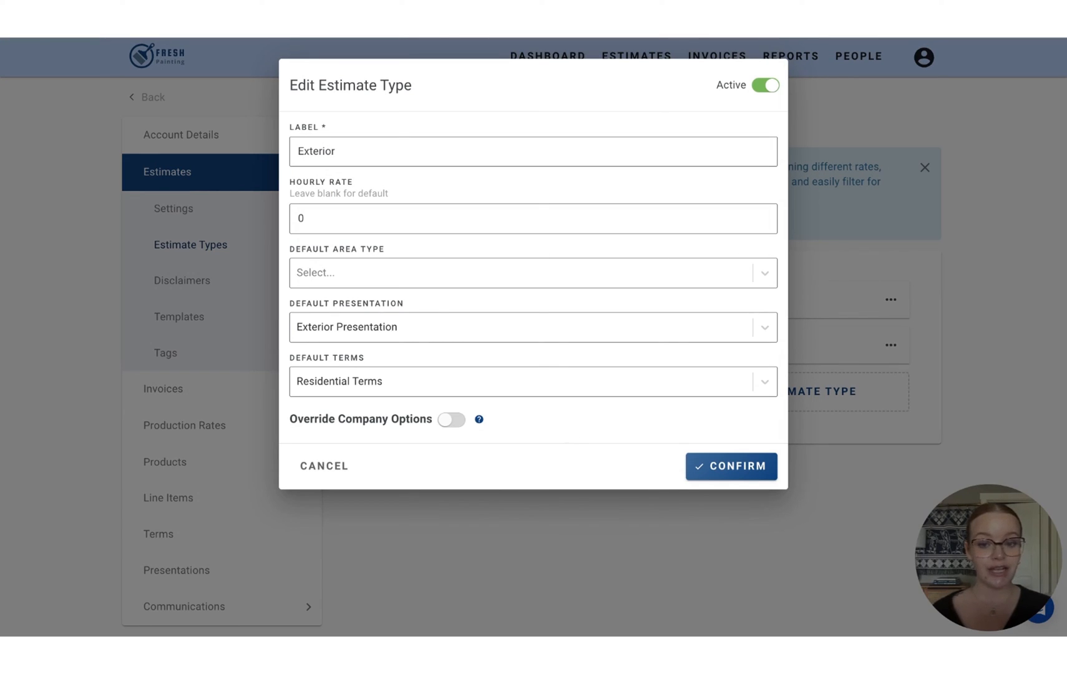
{"action": "left_click", "coordinate": [730, 466]}
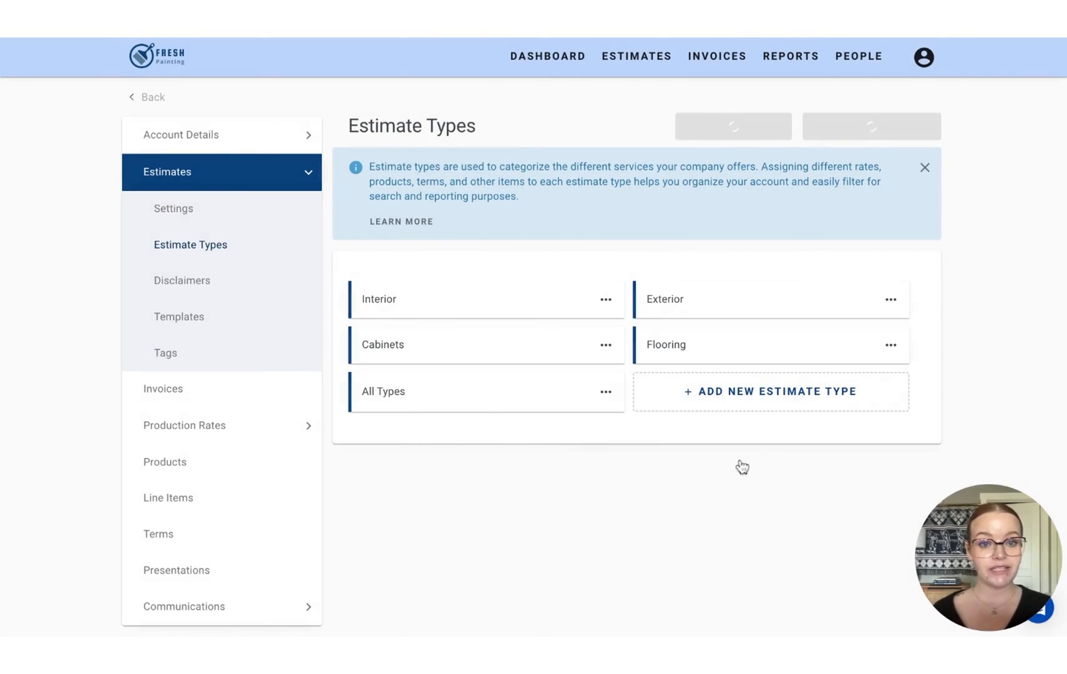